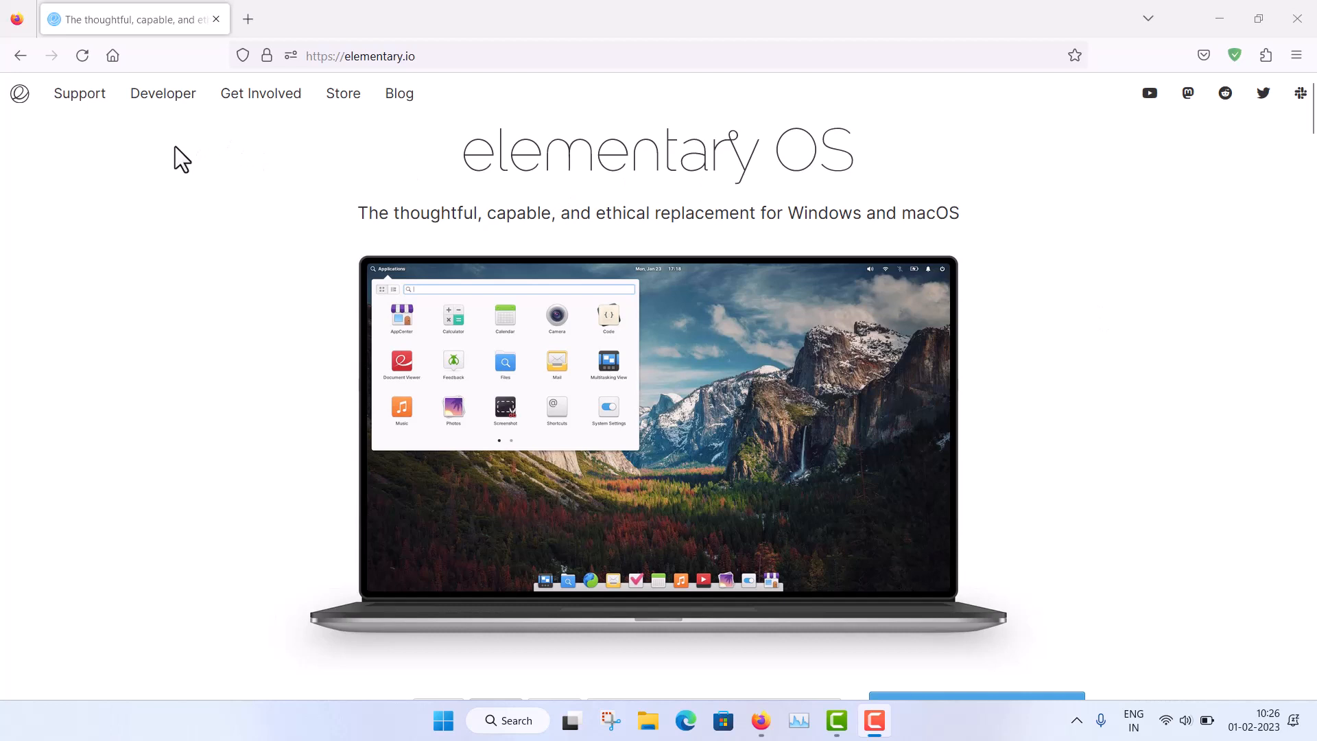
{"action": "mouse_move", "coordinate": [161, 145]}
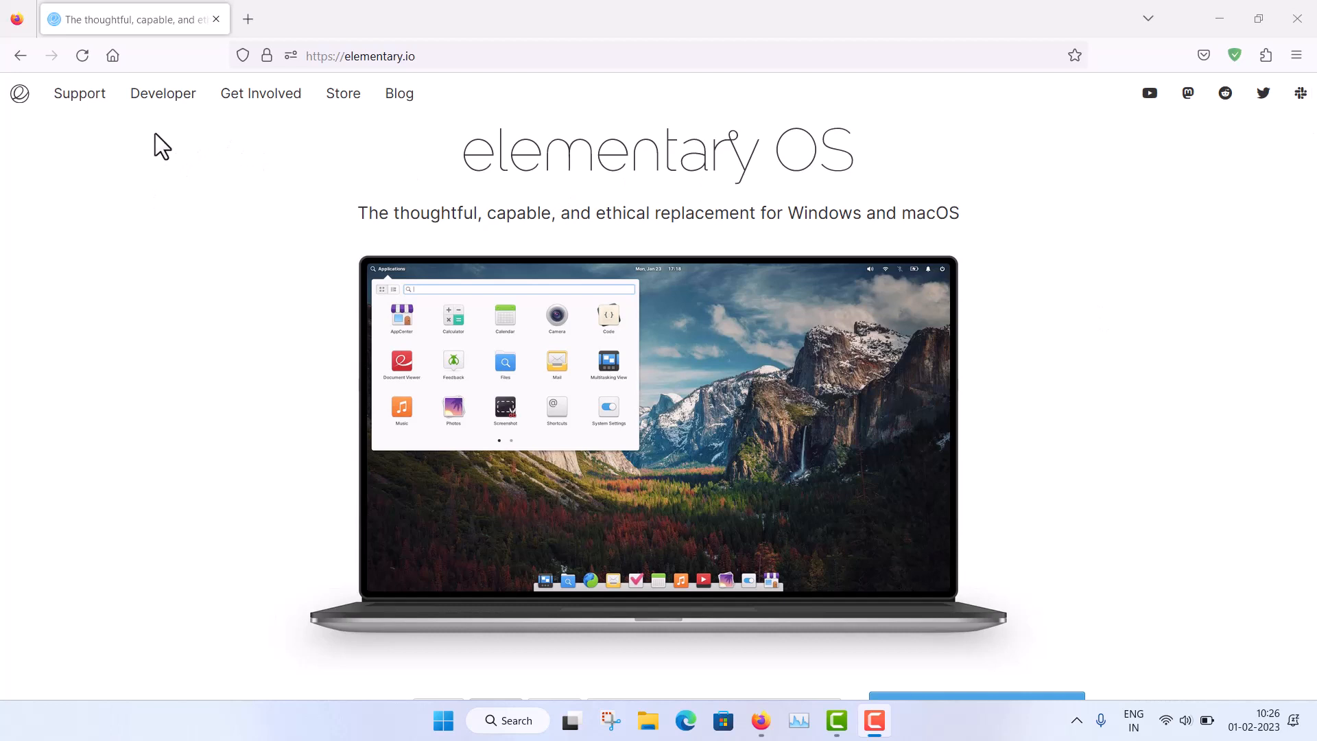
{"action": "mouse_move", "coordinate": [678, 205]}
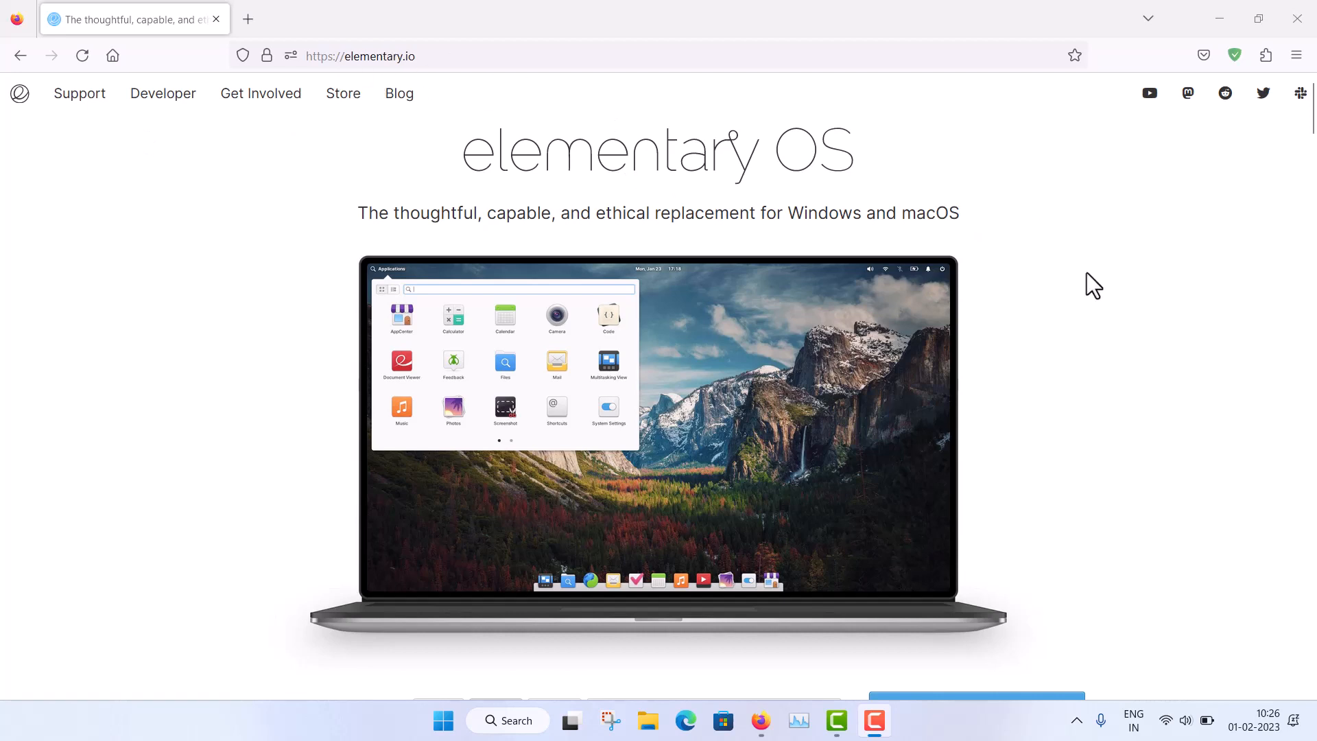
Step: Request the elementary OS download, entering 0 as the amount
{"action": "scroll", "scroll_direction": "down", "scroll_amount": 3}
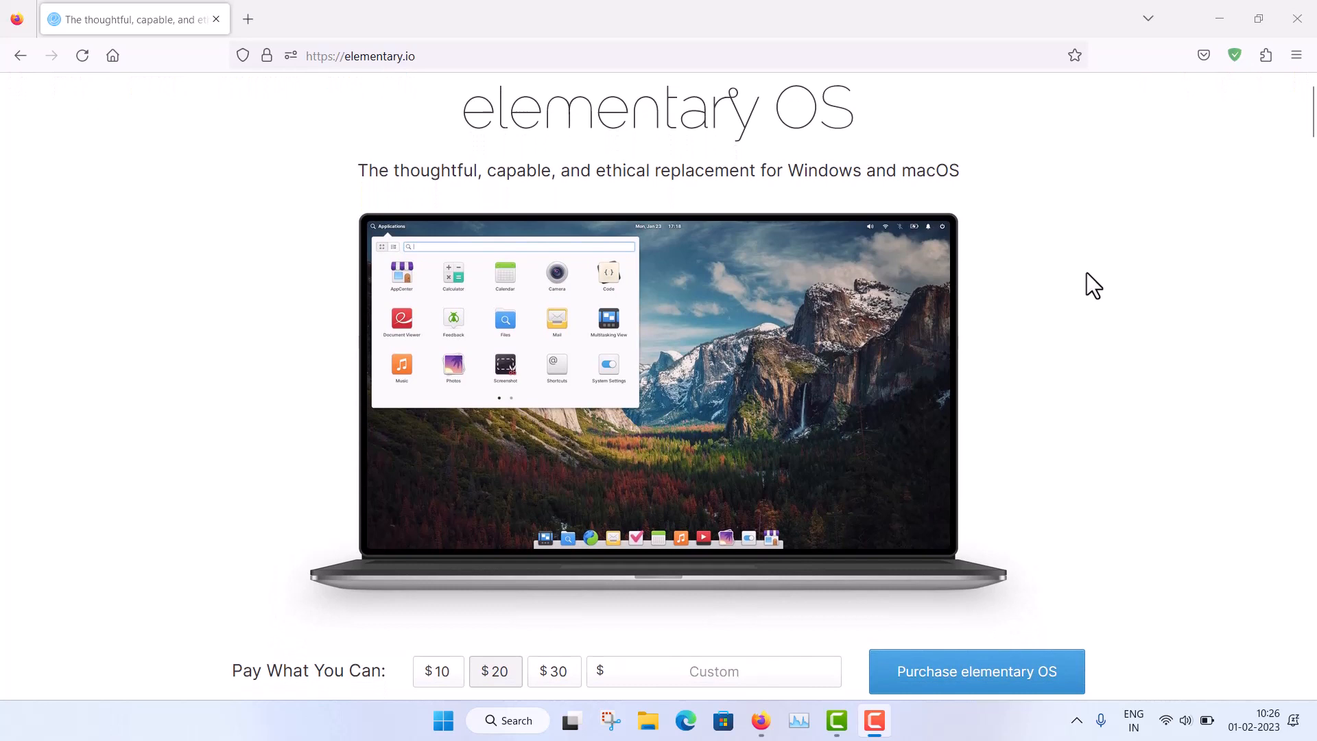
{"action": "scroll", "scroll_direction": "down", "scroll_amount": 3}
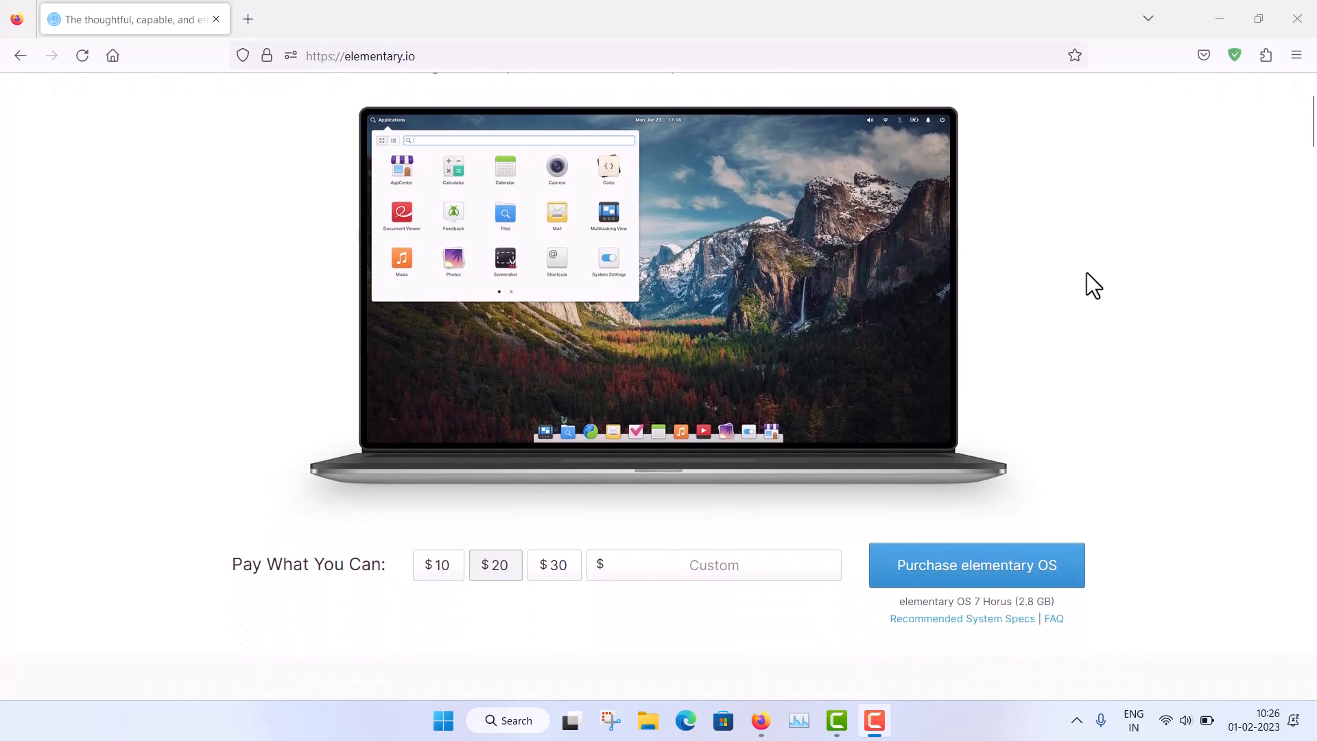
{"action": "mouse_move", "coordinate": [838, 563]}
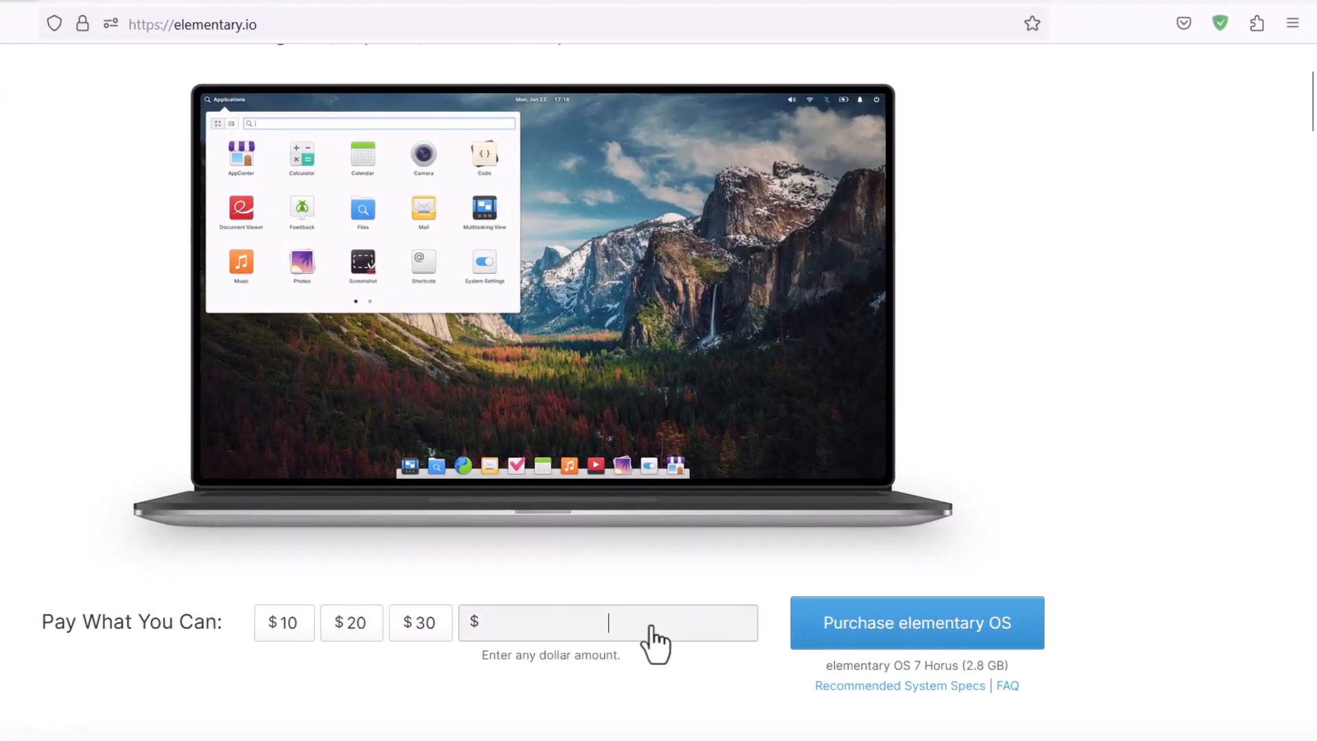
{"action": "type", "text": "0"}
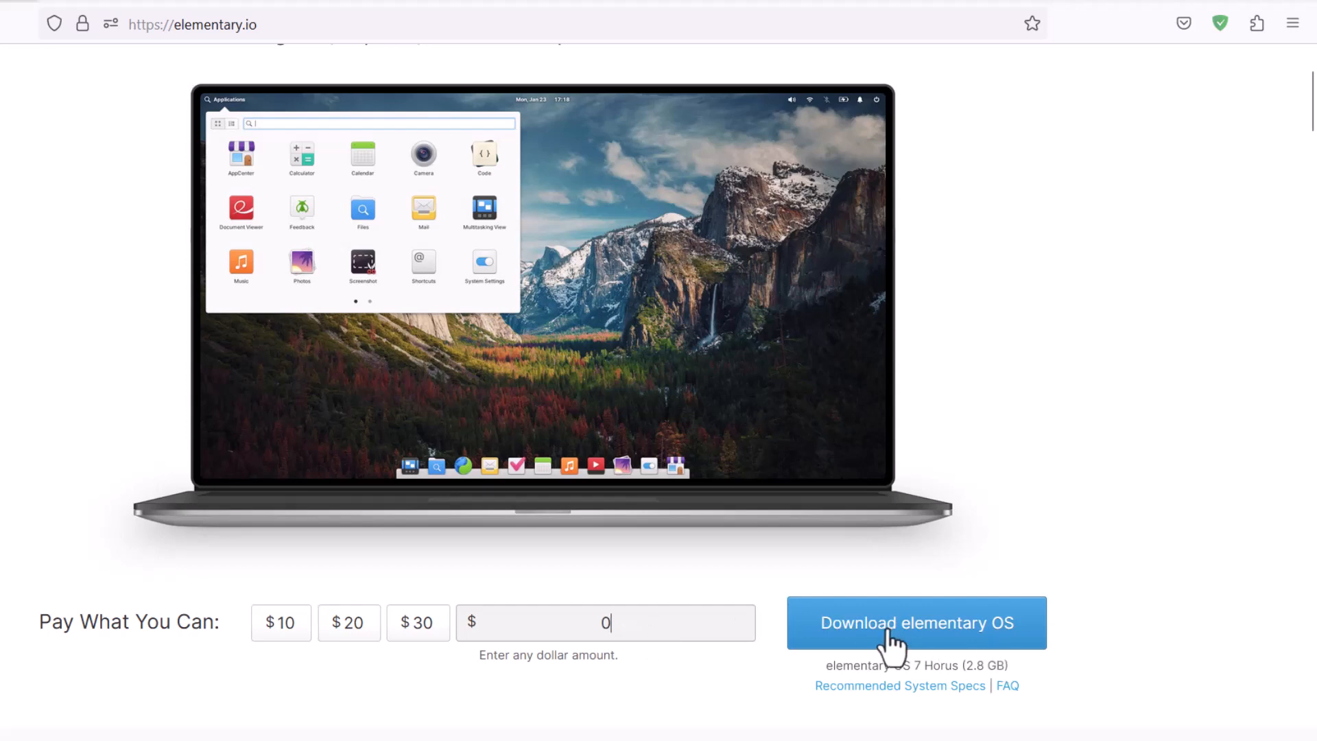
{"action": "left_click", "coordinate": [916, 622]}
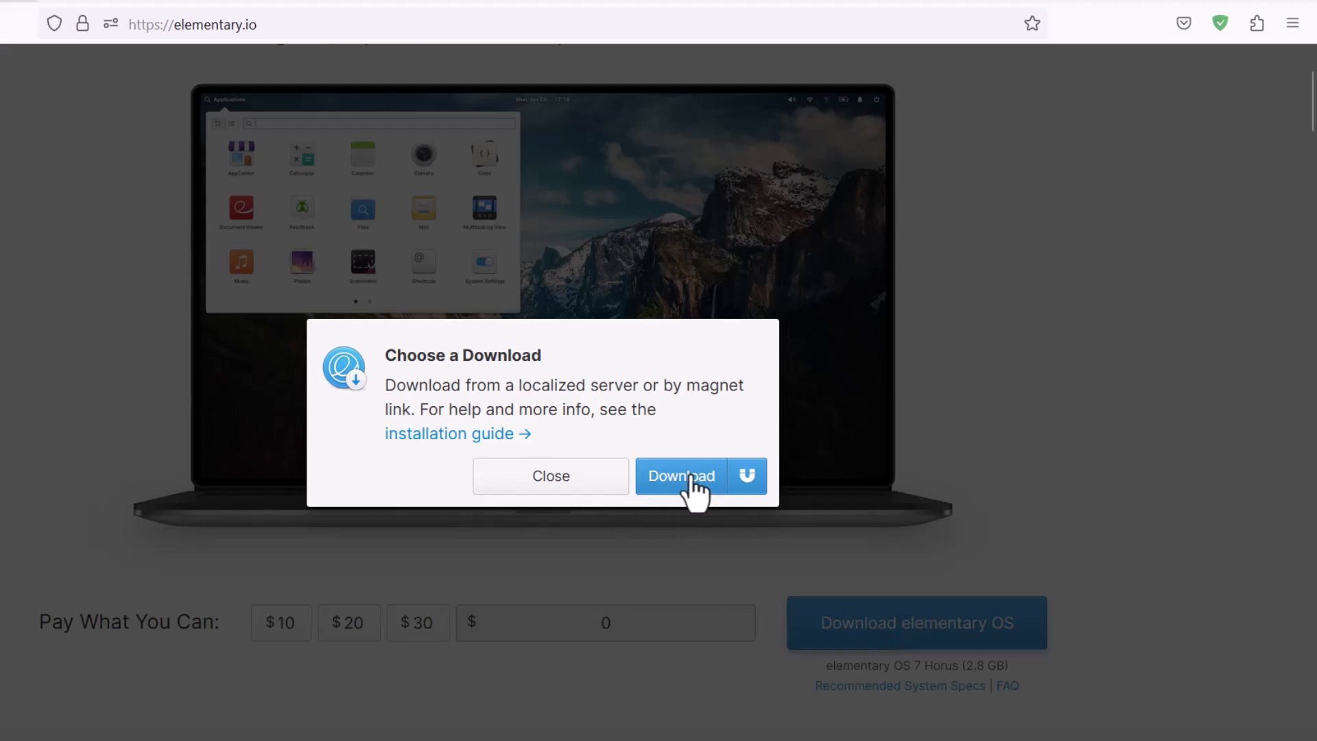
{"action": "mouse_move", "coordinate": [750, 488]}
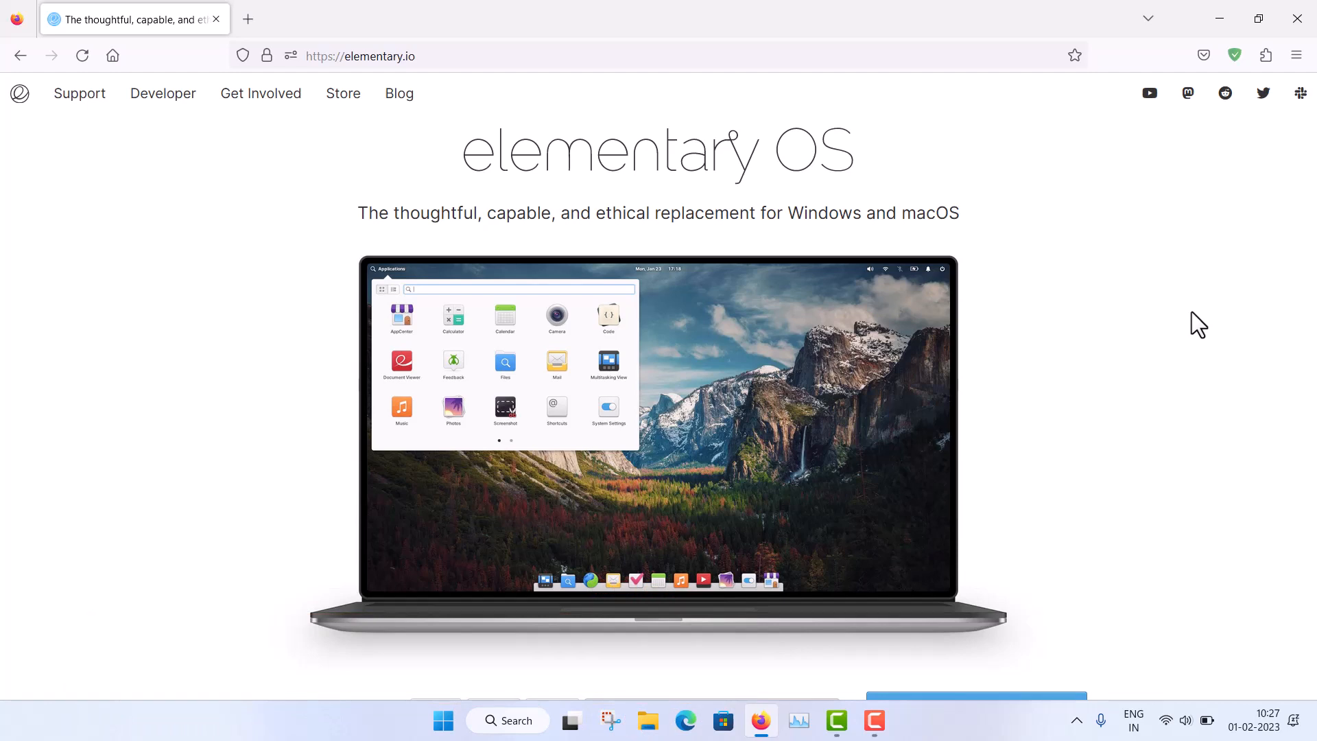
Step: Review the Elementary OS machine's General, System, Processor and Display settings
{"action": "left_click", "coordinate": [854, 721]}
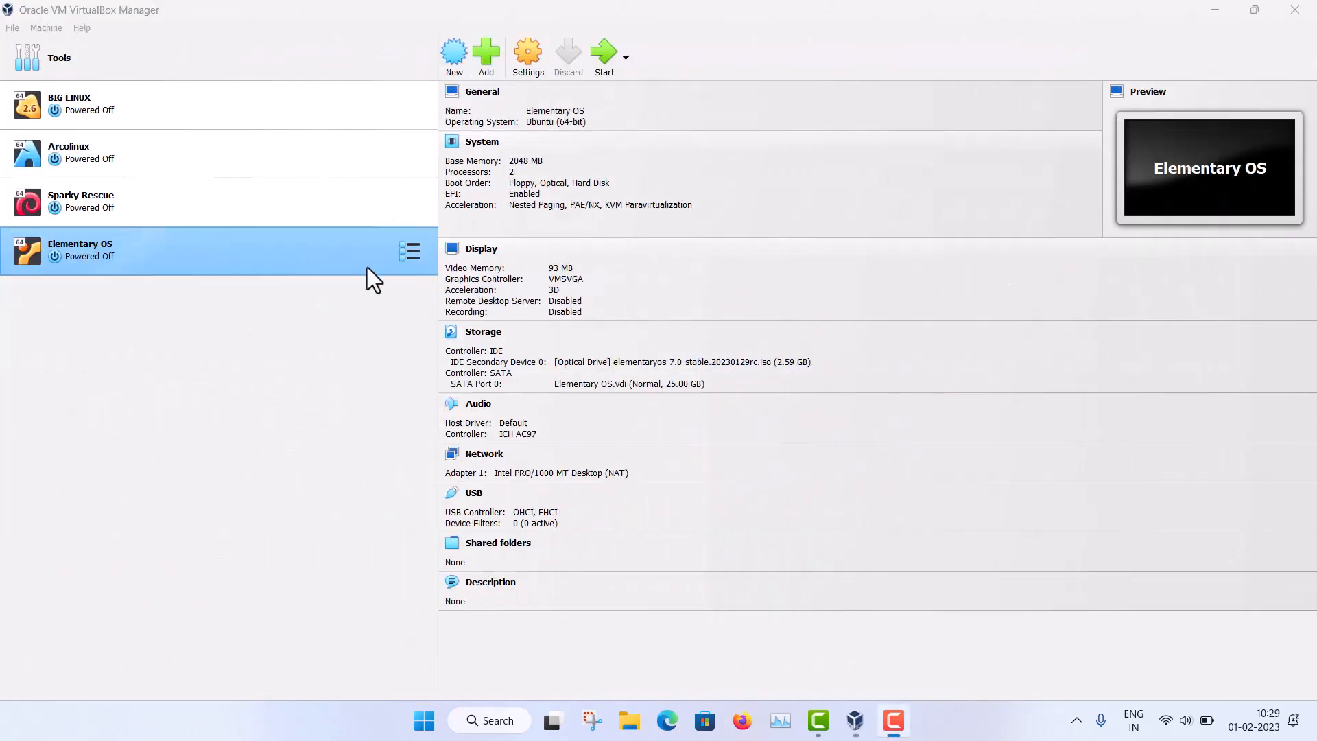
{"action": "mouse_move", "coordinate": [102, 86]}
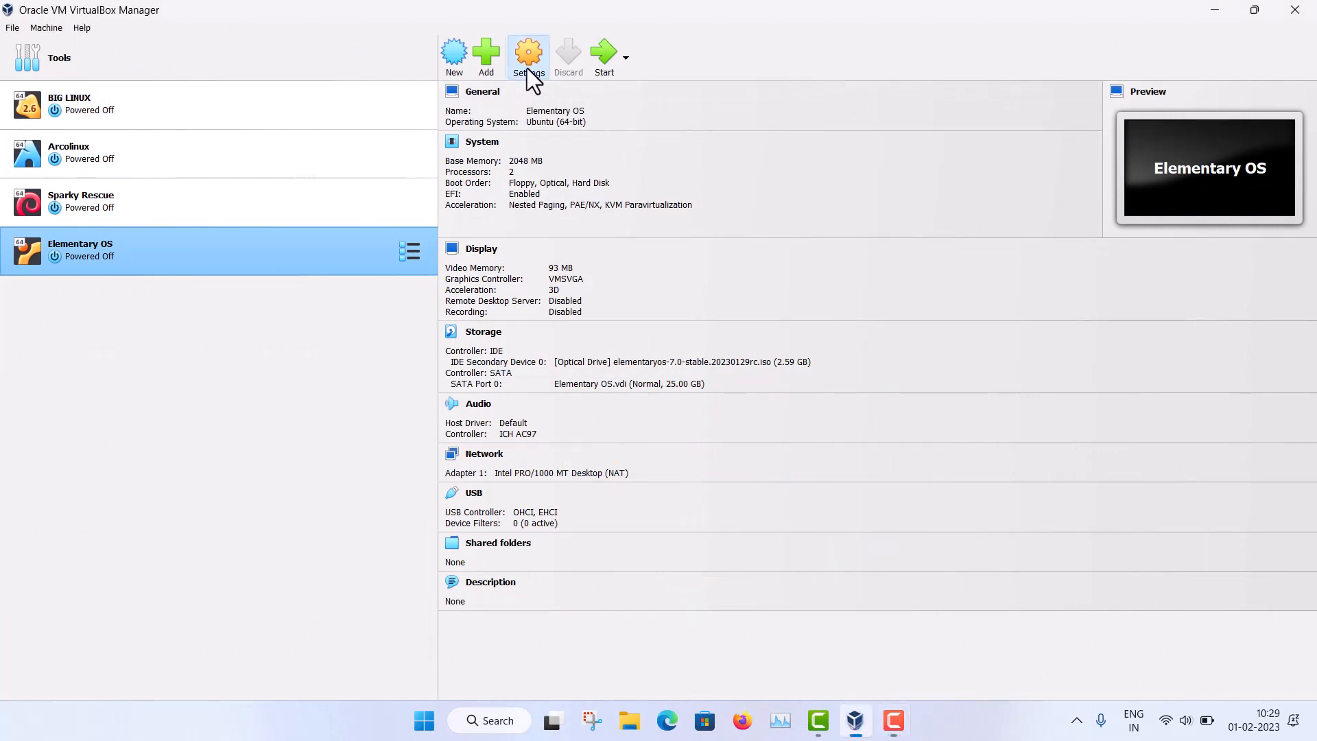
{"action": "left_click", "coordinate": [527, 56]}
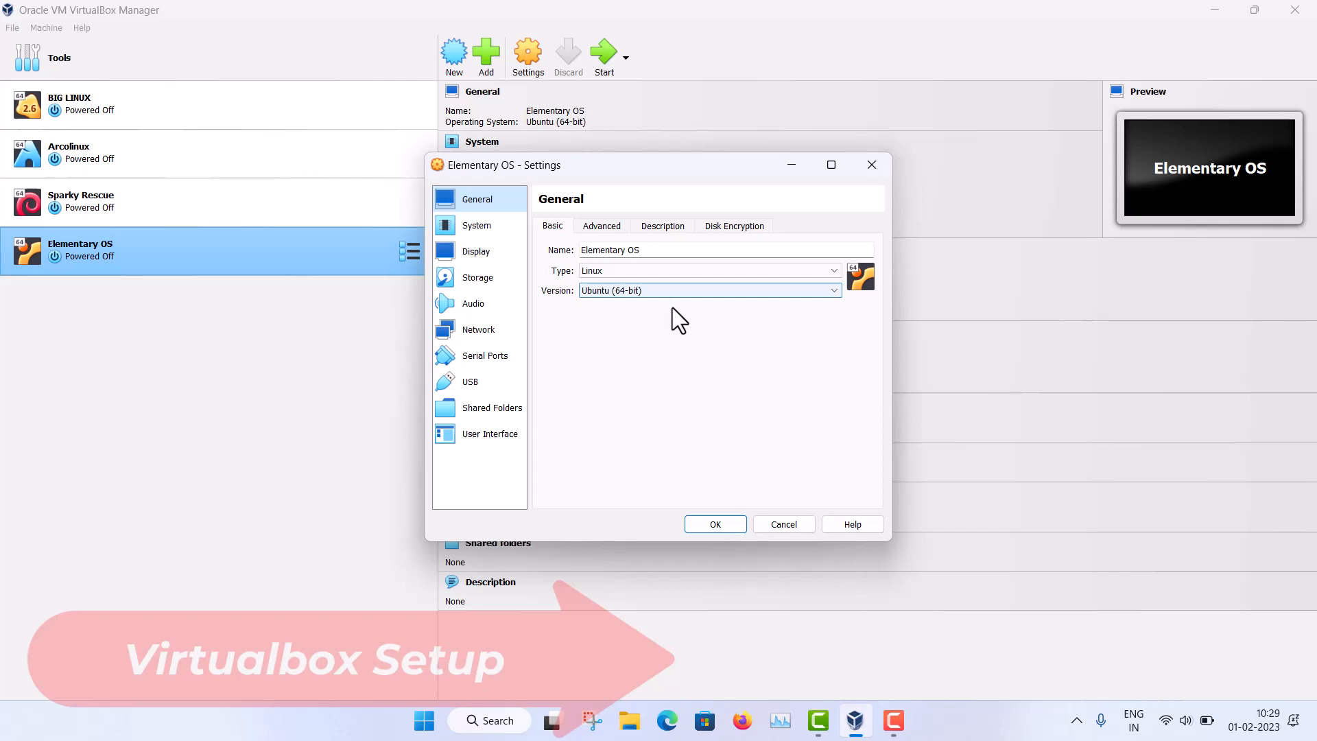
{"action": "left_click", "coordinate": [602, 225]}
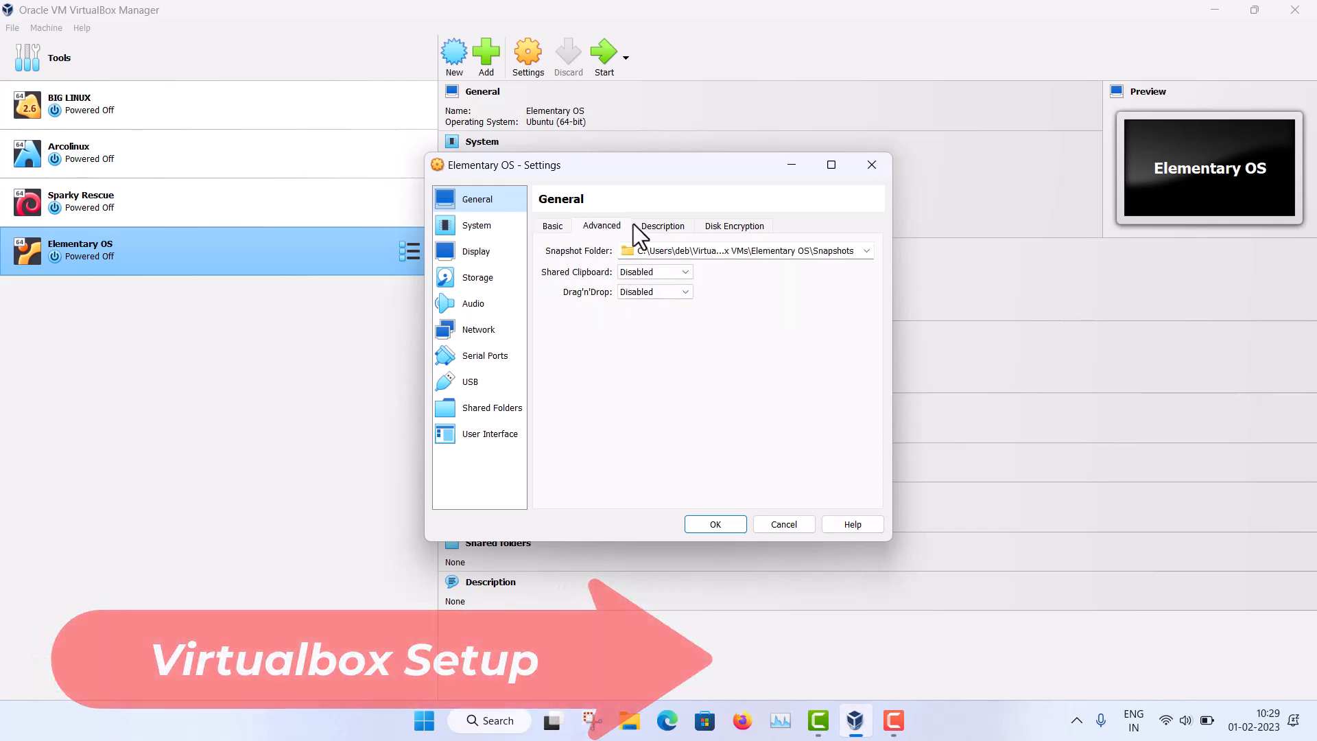
{"action": "left_click", "coordinate": [476, 225]}
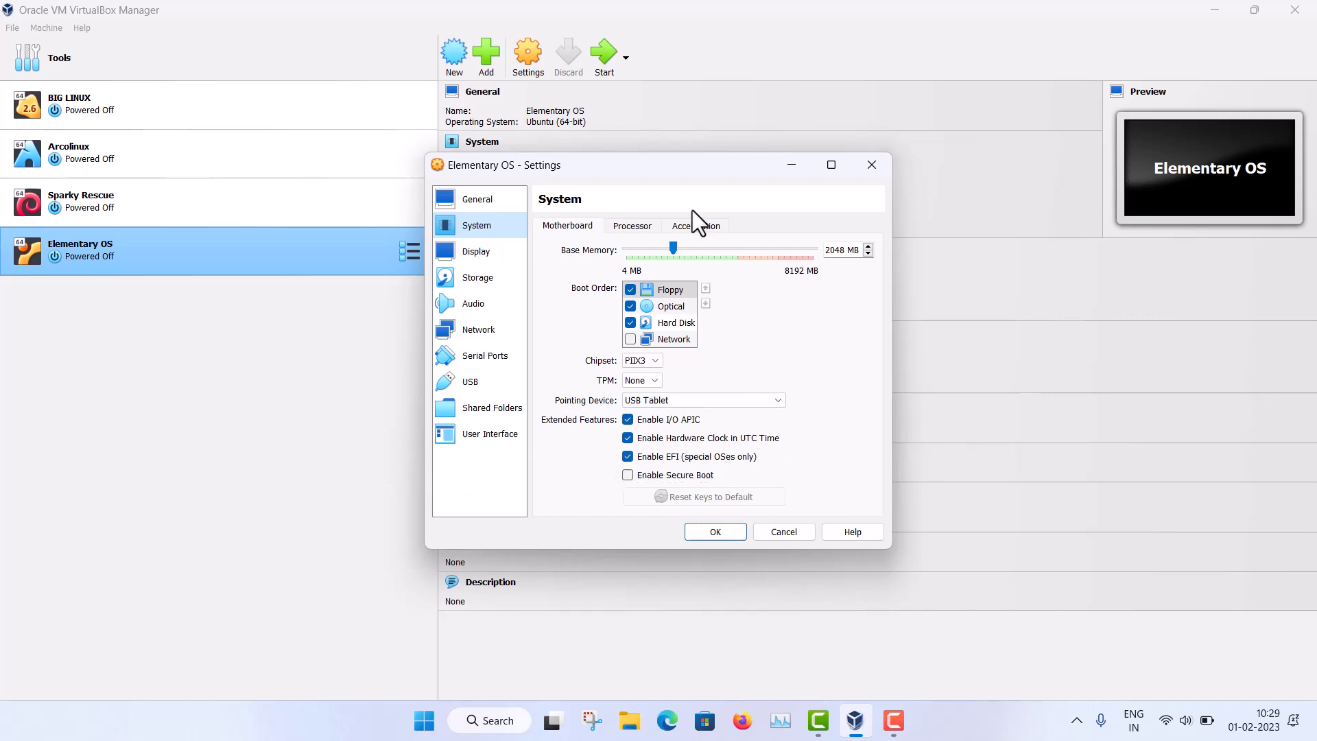
{"action": "mouse_move", "coordinate": [797, 252]}
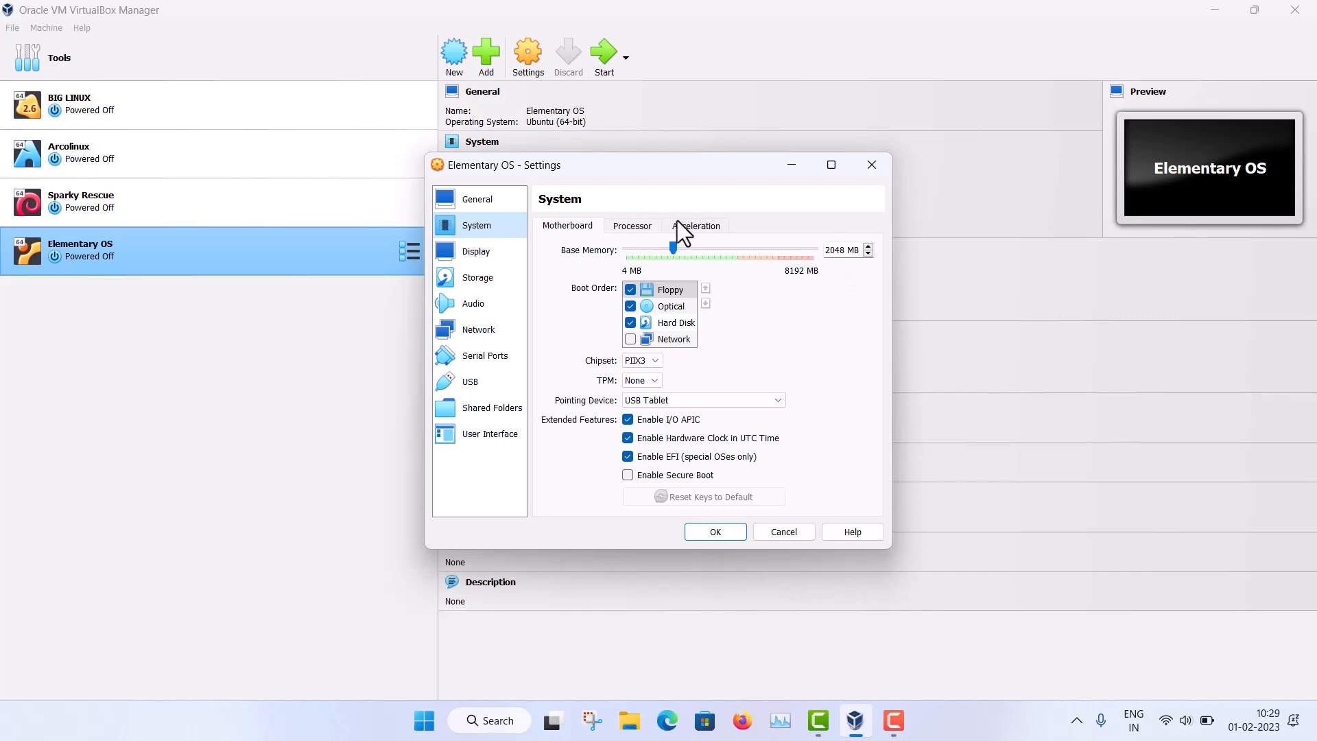
{"action": "left_click", "coordinate": [631, 225]}
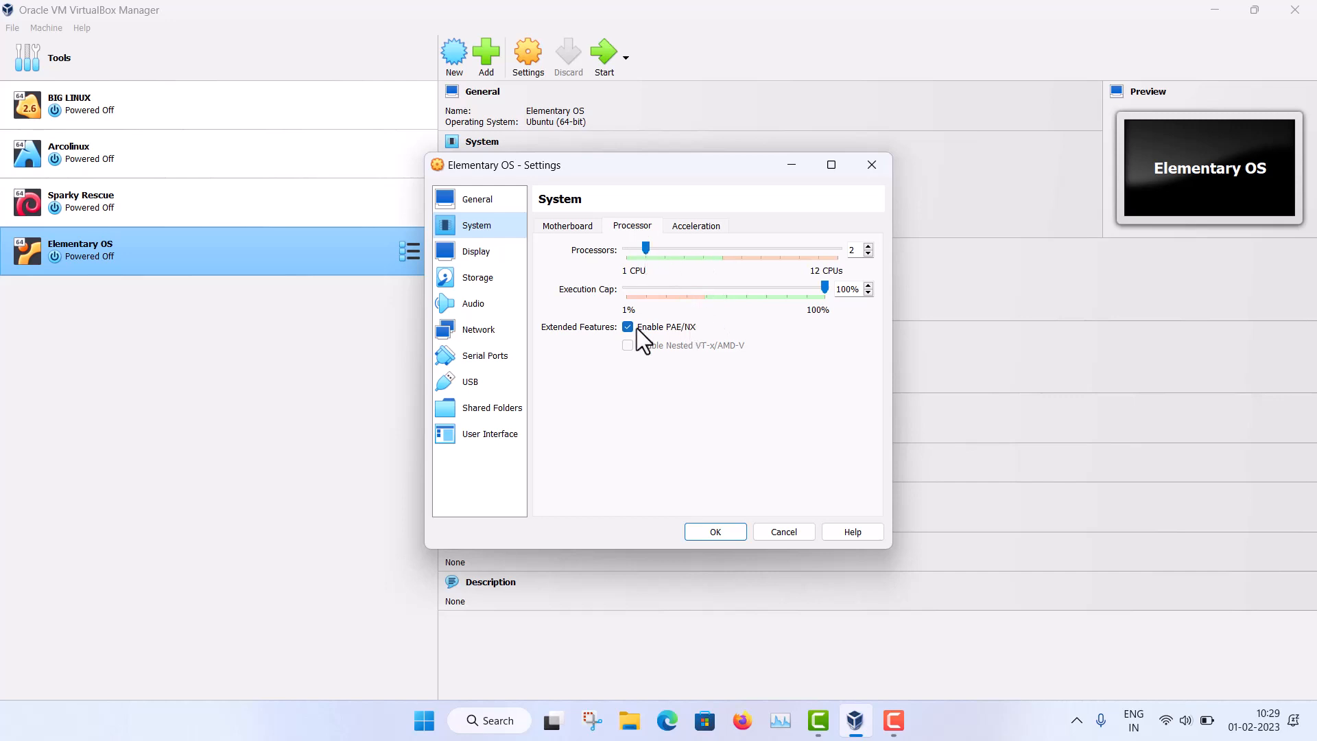
{"action": "left_click", "coordinate": [475, 251]}
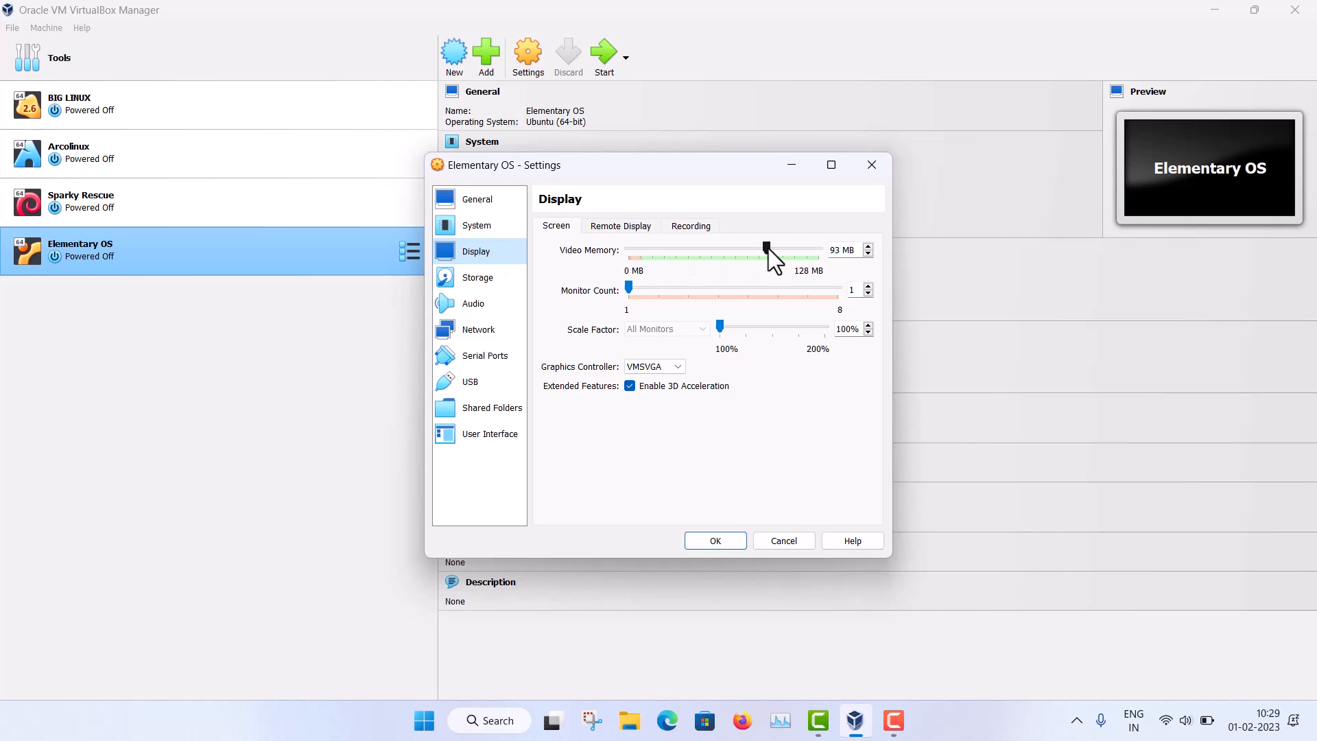
{"action": "mouse_move", "coordinate": [620, 338]}
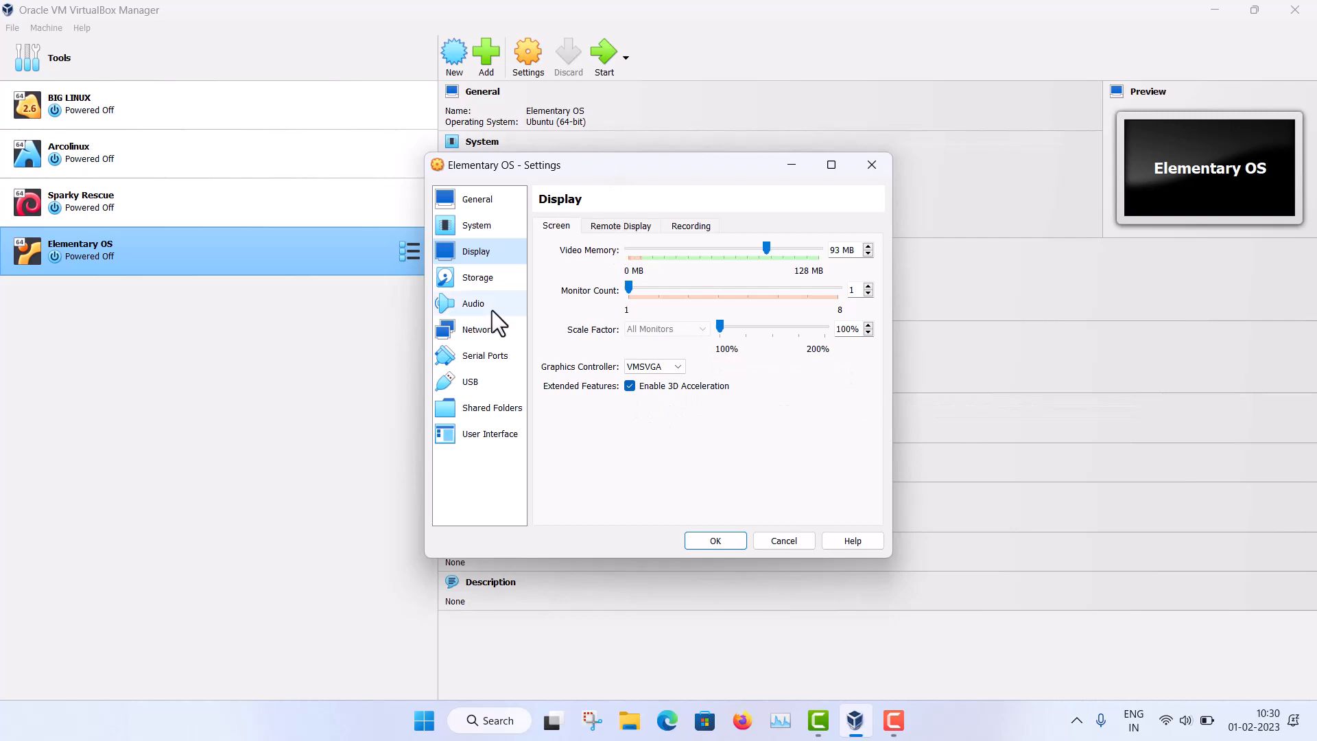
Step: Check the attached ISO under Storage and the network adapter, confirm with OK, and start the VM
{"action": "left_click", "coordinate": [478, 277]}
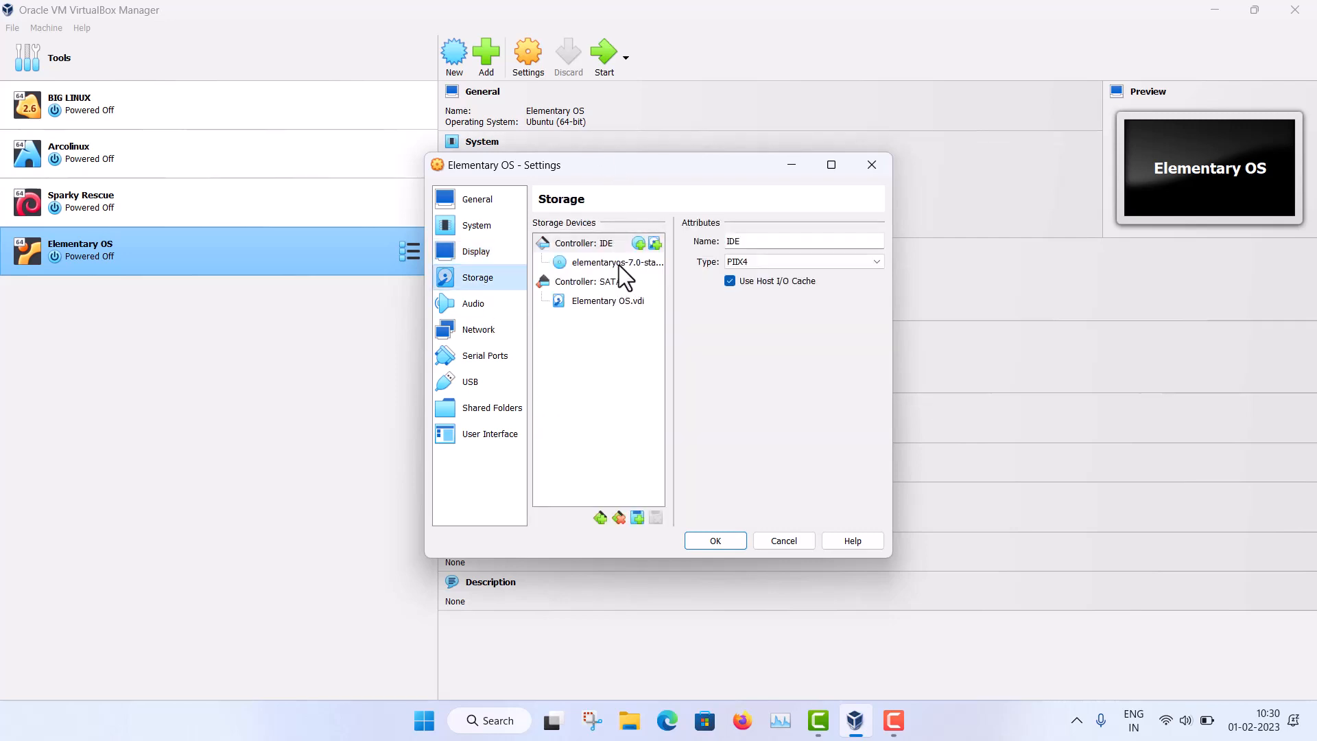
{"action": "left_click", "coordinate": [619, 262]}
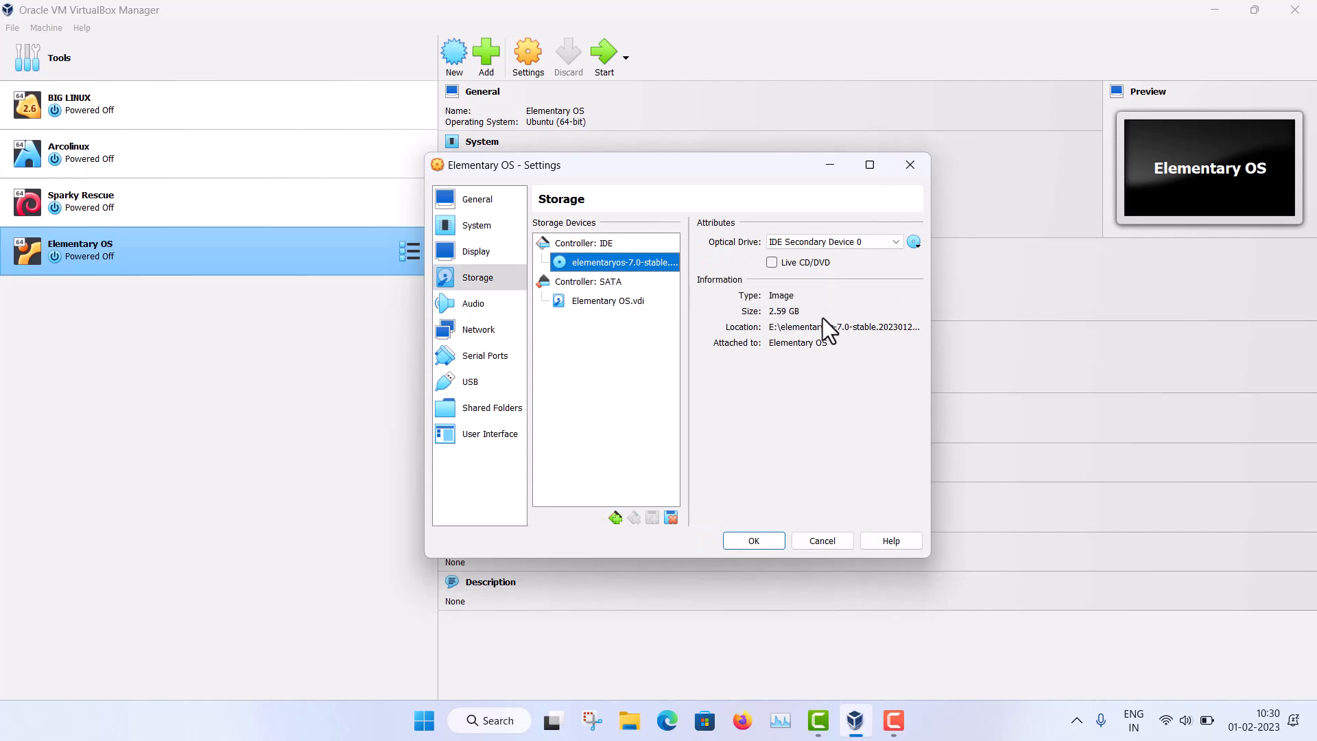
{"action": "mouse_move", "coordinate": [479, 303]}
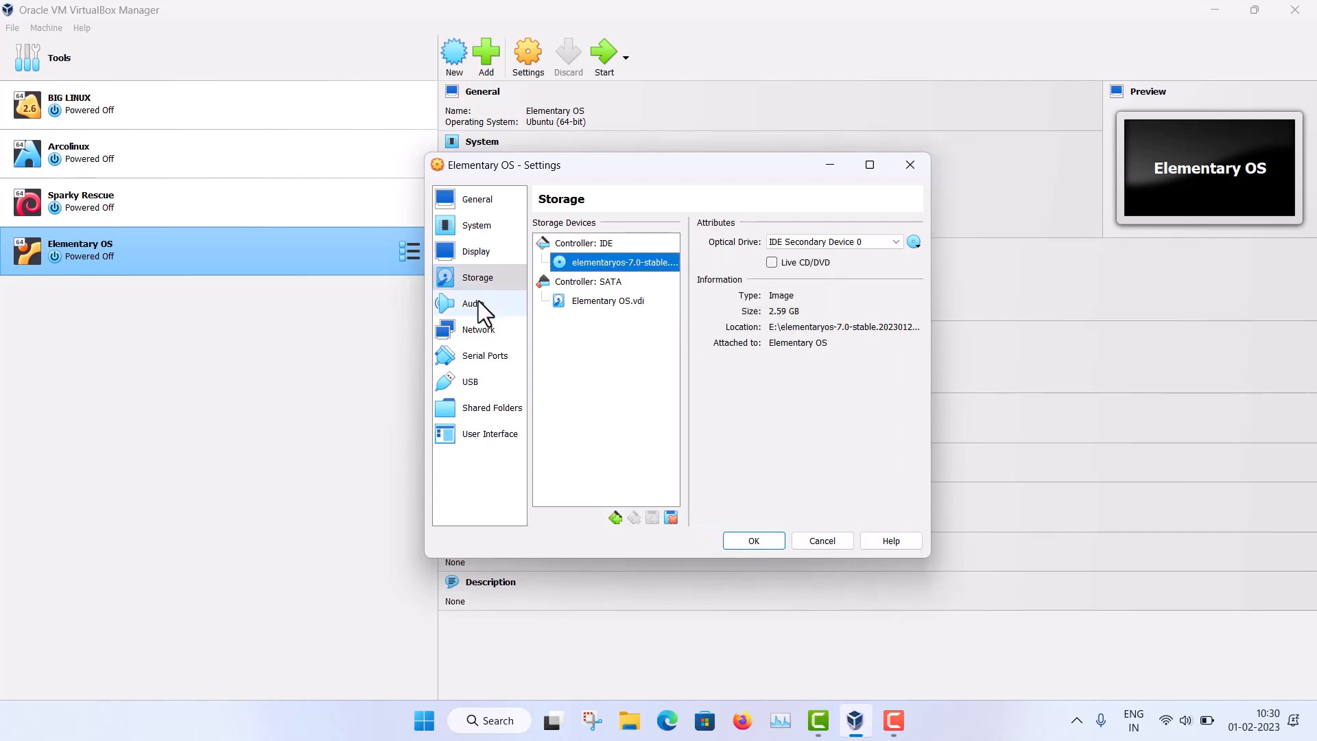
{"action": "left_click", "coordinate": [478, 329]}
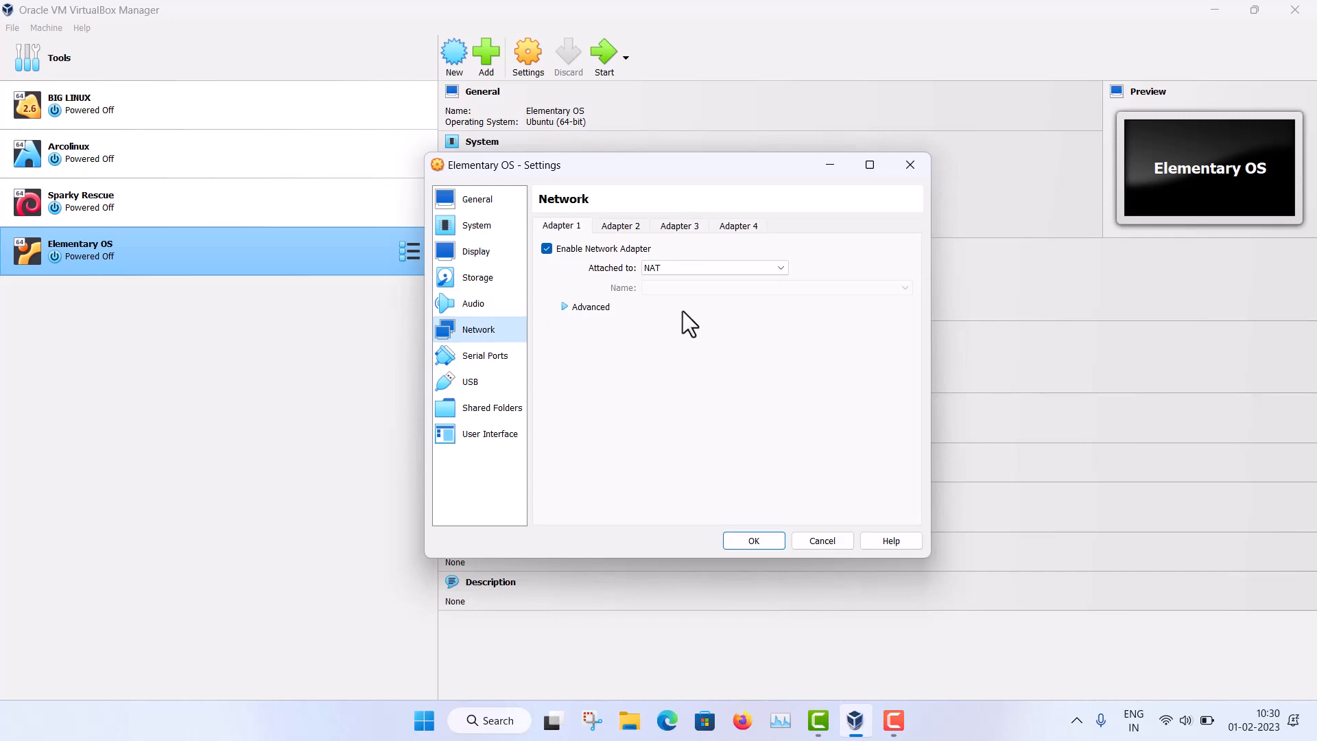
{"action": "mouse_move", "coordinate": [752, 540]}
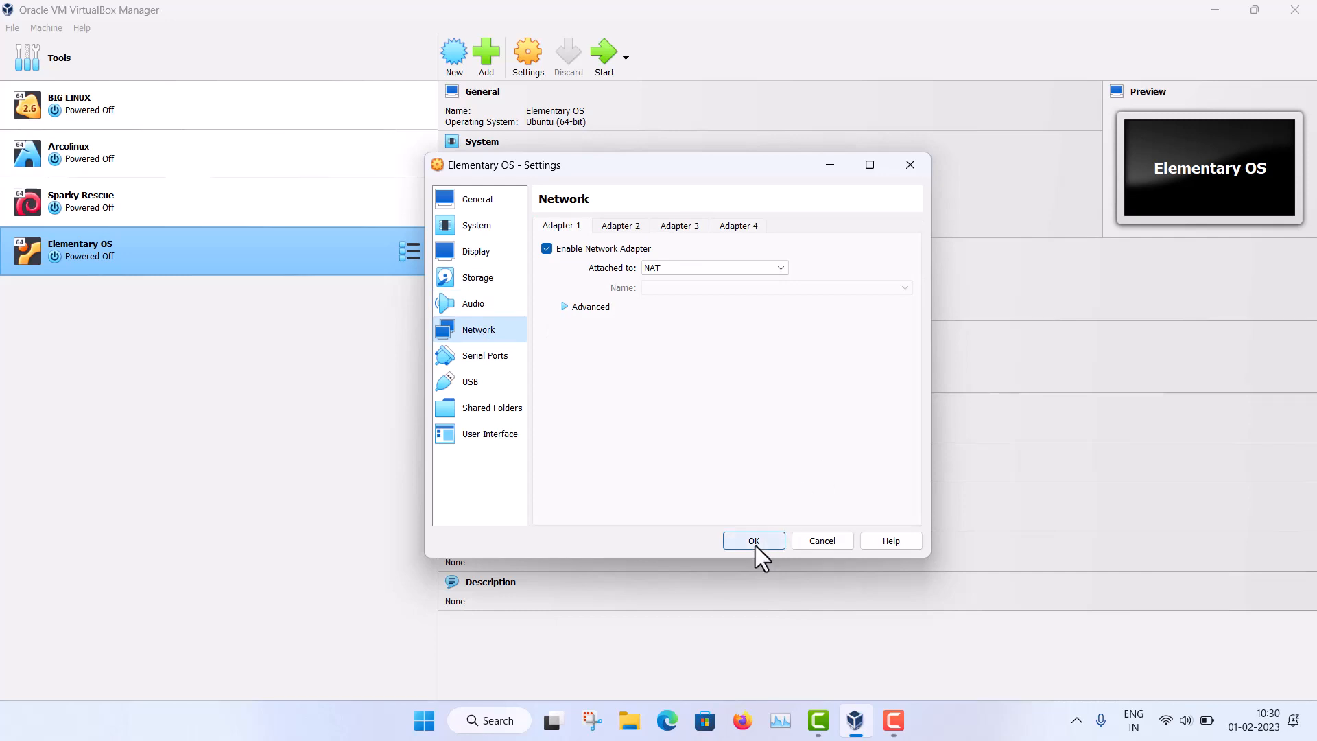
{"action": "left_click", "coordinate": [753, 540]}
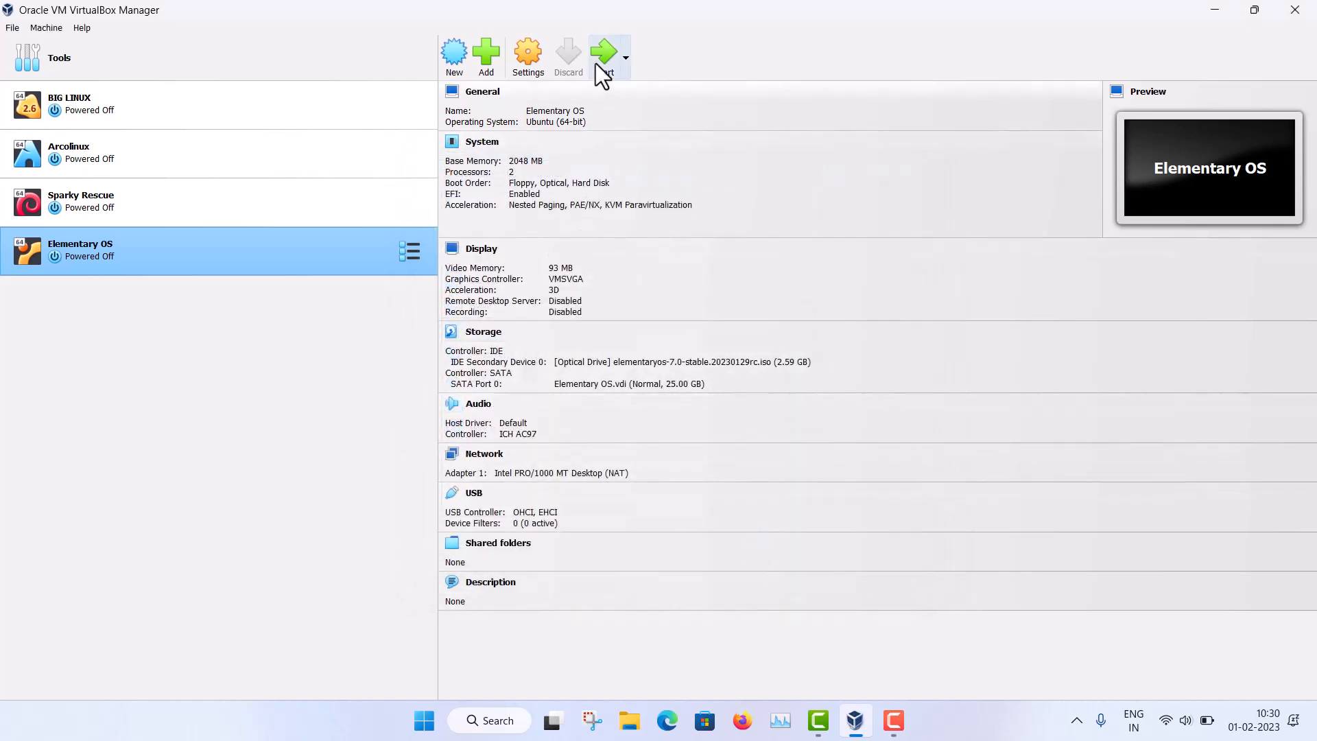
{"action": "left_click", "coordinate": [603, 52]}
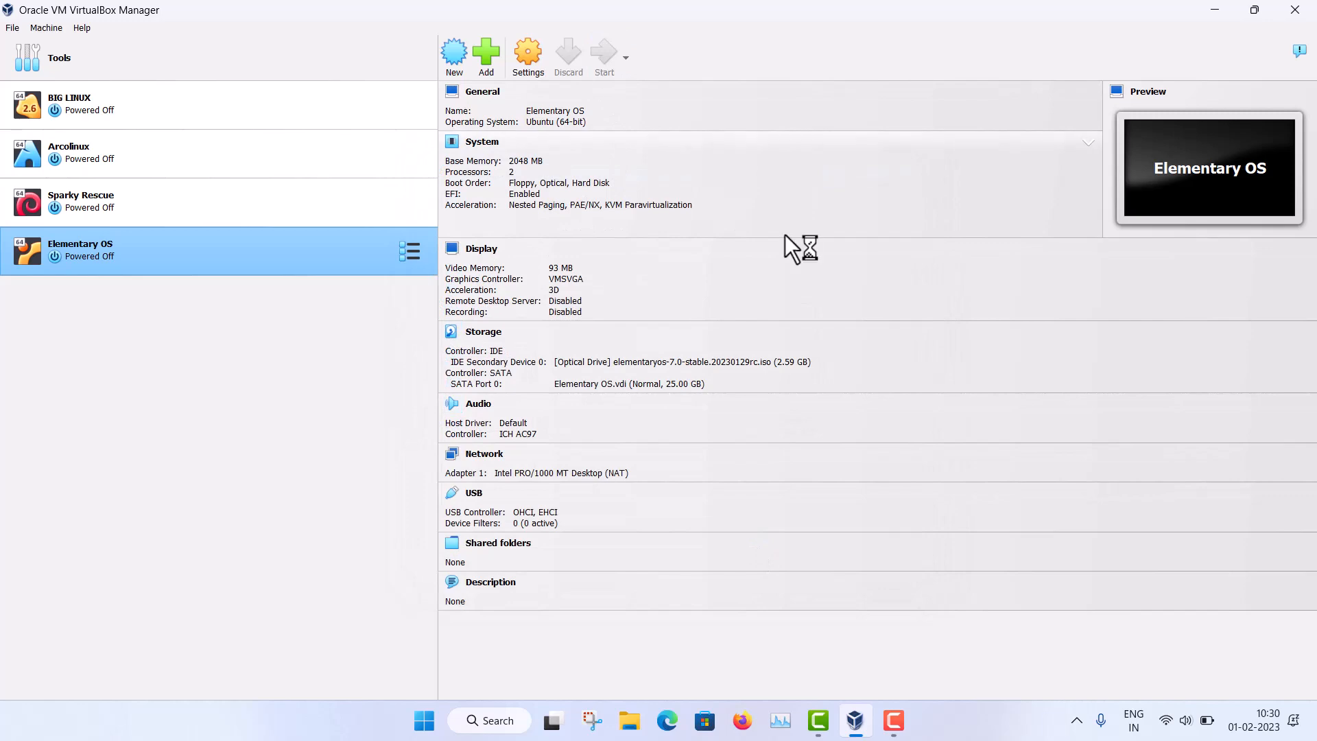
Step: Choose English (United States) as installer language and accept the default English (US) keyboard layout
{"action": "left_click", "coordinate": [603, 55]}
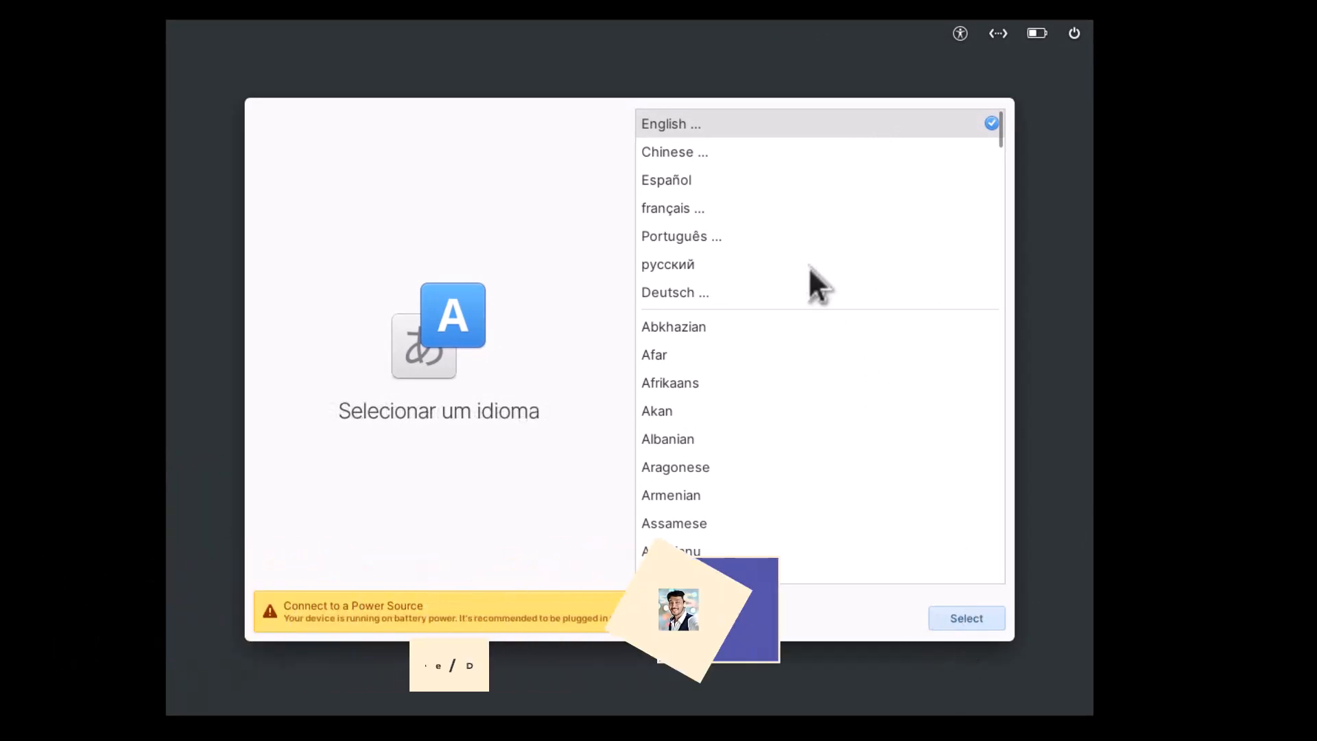
{"action": "left_click", "coordinate": [670, 124]}
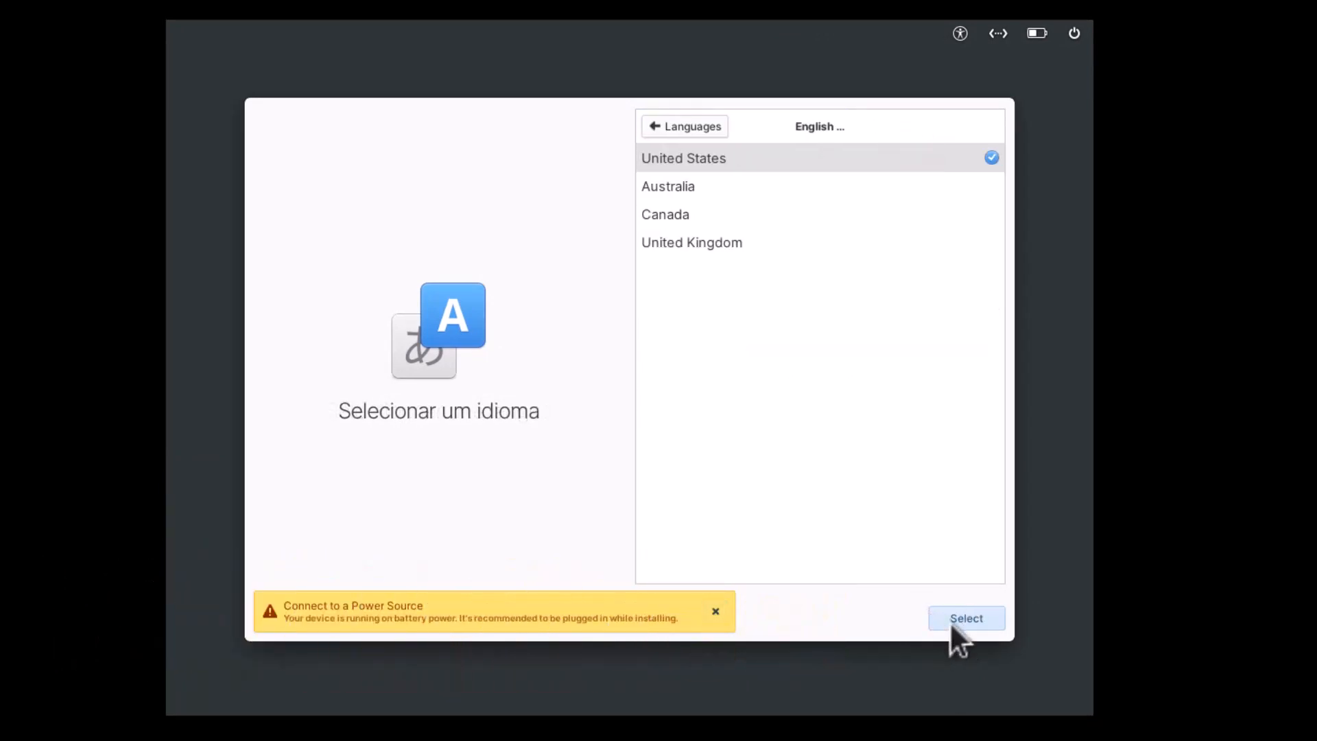
{"action": "left_click", "coordinate": [965, 618]}
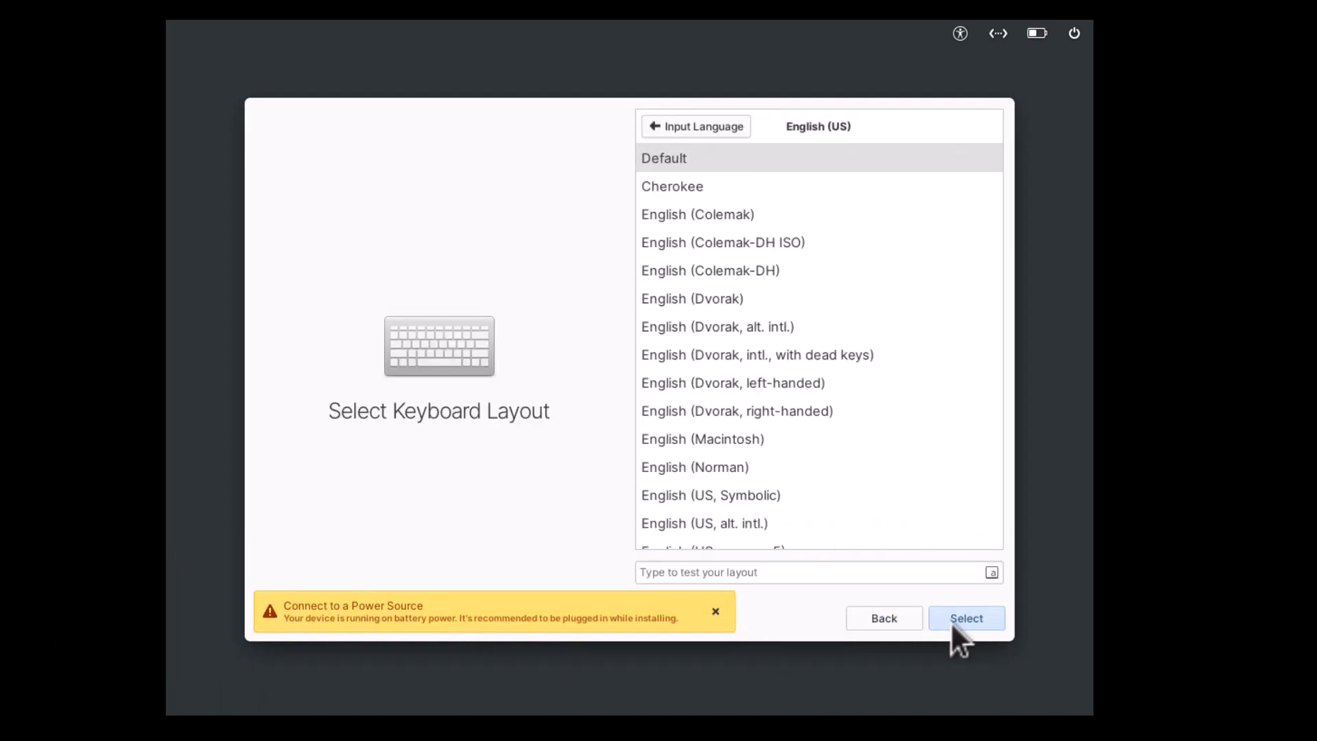
{"action": "left_click", "coordinate": [965, 618]}
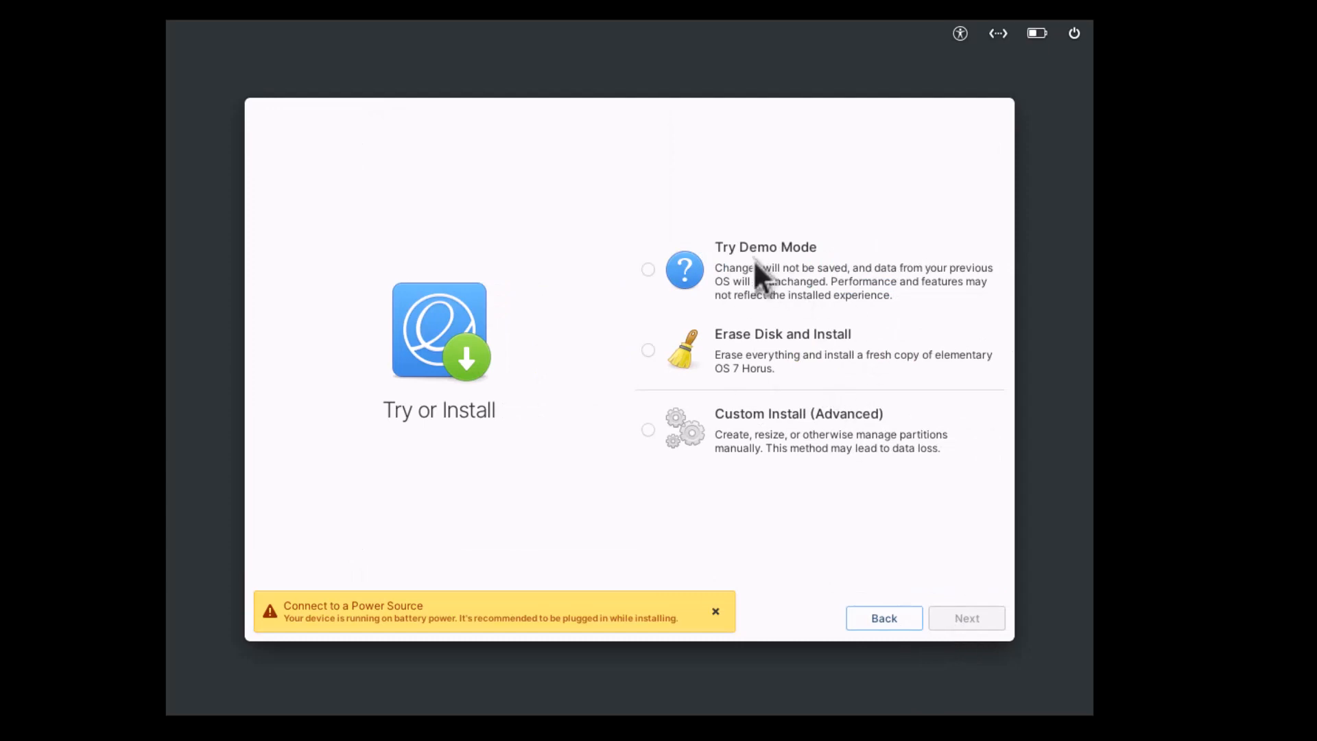
{"action": "mouse_move", "coordinate": [786, 281]}
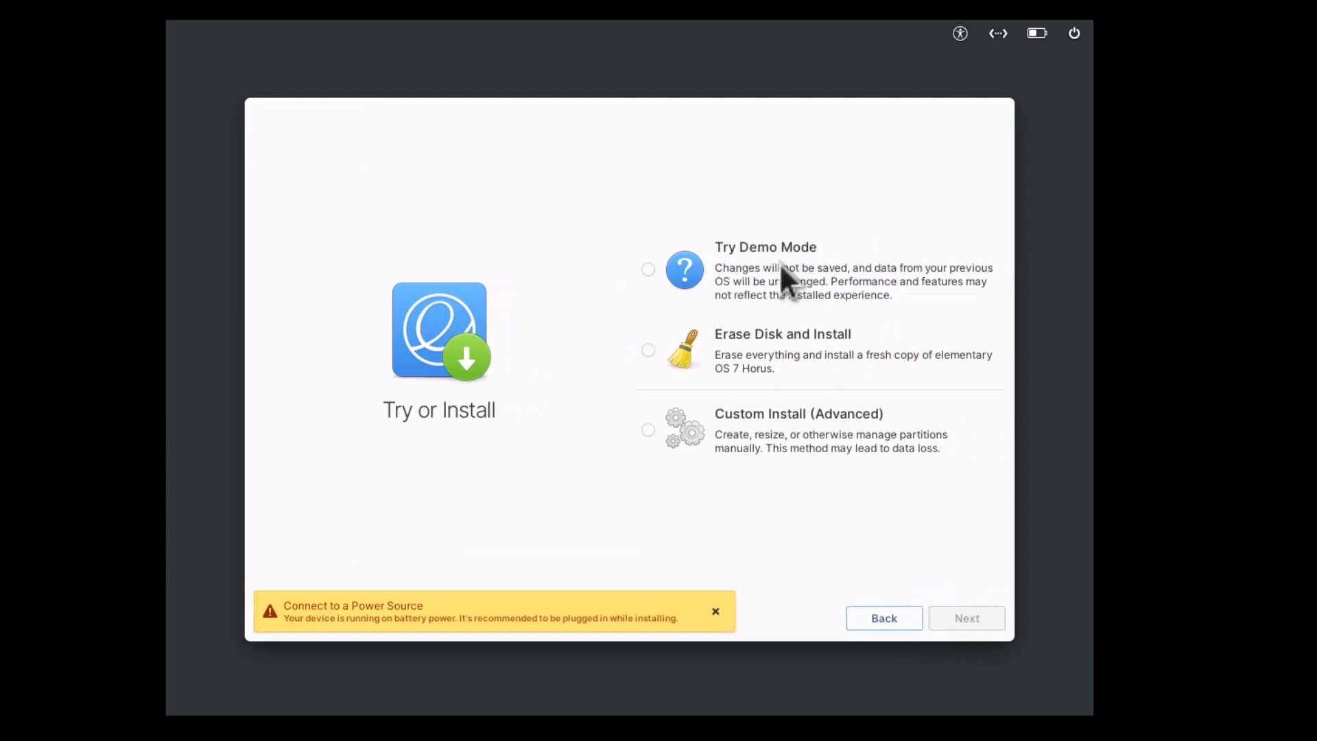
{"action": "mouse_move", "coordinate": [914, 308]}
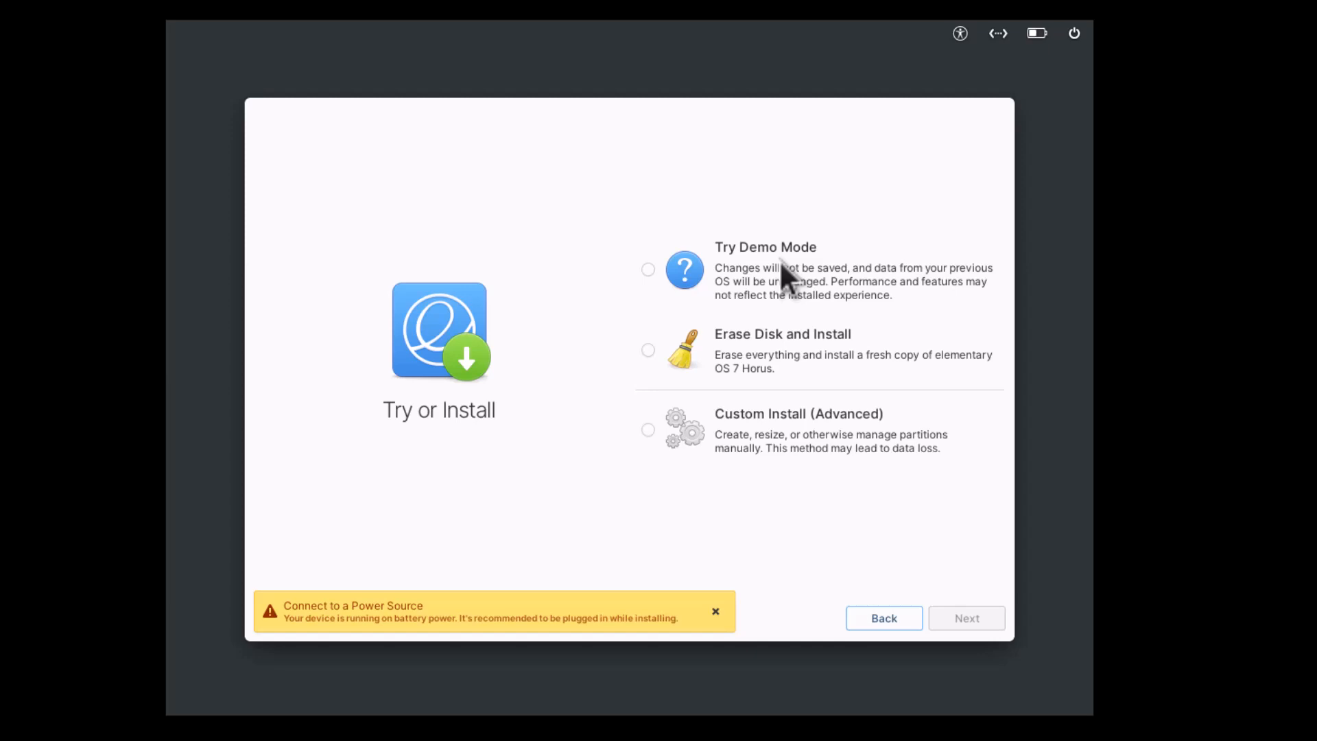
{"action": "mouse_move", "coordinate": [857, 285]}
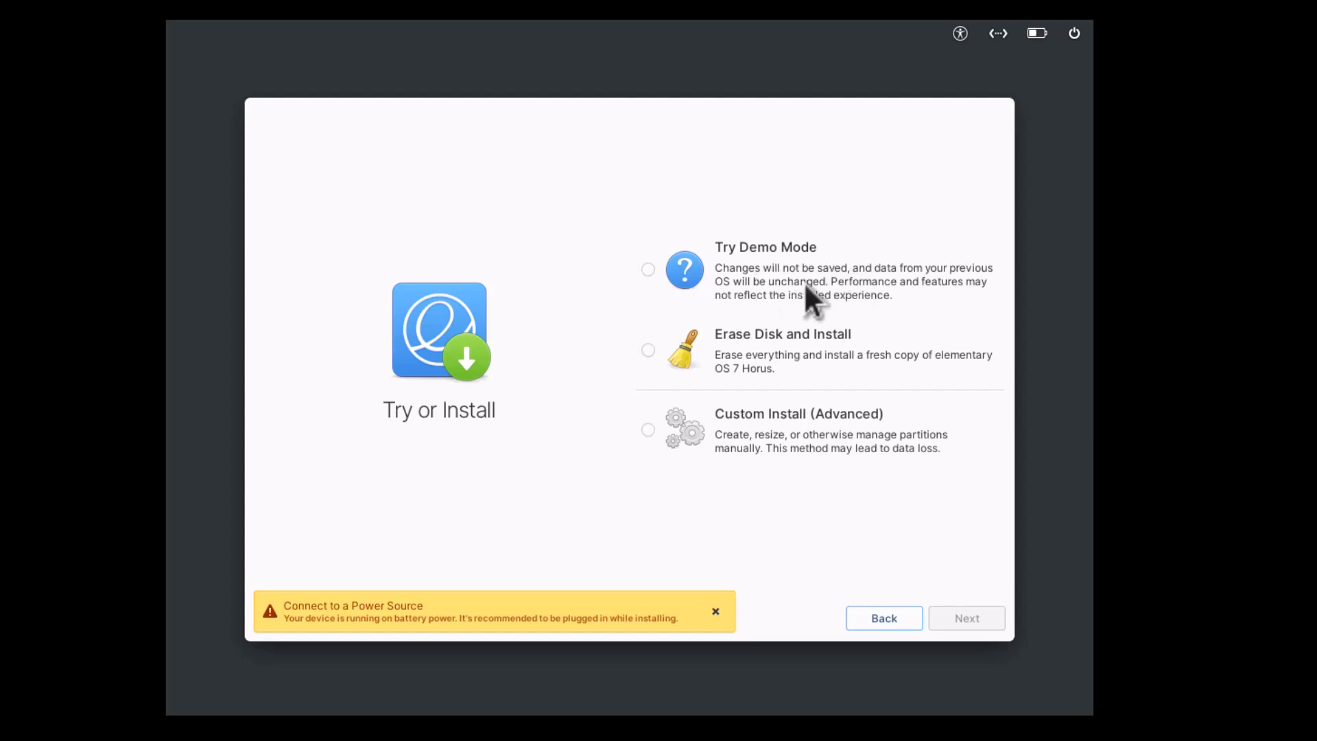
{"action": "mouse_move", "coordinate": [798, 302]}
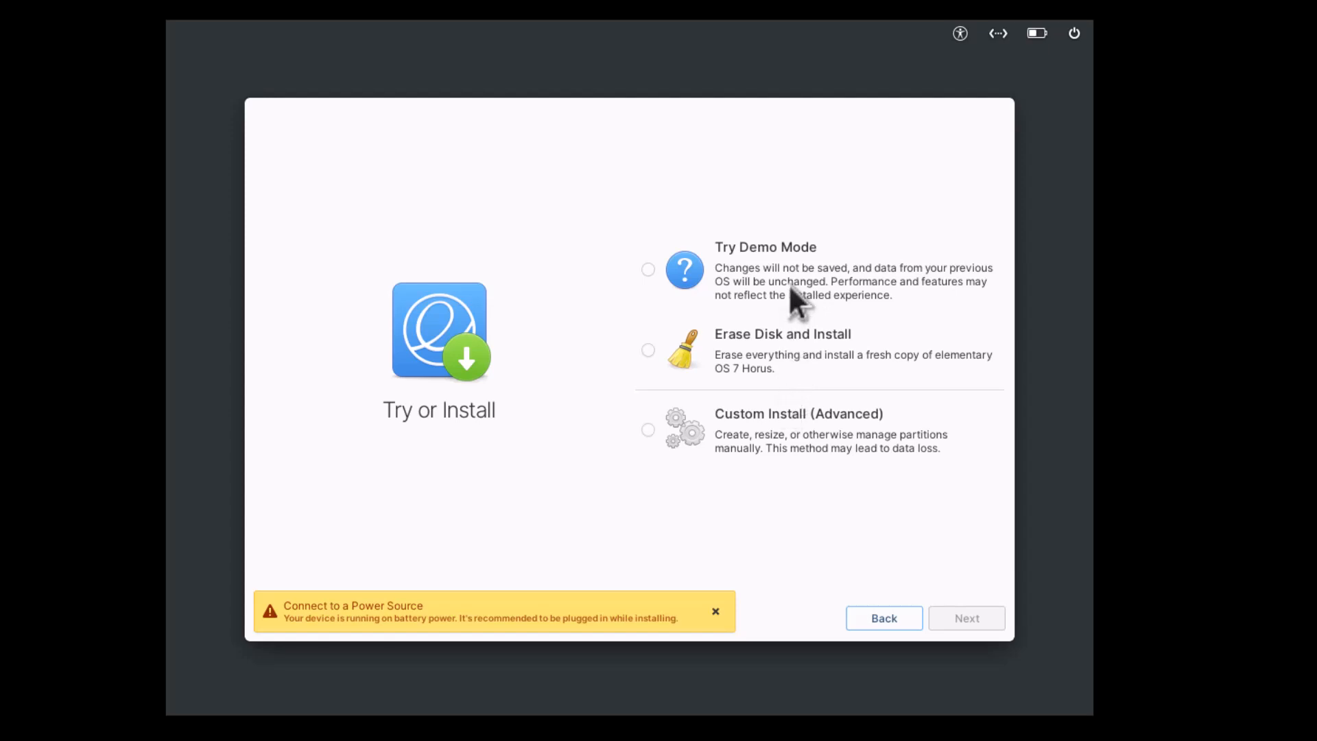
{"action": "mouse_move", "coordinate": [749, 426]}
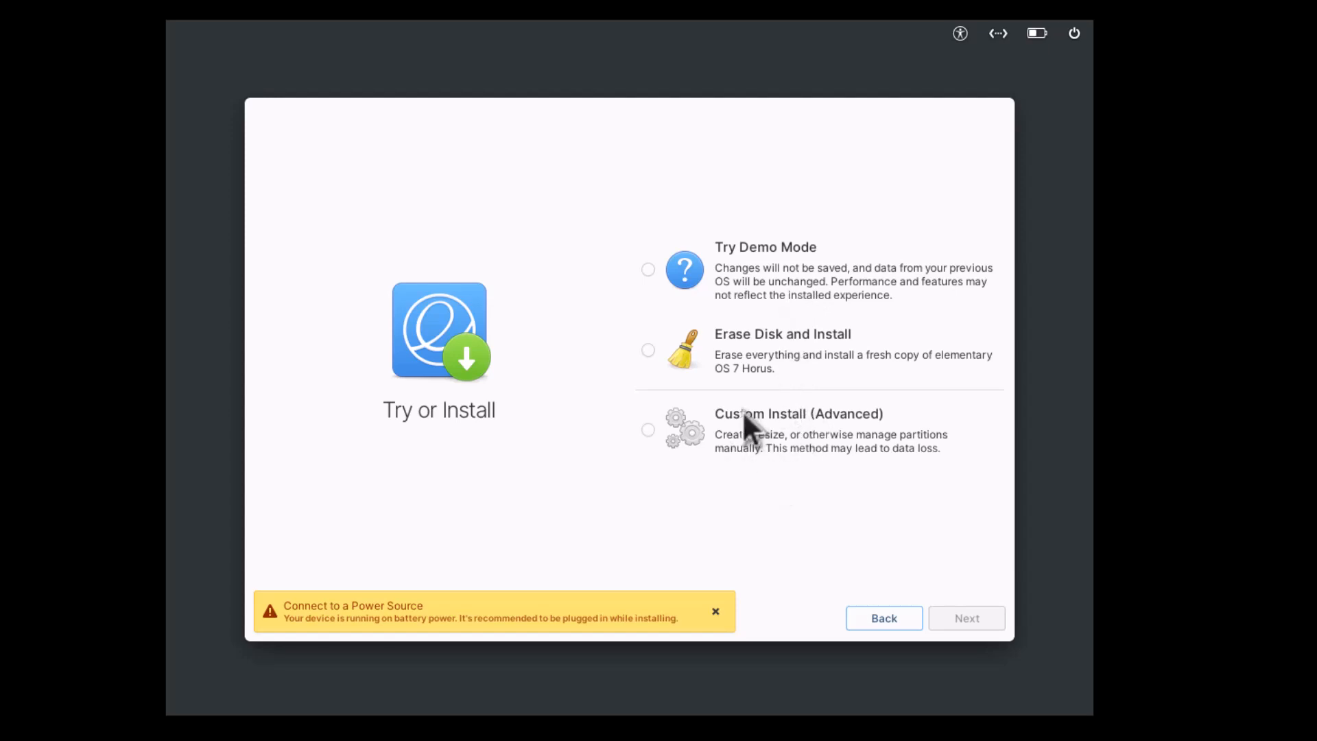
{"action": "mouse_move", "coordinate": [756, 365]}
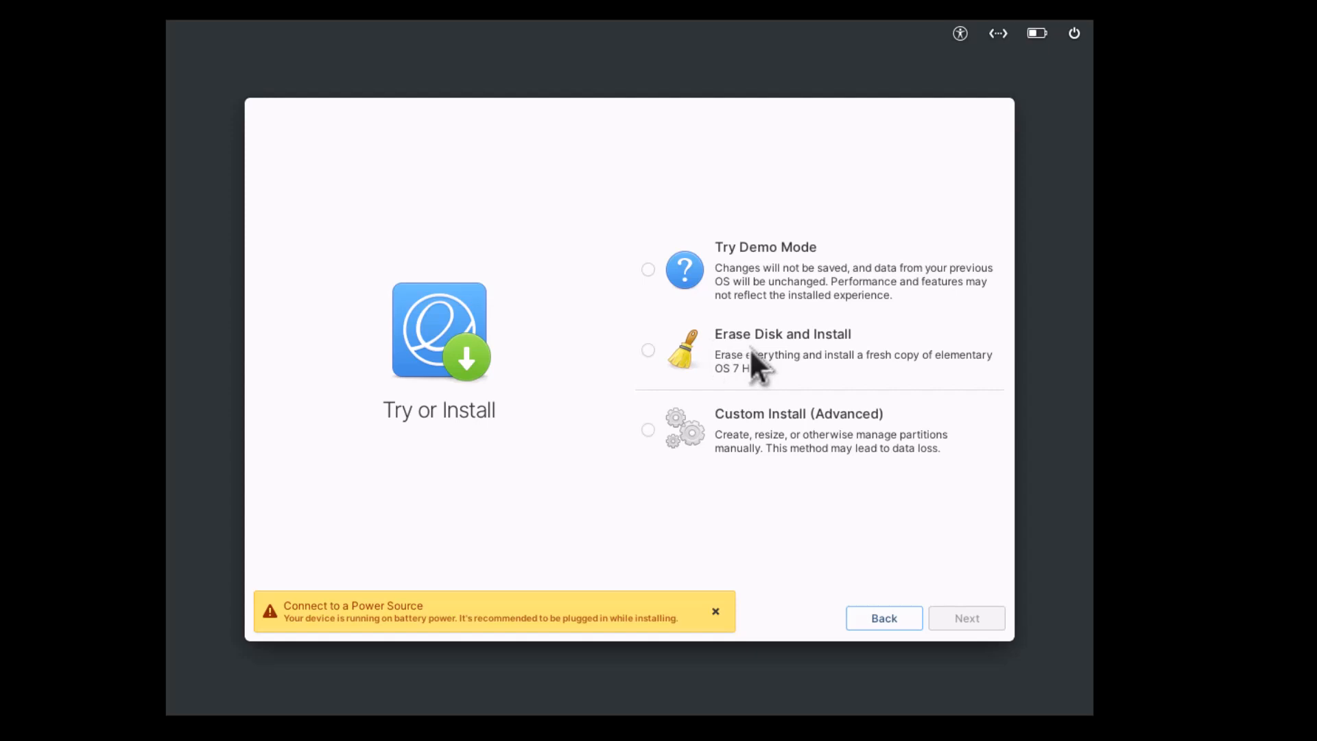
{"action": "mouse_move", "coordinate": [651, 362]}
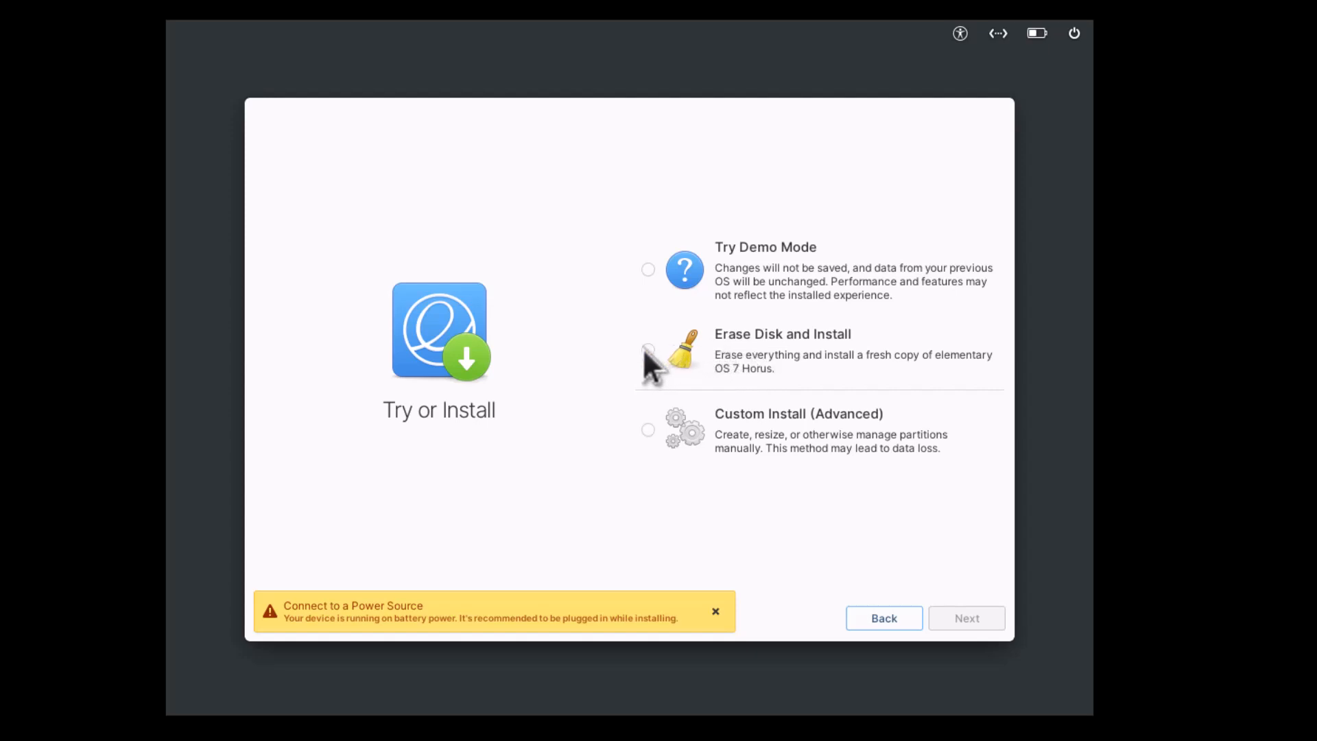
Step: Choose Custom Install (Advanced) to reach the partition screen for the 26.8 GB VBOX disk
{"action": "left_click", "coordinate": [648, 351]}
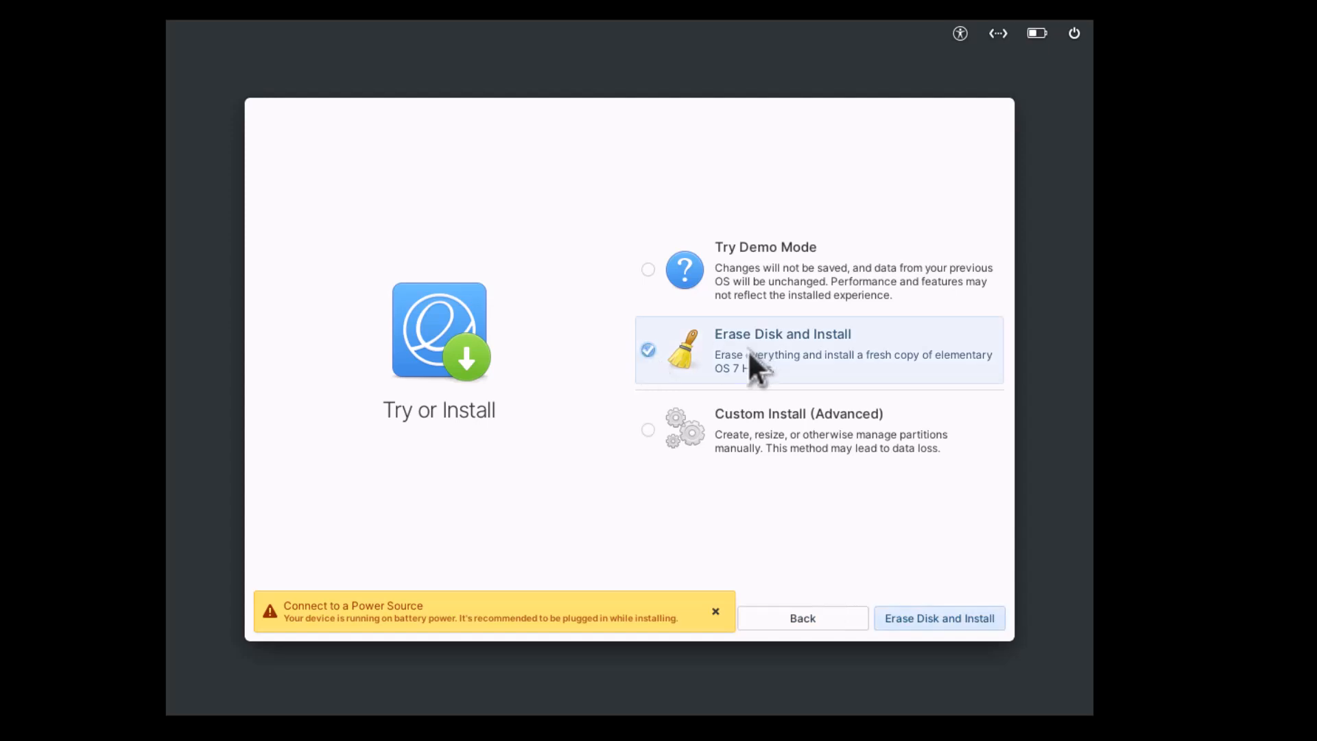
{"action": "mouse_move", "coordinate": [878, 362]}
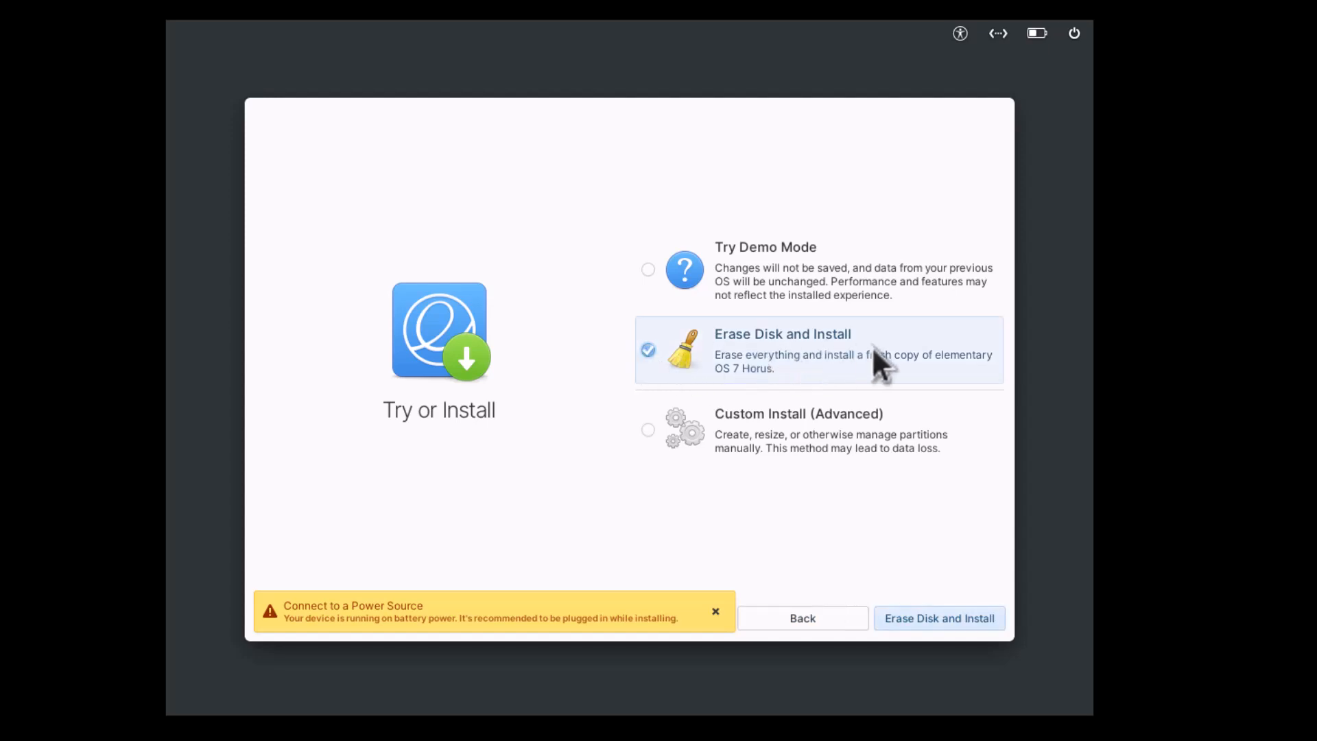
{"action": "mouse_move", "coordinate": [659, 449]}
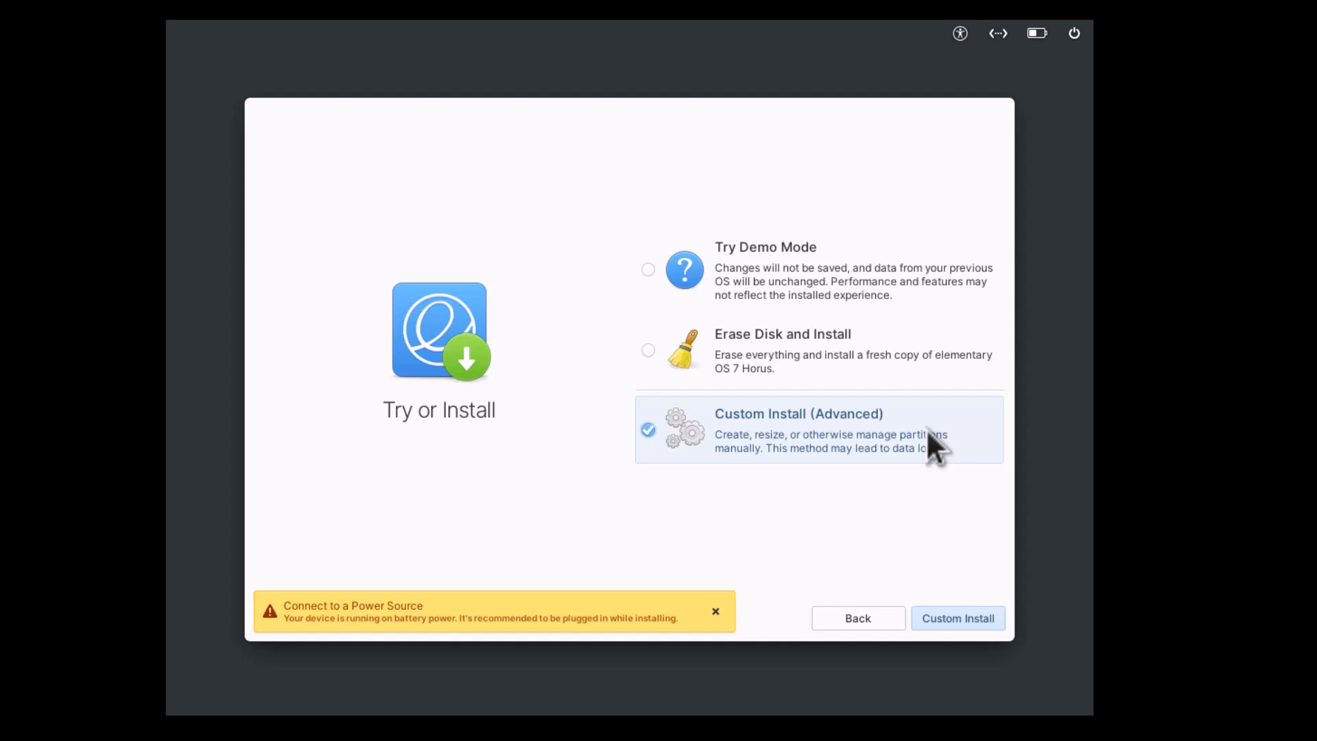
{"action": "mouse_move", "coordinate": [831, 445]}
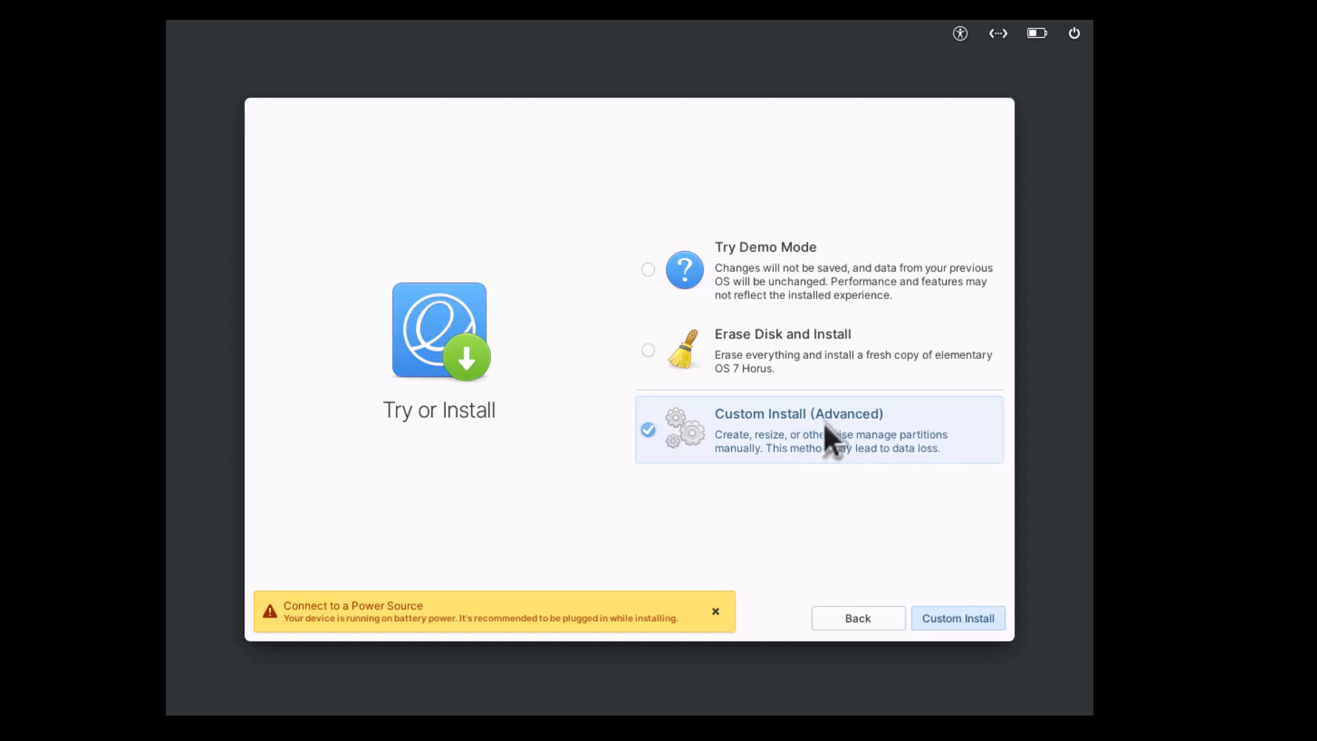
{"action": "left_click", "coordinate": [957, 618]}
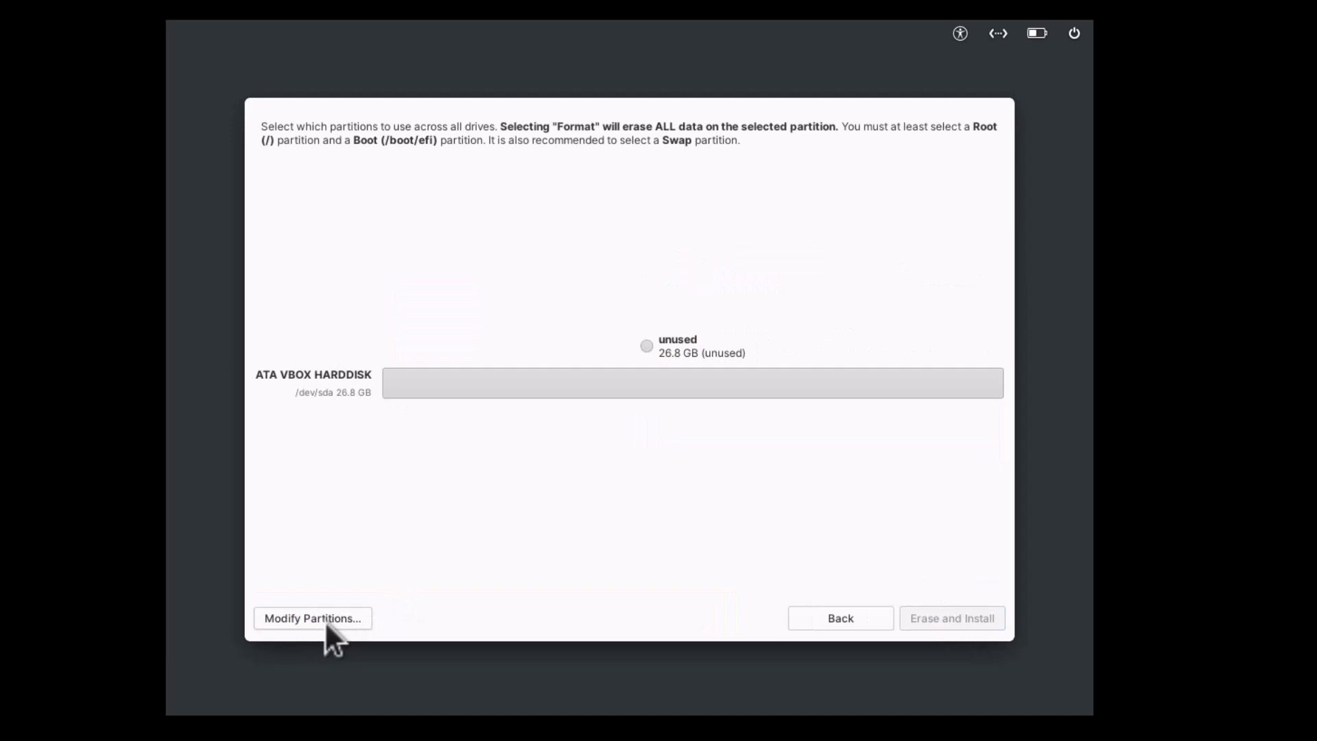
Step: In GParted, create a new gpt partition table on the 25 GiB disk via Device > Create Partition Table
{"action": "left_click", "coordinate": [311, 617]}
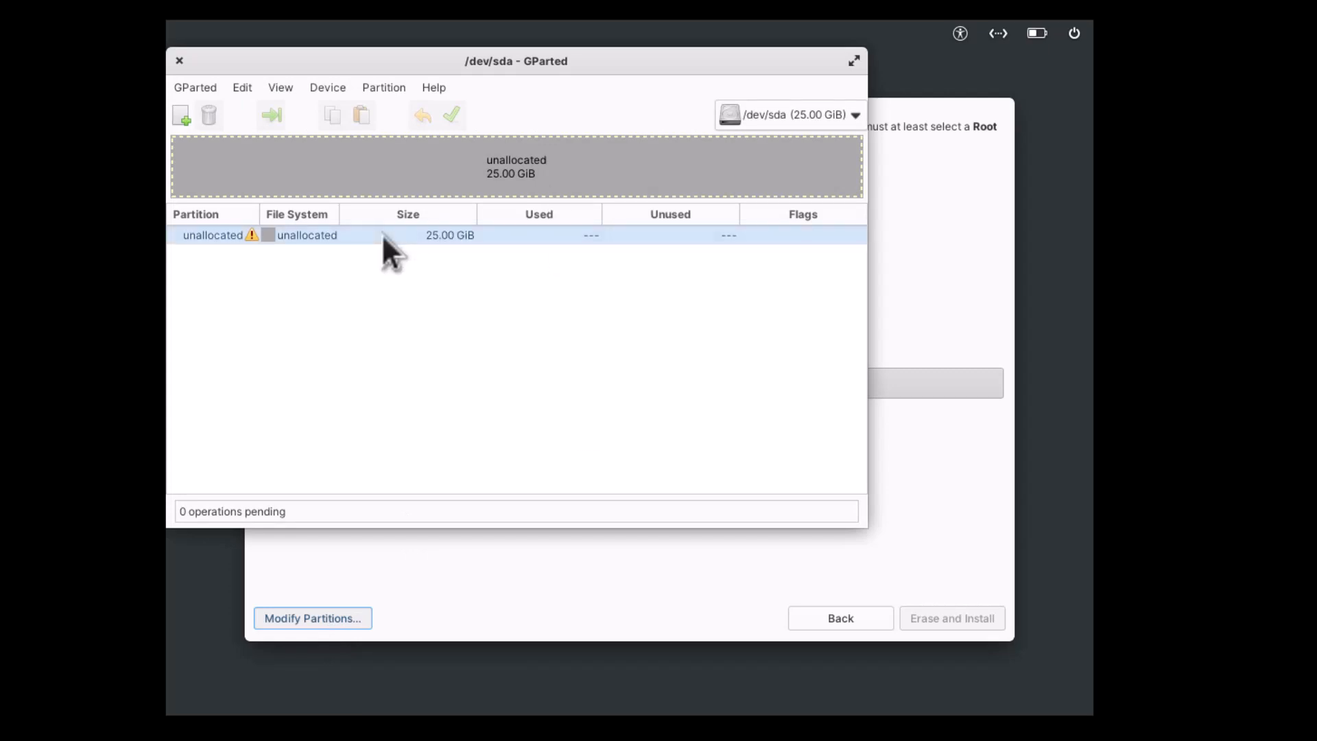
{"action": "left_click", "coordinate": [280, 87]}
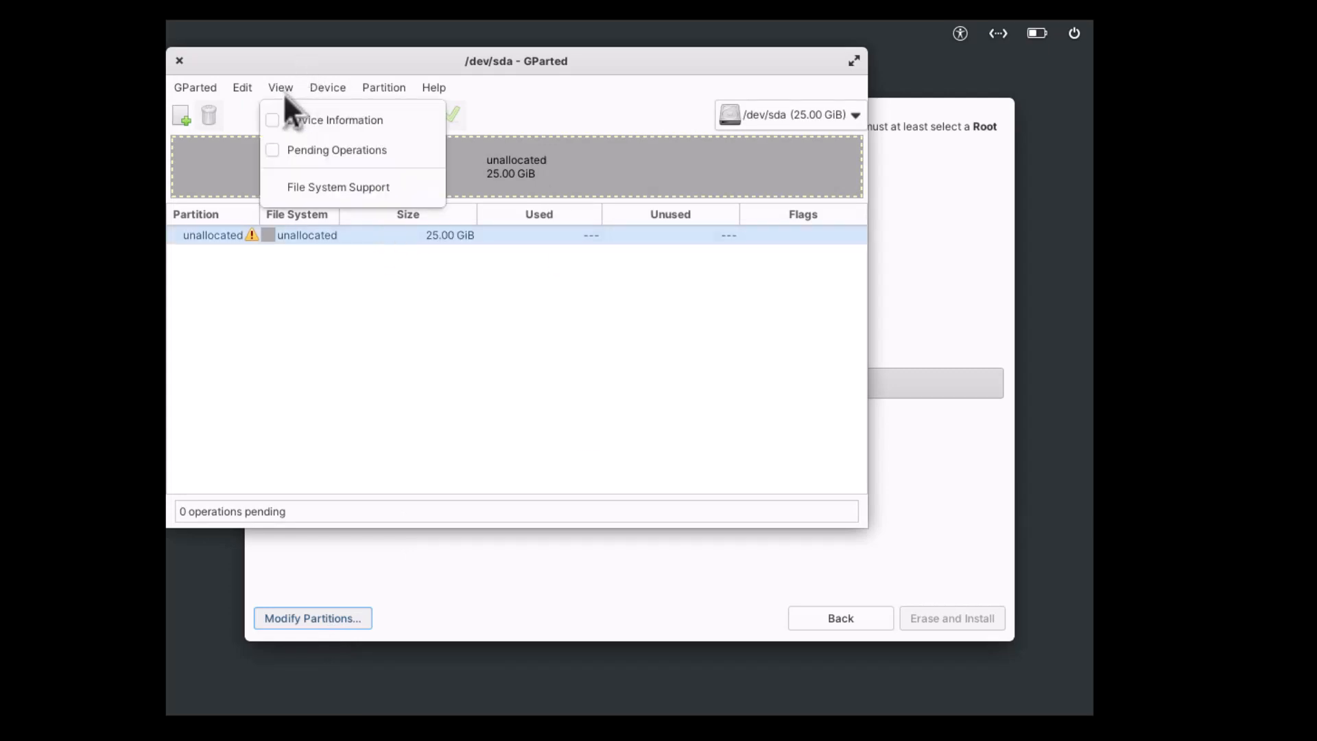
{"action": "left_click", "coordinate": [327, 87]}
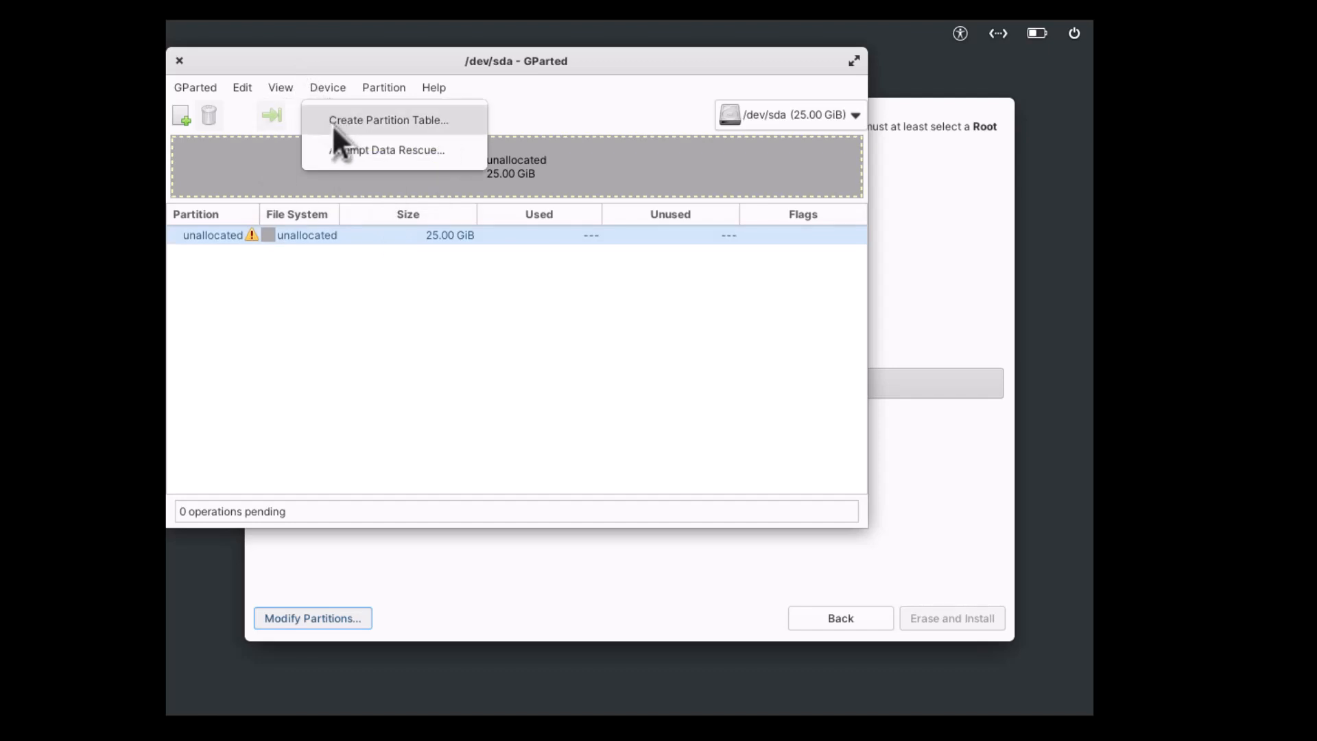
{"action": "left_click", "coordinate": [387, 119]}
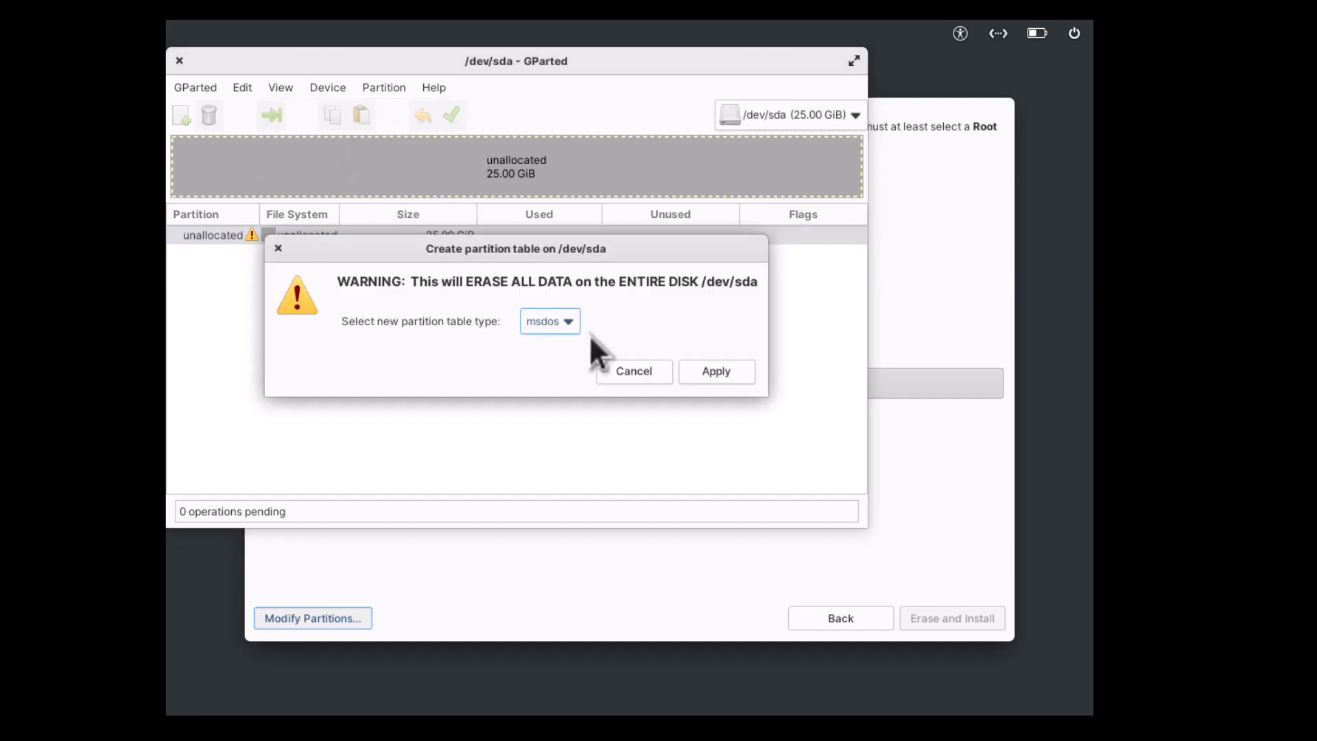
{"action": "left_click", "coordinate": [550, 321]}
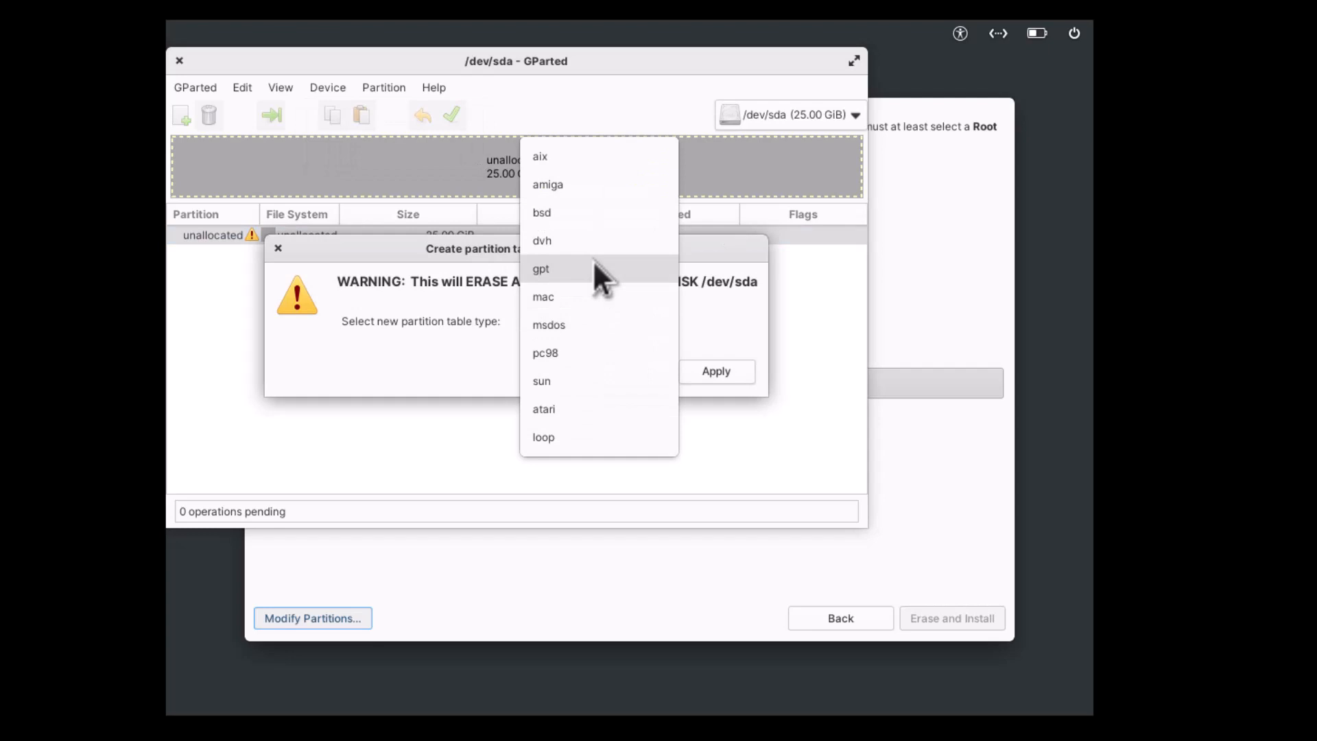
{"action": "mouse_move", "coordinate": [592, 353]}
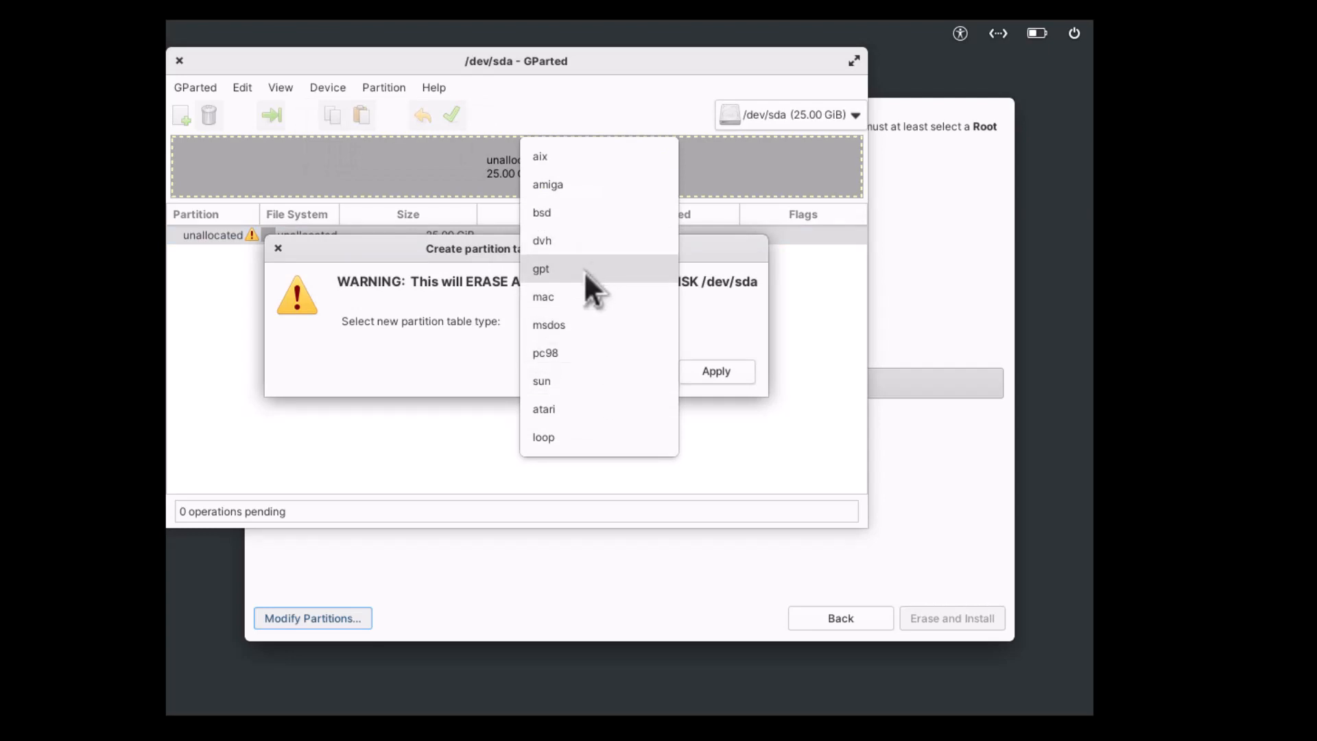
{"action": "left_click", "coordinate": [540, 269]}
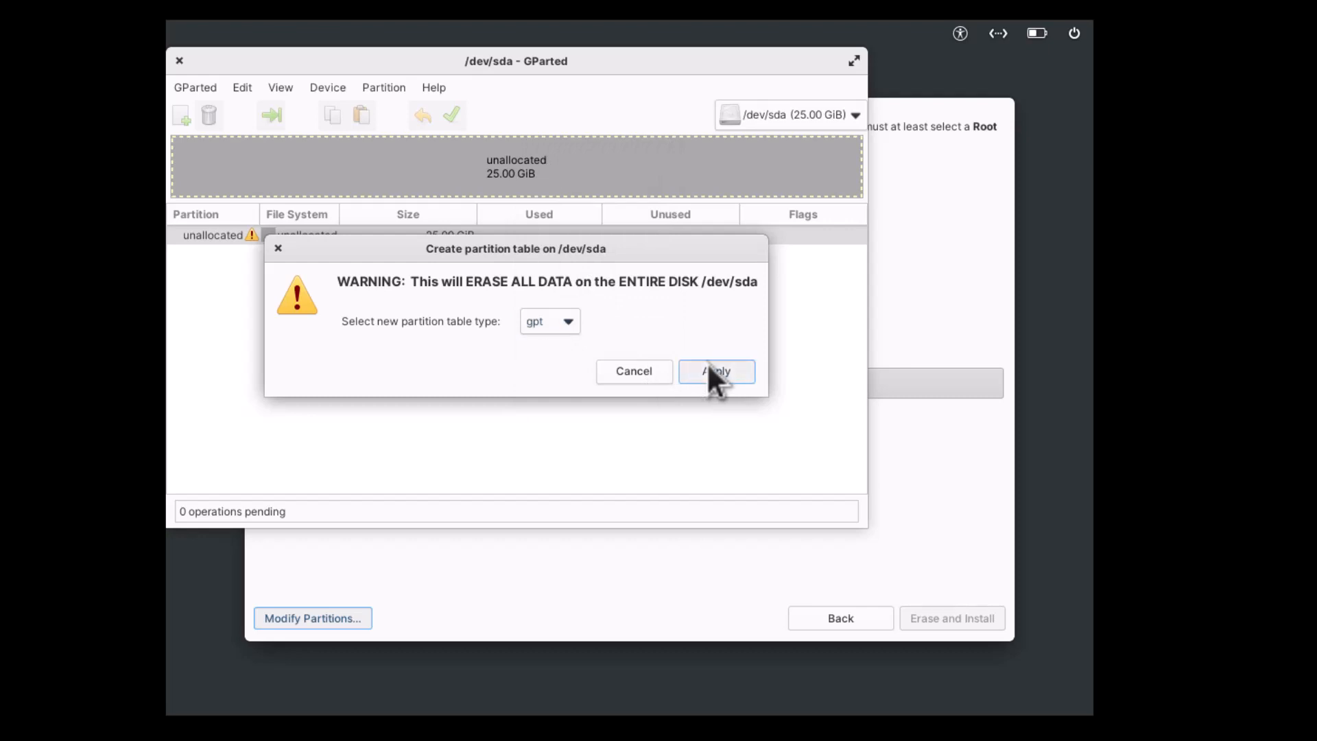
{"action": "left_click", "coordinate": [715, 371]}
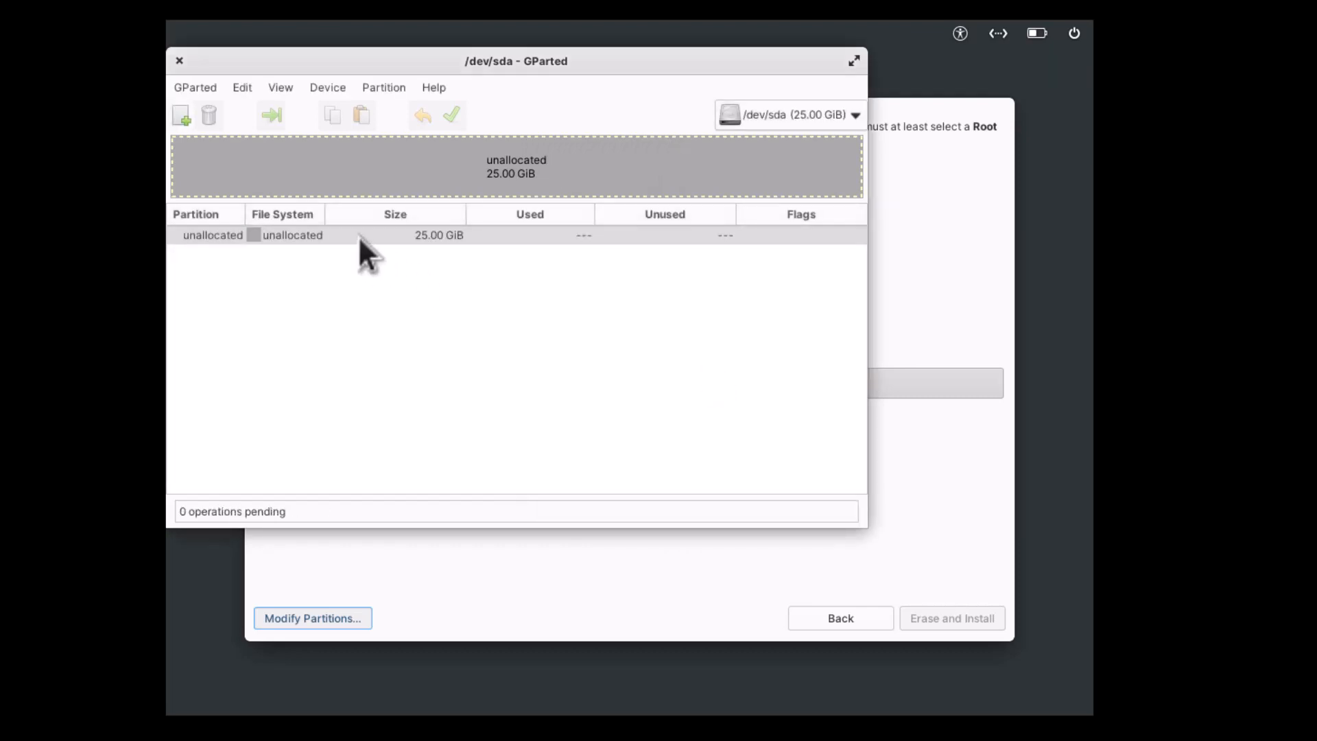
{"action": "left_click", "coordinate": [362, 235]}
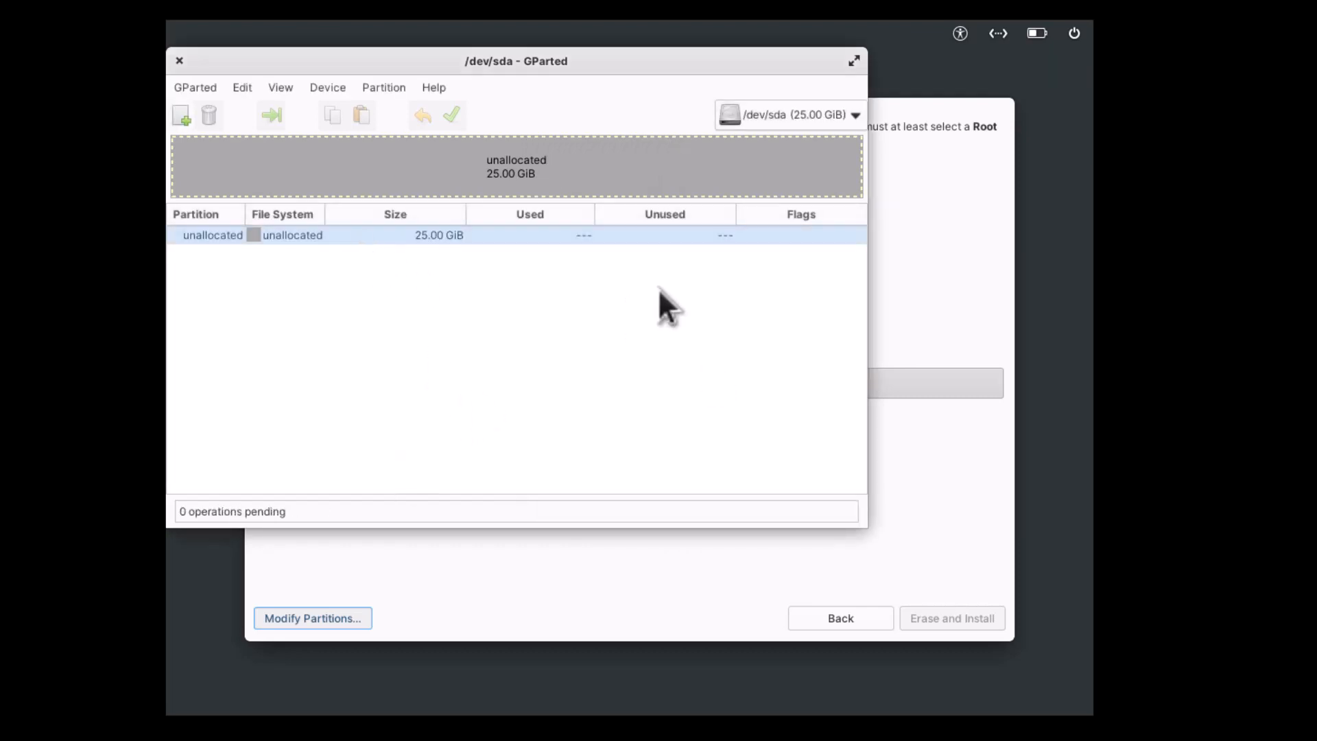
{"action": "mouse_move", "coordinate": [362, 248]}
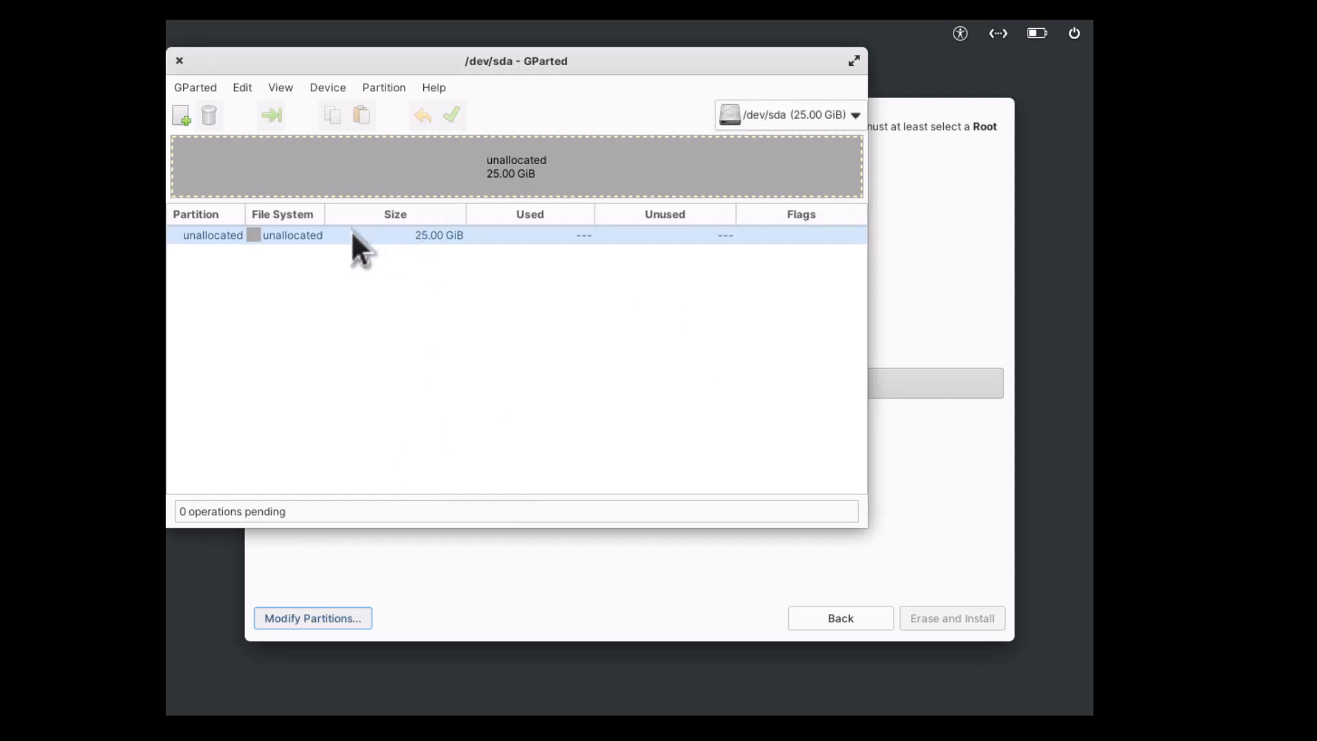
{"action": "mouse_move", "coordinate": [298, 256]}
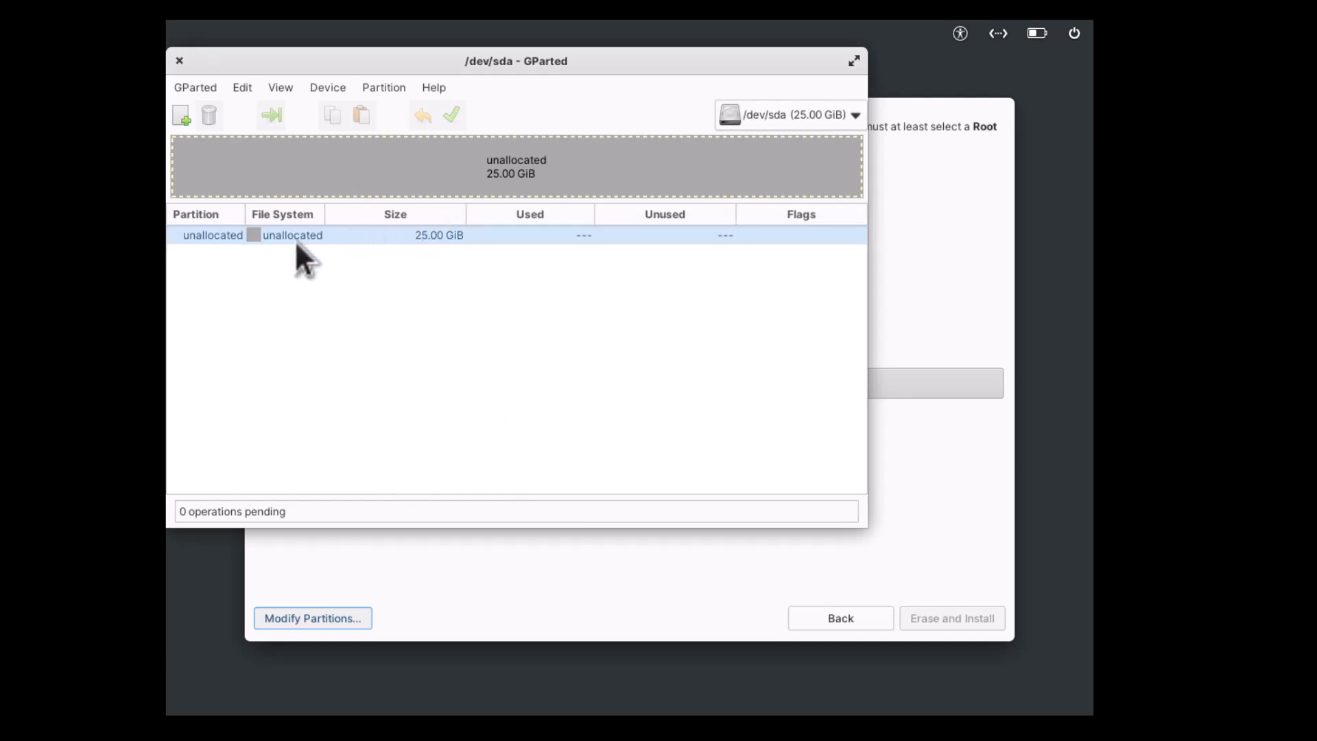
Step: Add a 20838 MiB ext4 primary partition at the start of the unallocated space
{"action": "right_click", "coordinate": [293, 234]}
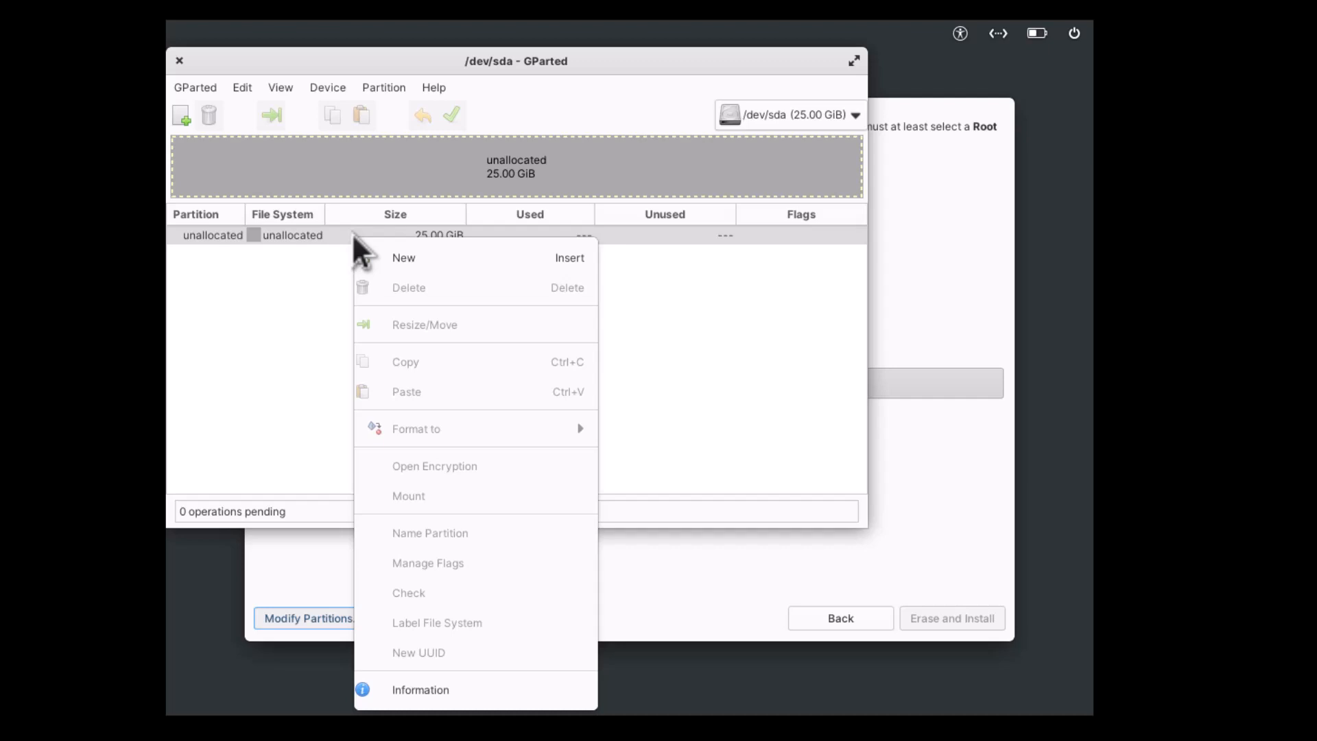
{"action": "left_click", "coordinate": [404, 258]}
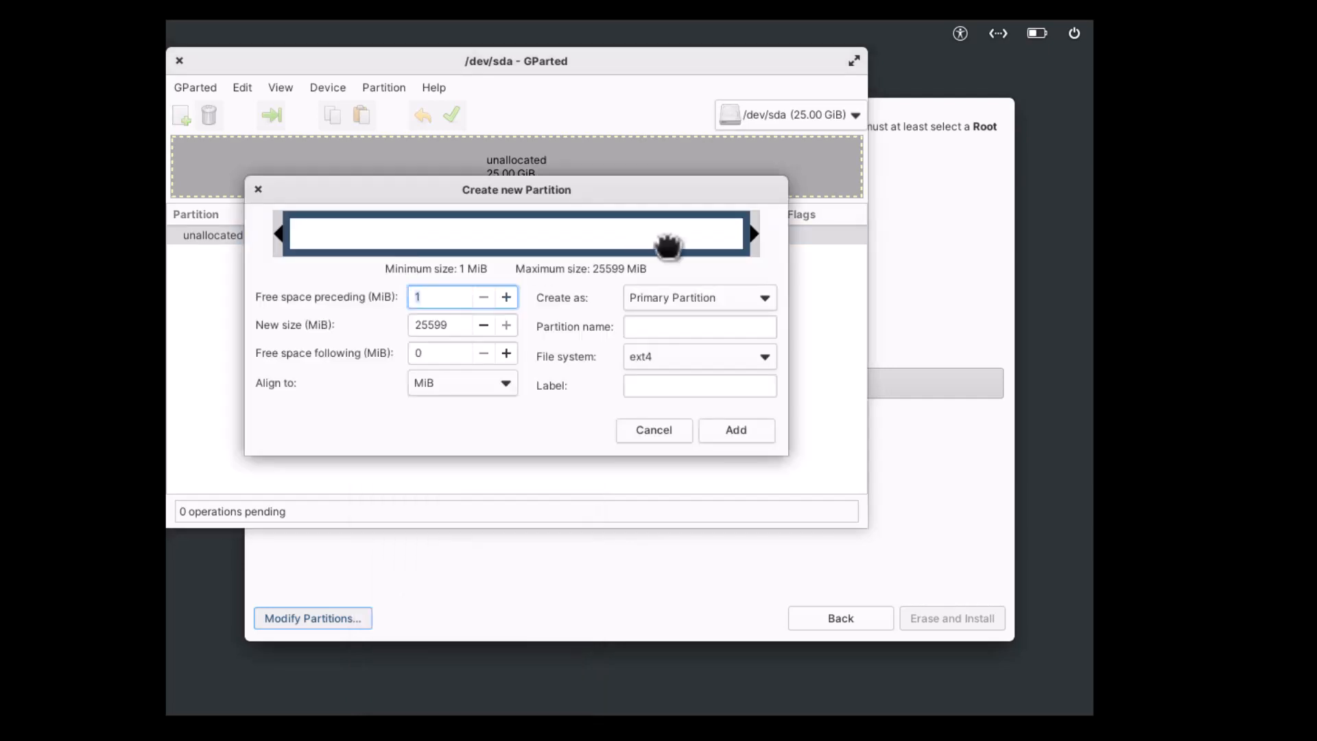
{"action": "mouse_move", "coordinate": [746, 238]}
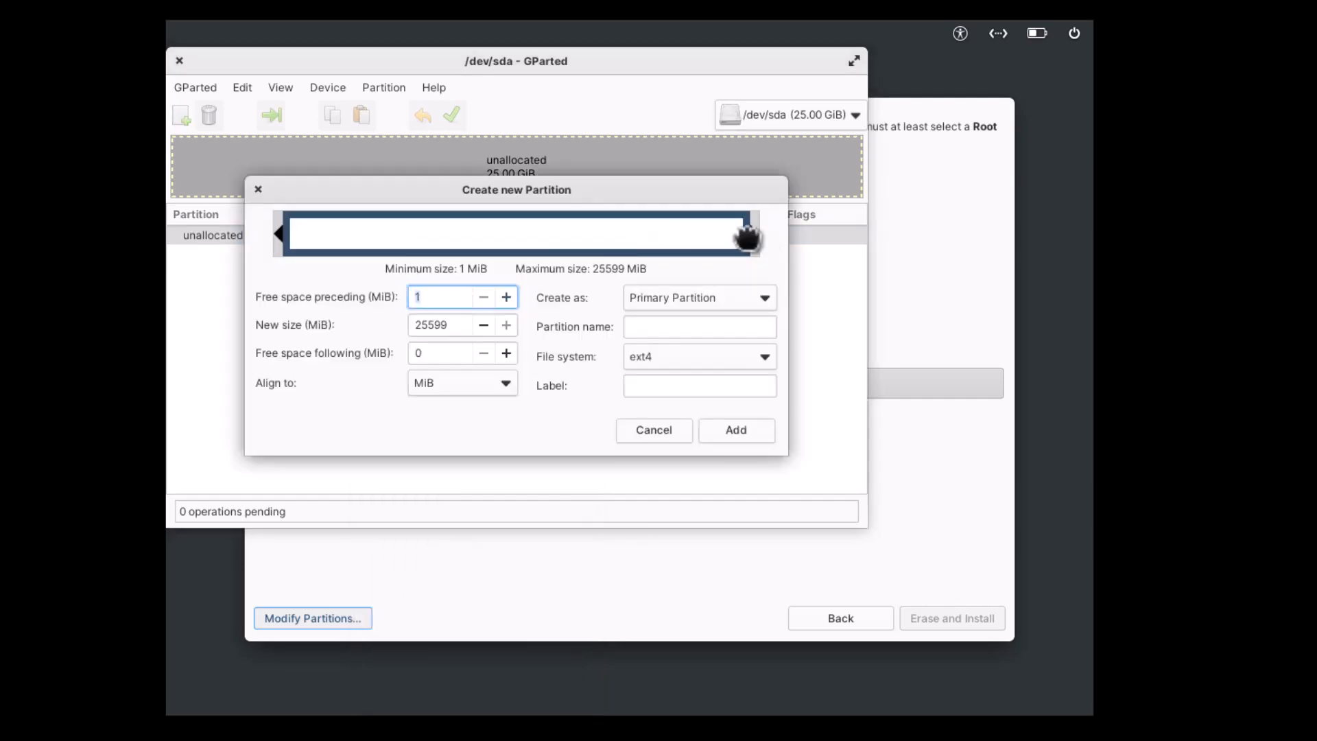
{"action": "left_click_drag", "start_coordinate": [745, 235], "coordinate": [722, 240]}
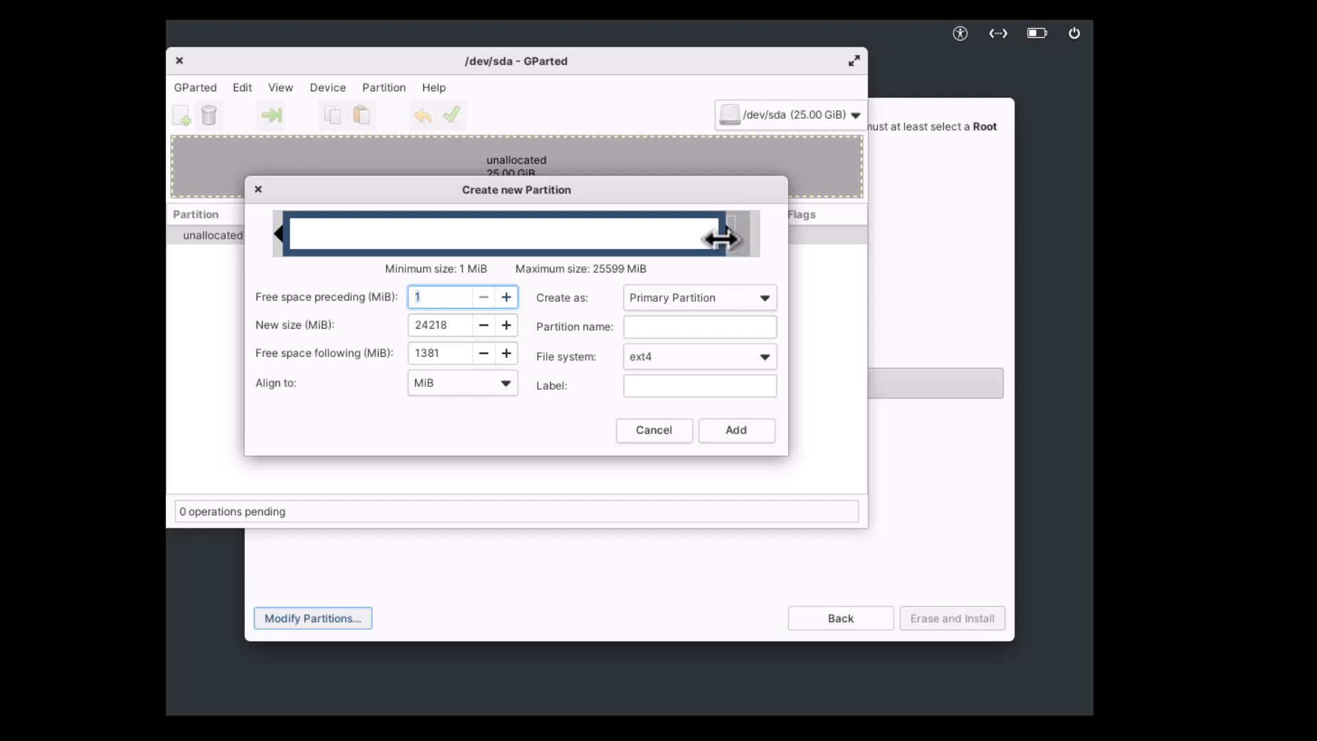
{"action": "left_click_drag", "start_coordinate": [725, 238], "coordinate": [662, 238]}
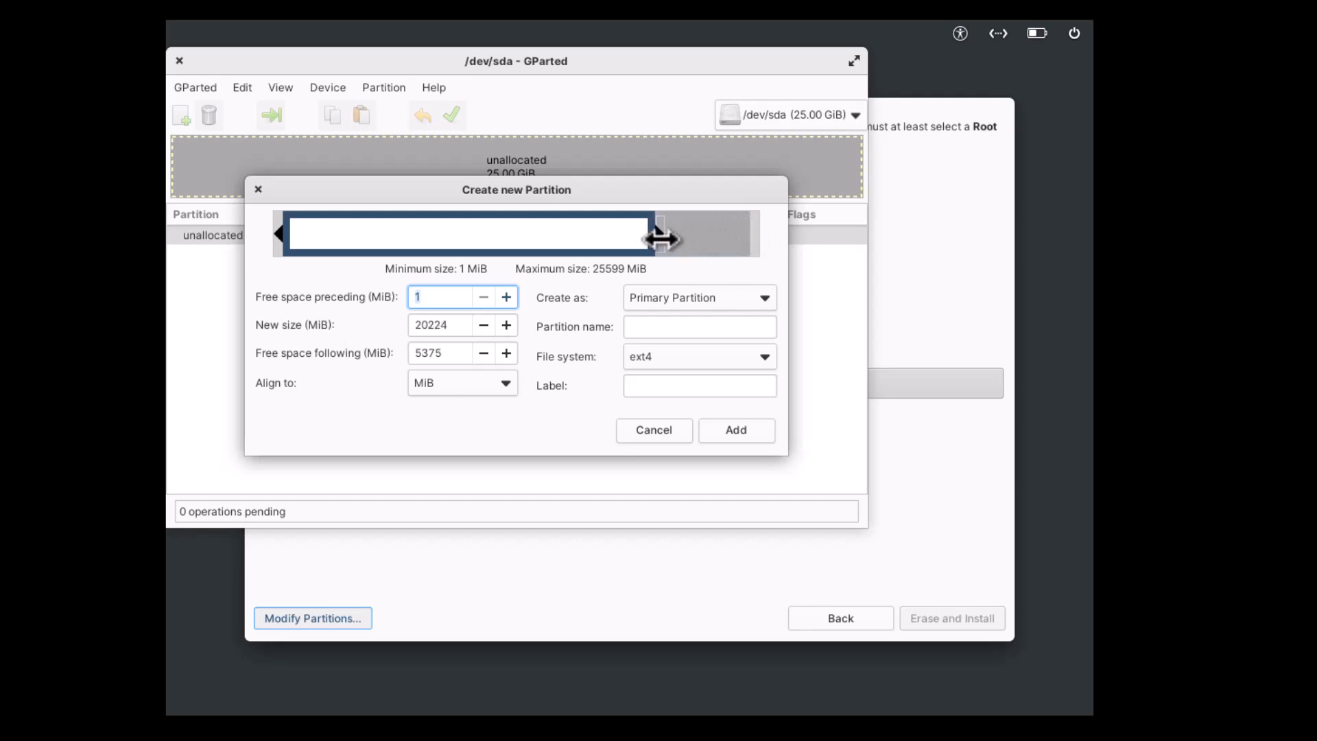
{"action": "left_click_drag", "start_coordinate": [659, 233], "coordinate": [668, 233]}
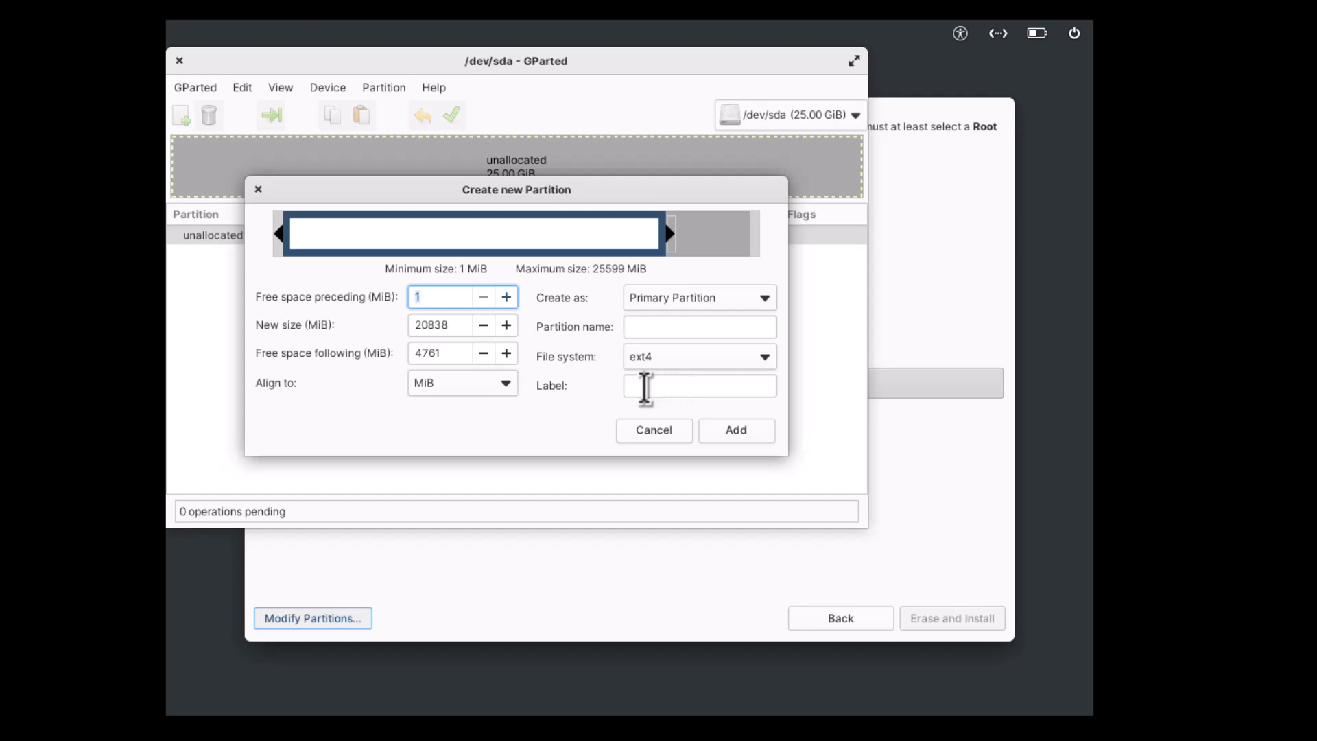
{"action": "mouse_move", "coordinate": [734, 431]}
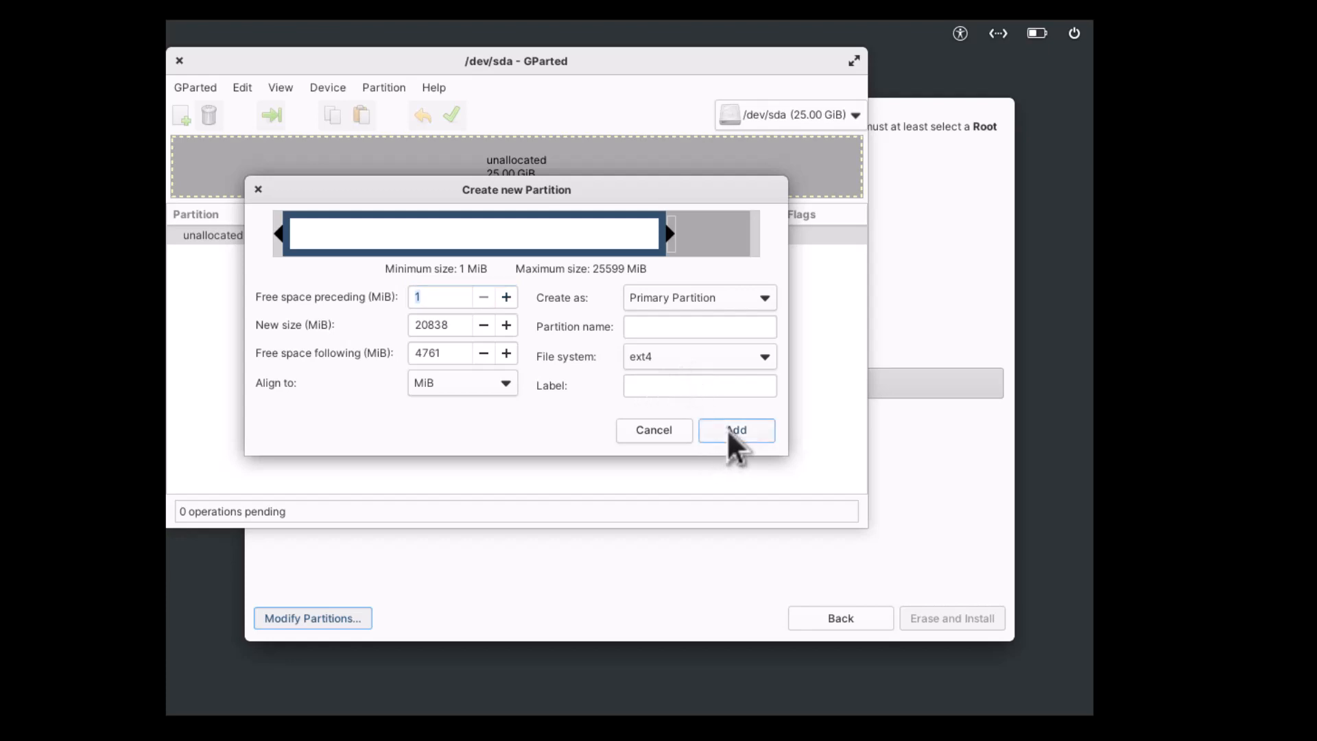
{"action": "left_click", "coordinate": [736, 430]}
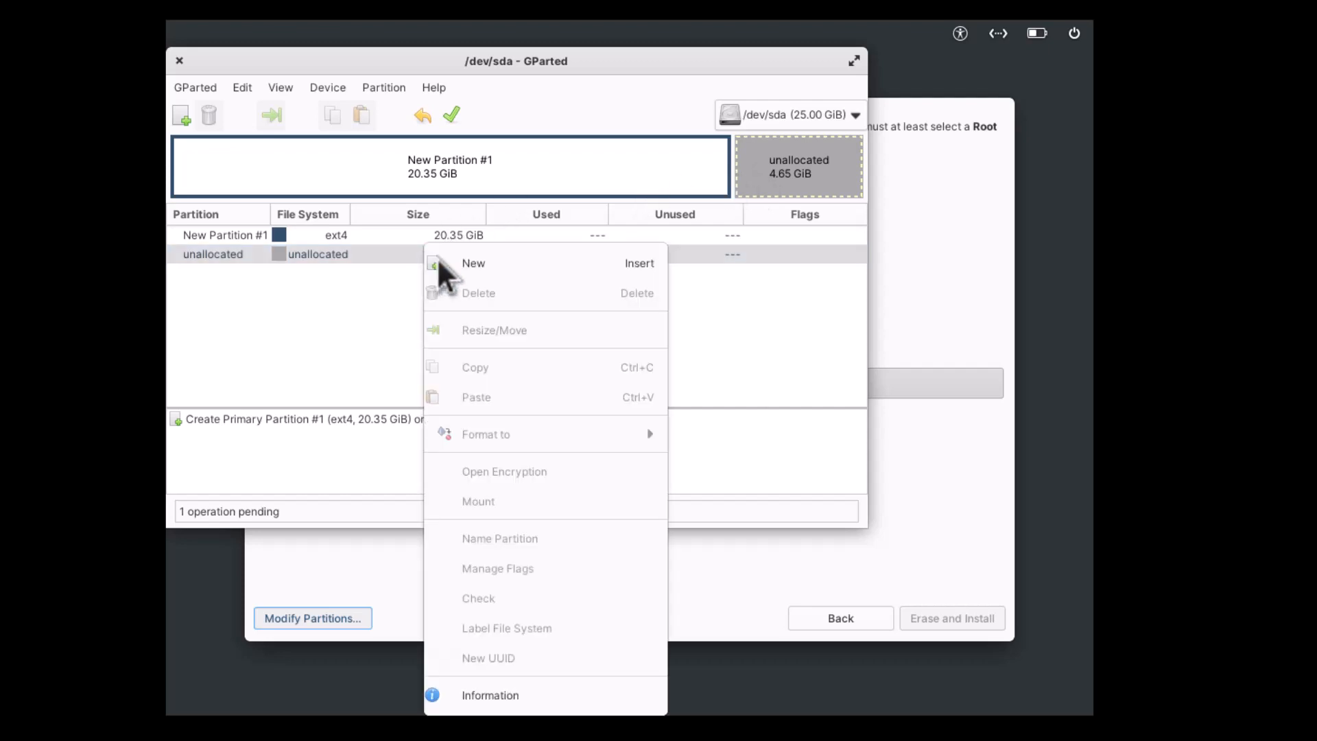
Step: Add a 571 MiB fat32 partition after the ext4 one, leaving about 4 GiB unallocated
{"action": "left_click", "coordinate": [473, 263]}
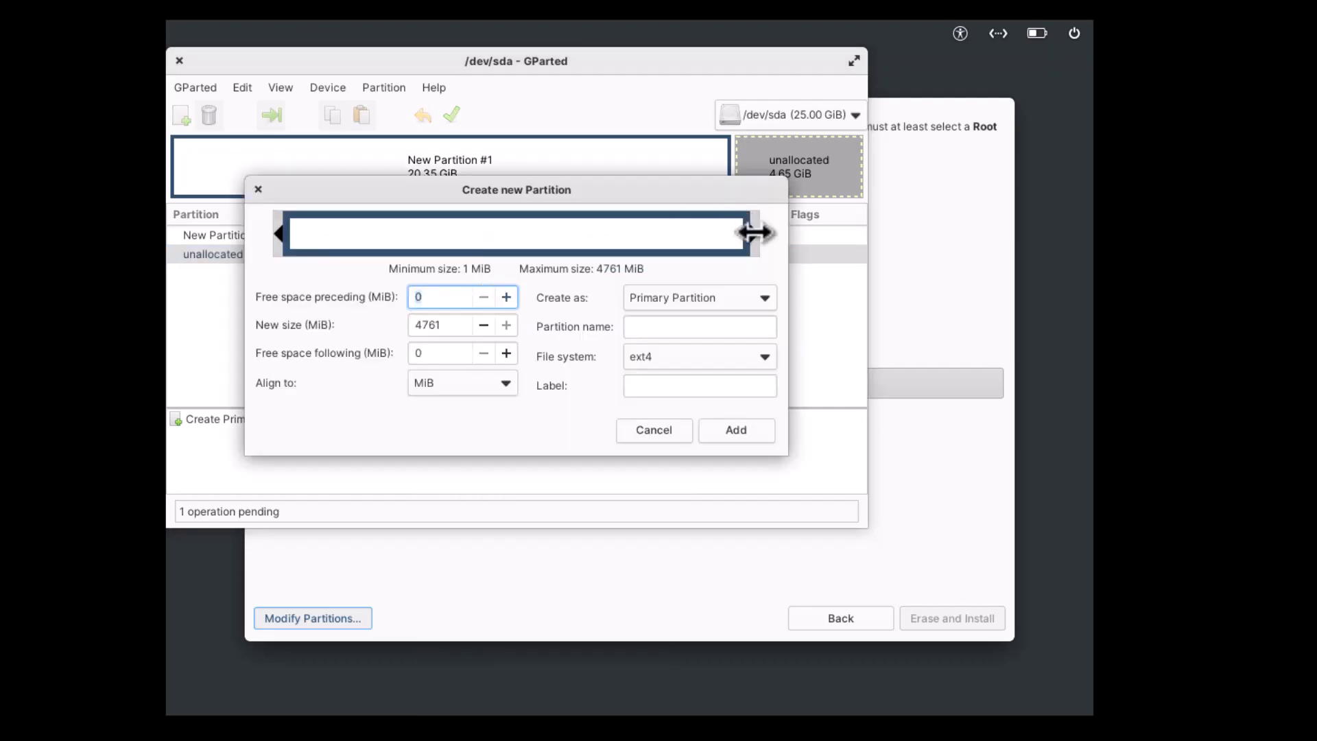
{"action": "left_click_drag", "start_coordinate": [748, 234], "coordinate": [382, 235]}
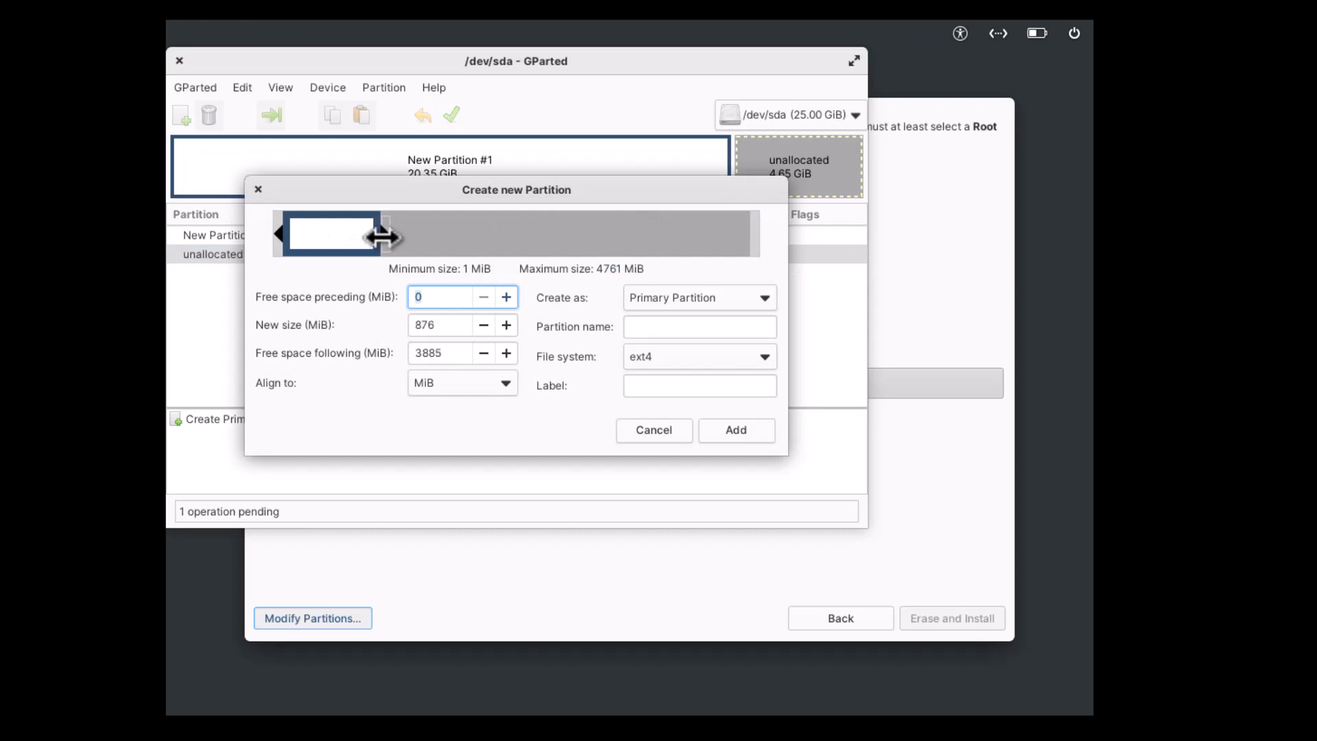
{"action": "left_click_drag", "start_coordinate": [378, 235], "coordinate": [359, 236]}
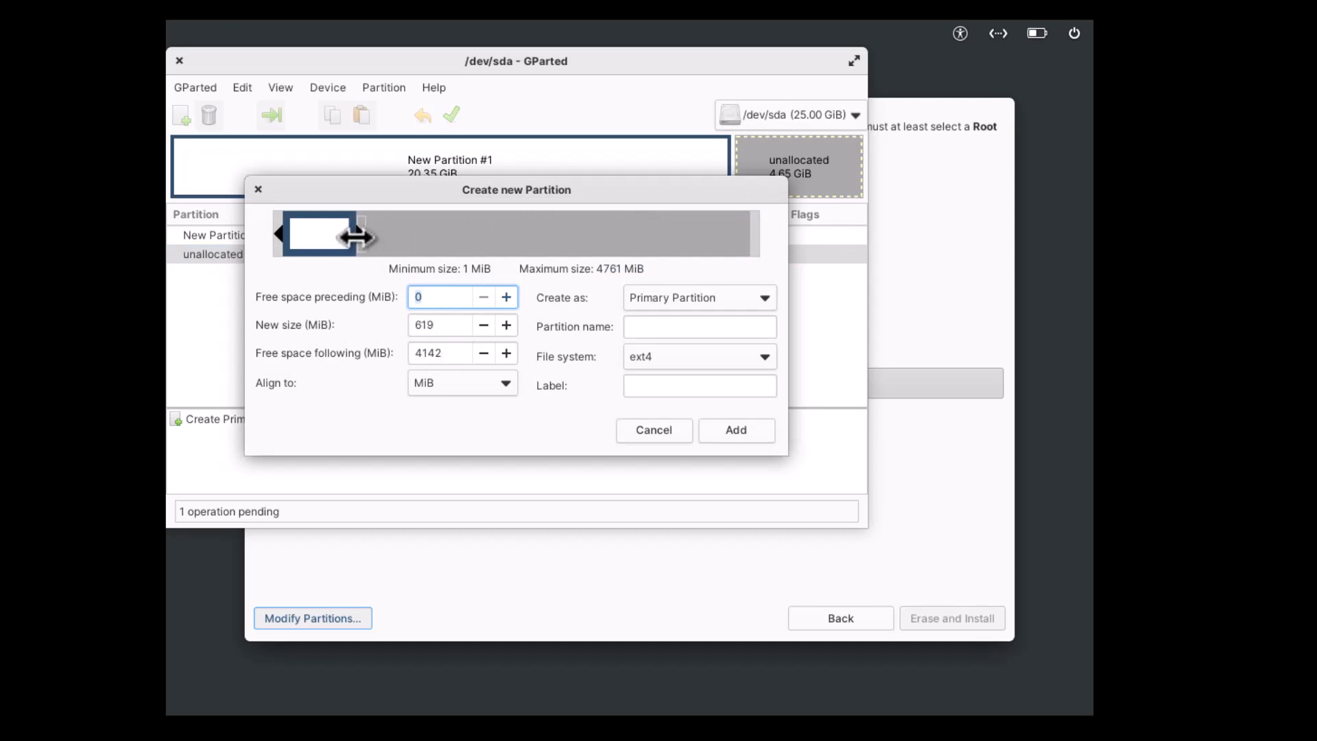
{"action": "left_click_drag", "start_coordinate": [357, 234], "coordinate": [345, 234]}
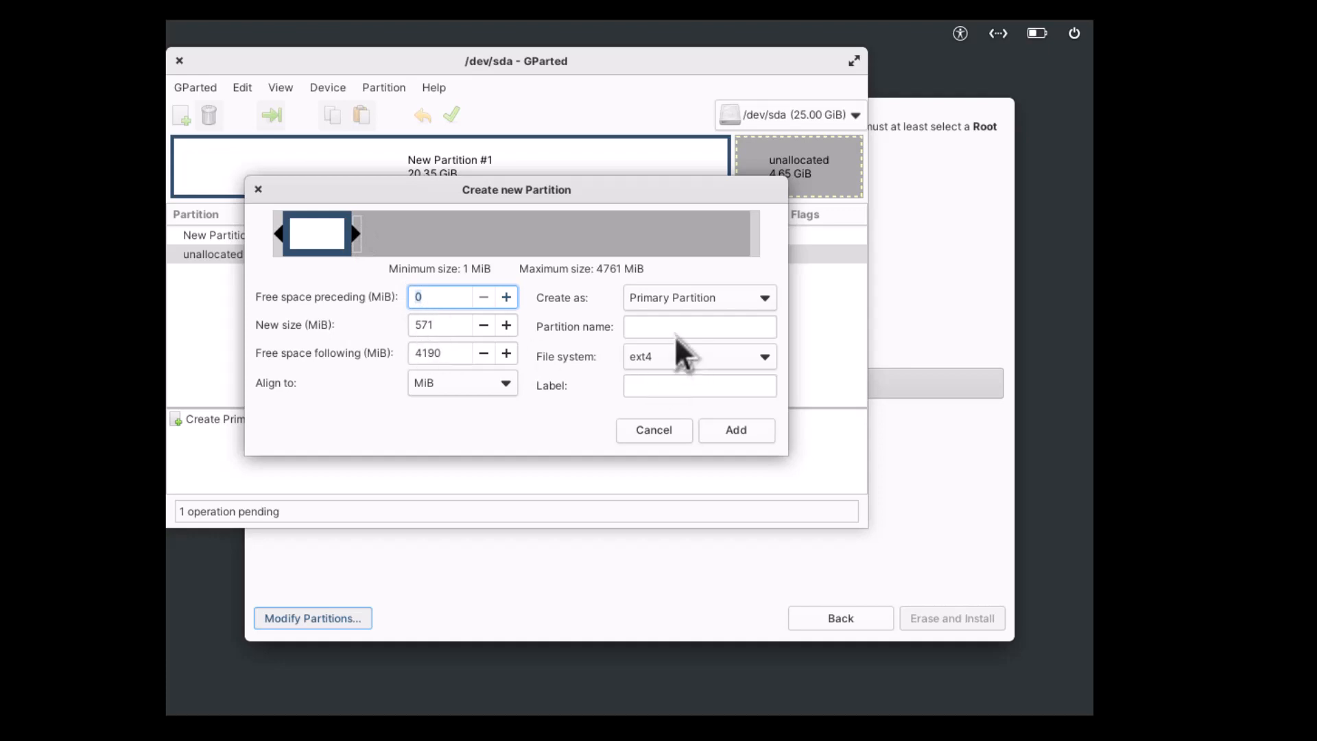
{"action": "left_click", "coordinate": [699, 356]}
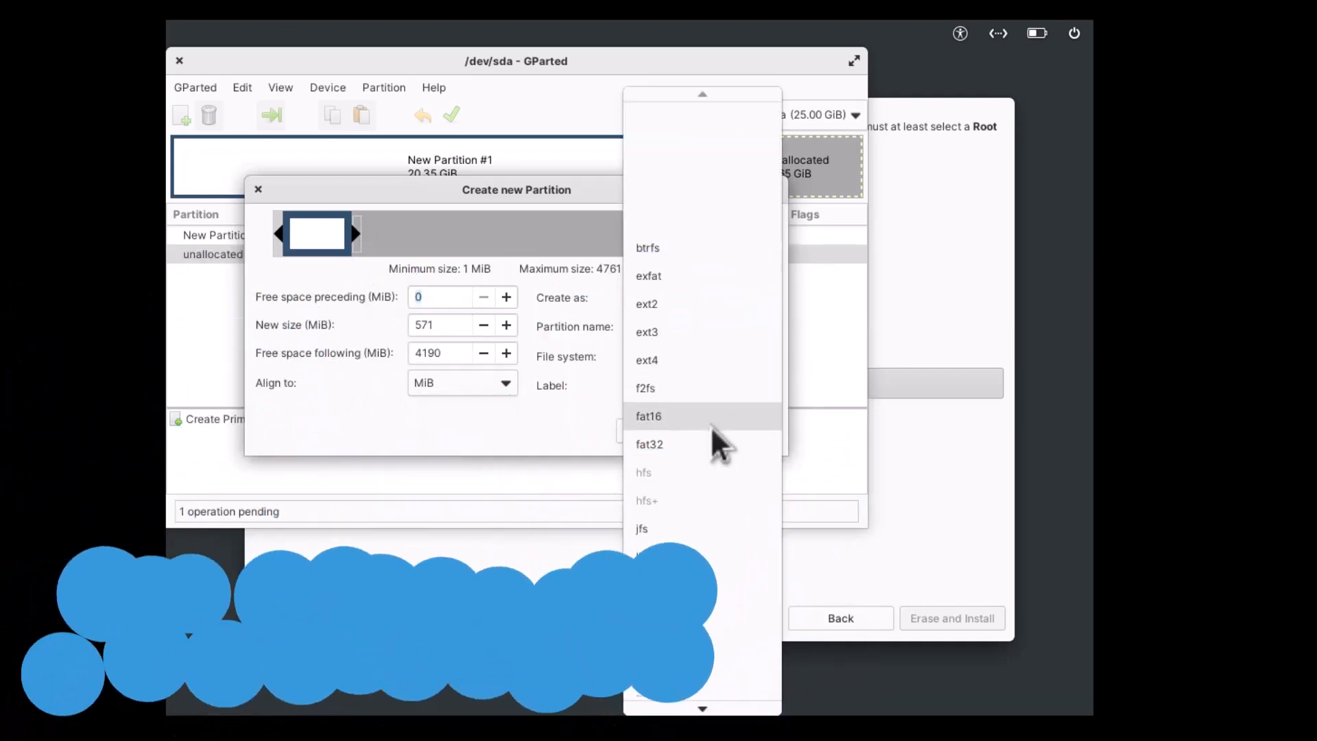
{"action": "left_click", "coordinate": [648, 445]}
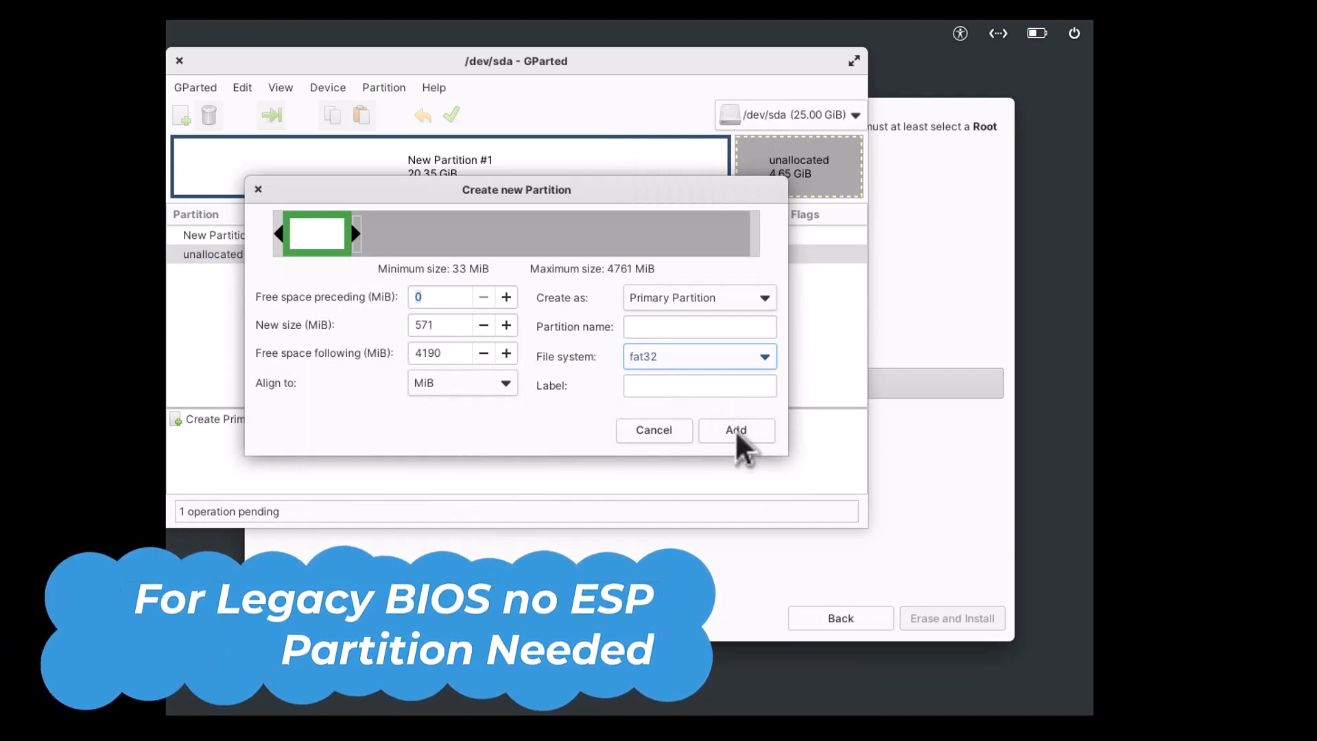
{"action": "left_click", "coordinate": [735, 430]}
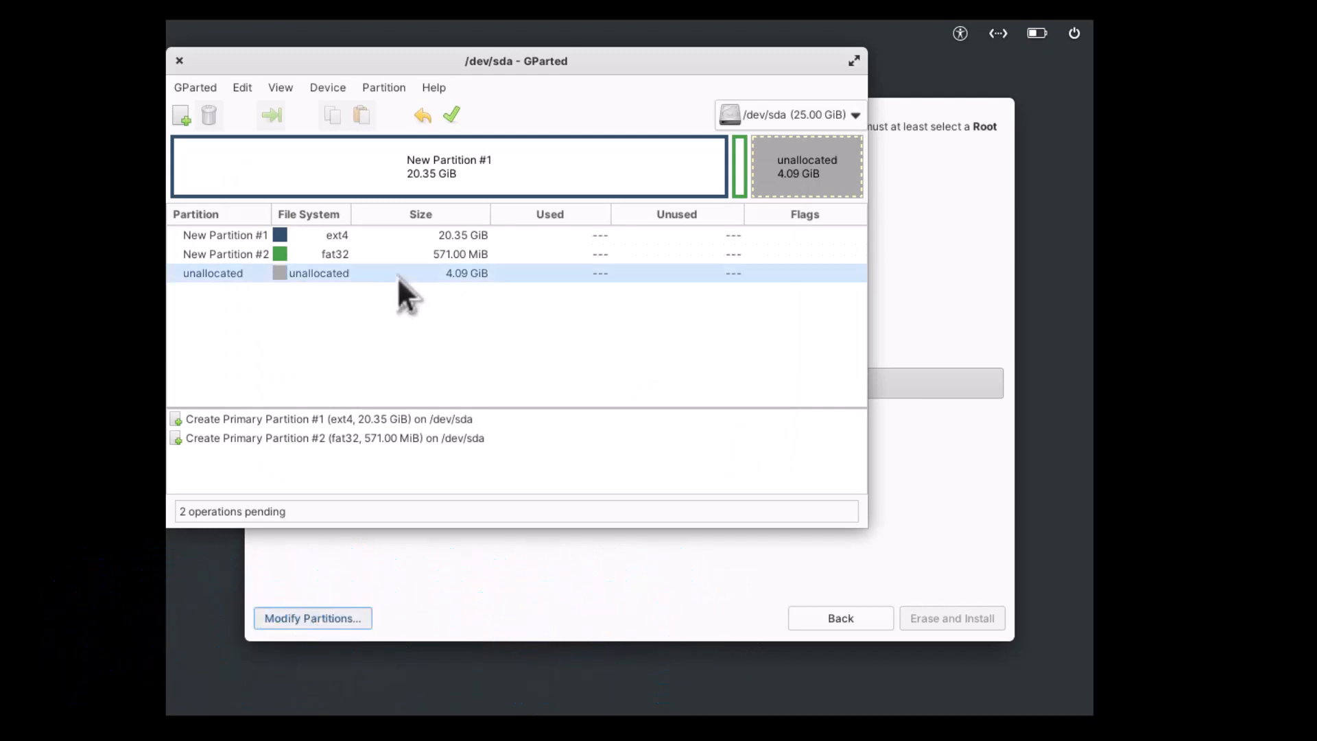
Step: Add a 4190 MiB linux-swap partition in the remaining unallocated space
{"action": "right_click", "coordinate": [395, 273]}
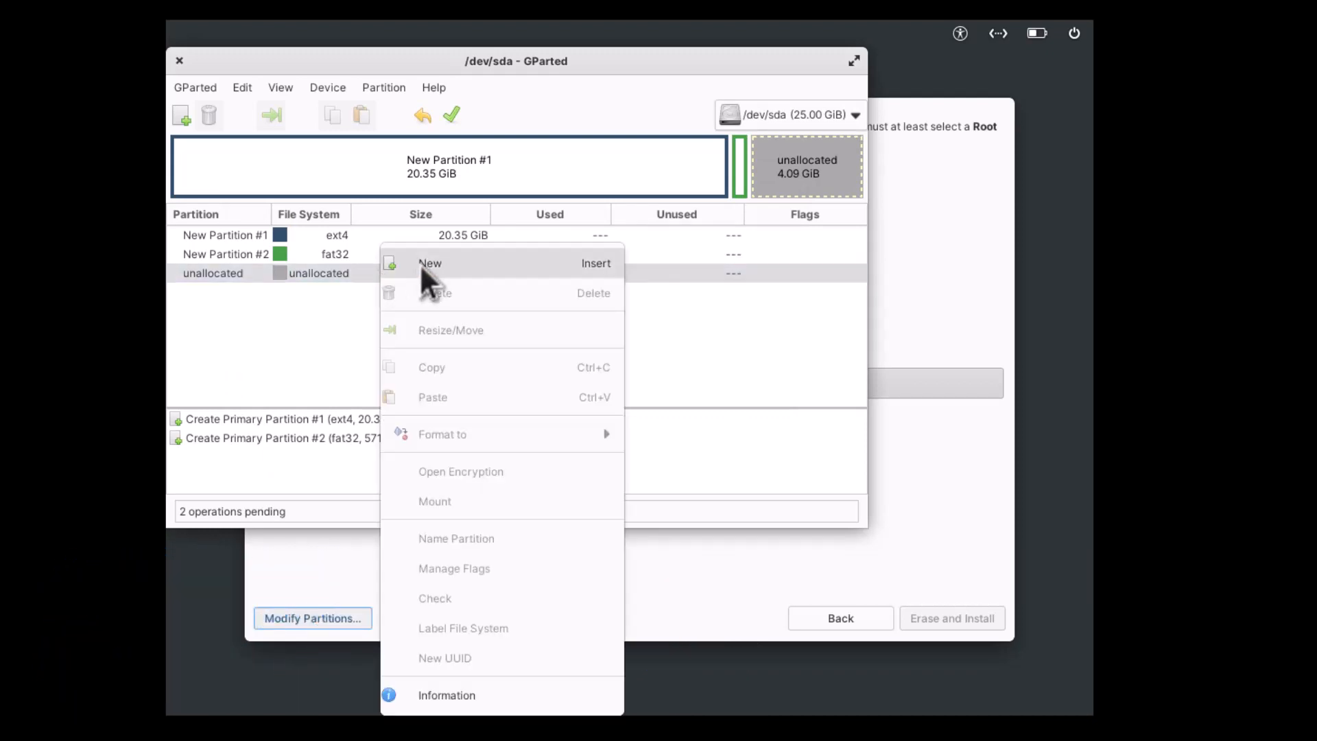
{"action": "left_click", "coordinate": [431, 262]}
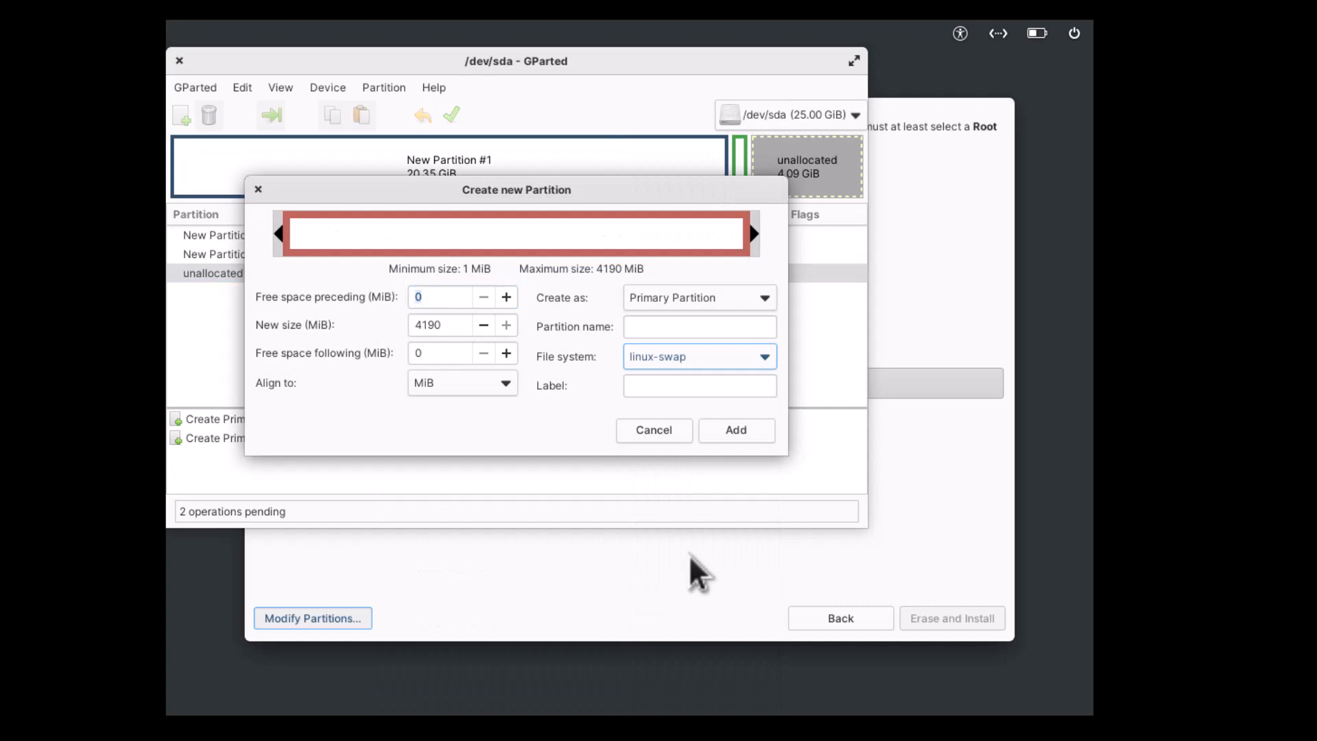
{"action": "left_click", "coordinate": [734, 430]}
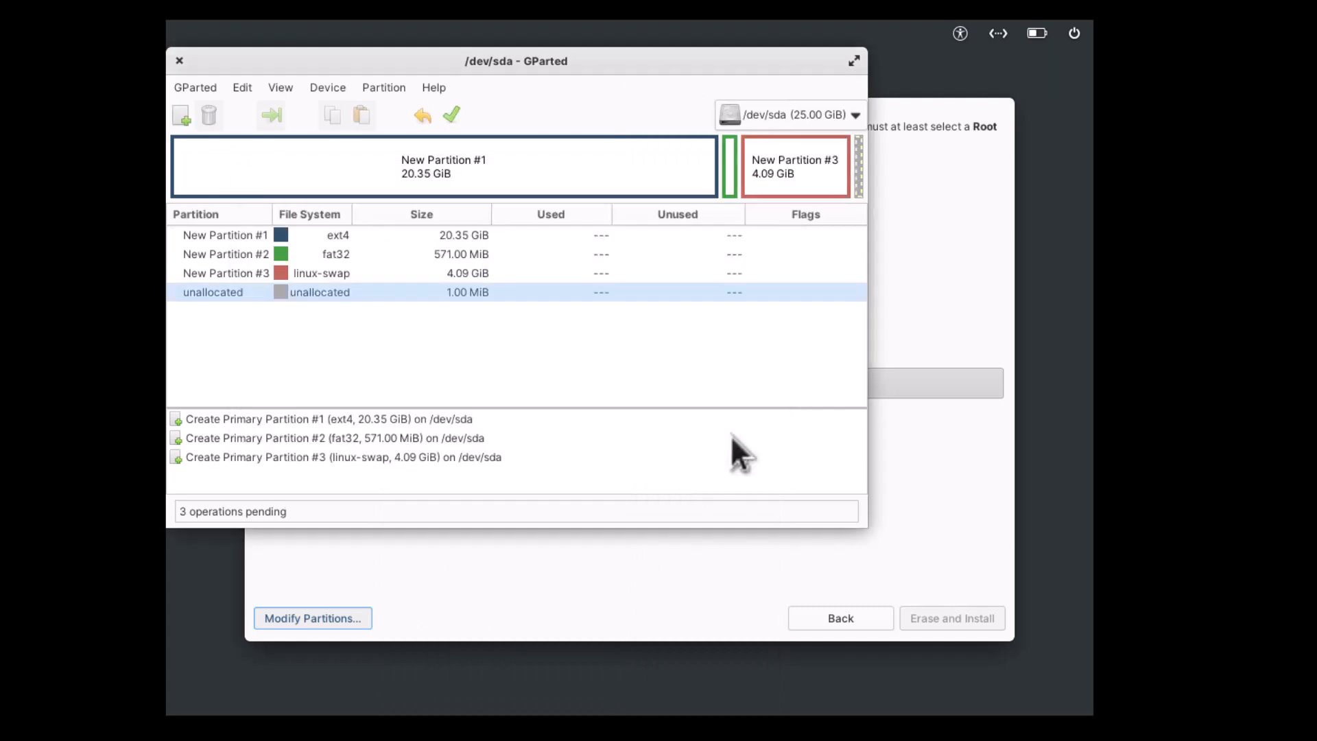
{"action": "mouse_move", "coordinate": [452, 256]}
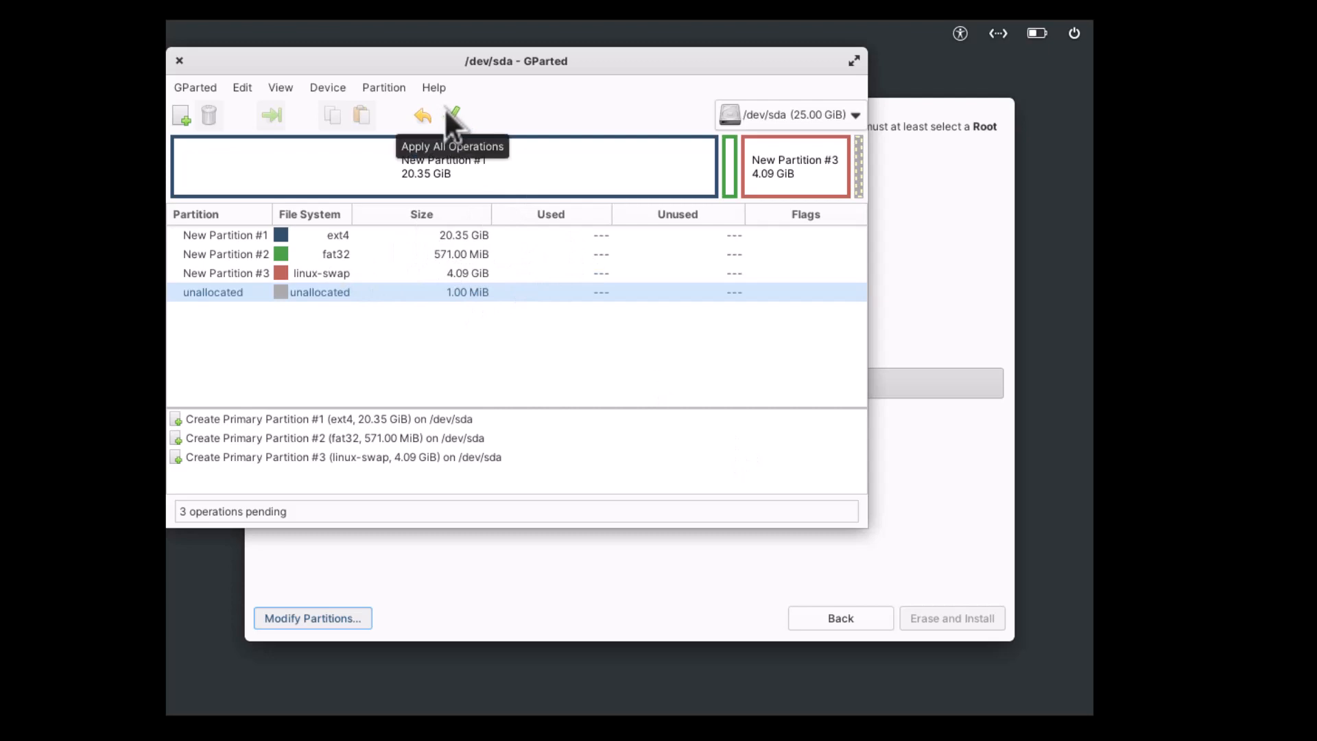
Step: Apply all pending operations, confirming the data-loss warning, to create sda1, sda2 and sda3
{"action": "left_click", "coordinate": [452, 115]}
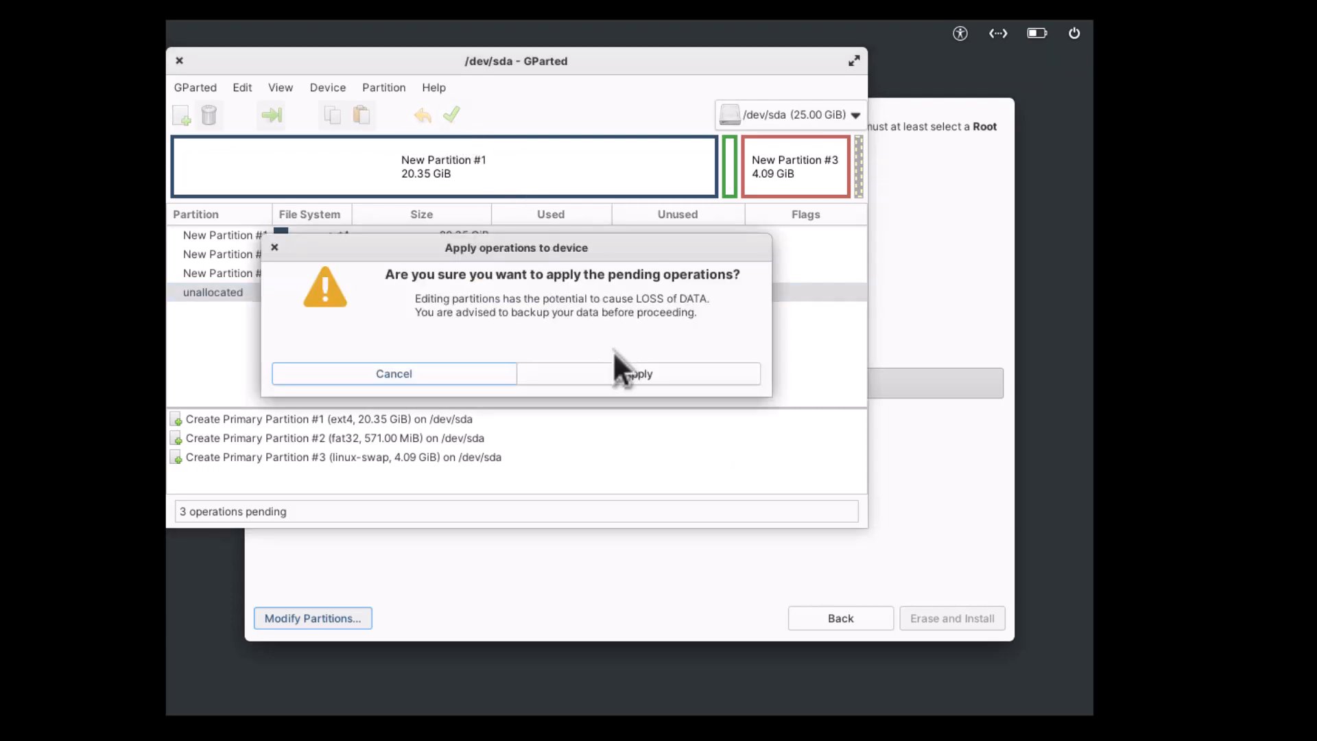
{"action": "left_click", "coordinate": [640, 374]}
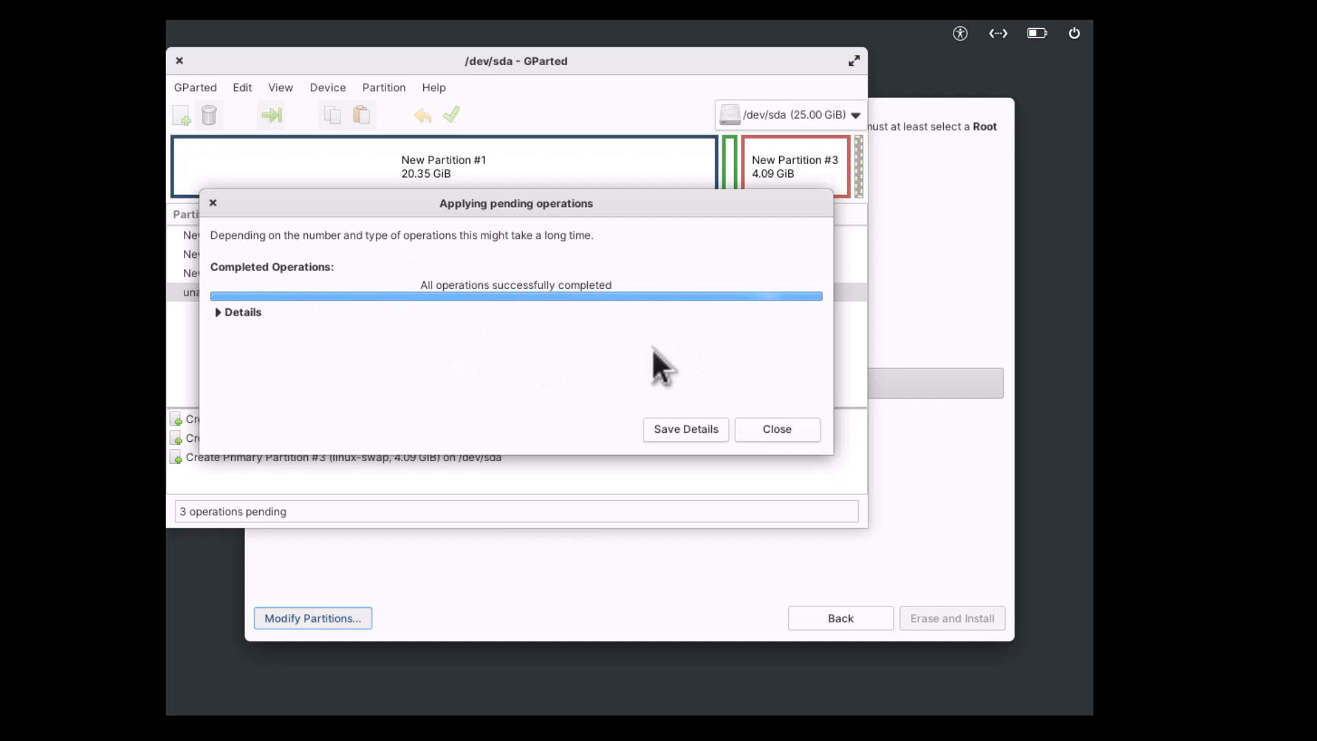
{"action": "left_click", "coordinate": [775, 430]}
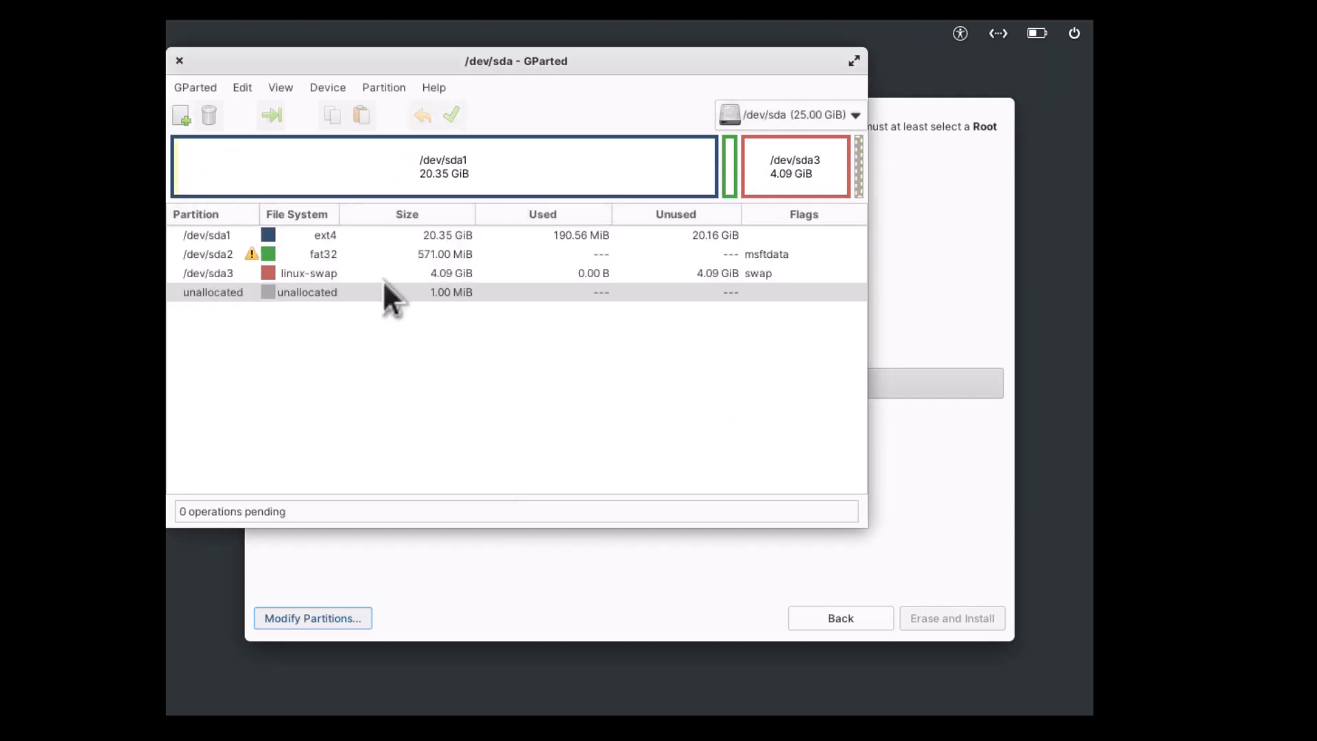
Step: Set the esp flag (with boot) on the fat32 partition /dev/sda2 via Manage Flags
{"action": "left_click", "coordinate": [445, 254]}
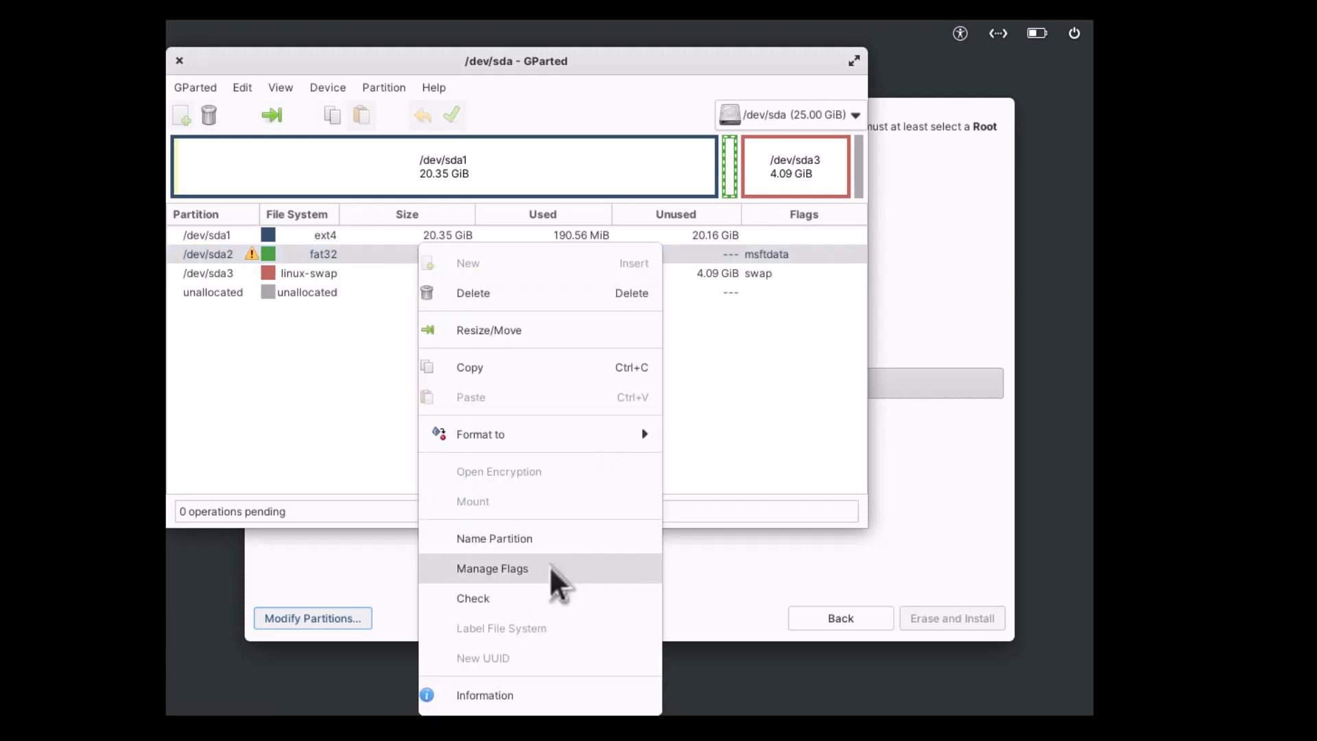
{"action": "left_click", "coordinate": [493, 568]}
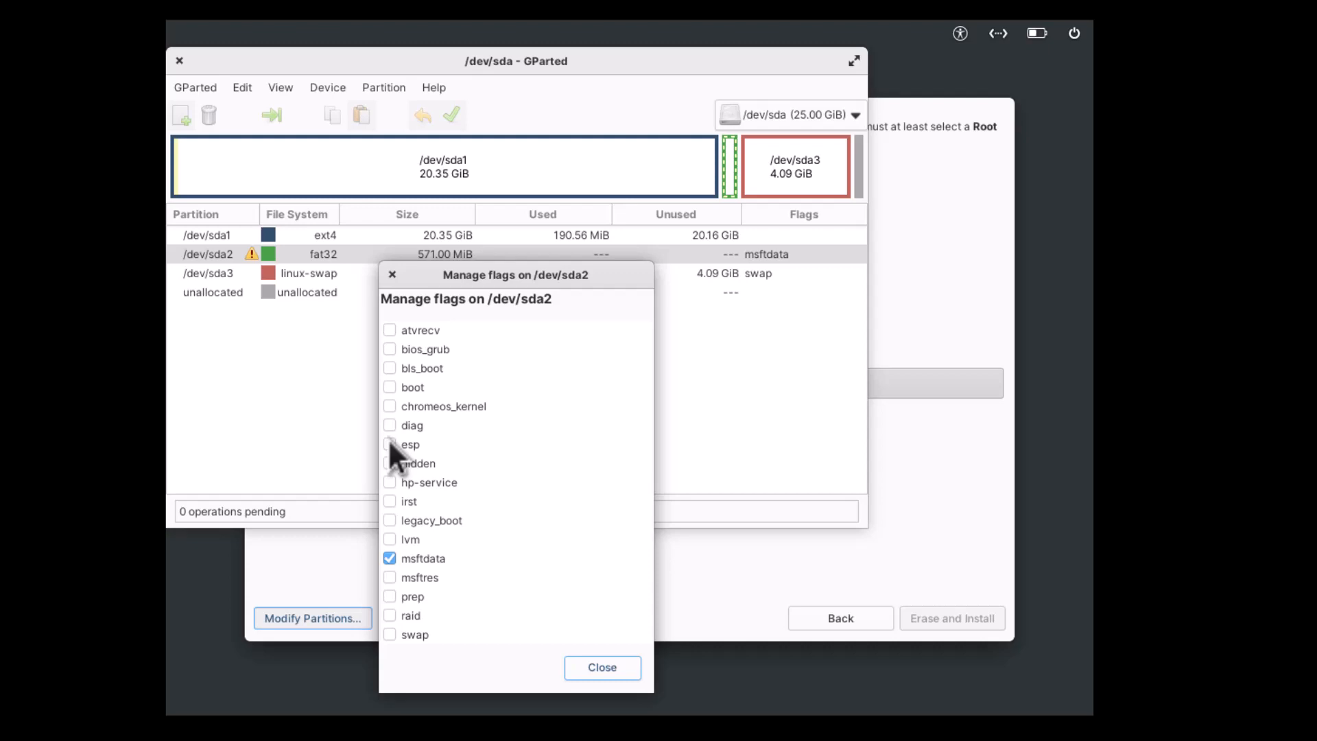
{"action": "left_click", "coordinate": [389, 444]}
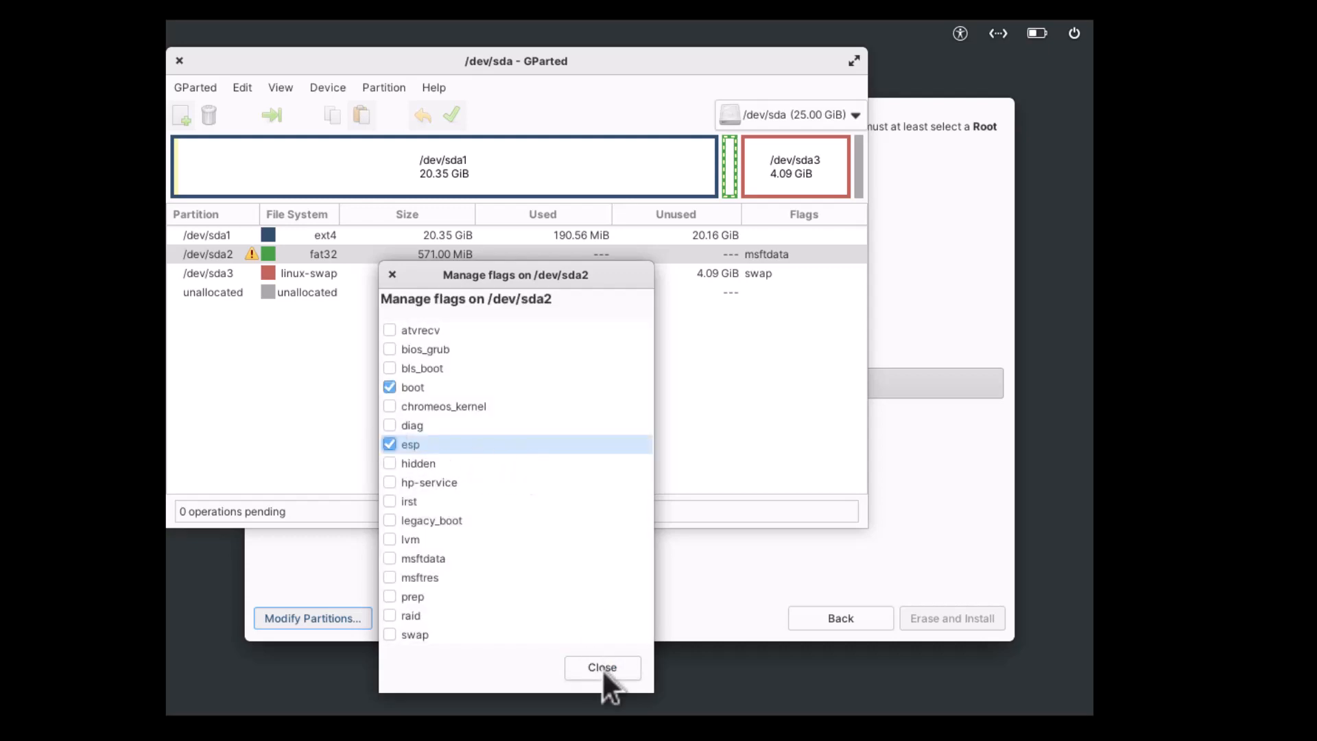
{"action": "left_click", "coordinate": [602, 666]}
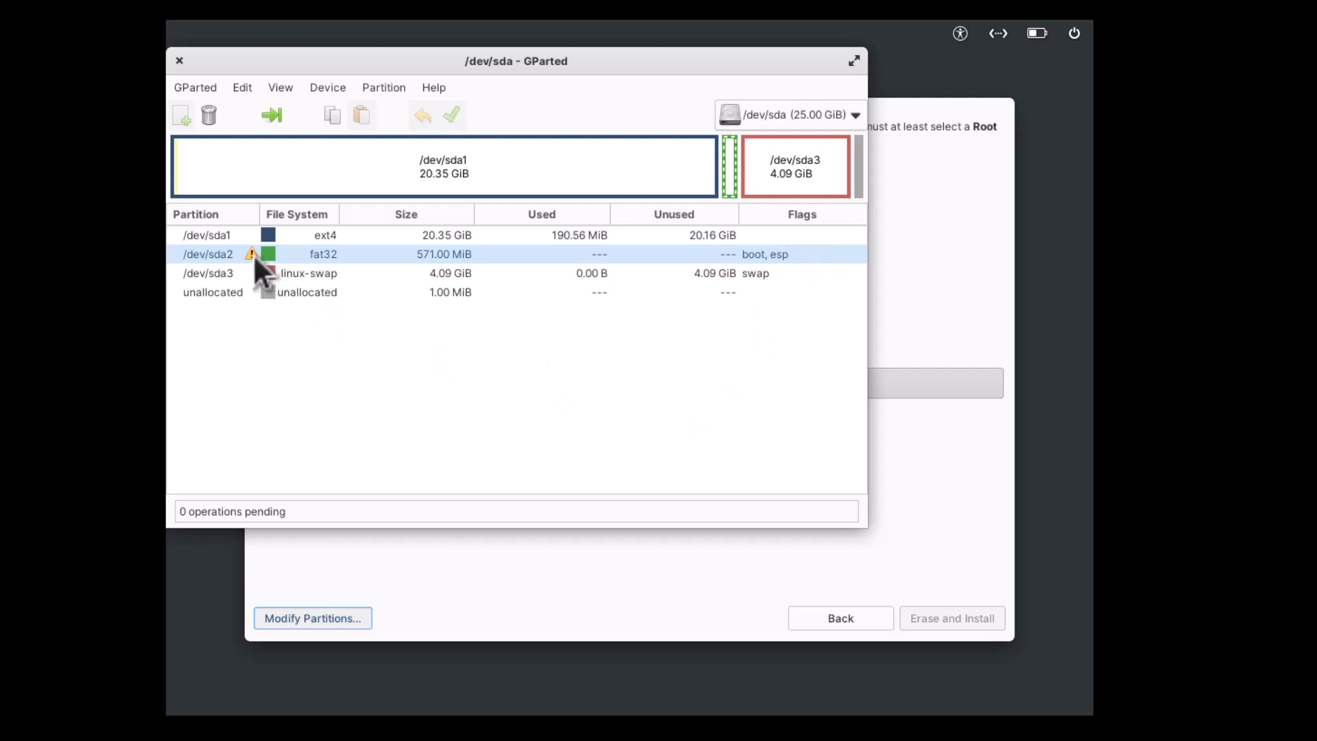
{"action": "mouse_move", "coordinate": [259, 264]}
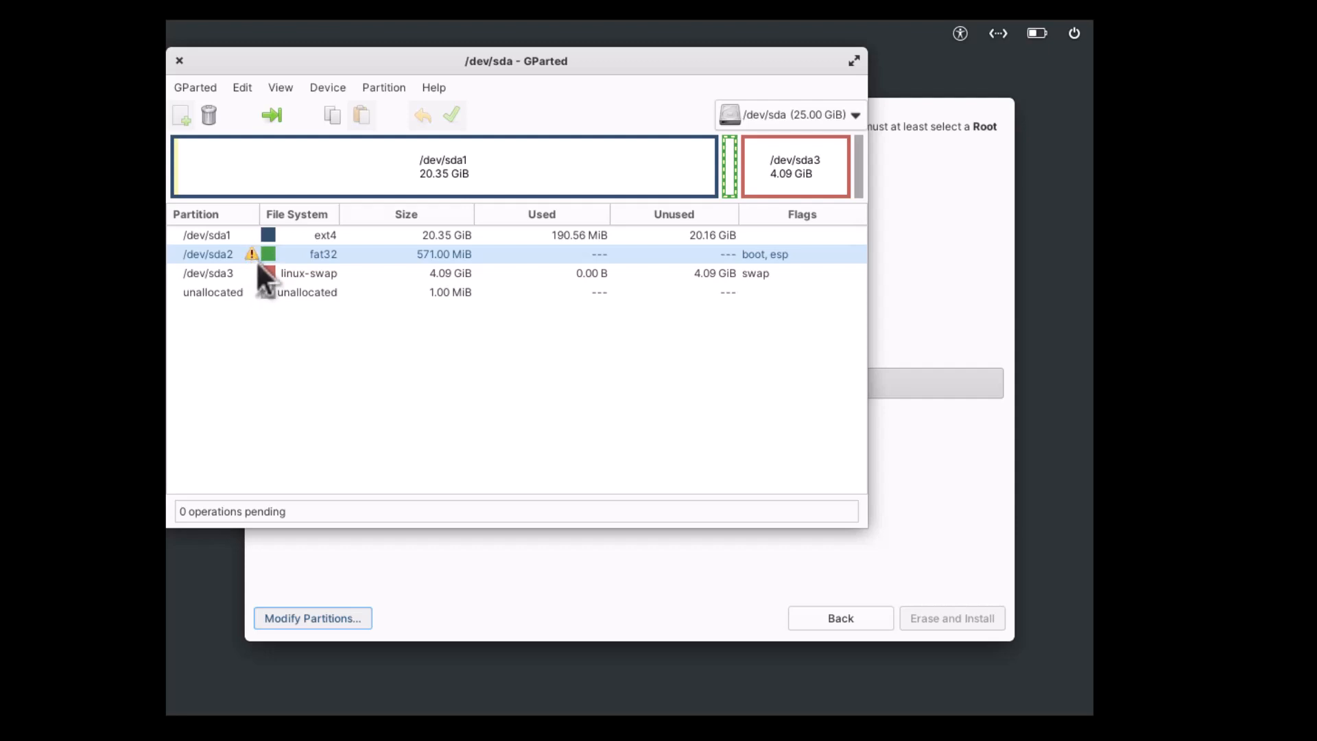
{"action": "mouse_move", "coordinate": [781, 264]}
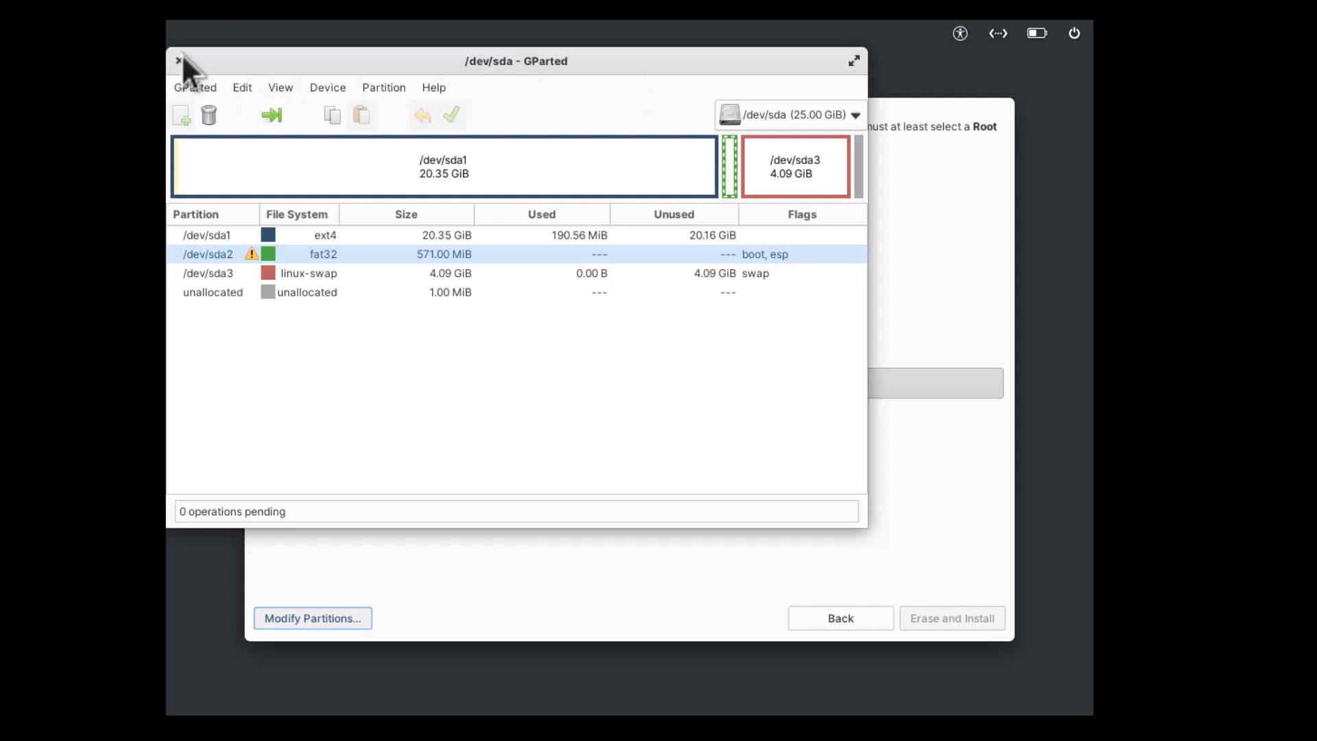
Step: Back in the installer, use sda1, sda2 as Boot and sda3 as Swap, then Erase and Install
{"action": "left_click", "coordinate": [177, 61]}
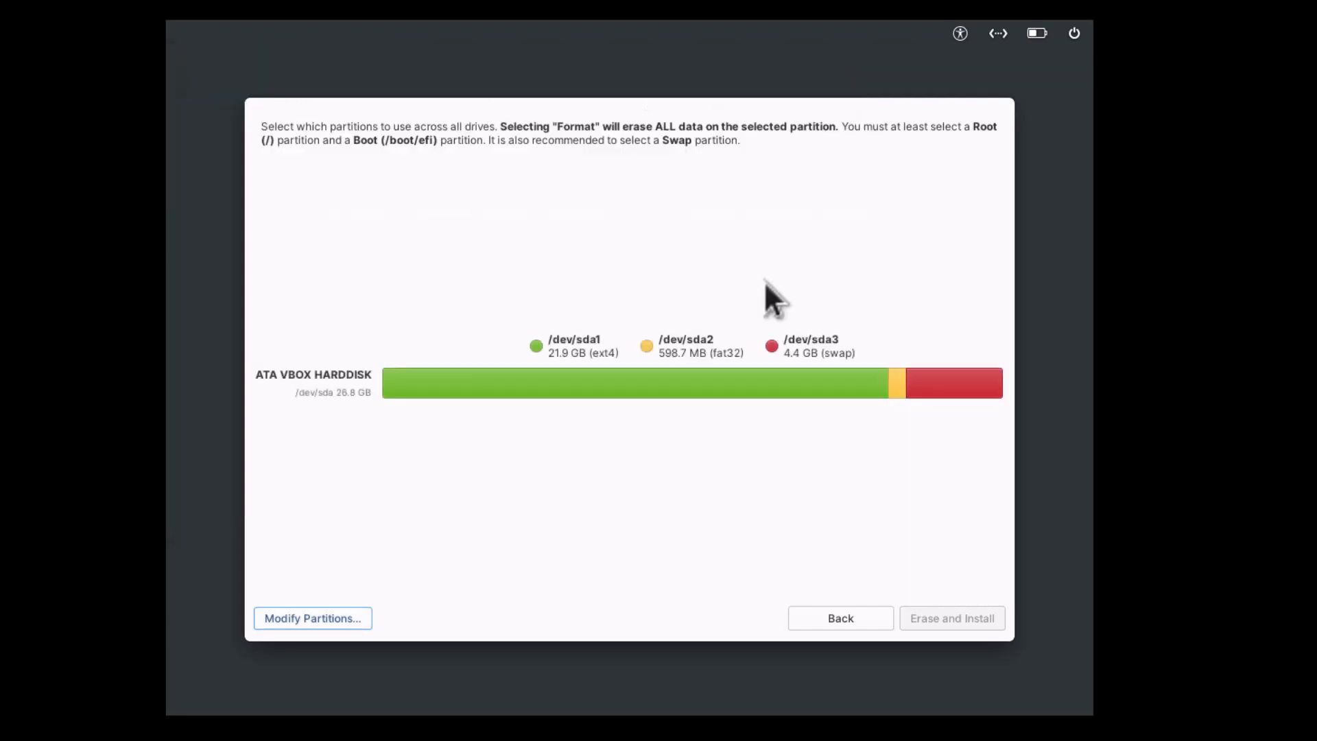
{"action": "mouse_move", "coordinate": [661, 415]}
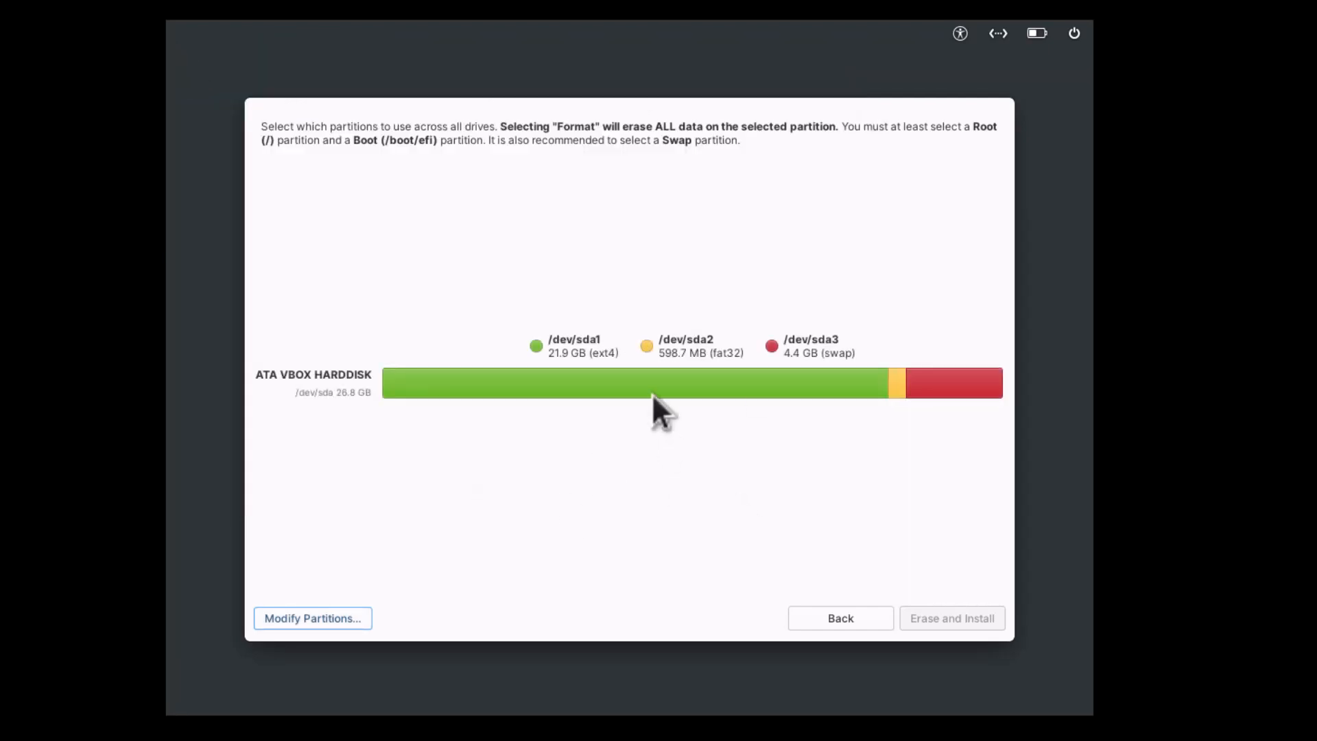
{"action": "mouse_move", "coordinate": [781, 579]}
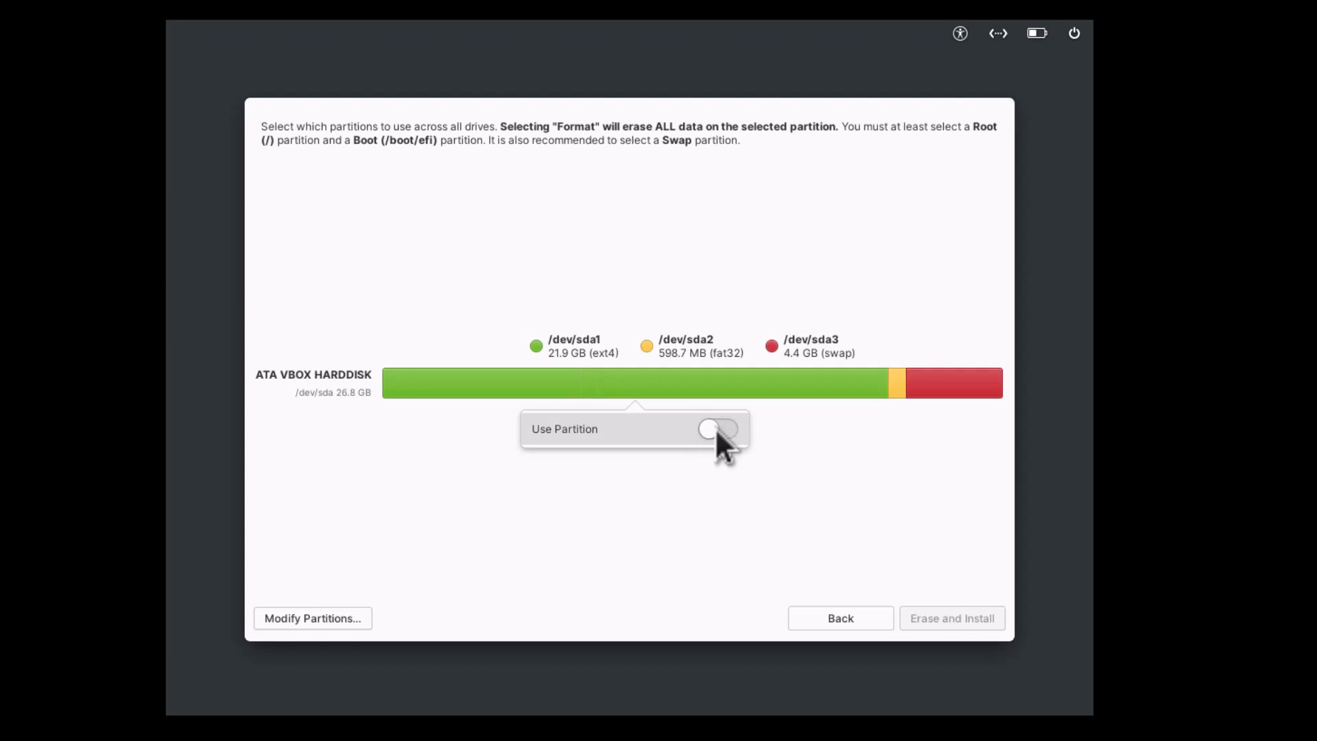
{"action": "left_click", "coordinate": [718, 428]}
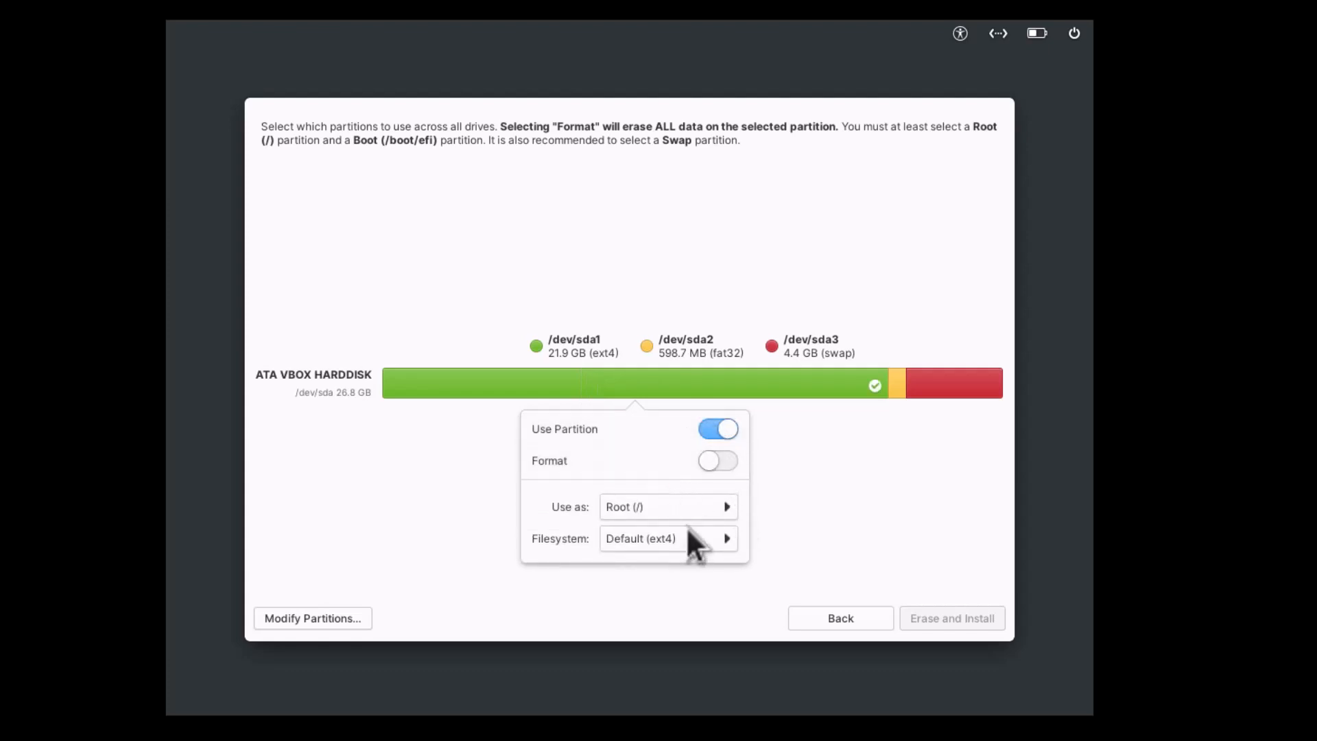
{"action": "mouse_move", "coordinate": [644, 519]}
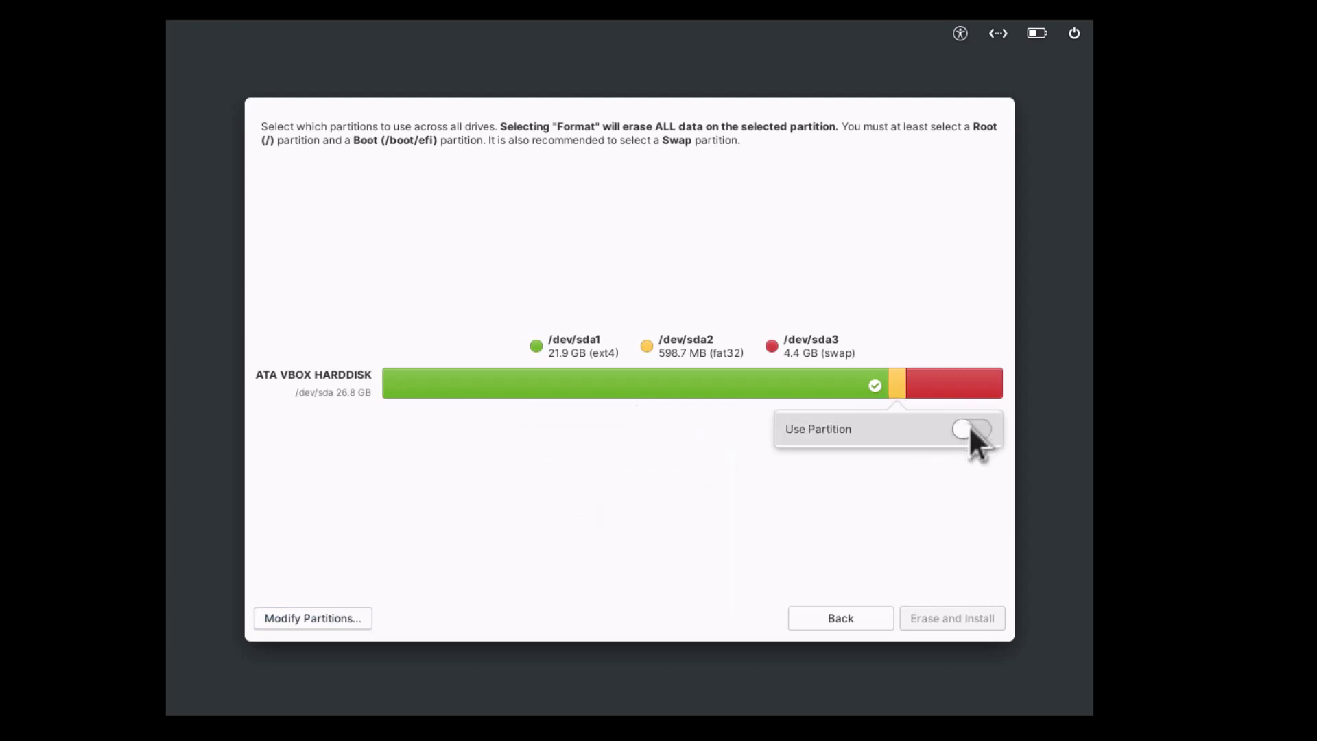
{"action": "left_click", "coordinate": [972, 428]}
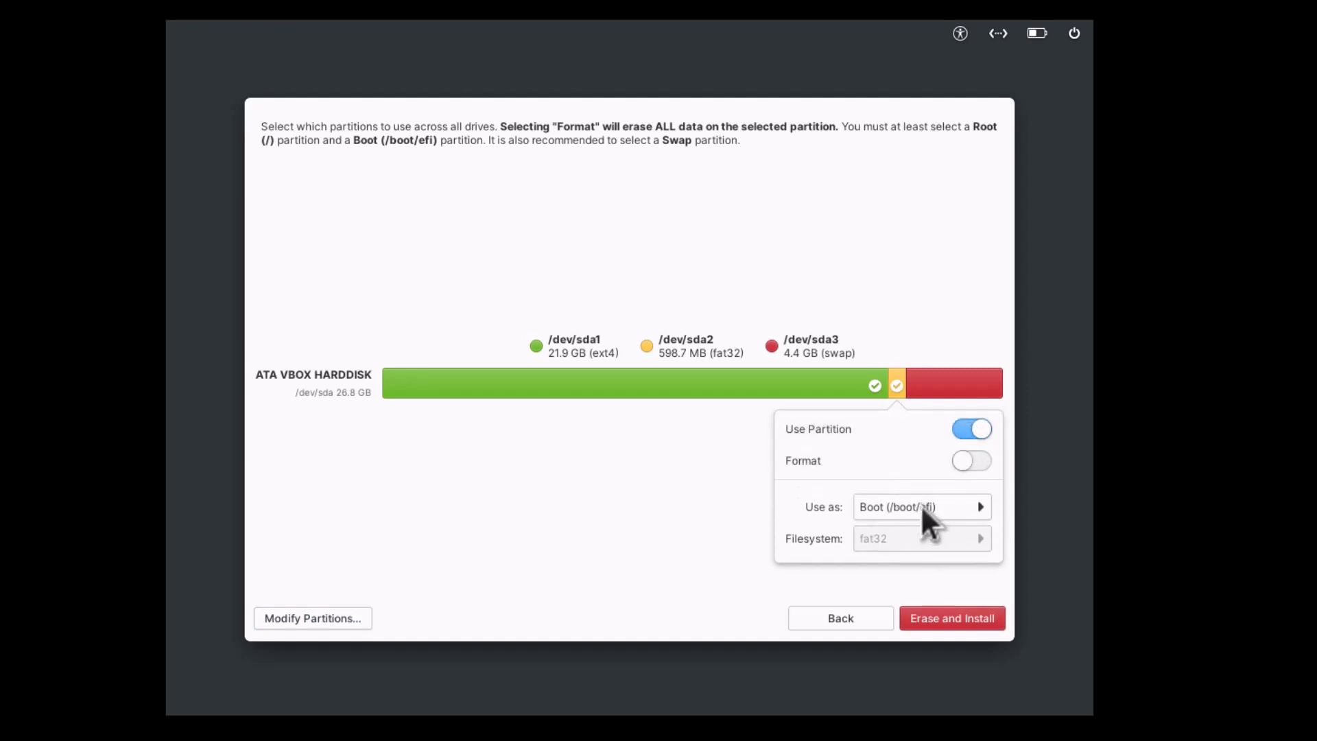
{"action": "mouse_move", "coordinate": [907, 559]}
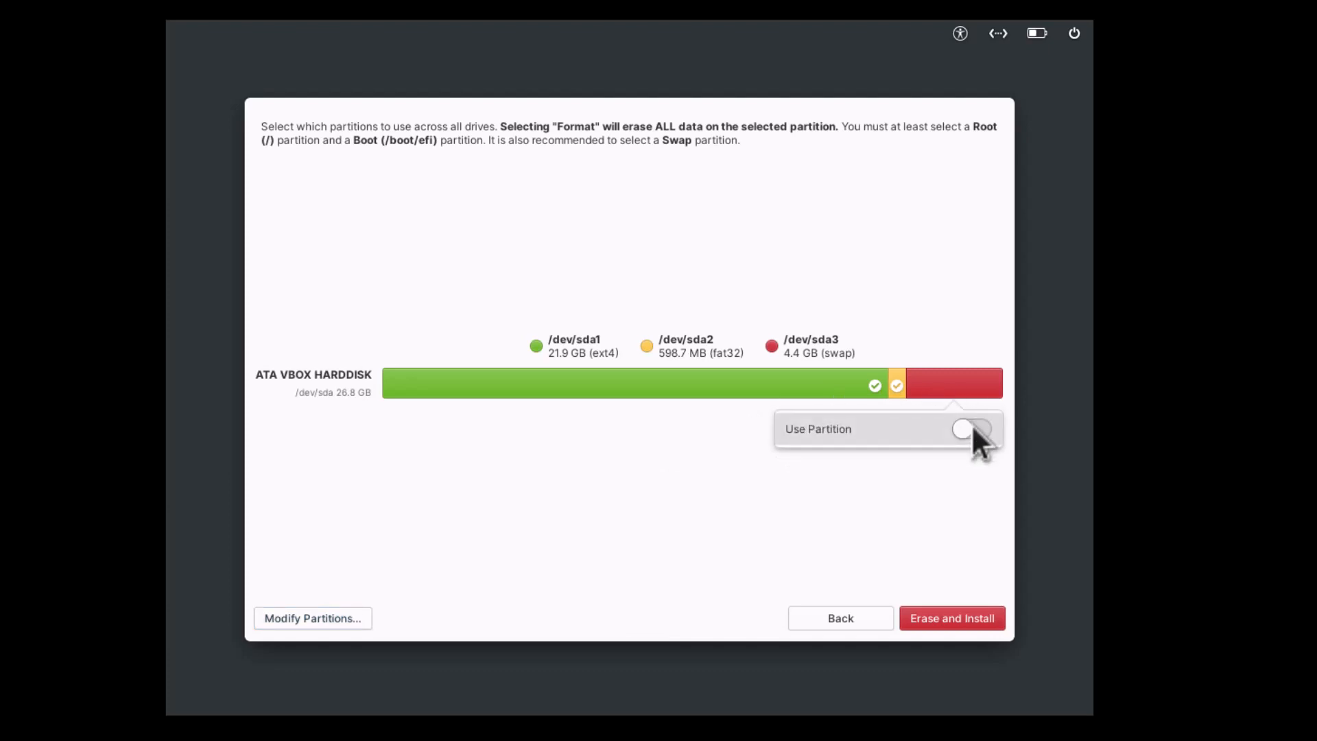
{"action": "left_click", "coordinate": [972, 428]}
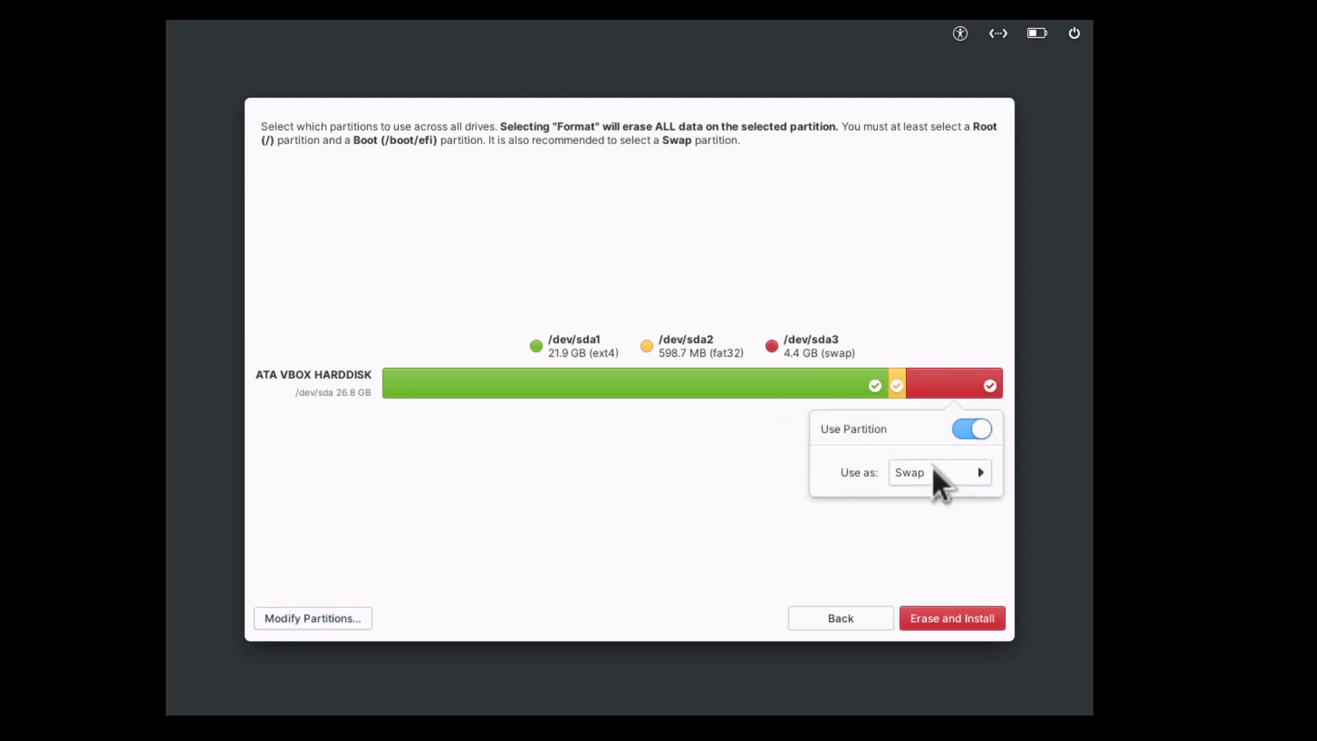
{"action": "left_click", "coordinate": [807, 468]}
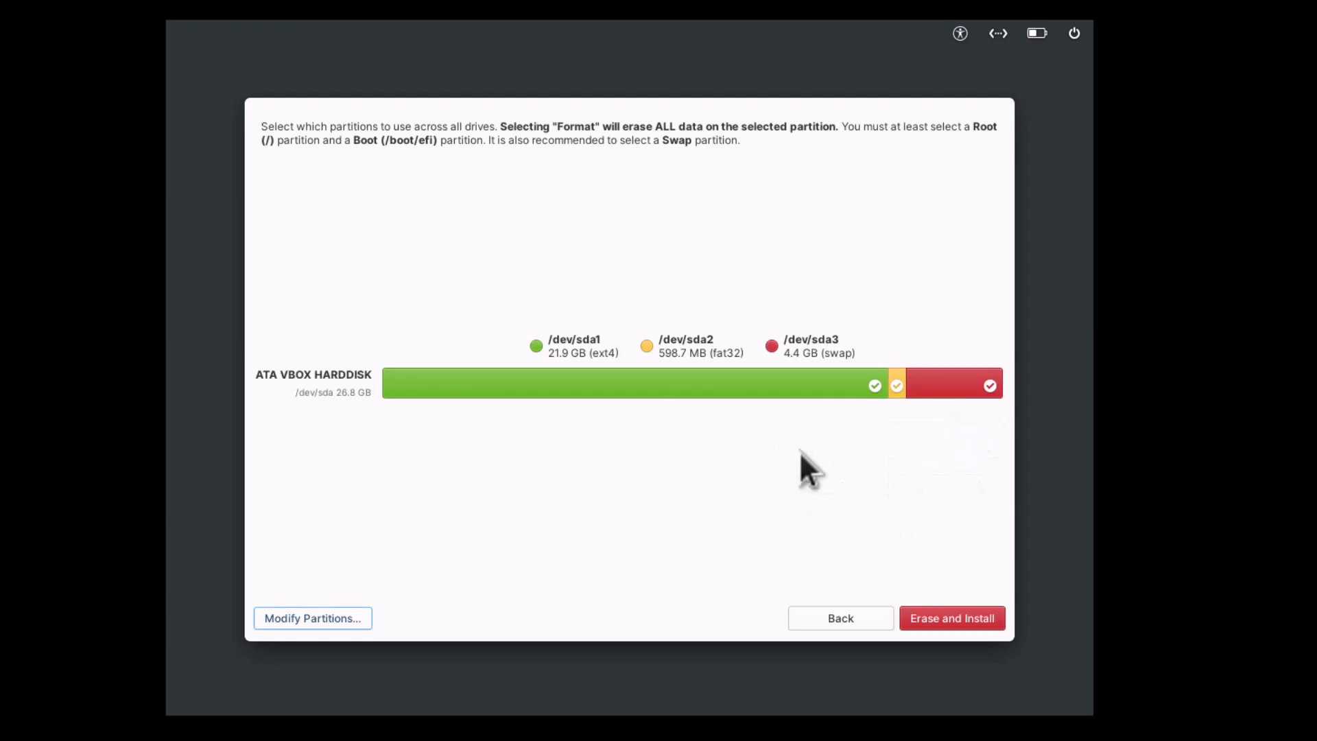
{"action": "mouse_move", "coordinate": [789, 475]}
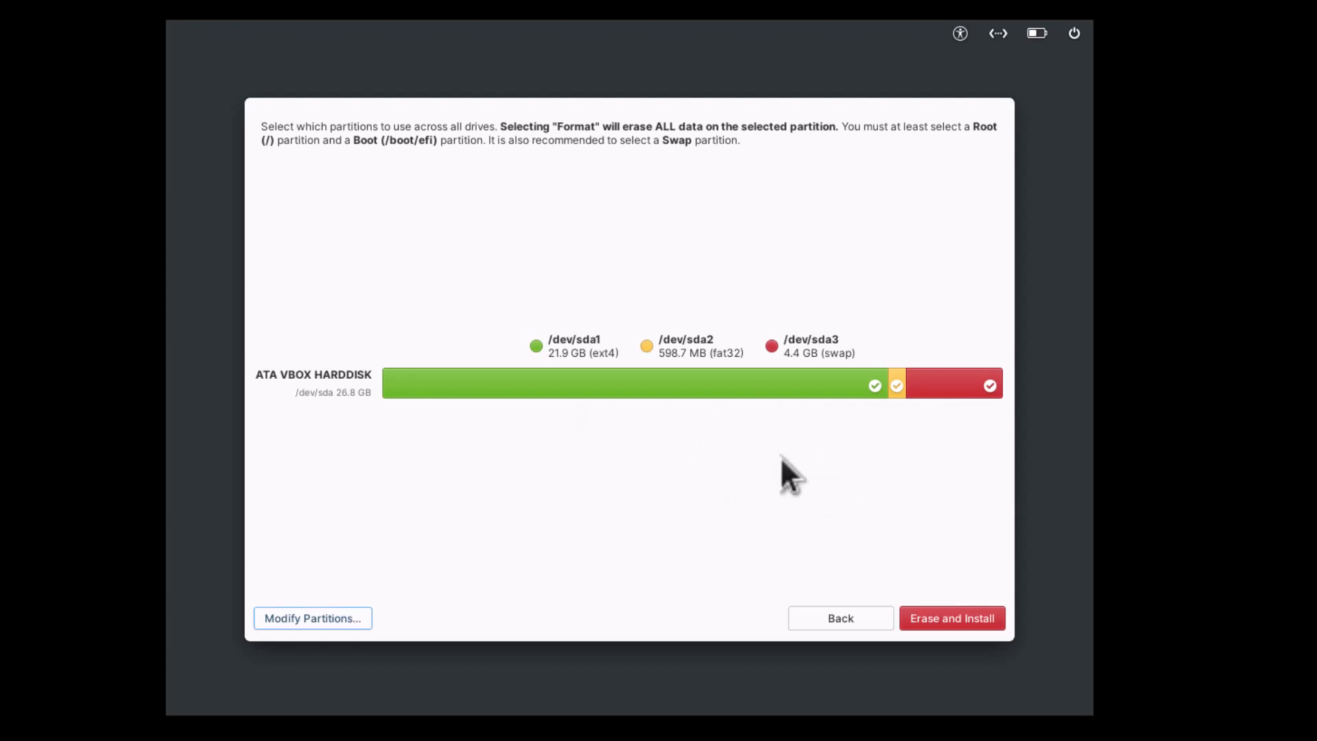
{"action": "mouse_move", "coordinate": [934, 630]}
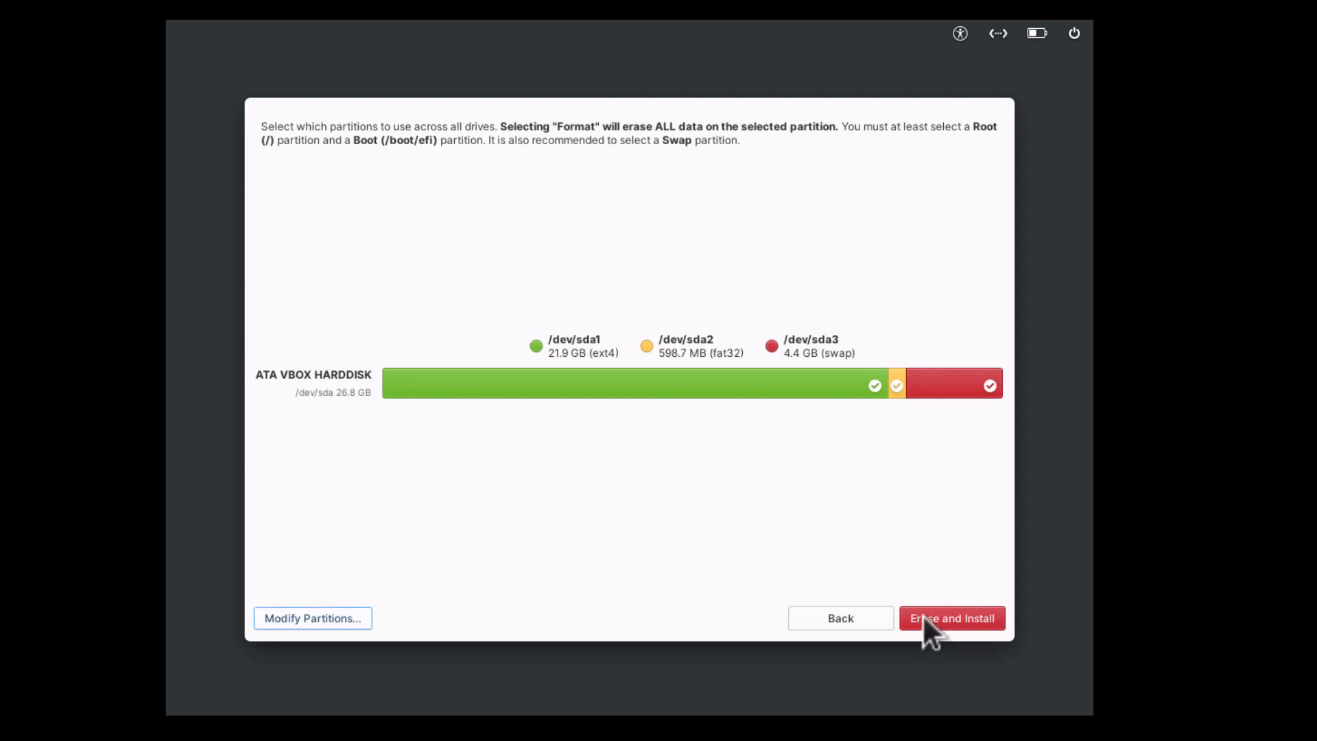
{"action": "left_click", "coordinate": [951, 618]}
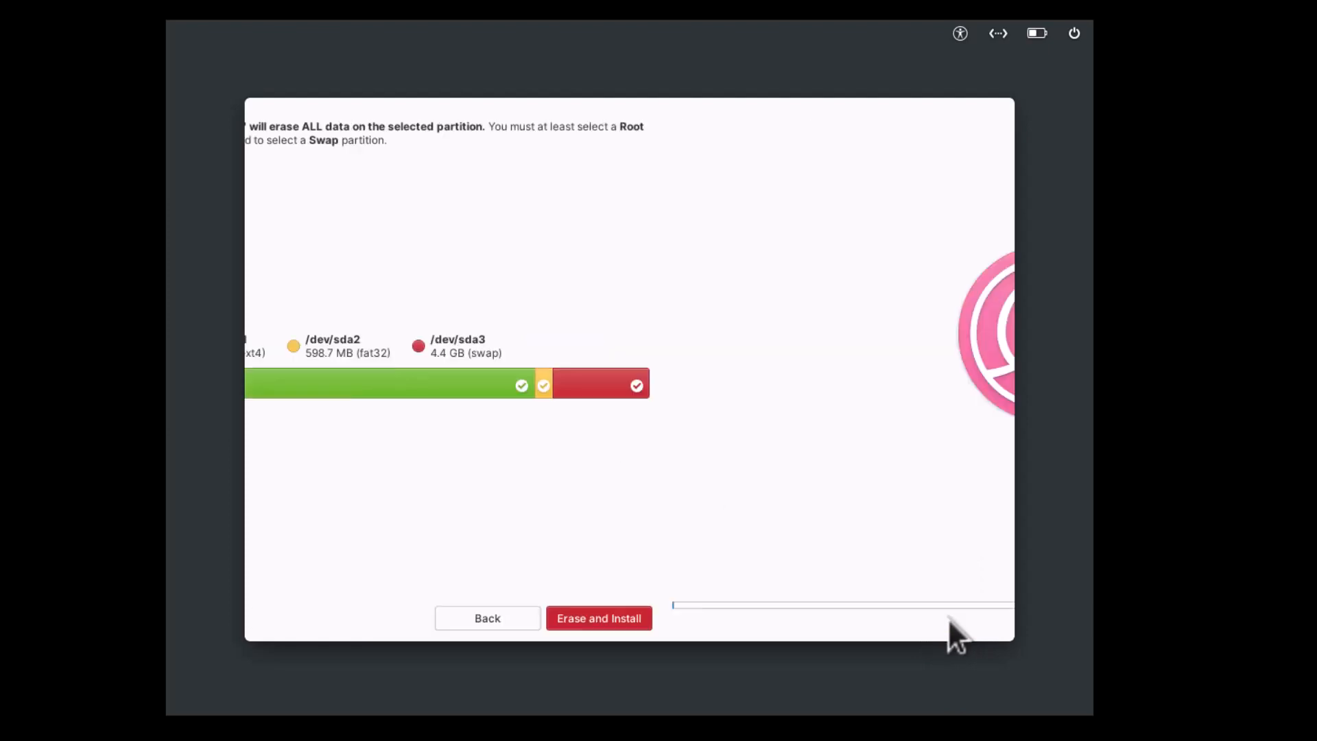
{"action": "left_click", "coordinate": [598, 618]}
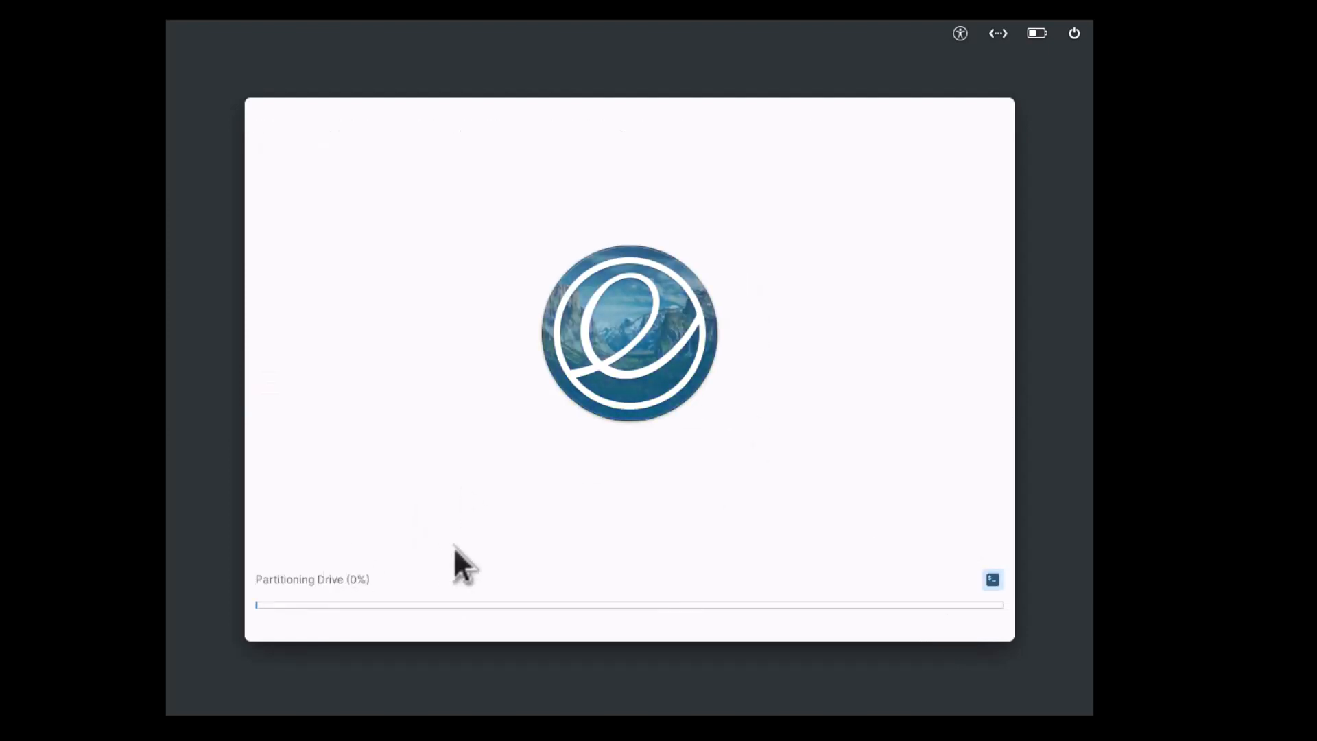
{"action": "mouse_move", "coordinate": [819, 244]}
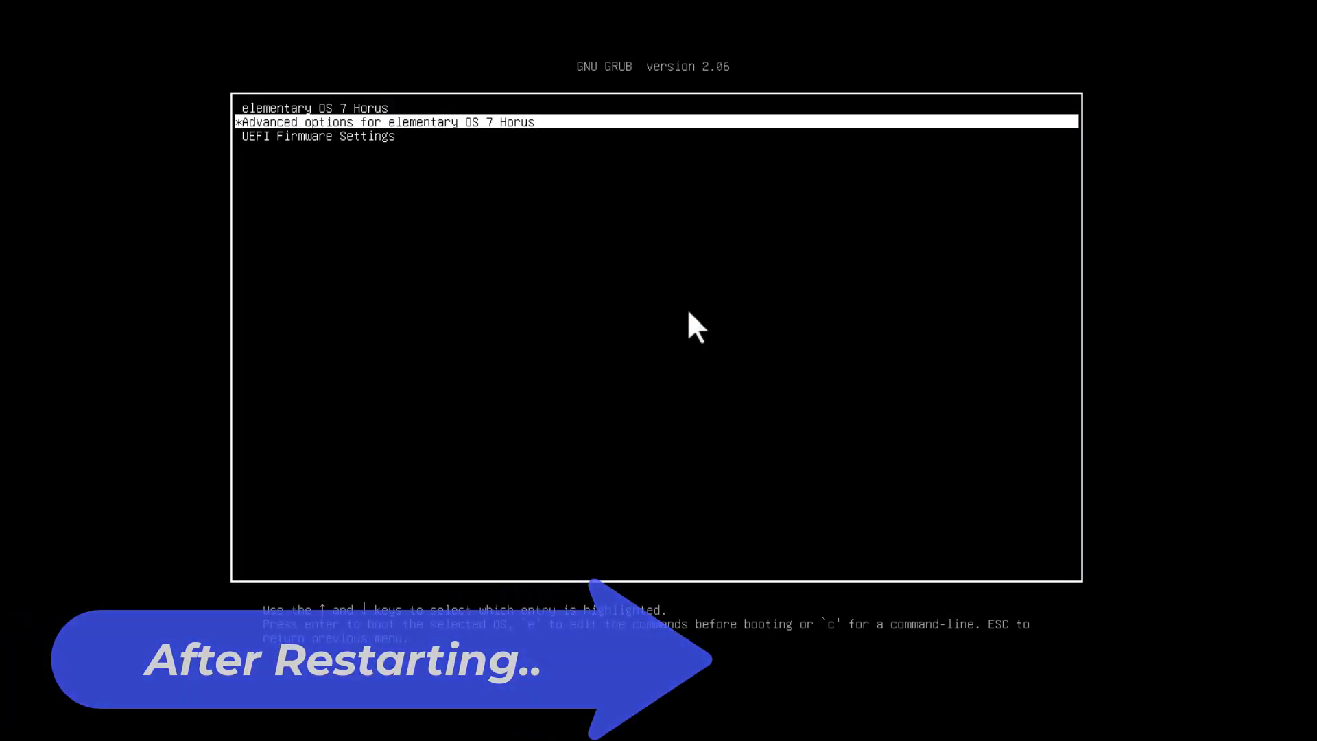
Step: Boot the installed system and choose English (United States) with the English (US) keyboard layout
{"action": "key", "text": "Up"}
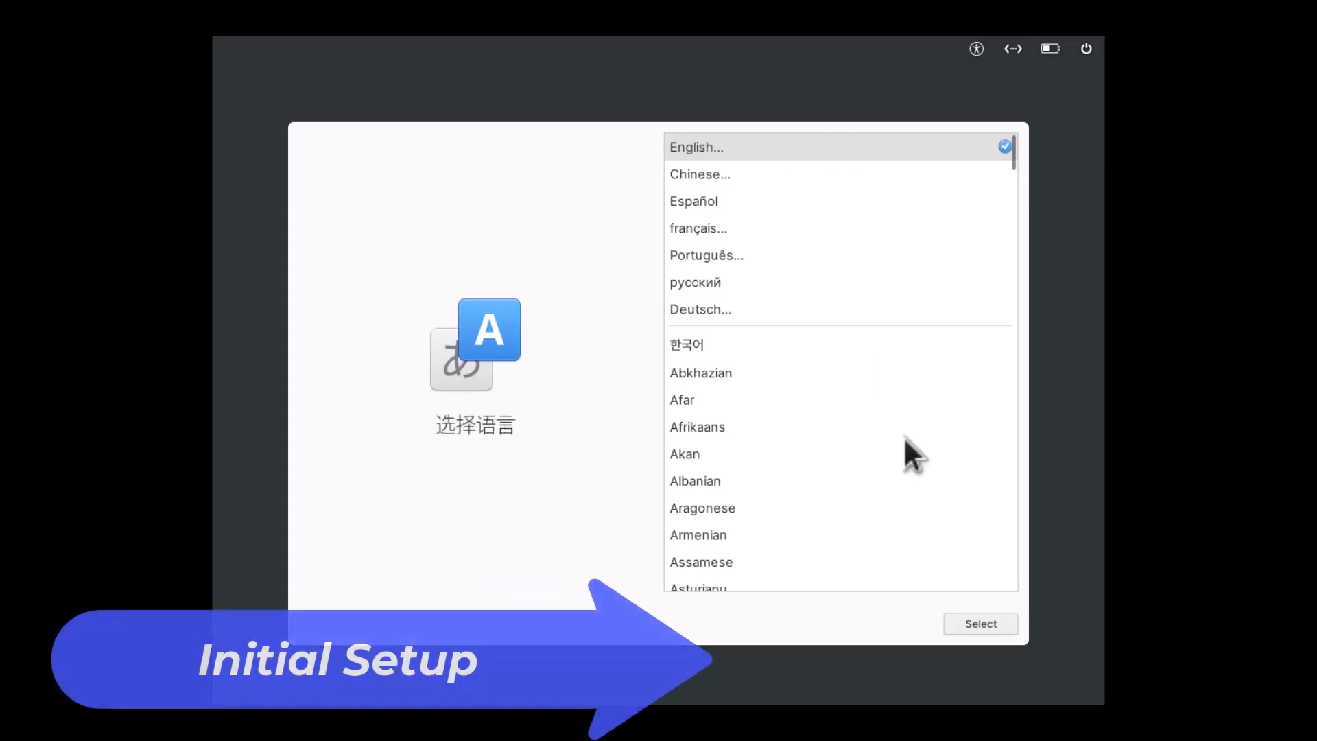
{"action": "left_click", "coordinate": [696, 146]}
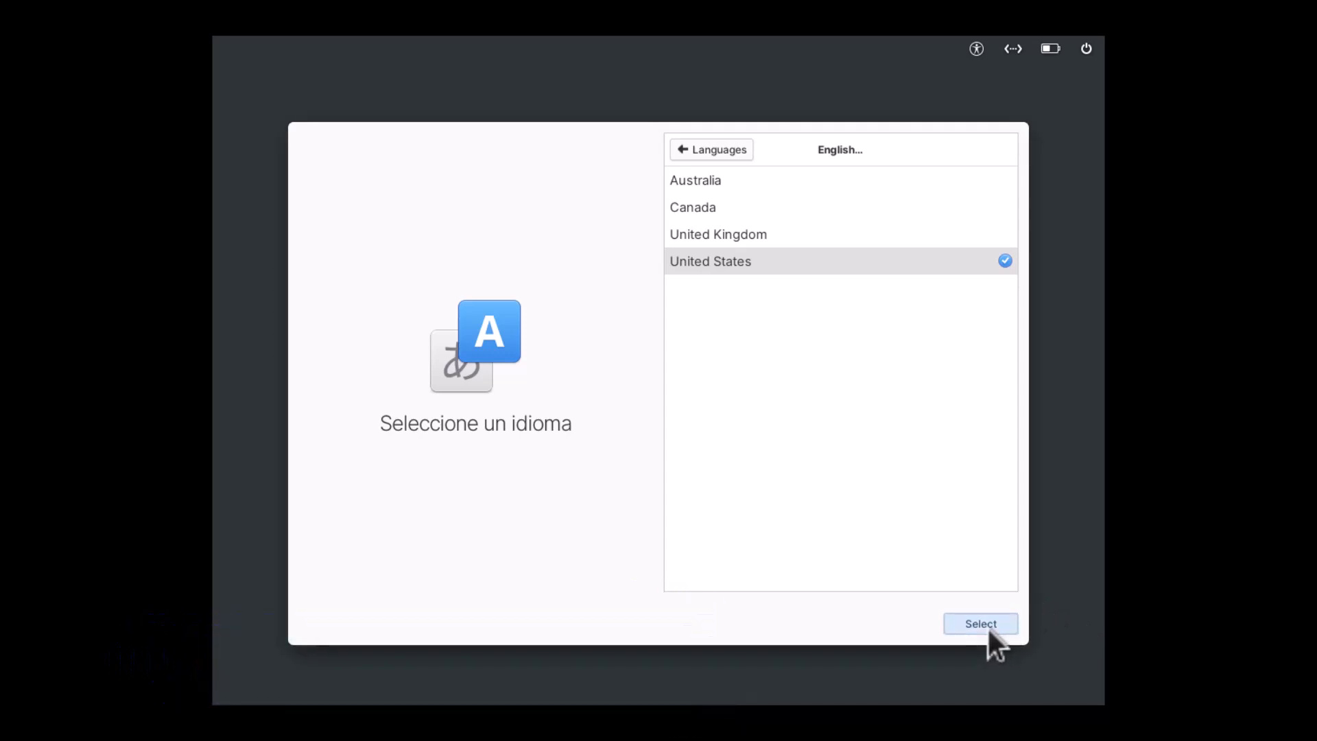
{"action": "left_click", "coordinate": [979, 624]}
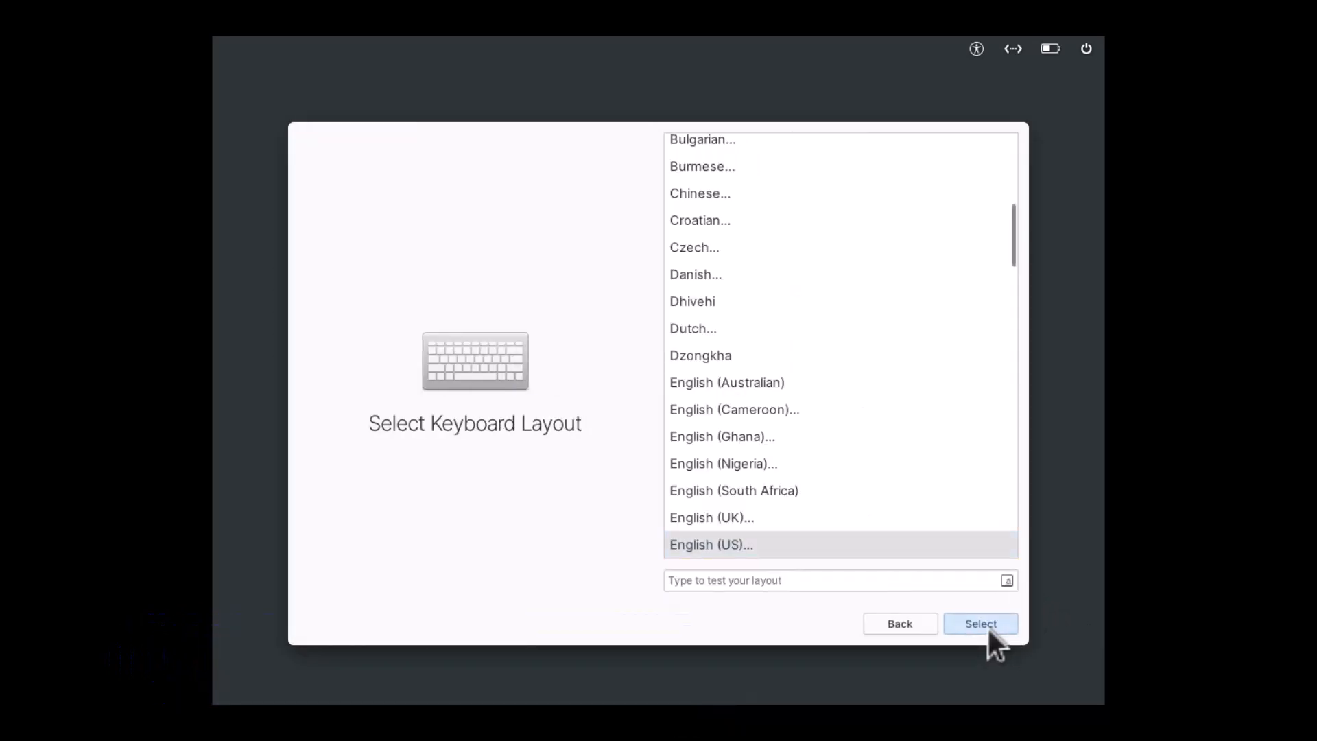
{"action": "left_click", "coordinate": [980, 623]}
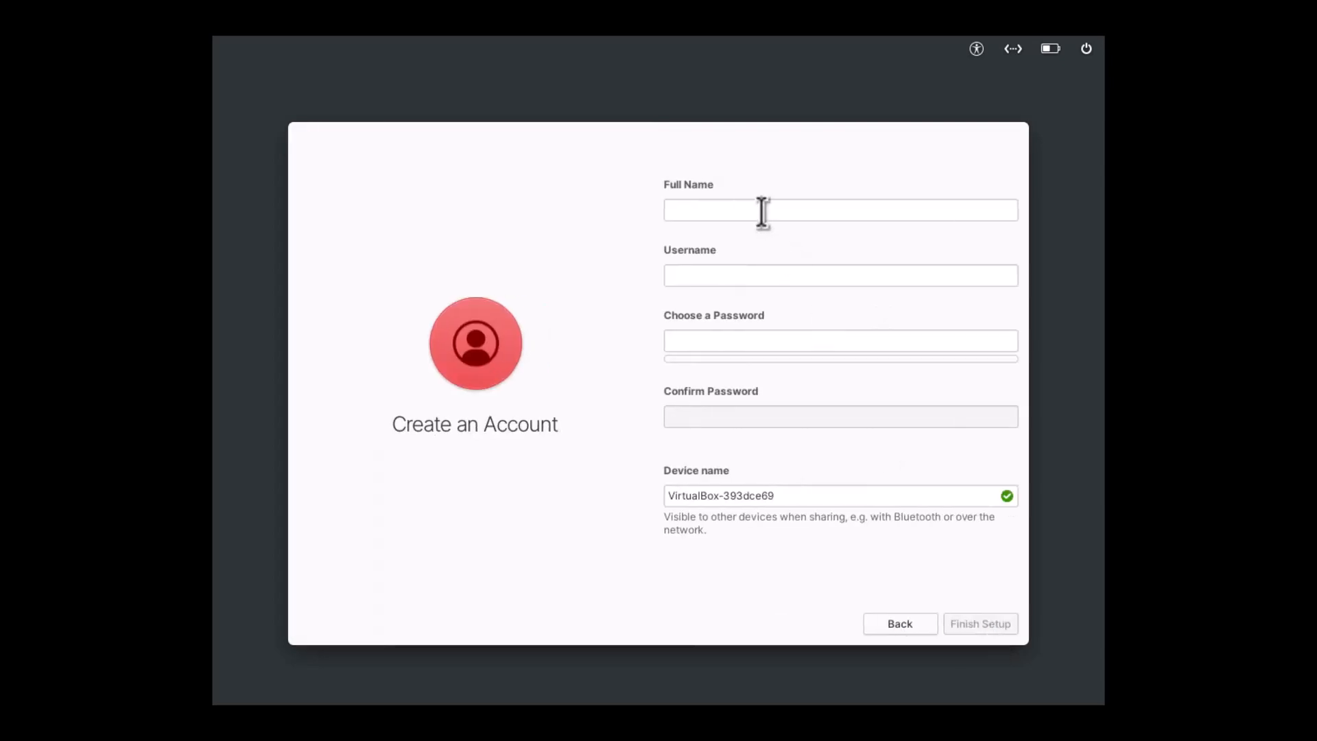
Step: Create the user account 'Deb' with a matching password and confirmation, then finish setup
{"action": "left_click", "coordinate": [840, 210]}
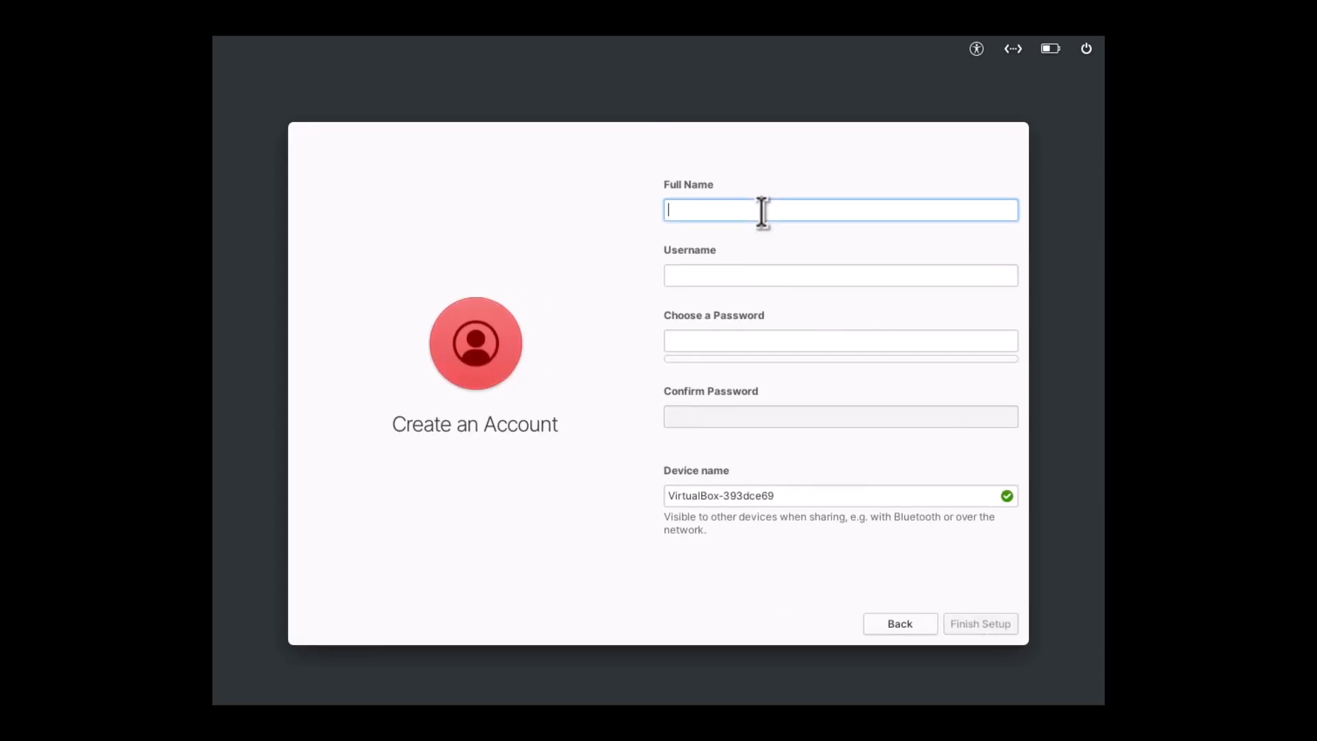
{"action": "type", "text": "Deb"}
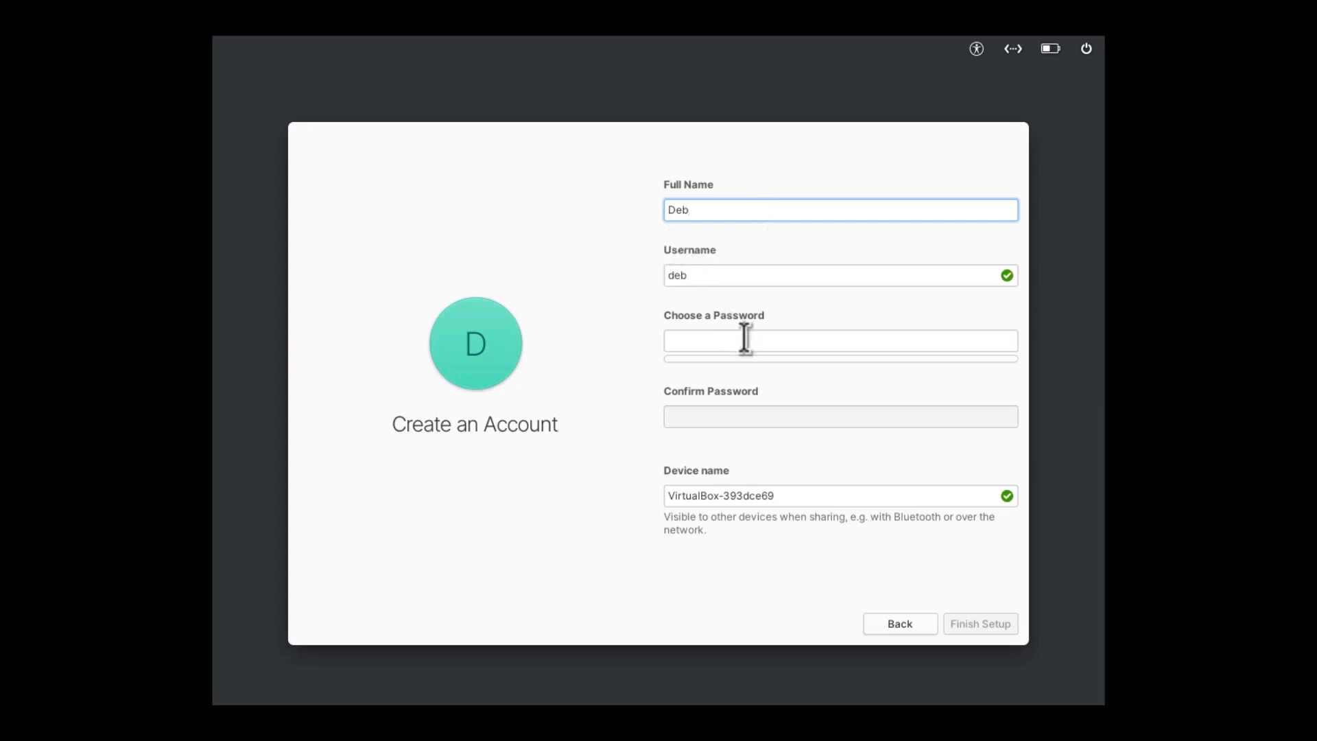
{"action": "left_click", "coordinate": [840, 341]}
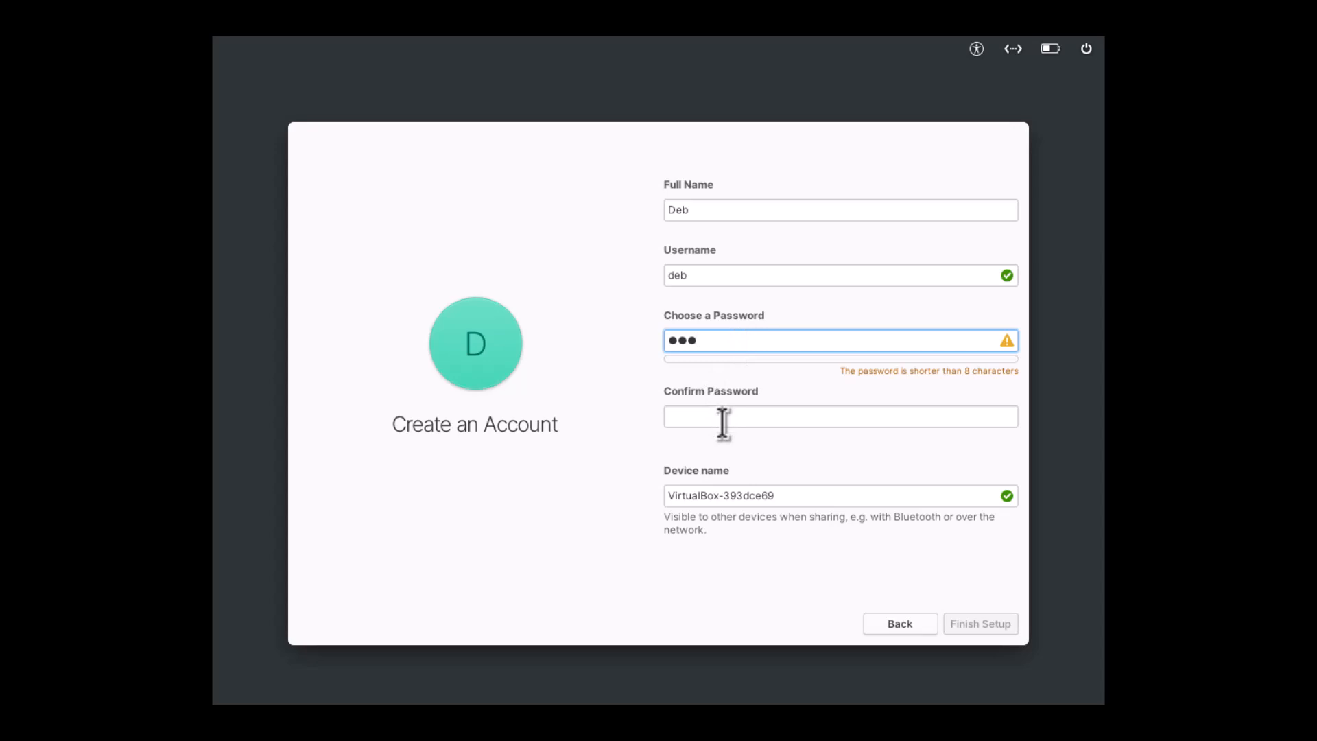
{"action": "left_click", "coordinate": [840, 416]}
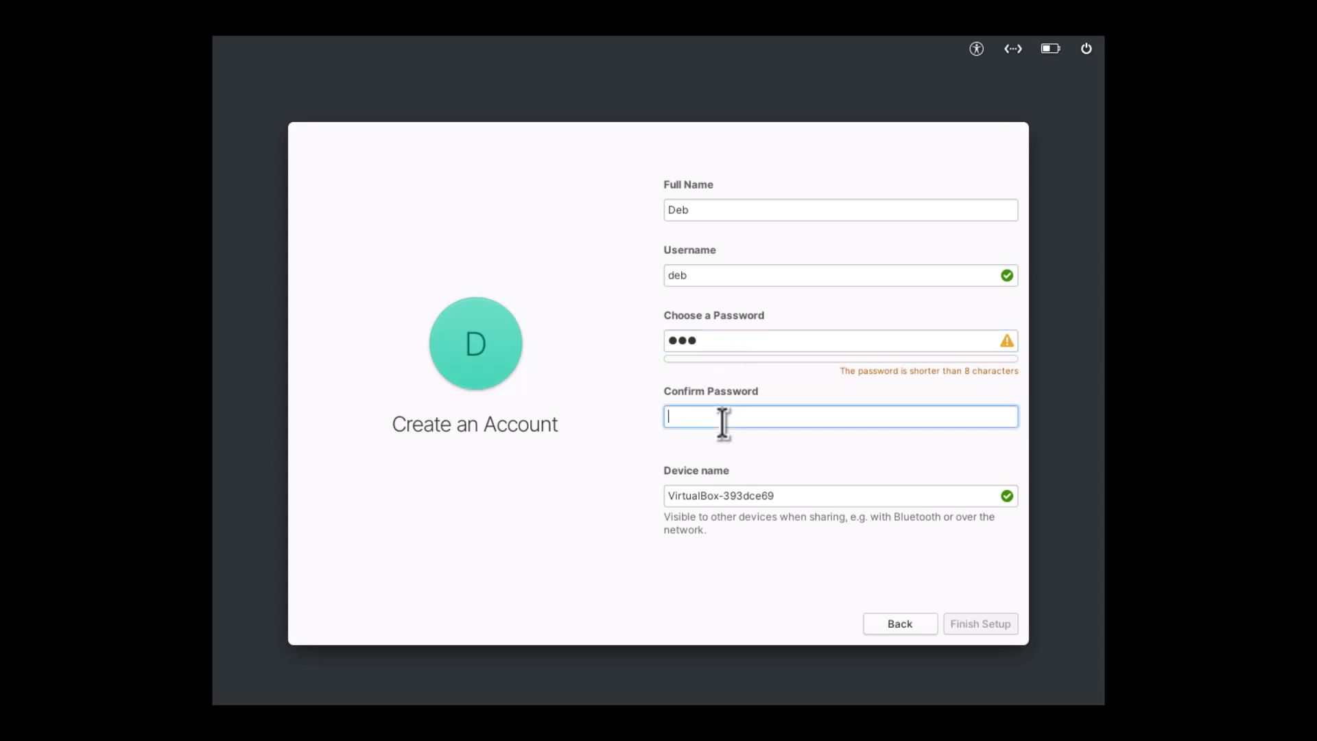
{"action": "type", "text": "•••"}
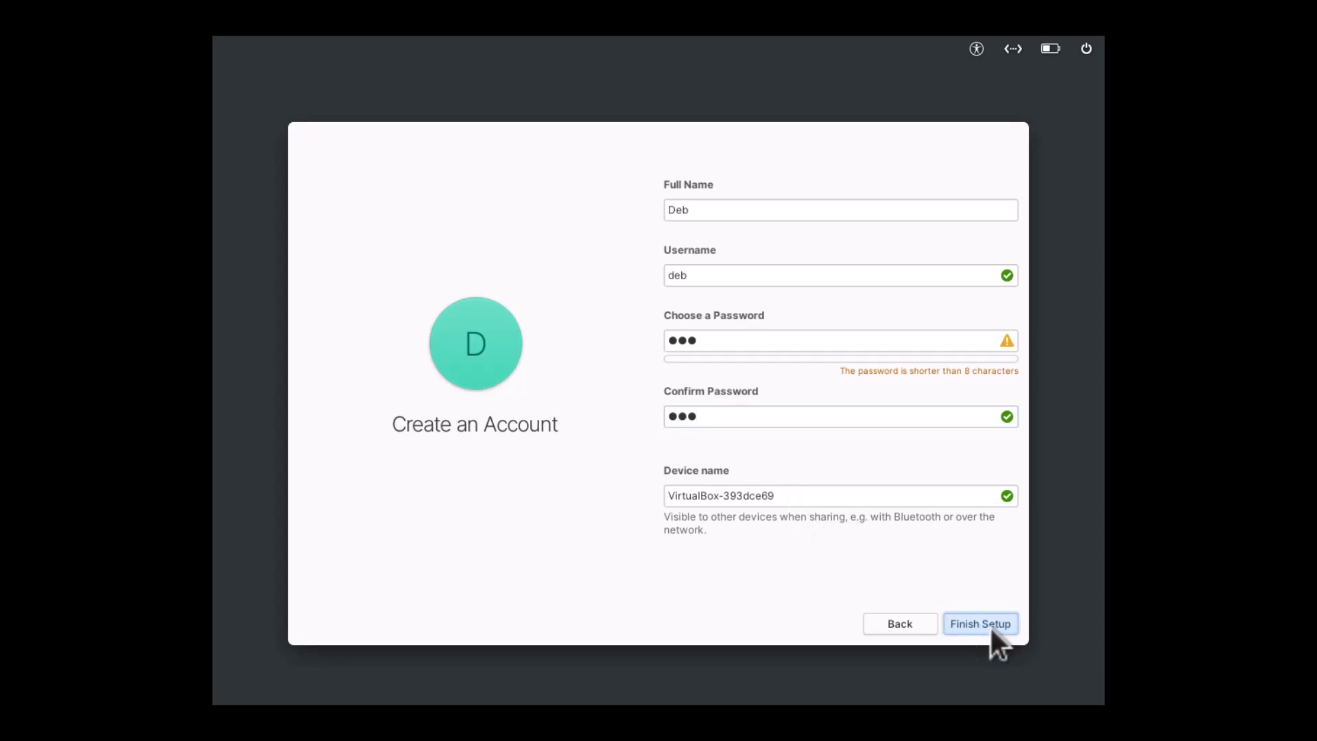
{"action": "left_click", "coordinate": [979, 624]}
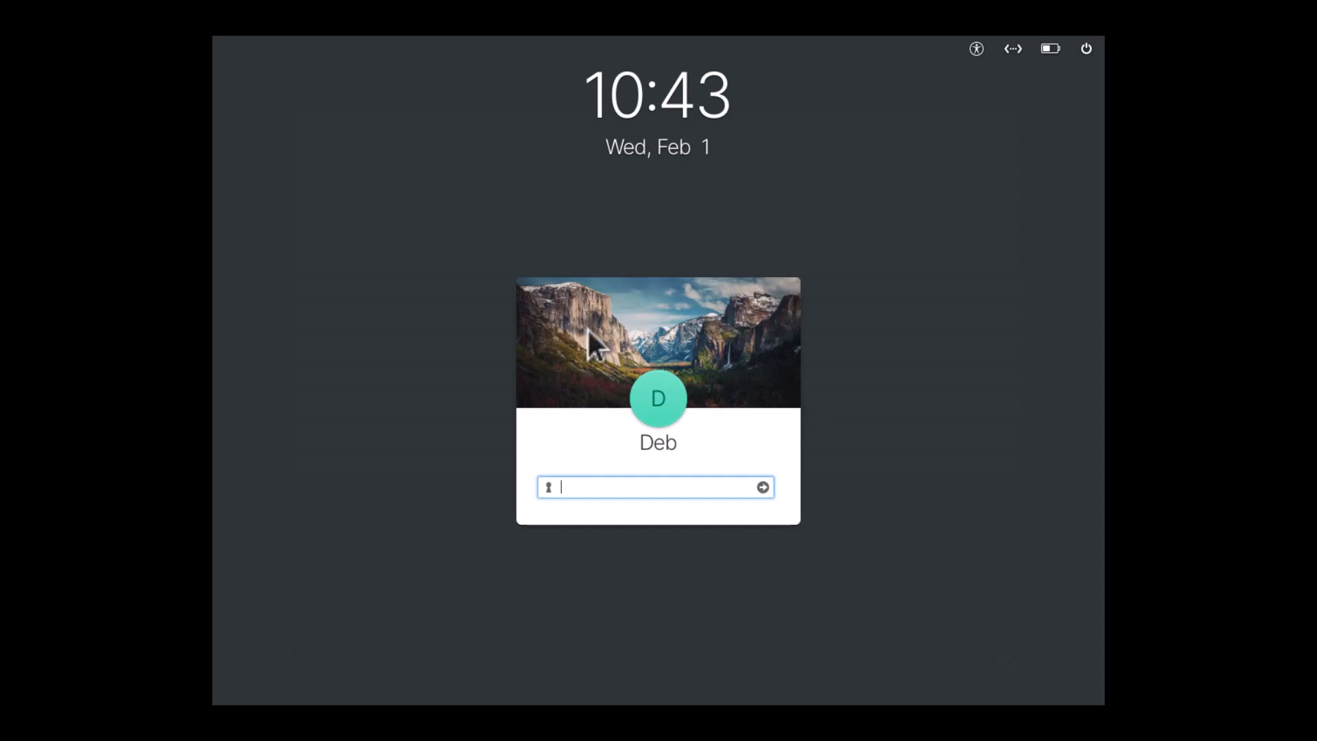
{"action": "mouse_move", "coordinate": [769, 231]}
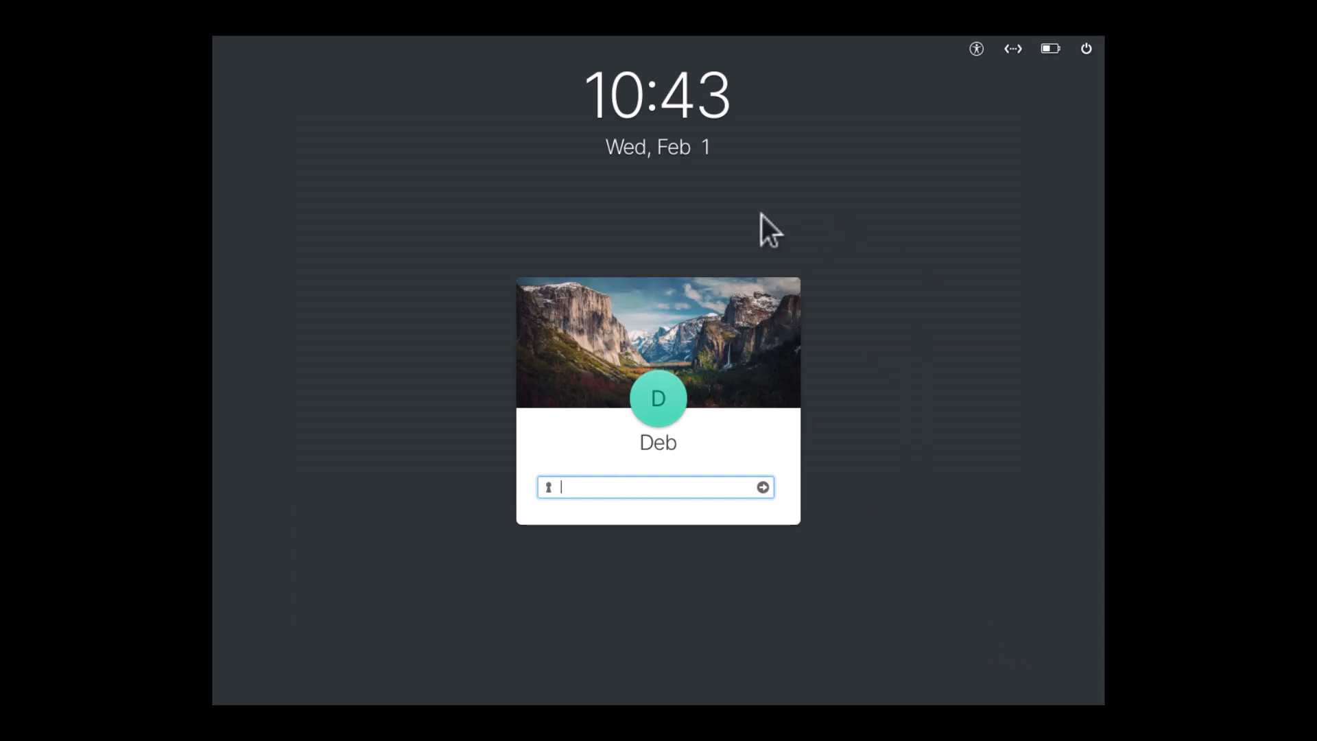
{"action": "mouse_move", "coordinate": [680, 504]}
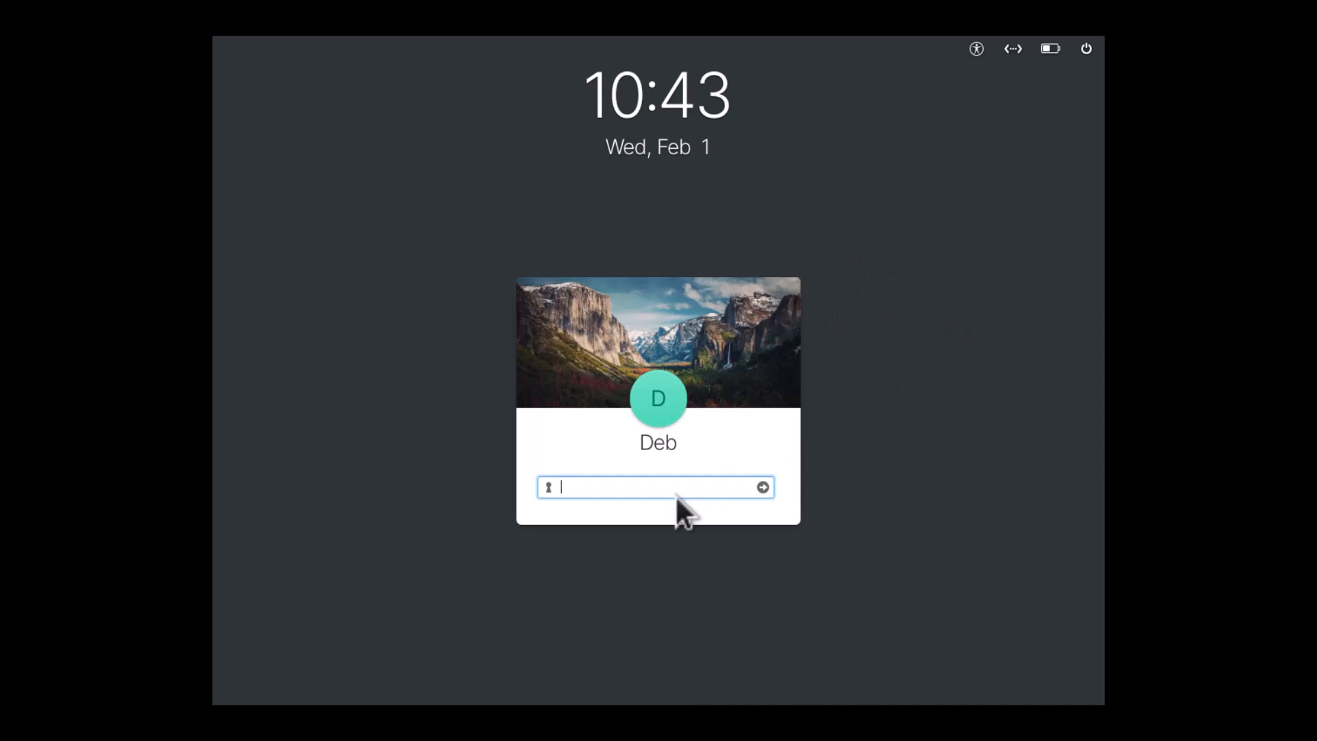
Step: Log in as Deb with the password and bring up the desktop's right-click options menu
{"action": "type", "text": "••"}
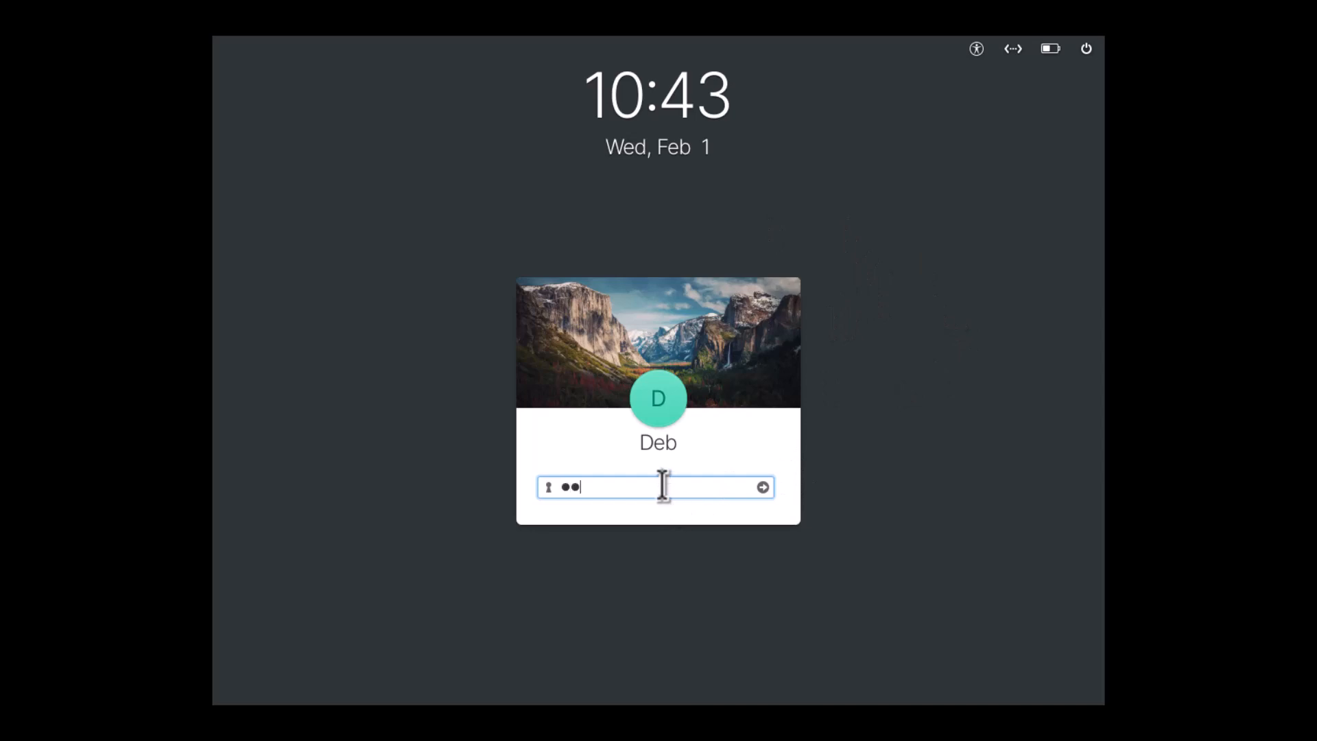
{"action": "type", "text": "•"}
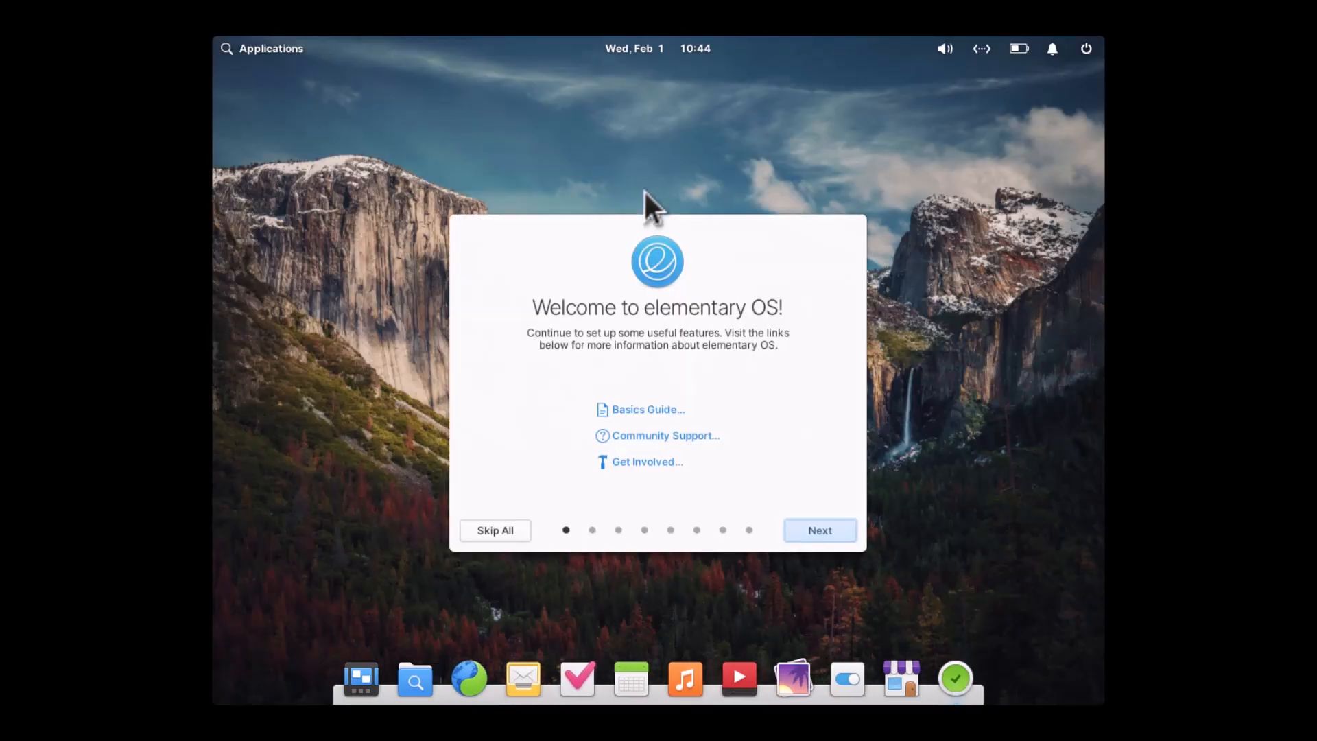
{"action": "mouse_move", "coordinate": [379, 588]}
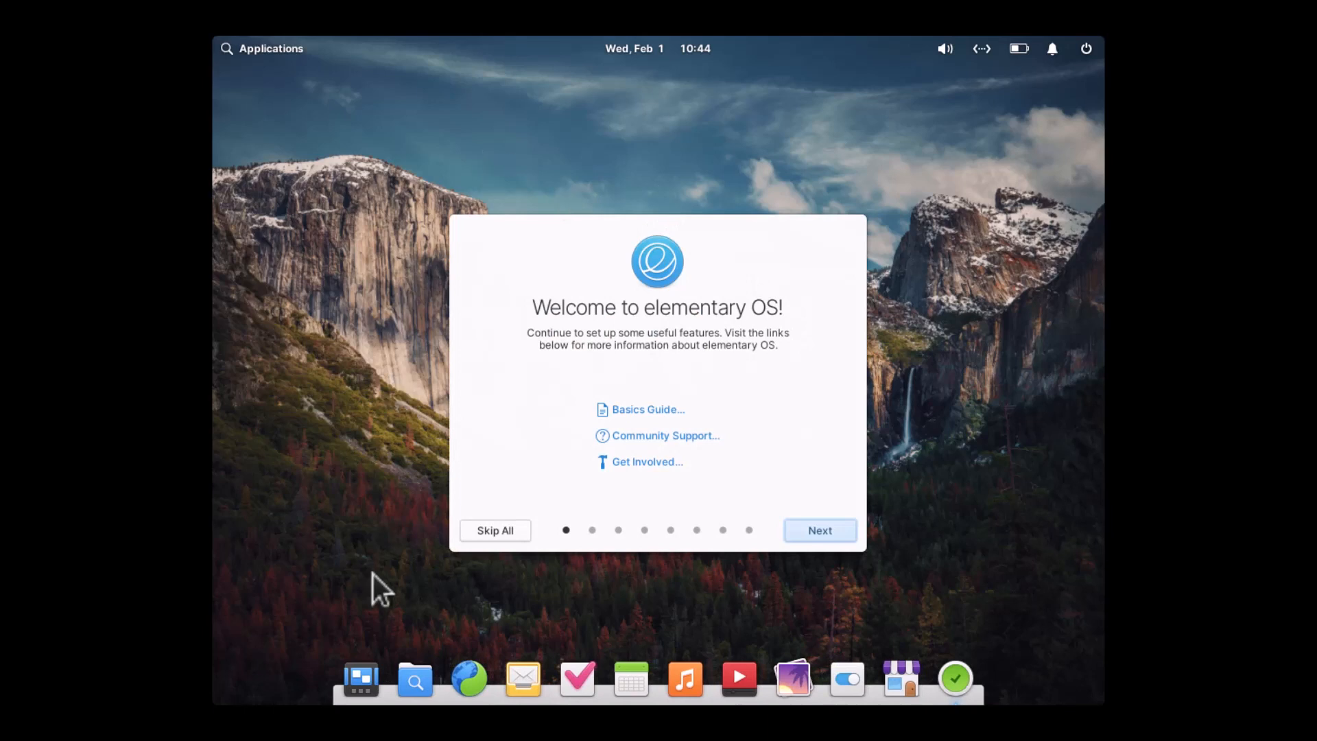
{"action": "mouse_move", "coordinate": [1011, 145]}
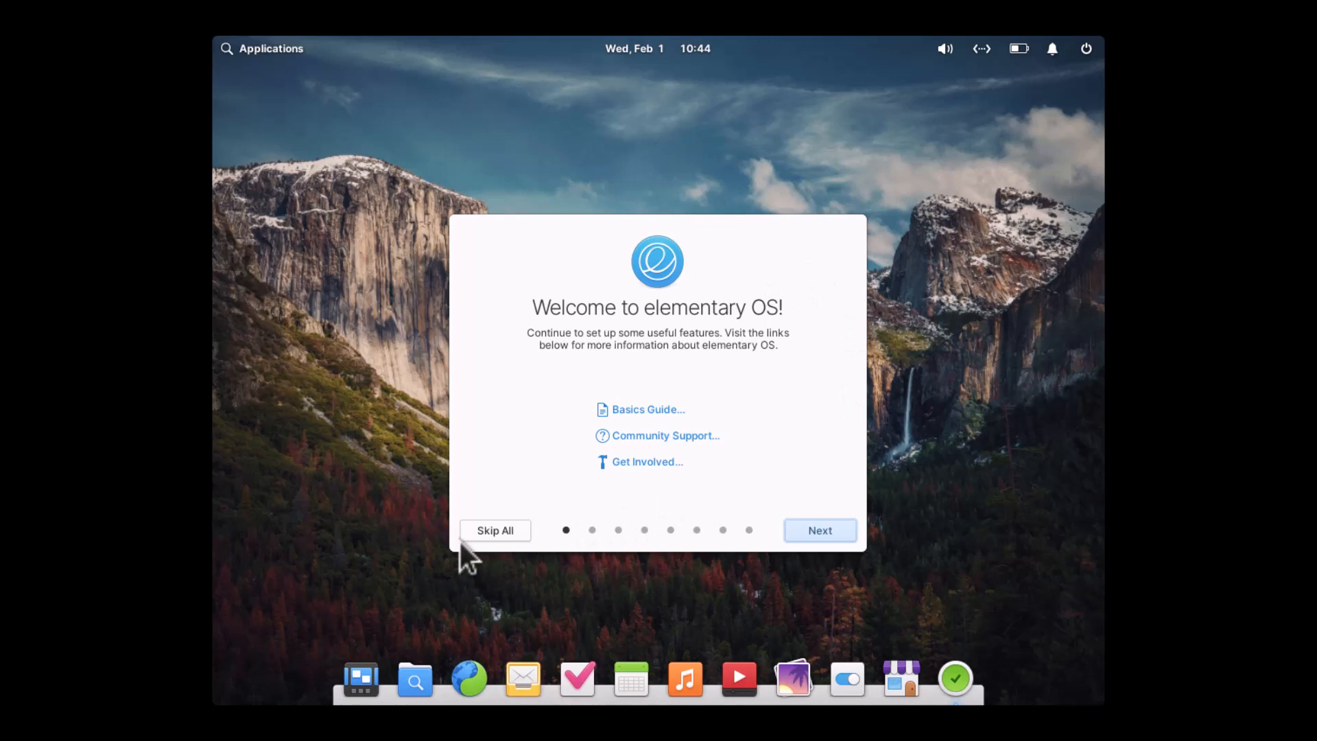
{"action": "mouse_move", "coordinate": [328, 8]}
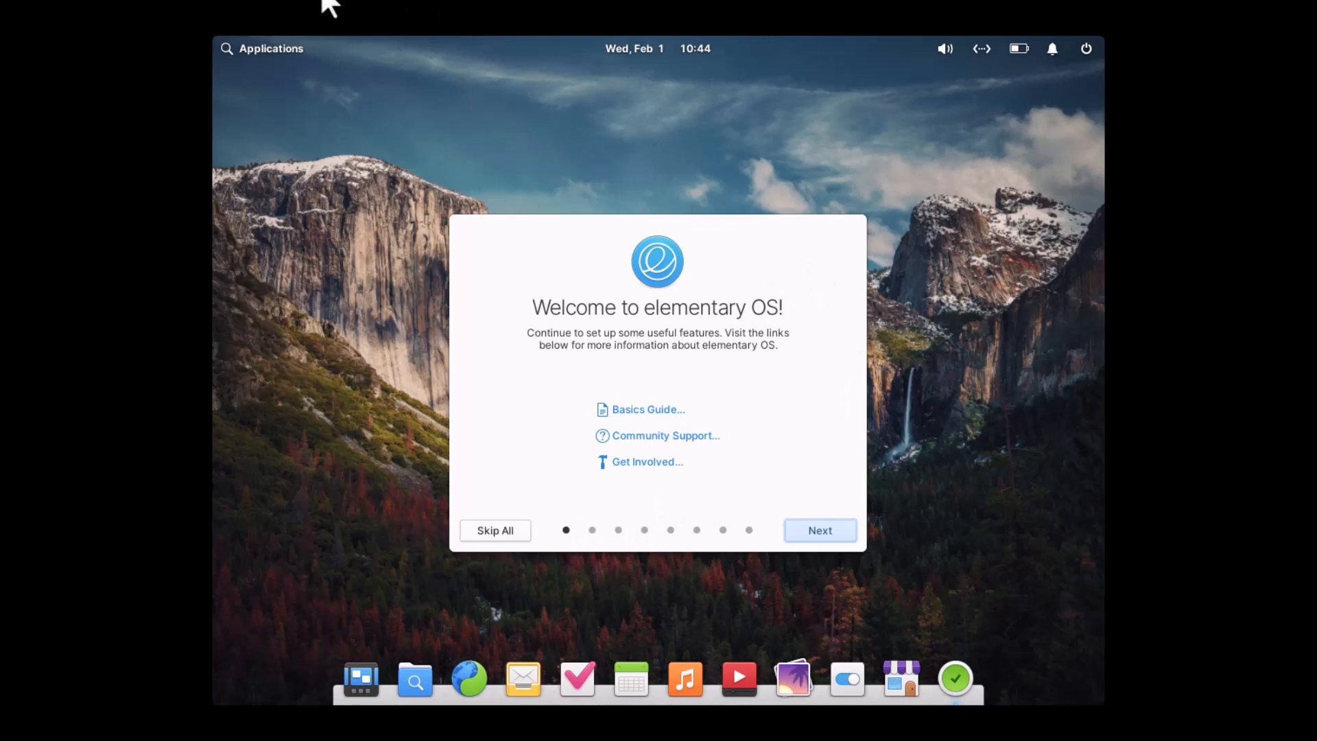
{"action": "mouse_move", "coordinate": [670, 177]}
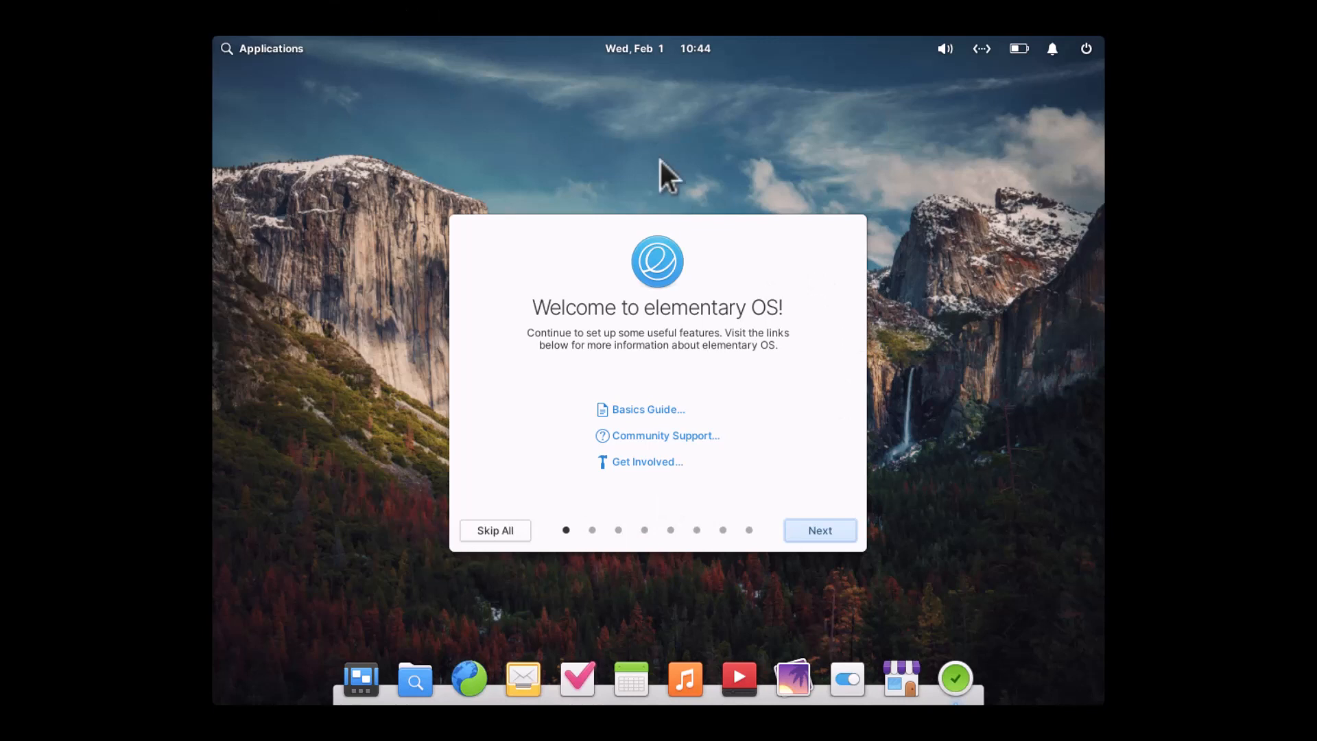
{"action": "right_click", "coordinate": [673, 176]}
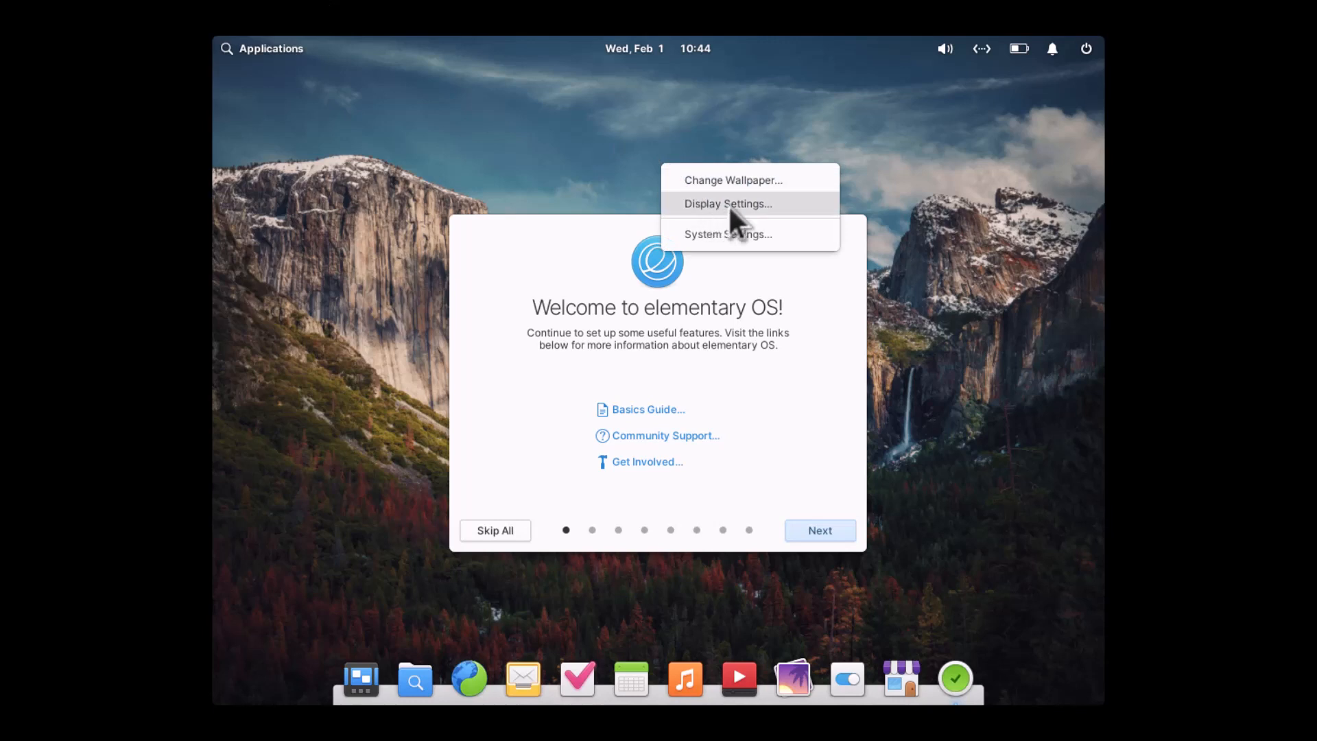
Step: In Display Settings, change the Unknown Display's resolution via its gear configuration options
{"action": "left_click", "coordinate": [727, 203]}
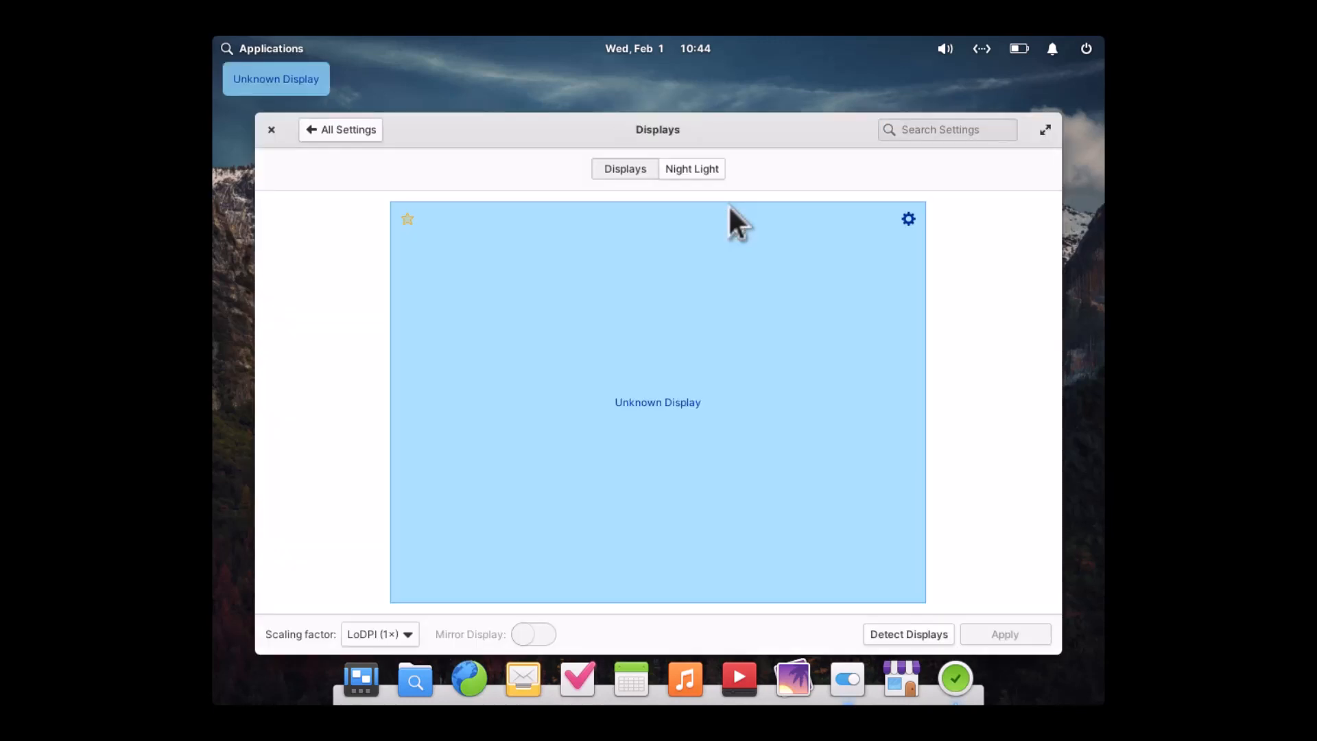
{"action": "mouse_move", "coordinate": [908, 218]}
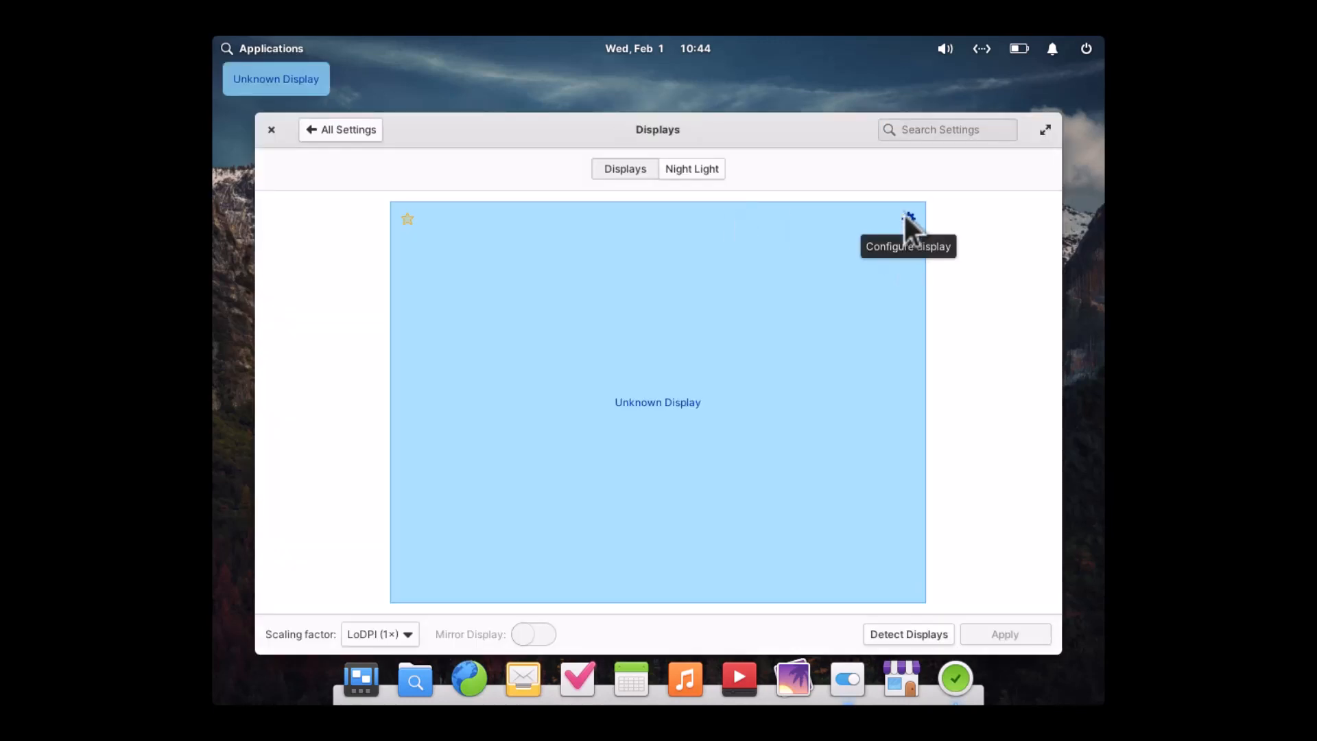
{"action": "left_click", "coordinate": [908, 220]}
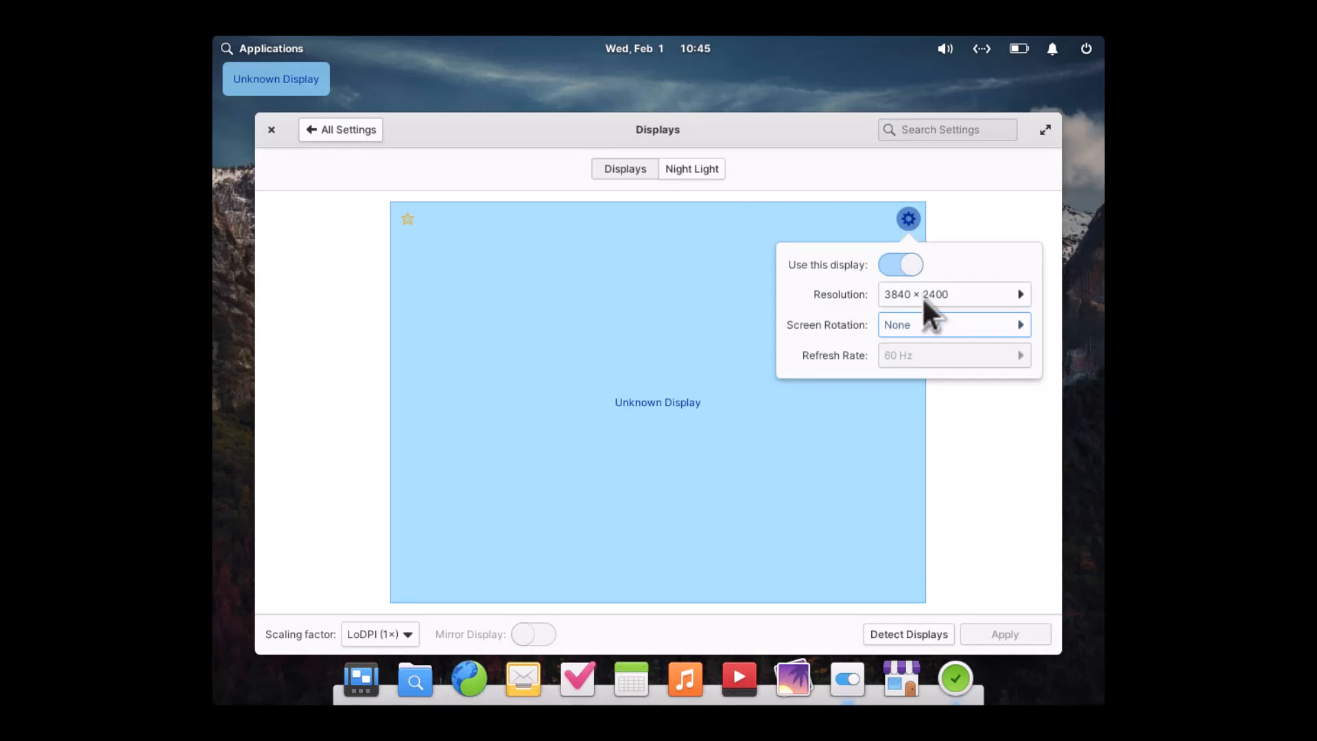
{"action": "left_click", "coordinate": [954, 294]}
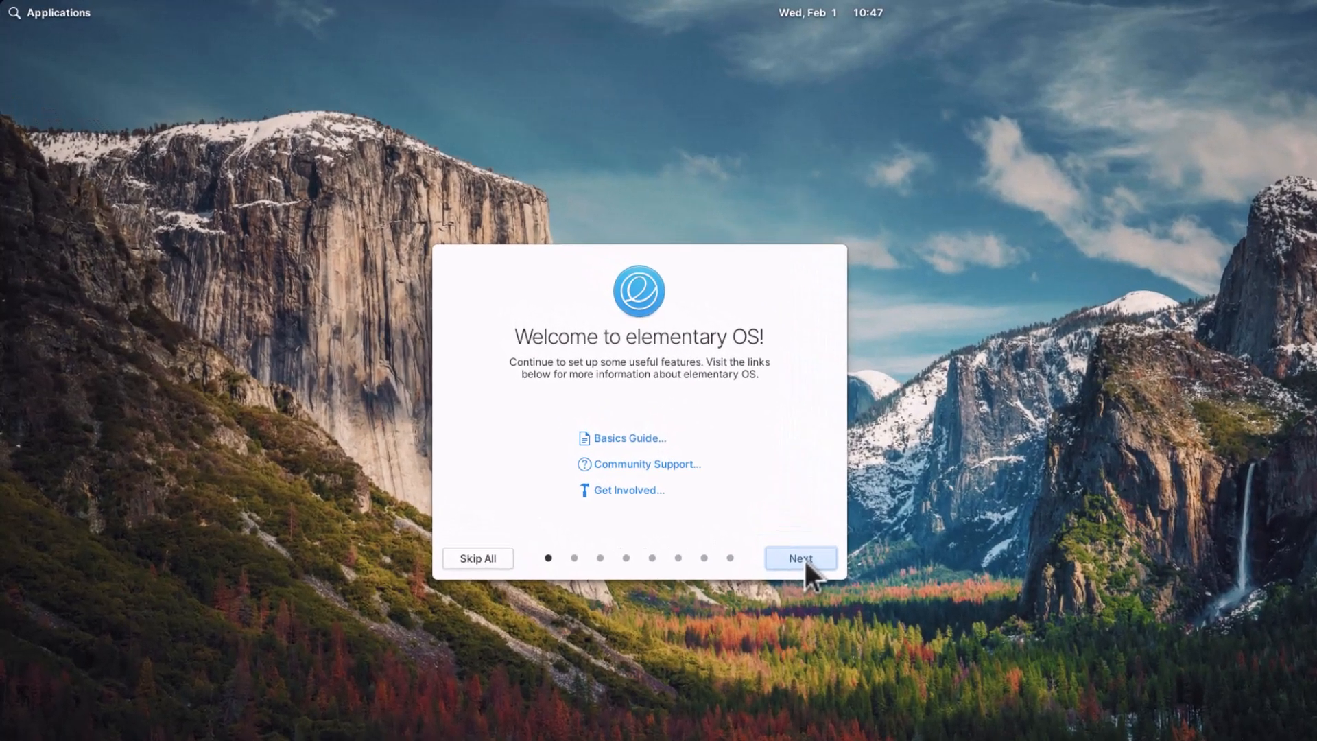
Step: Try the Dark and Sunset to Sunrise looks, keep Default, and continue to Night Light
{"action": "left_click", "coordinate": [800, 558]}
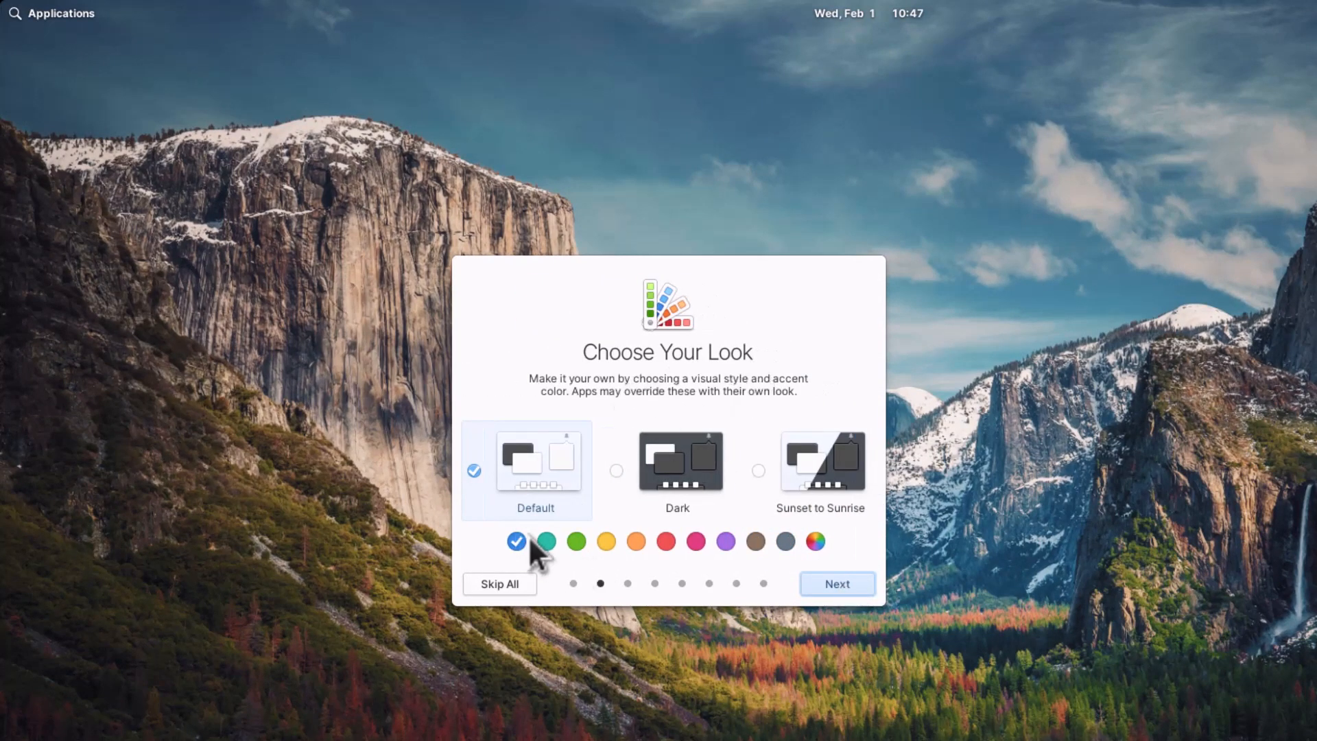
{"action": "mouse_move", "coordinate": [710, 491]}
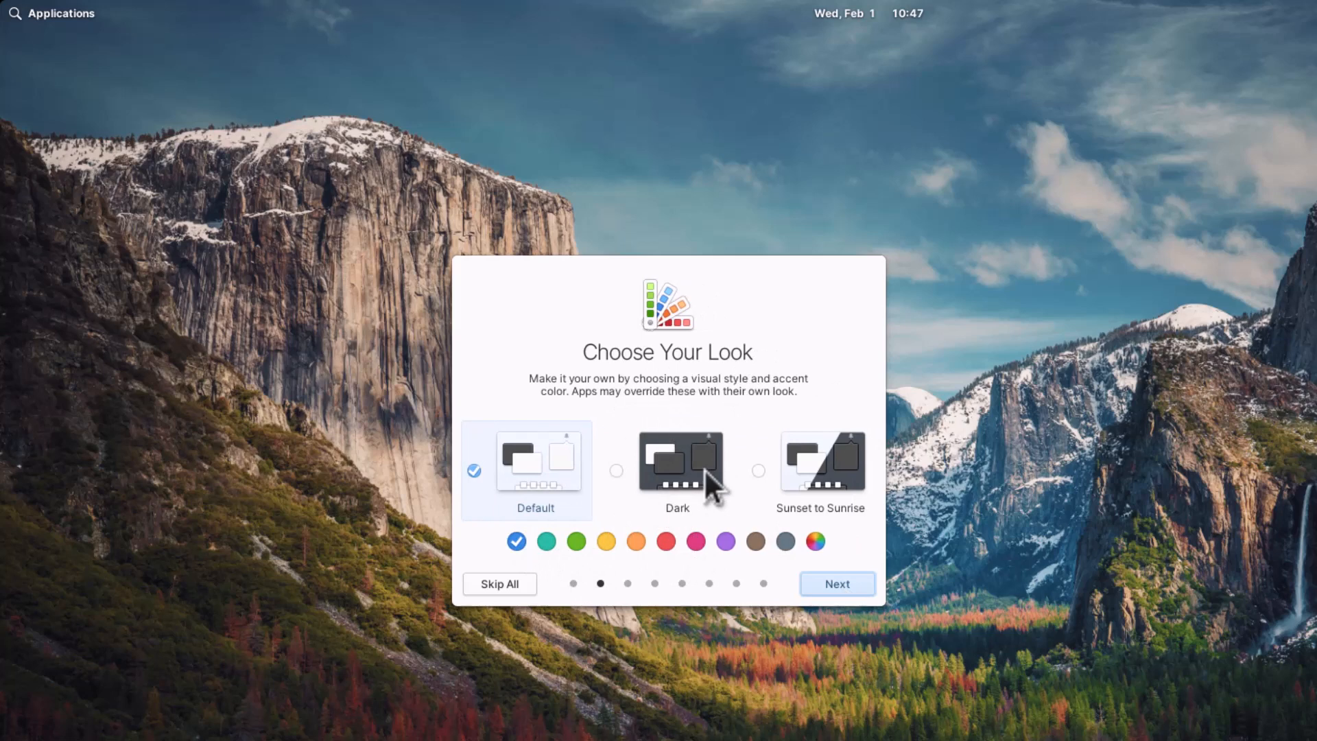
{"action": "left_click", "coordinate": [678, 470]}
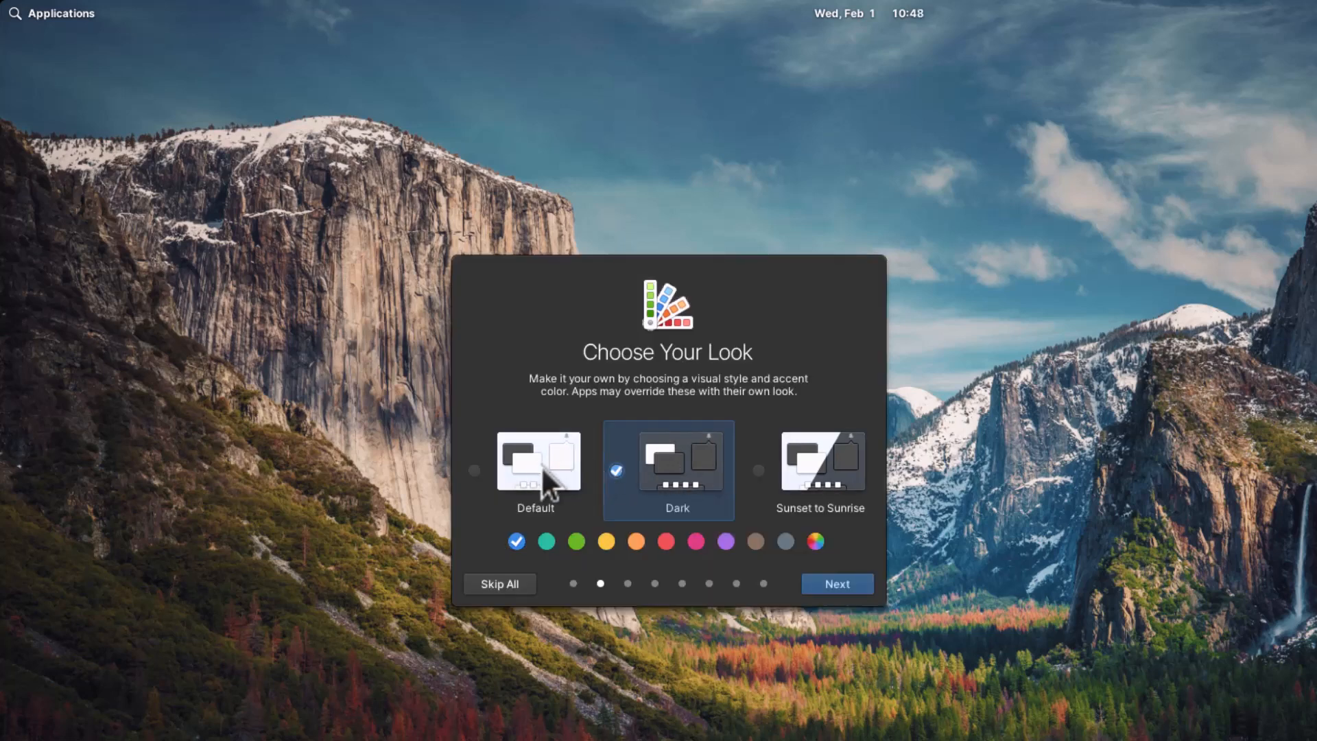
{"action": "left_click", "coordinate": [811, 471]}
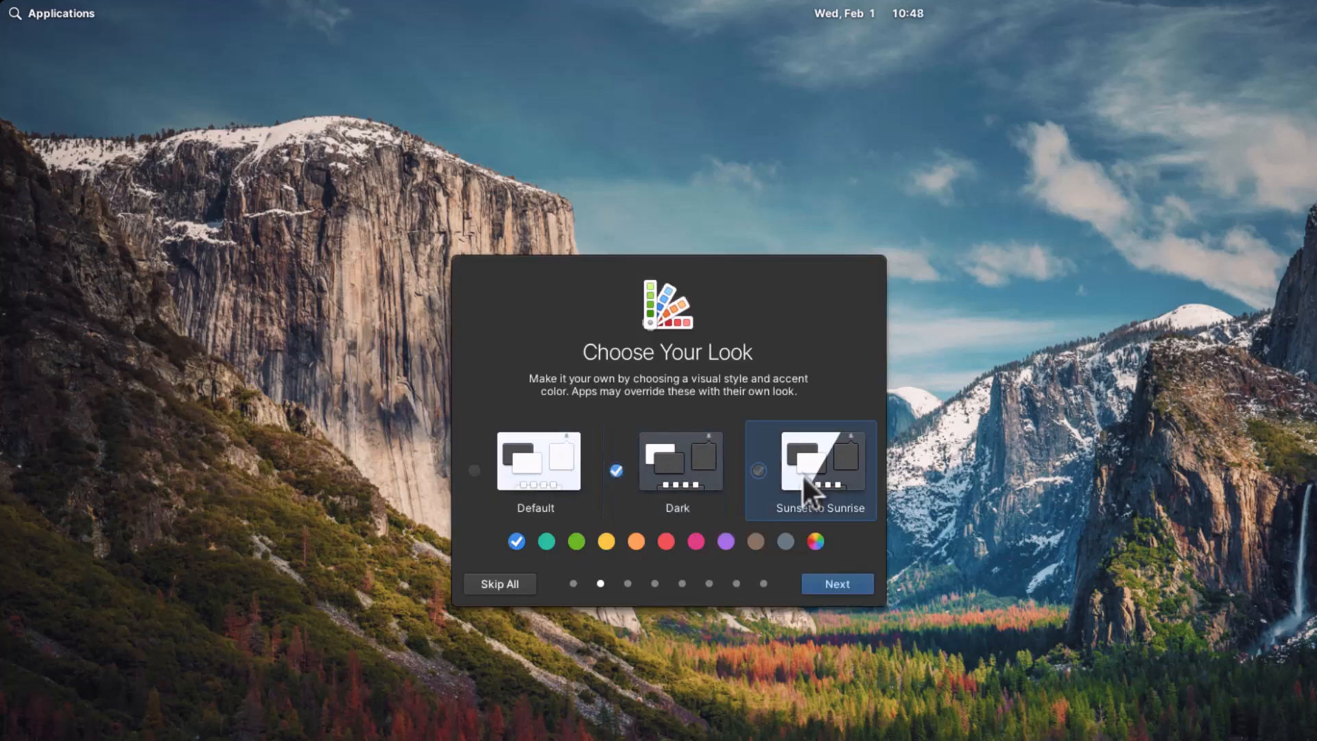
{"action": "left_click", "coordinate": [809, 459]}
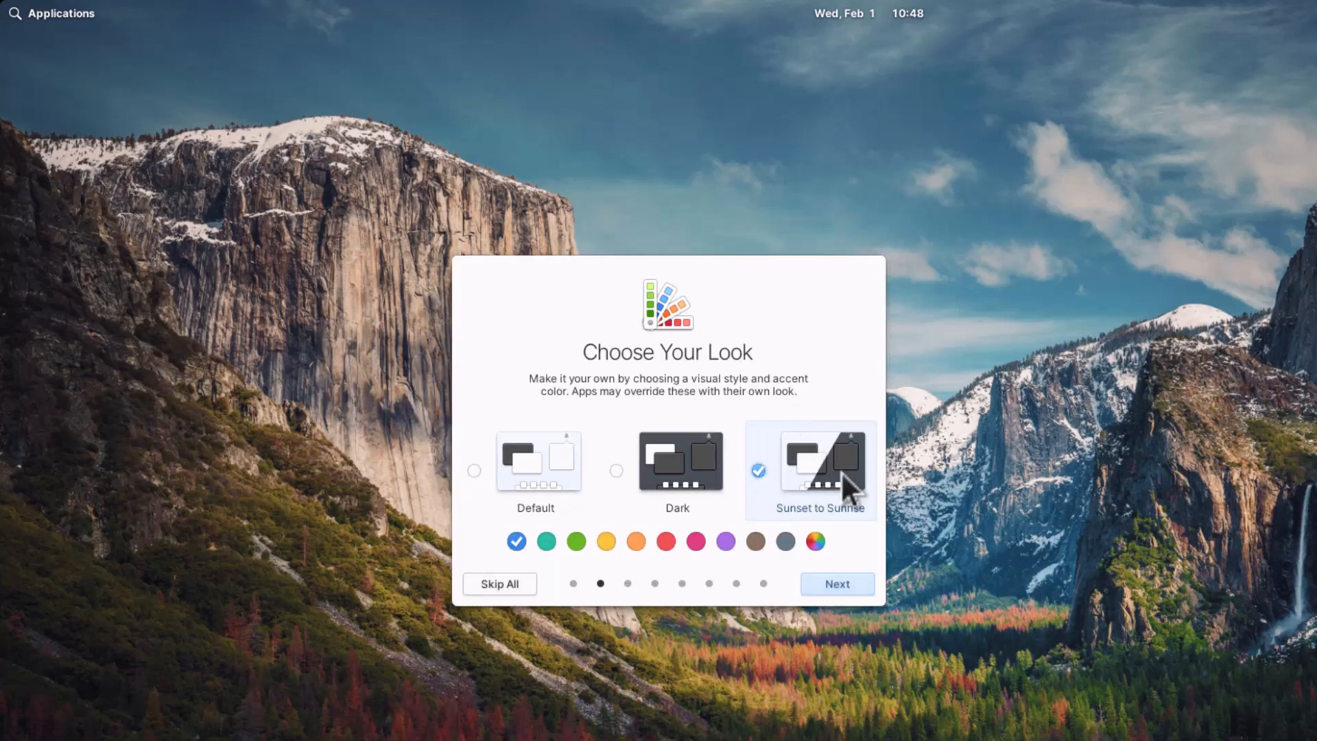
{"action": "mouse_move", "coordinate": [840, 470]}
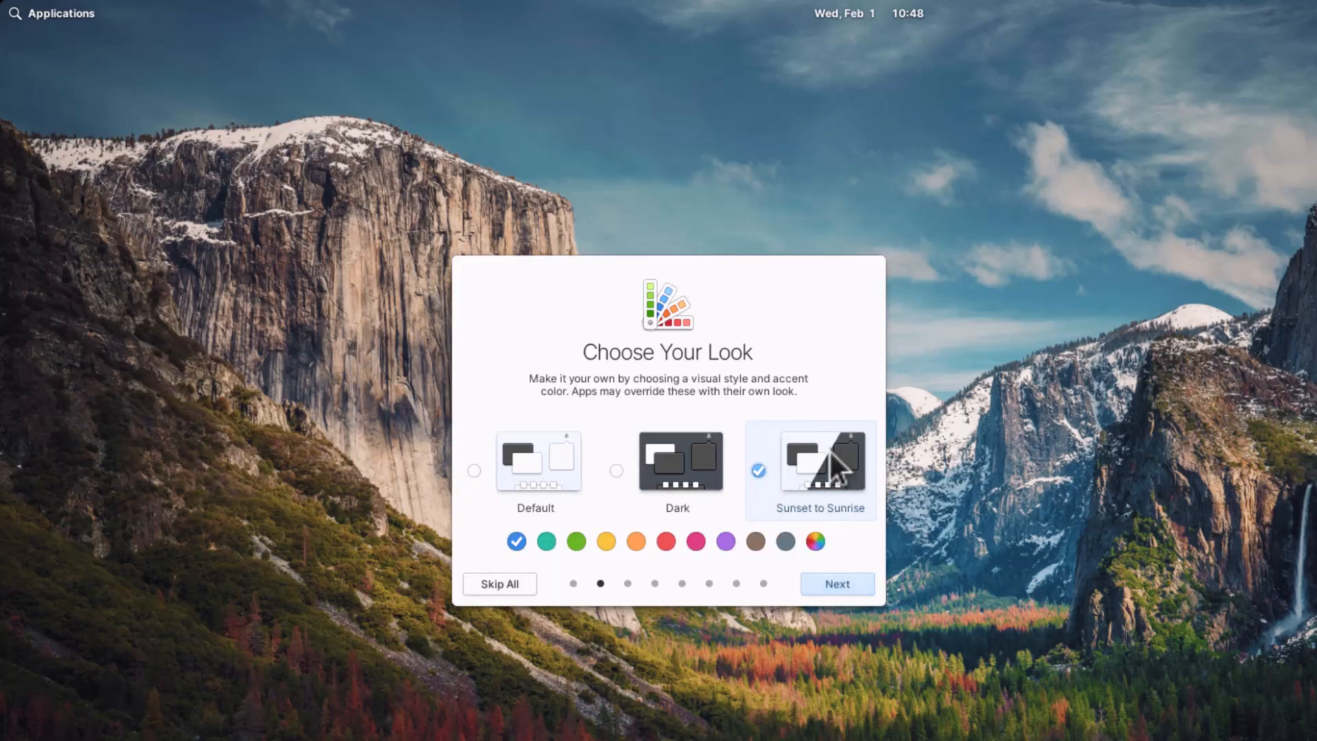
{"action": "mouse_move", "coordinate": [550, 479]}
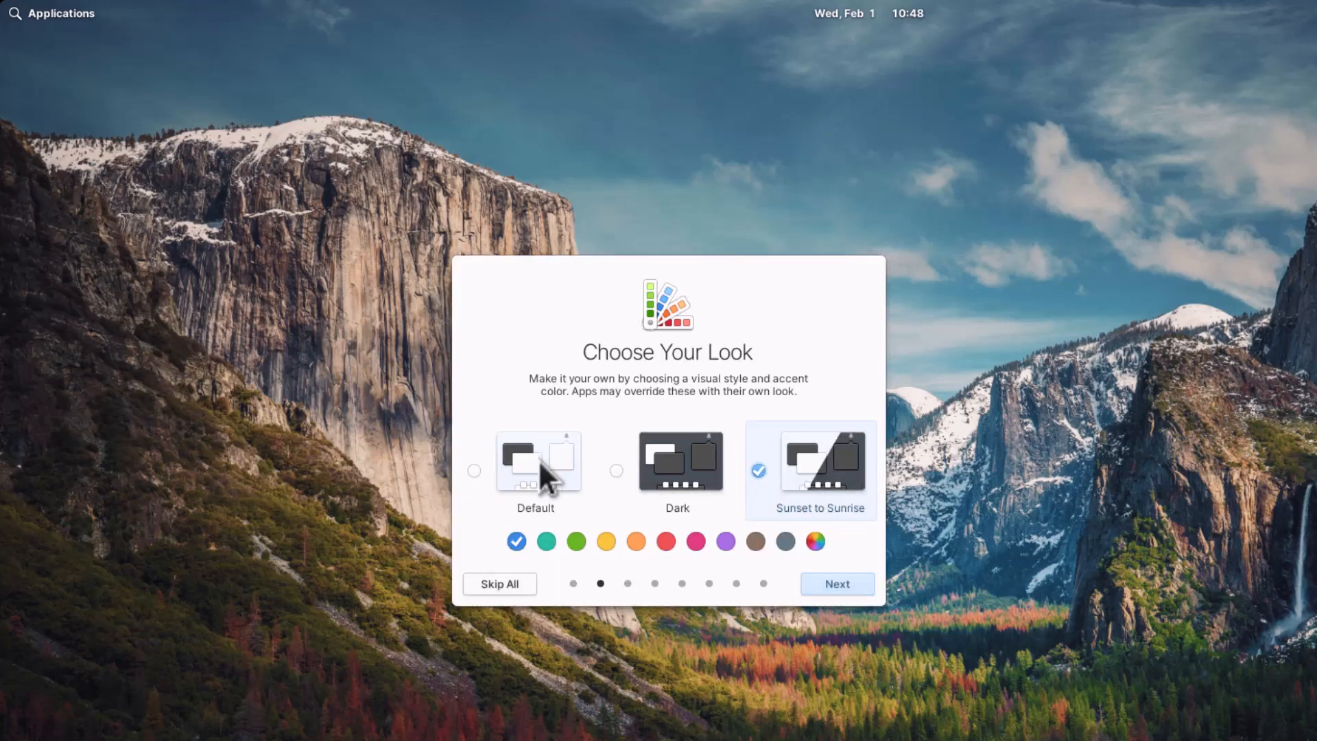
{"action": "left_click", "coordinate": [535, 461]}
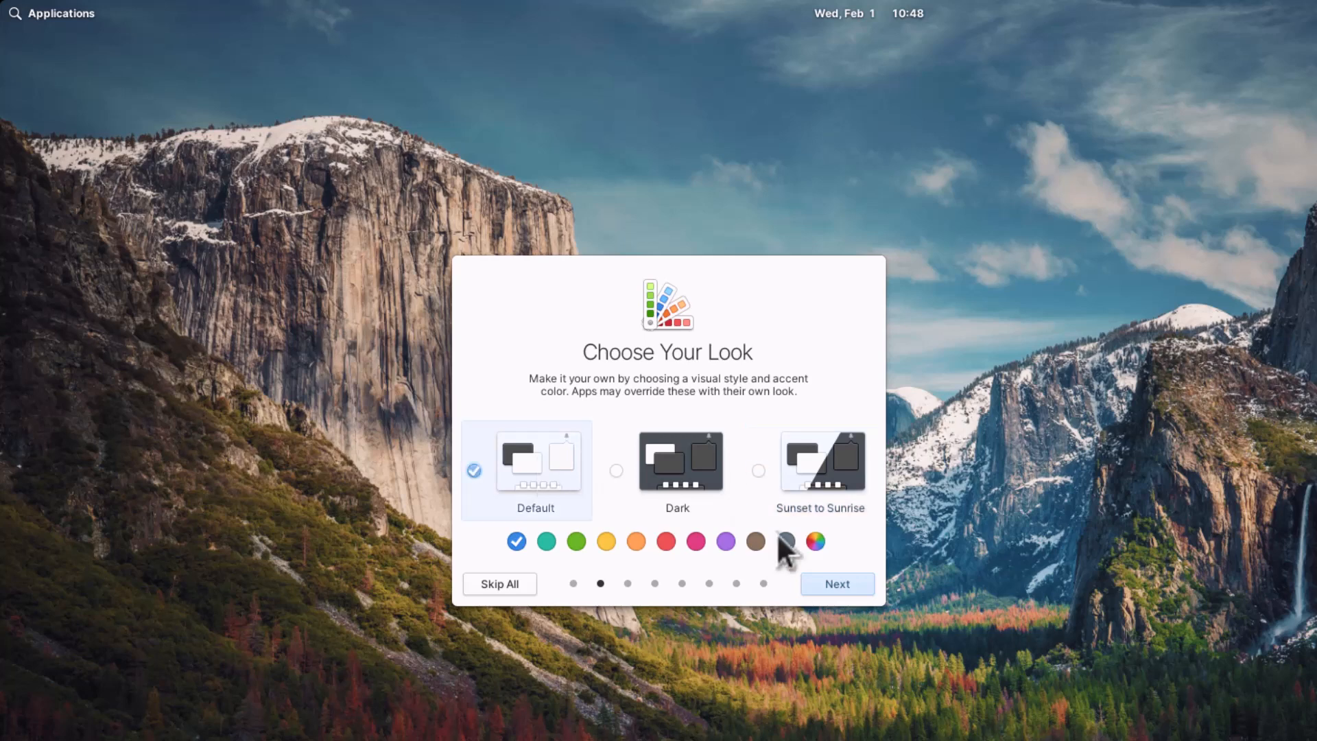
{"action": "left_click", "coordinate": [837, 584]}
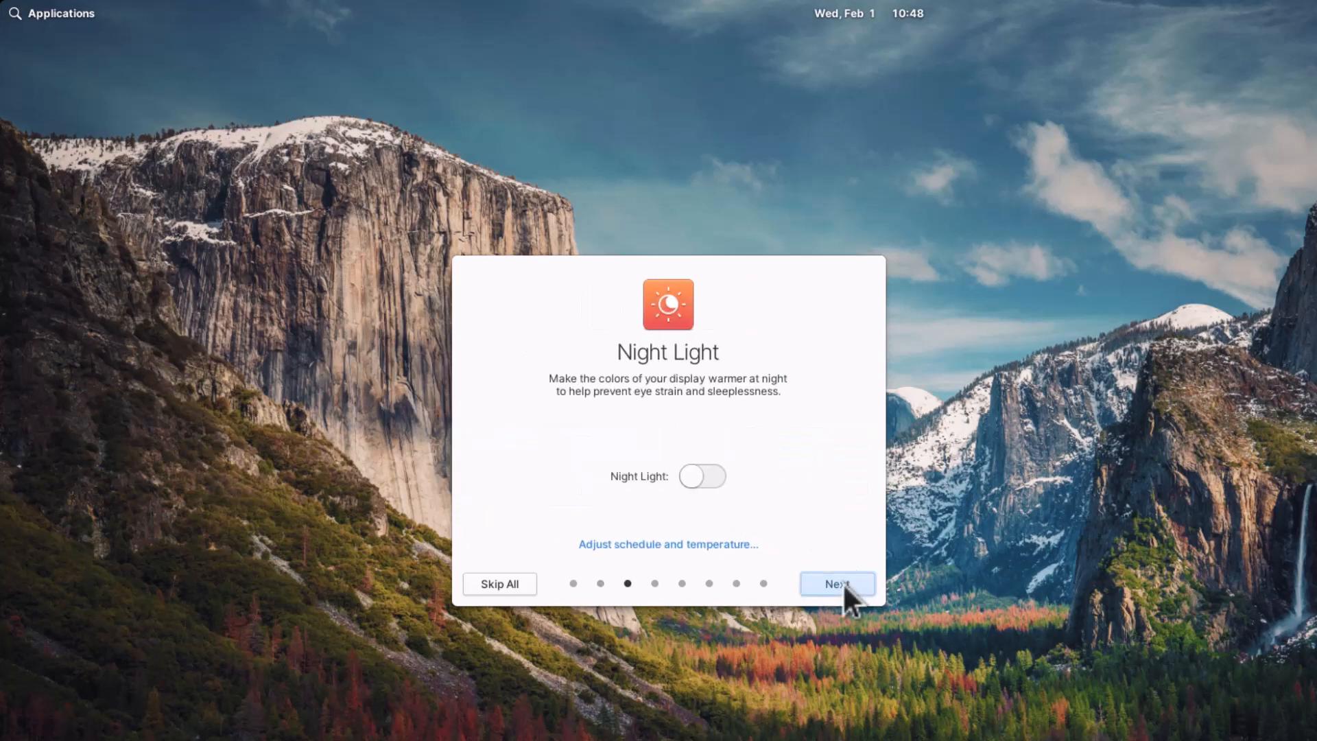
{"action": "mouse_move", "coordinate": [761, 491]}
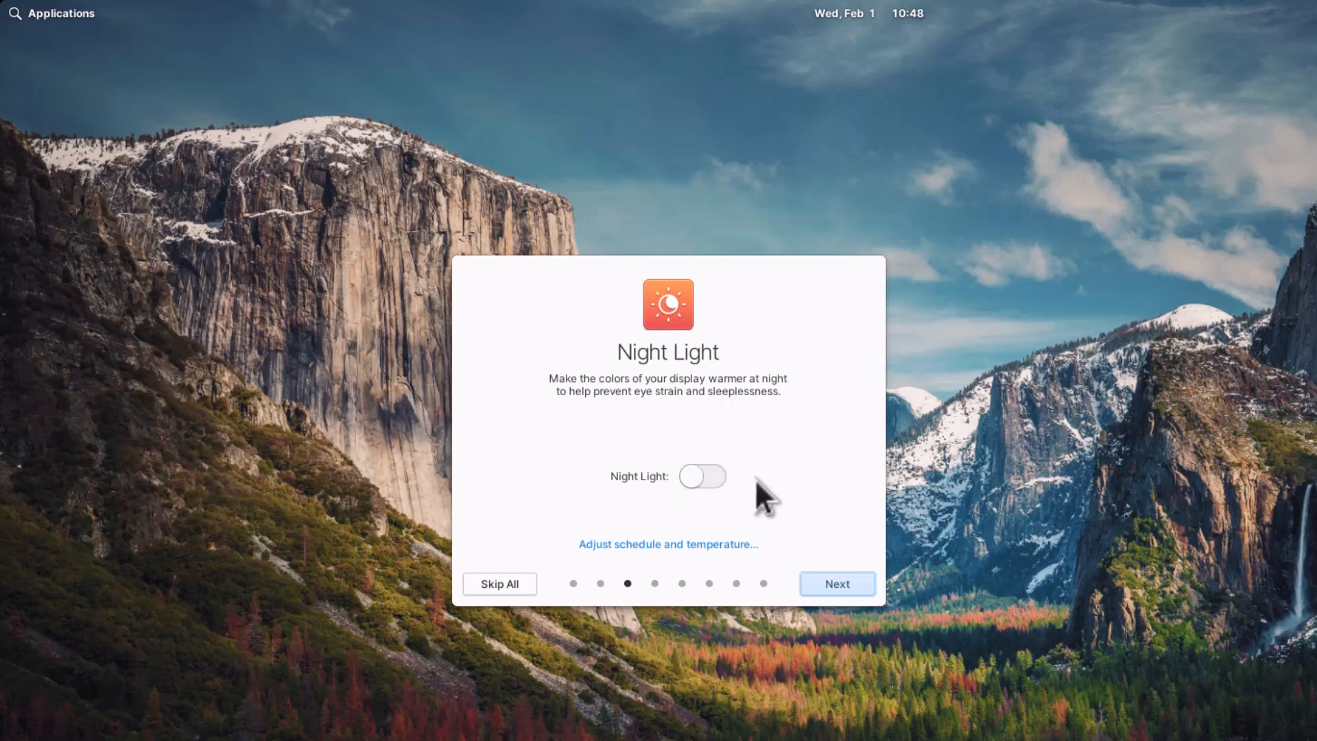
{"action": "mouse_move", "coordinate": [850, 542]}
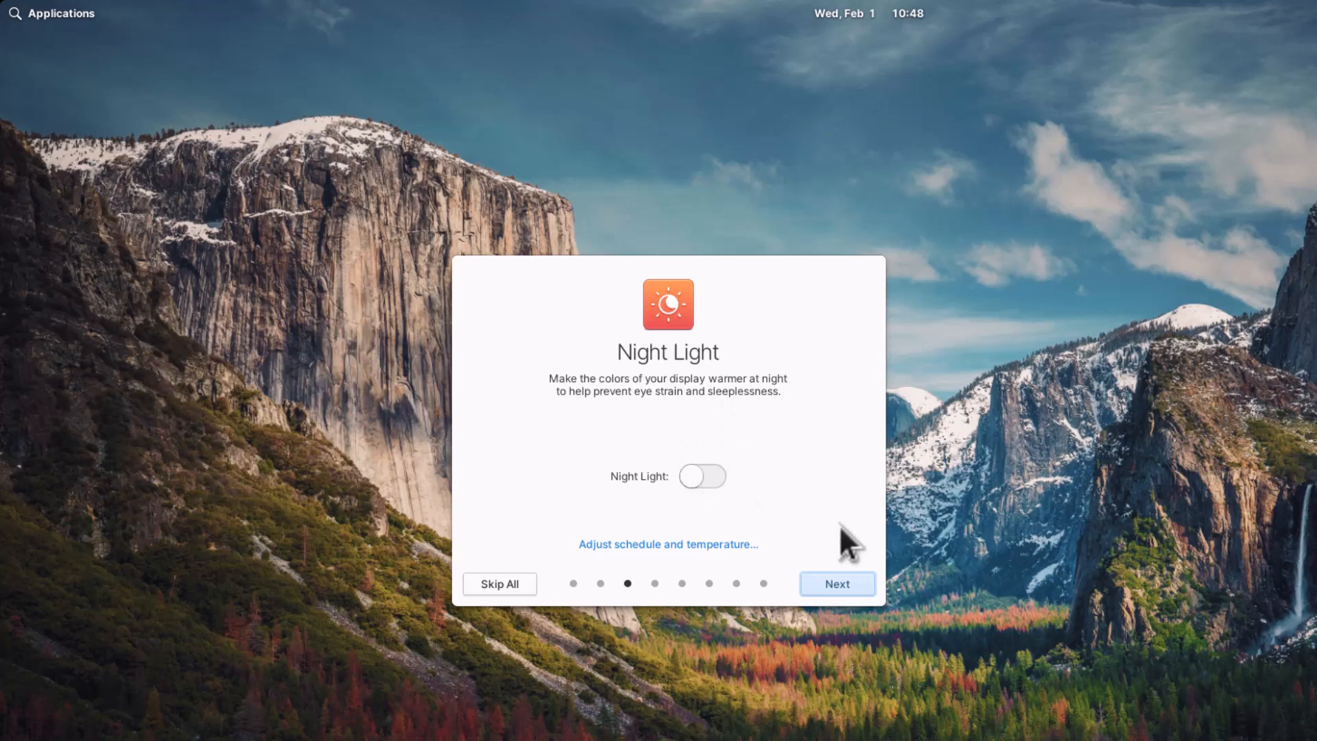
Step: Advance through Night Light, Housekeeping, Online Accounts, Get Some Apps and Automatic Updates, then Get Started
{"action": "left_click", "coordinate": [837, 583]}
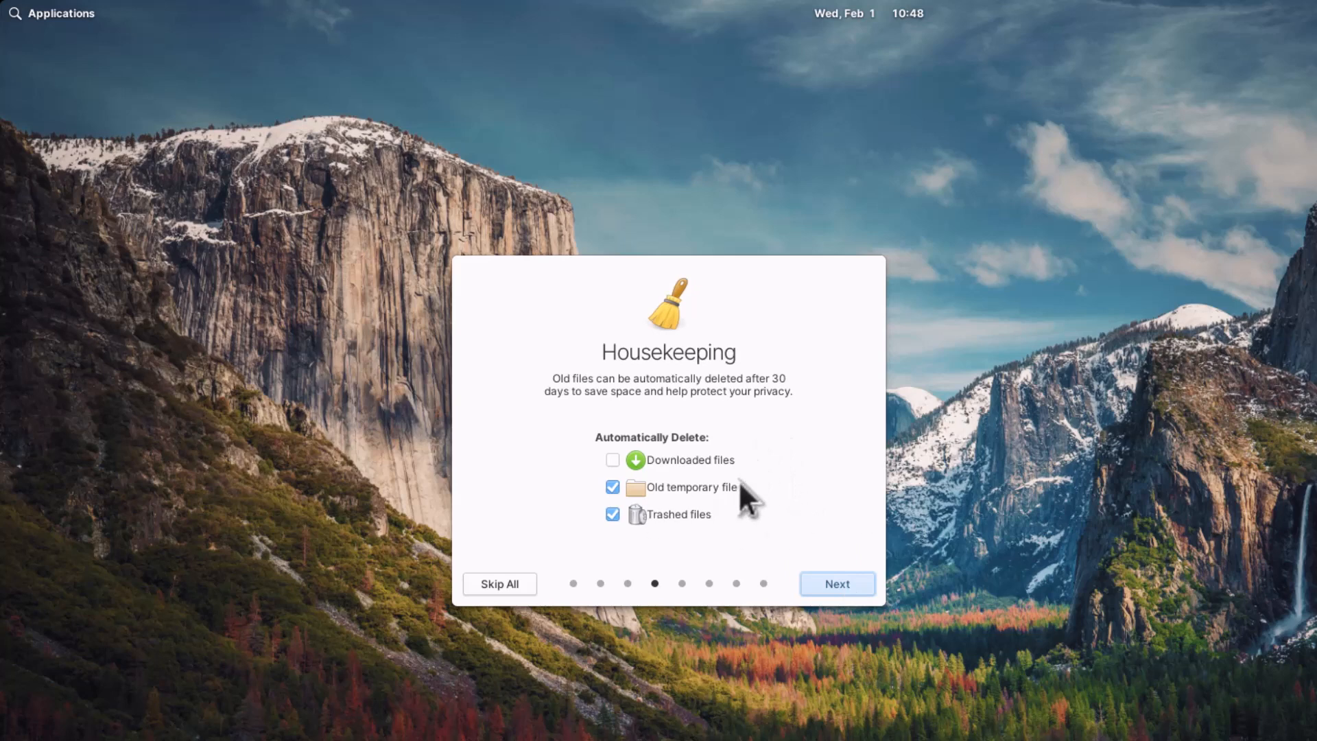
{"action": "mouse_move", "coordinate": [778, 391]}
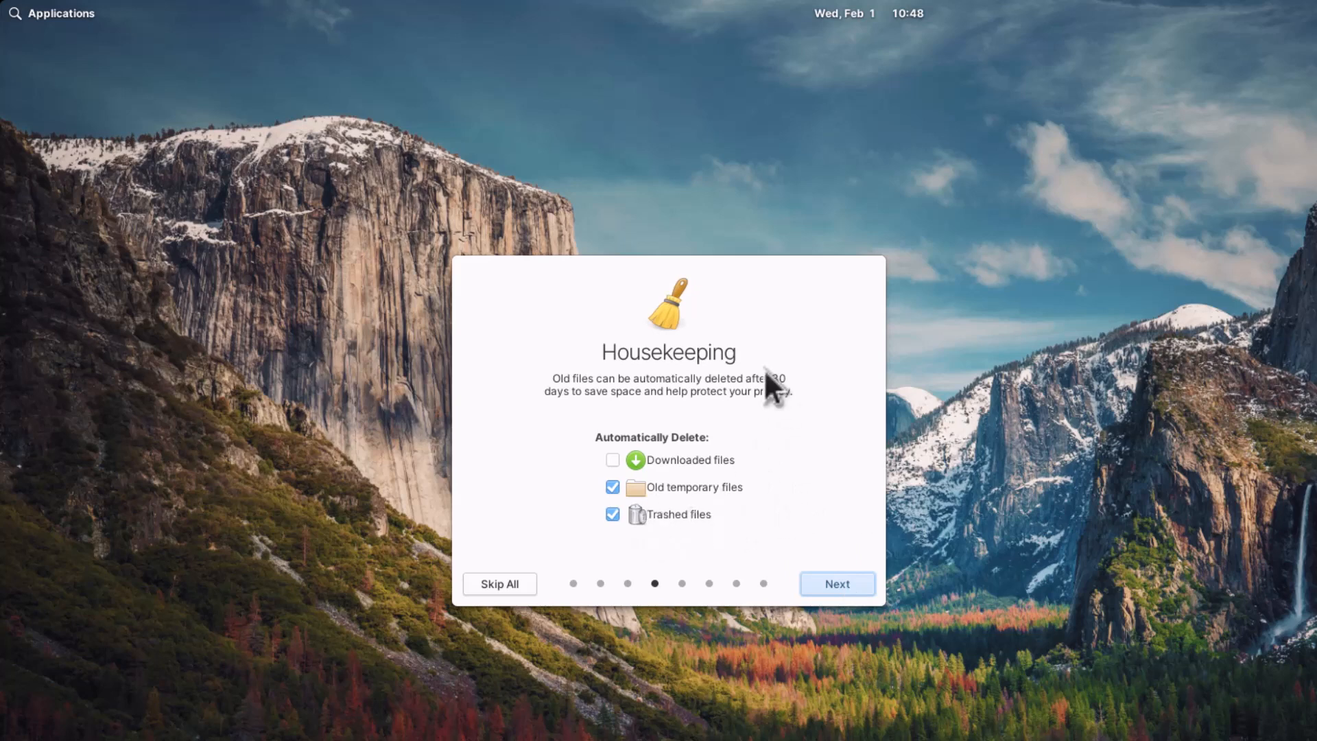
{"action": "mouse_move", "coordinate": [811, 424]}
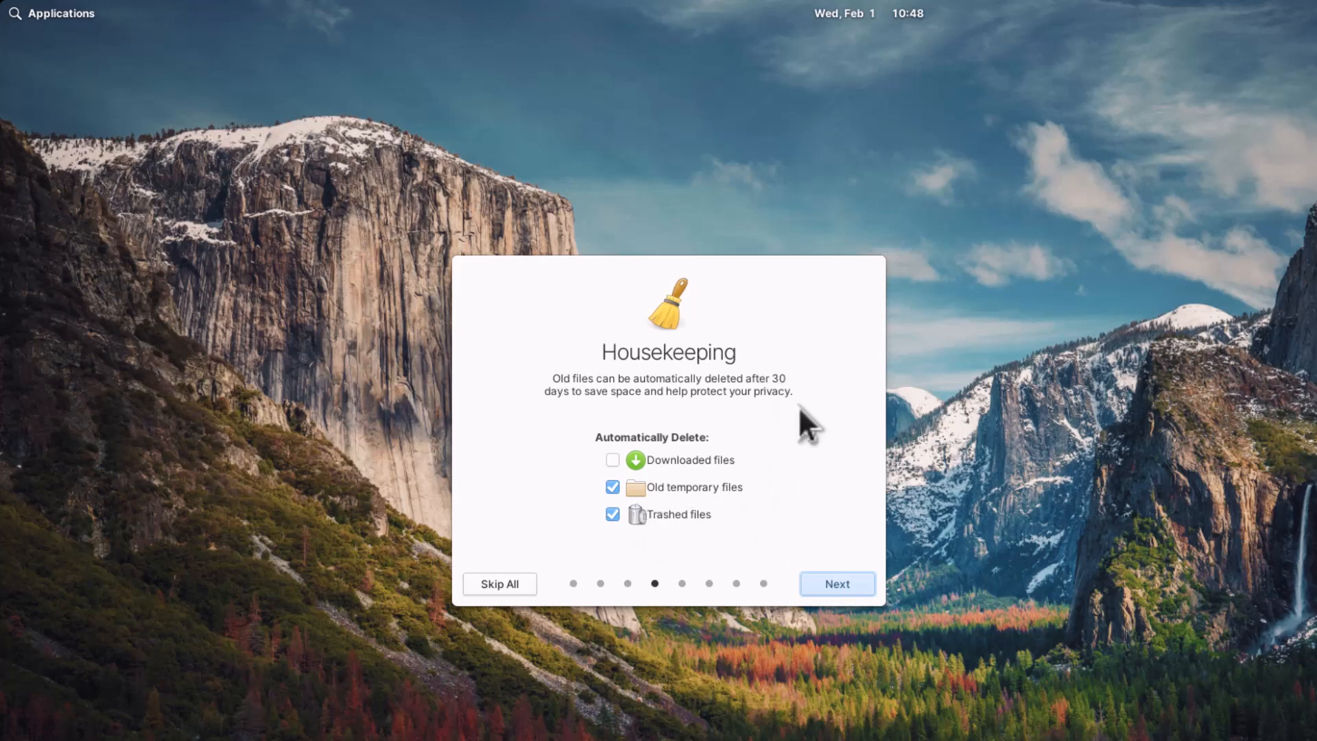
{"action": "left_click", "coordinate": [837, 584]}
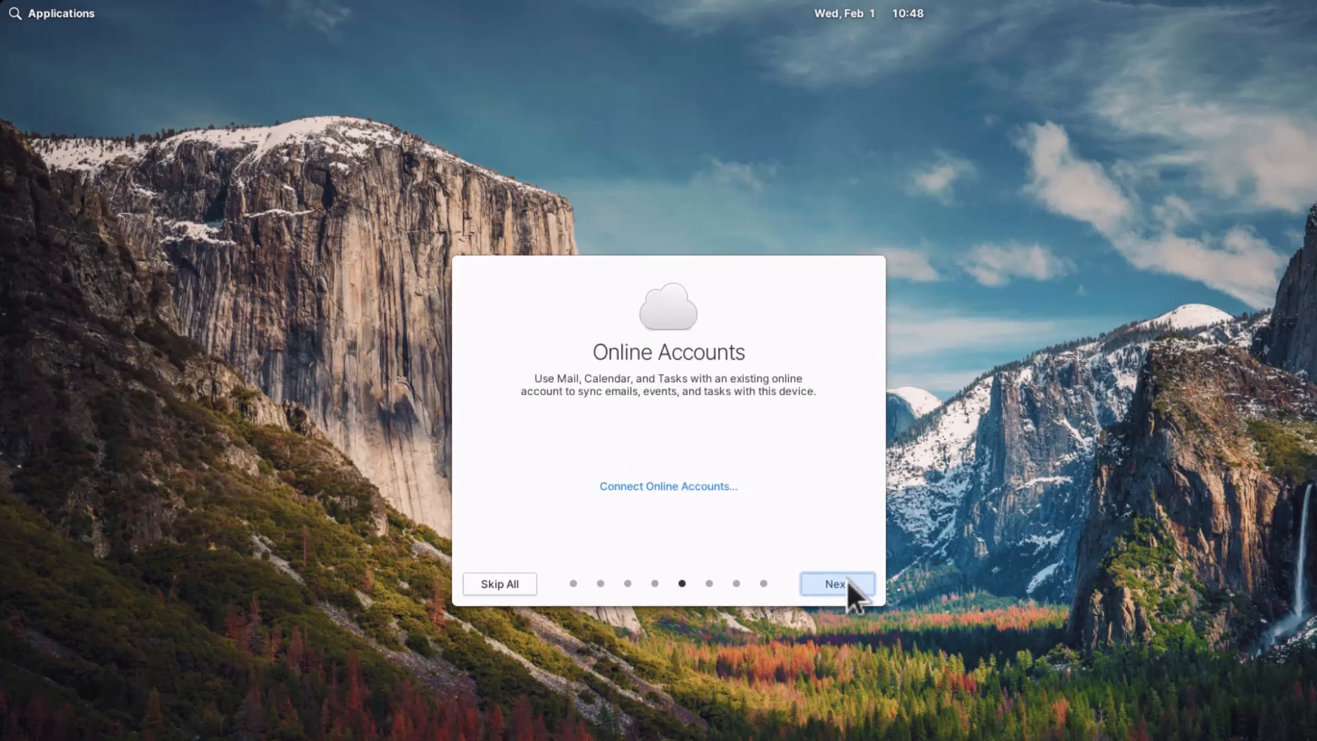
{"action": "left_click", "coordinate": [837, 584]}
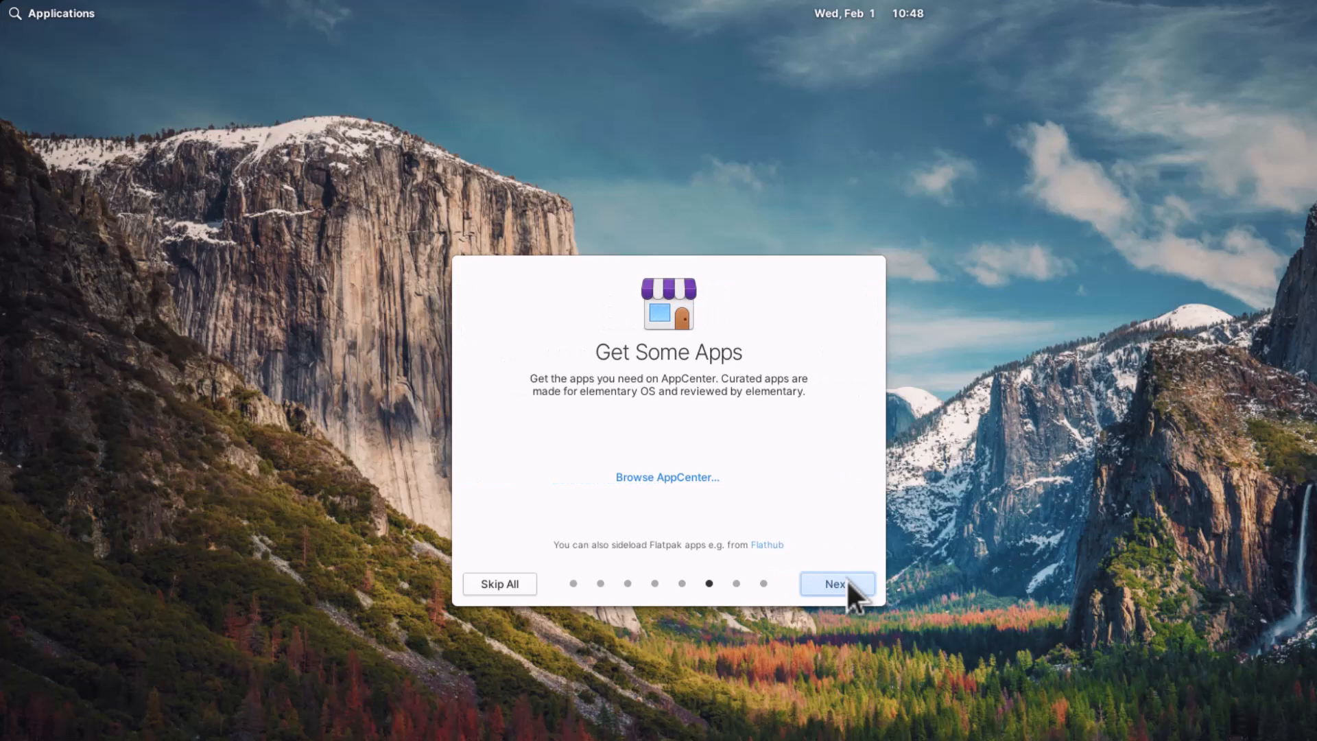
{"action": "left_click", "coordinate": [836, 584]}
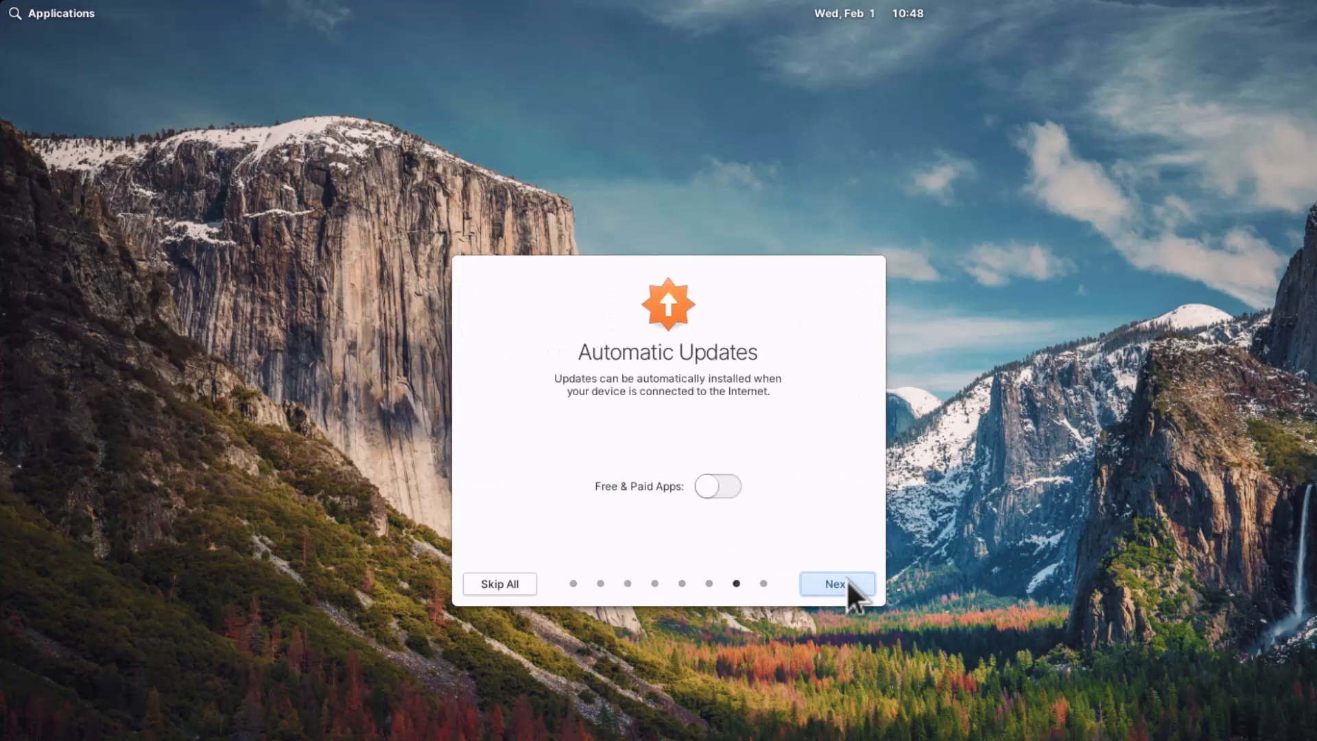
{"action": "mouse_move", "coordinate": [752, 517]}
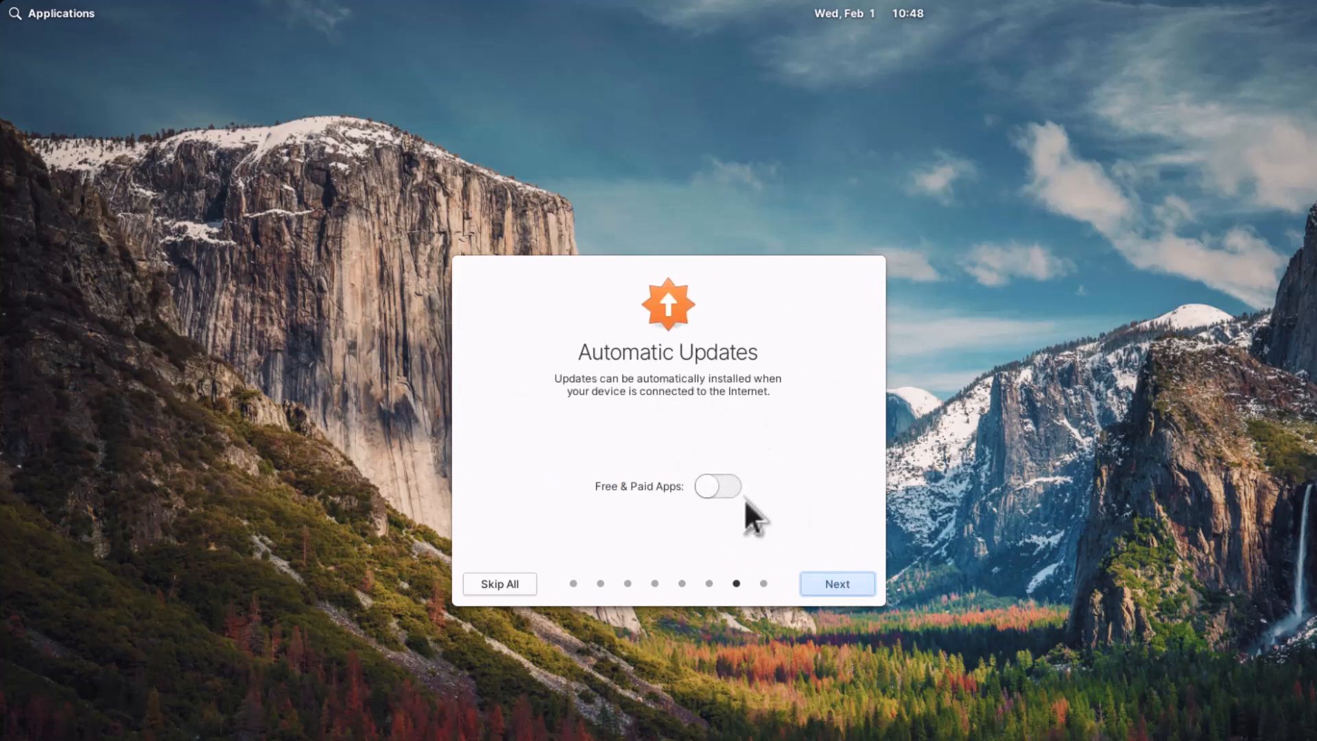
{"action": "left_click", "coordinate": [837, 583]}
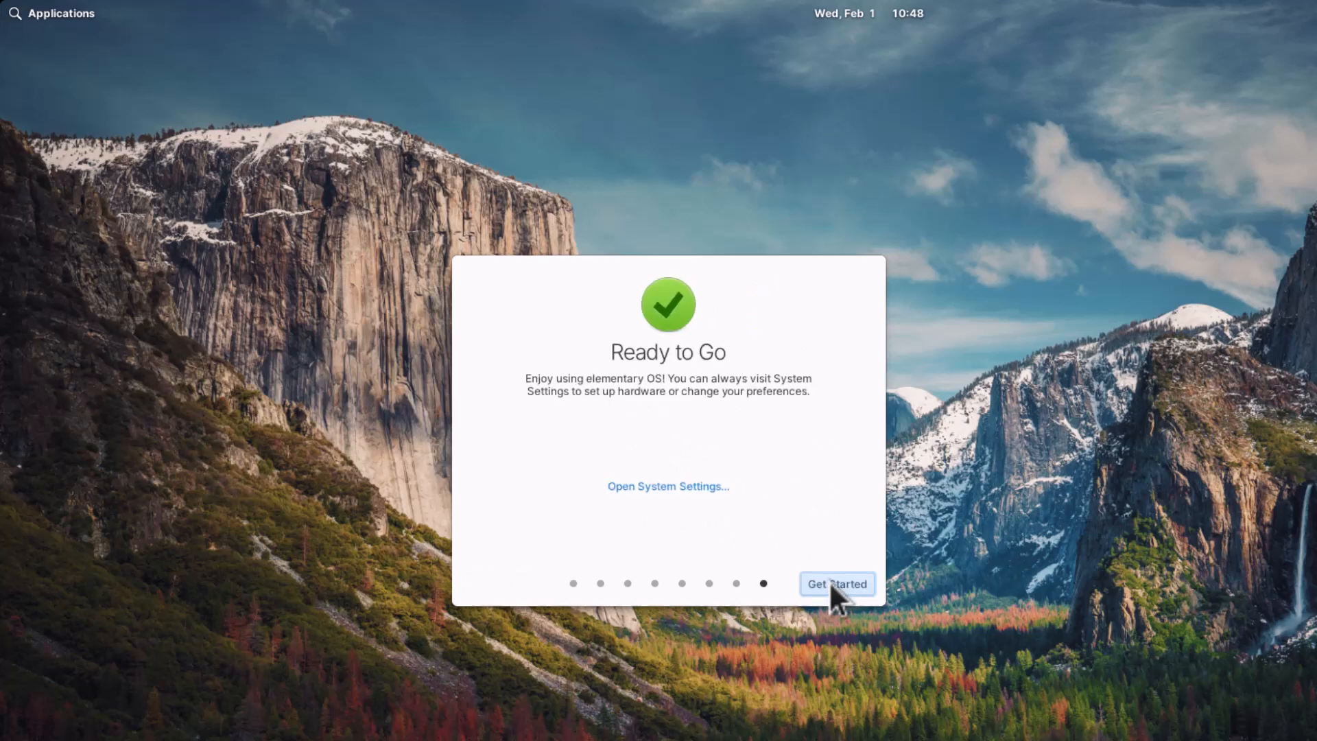
{"action": "left_click", "coordinate": [837, 583]}
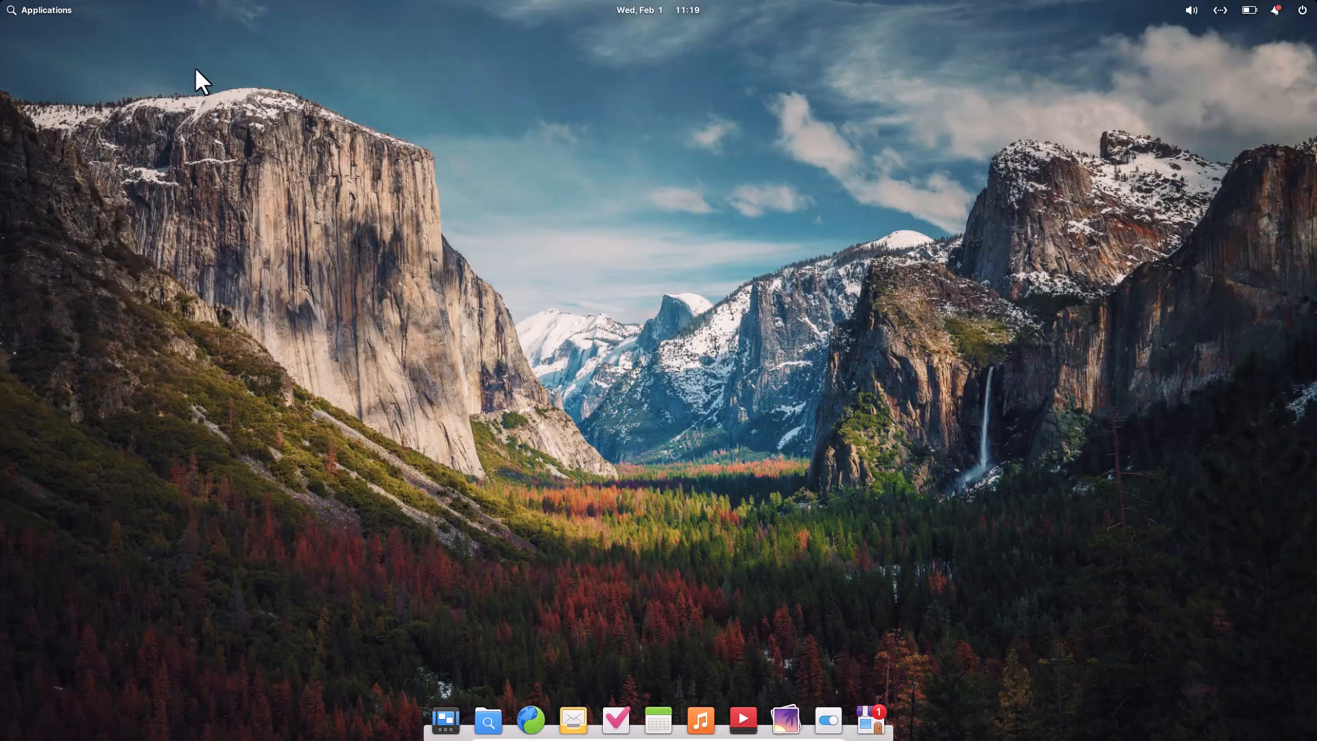
{"action": "mouse_move", "coordinate": [243, 82]}
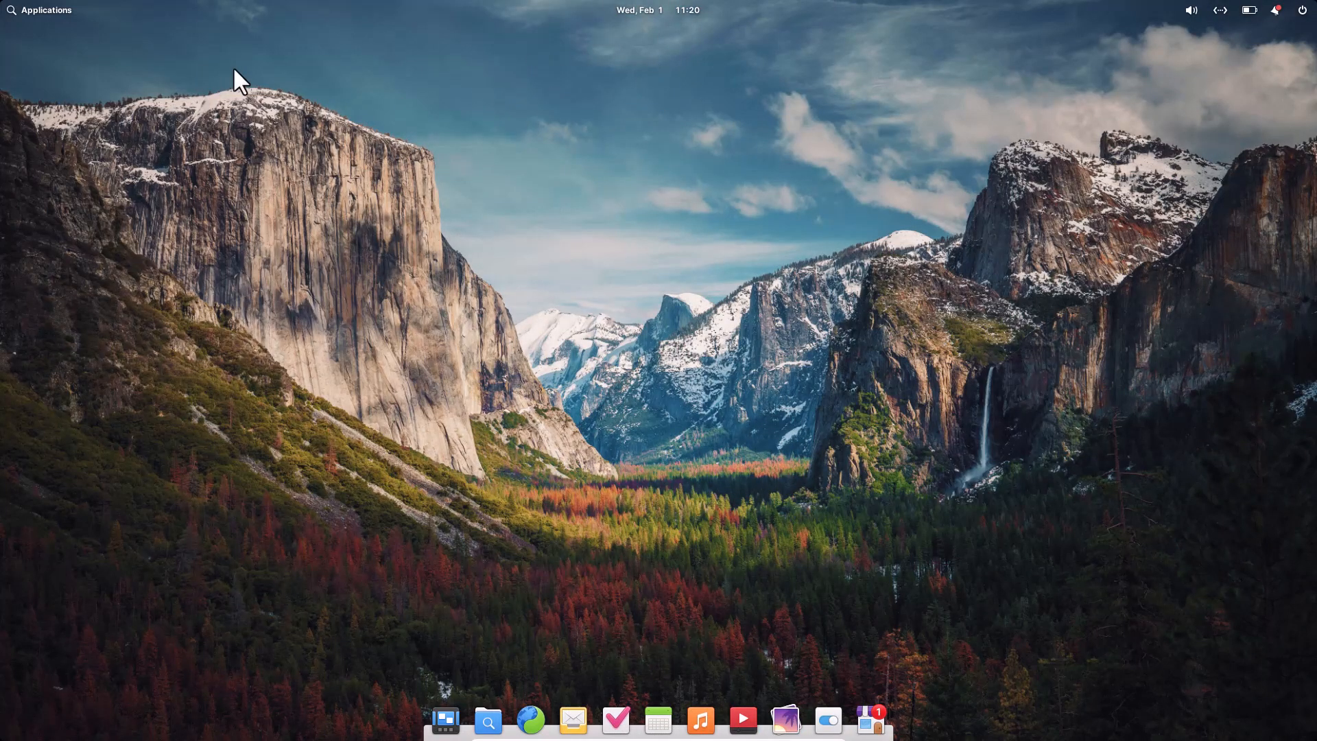
{"action": "mouse_move", "coordinate": [724, 337]}
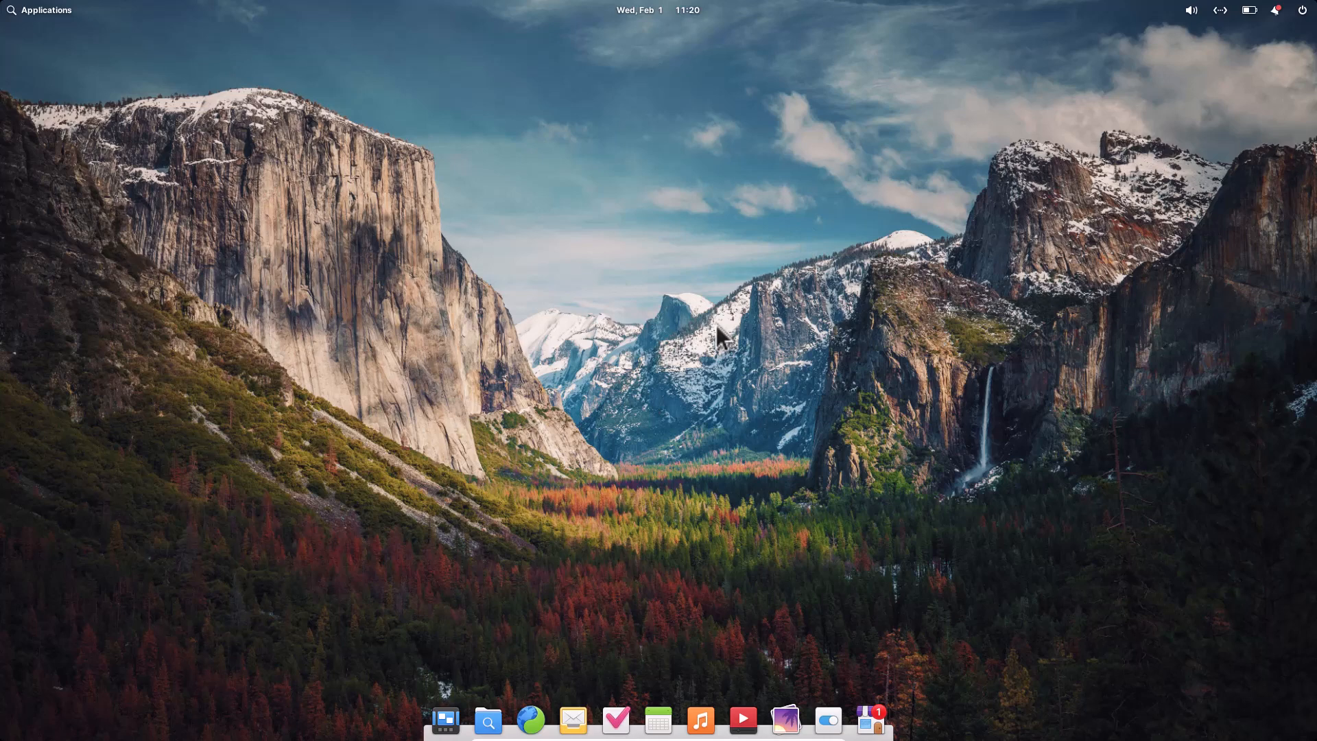
{"action": "mouse_move", "coordinate": [653, 590]}
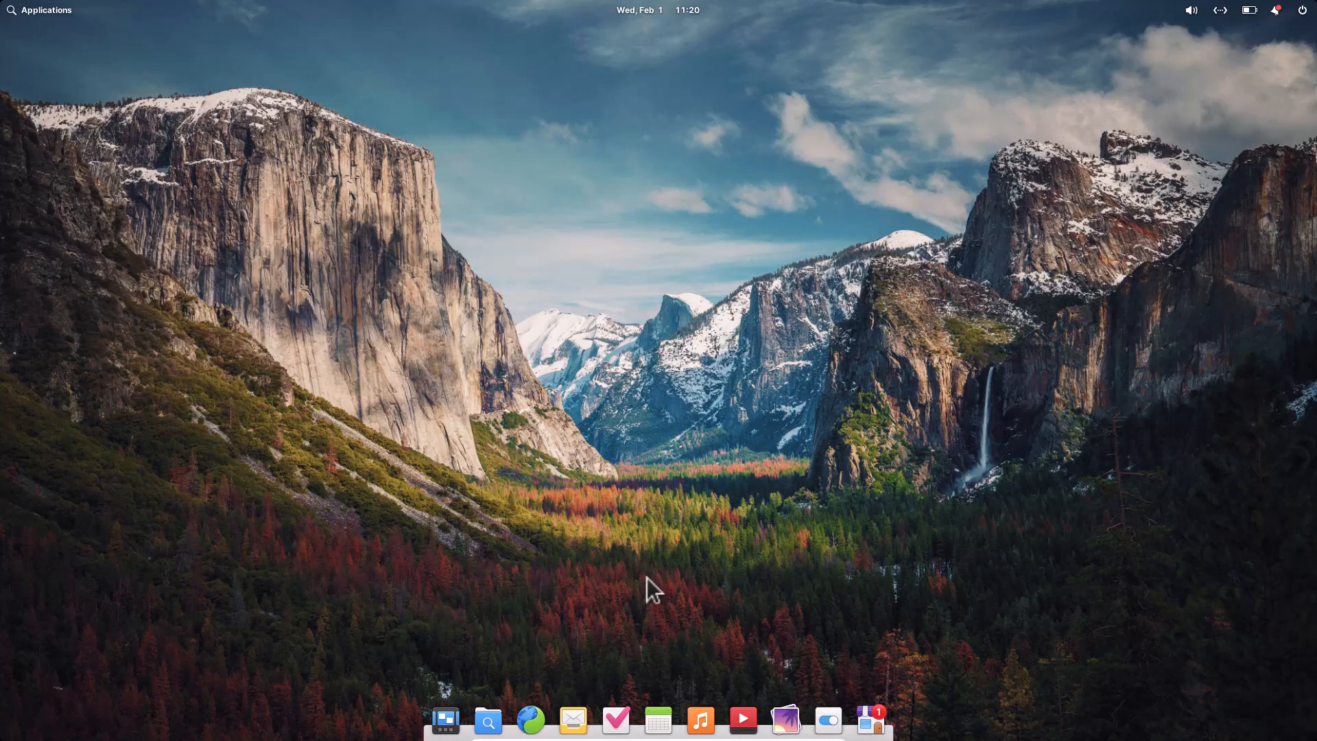
{"action": "mouse_move", "coordinate": [1120, 243]}
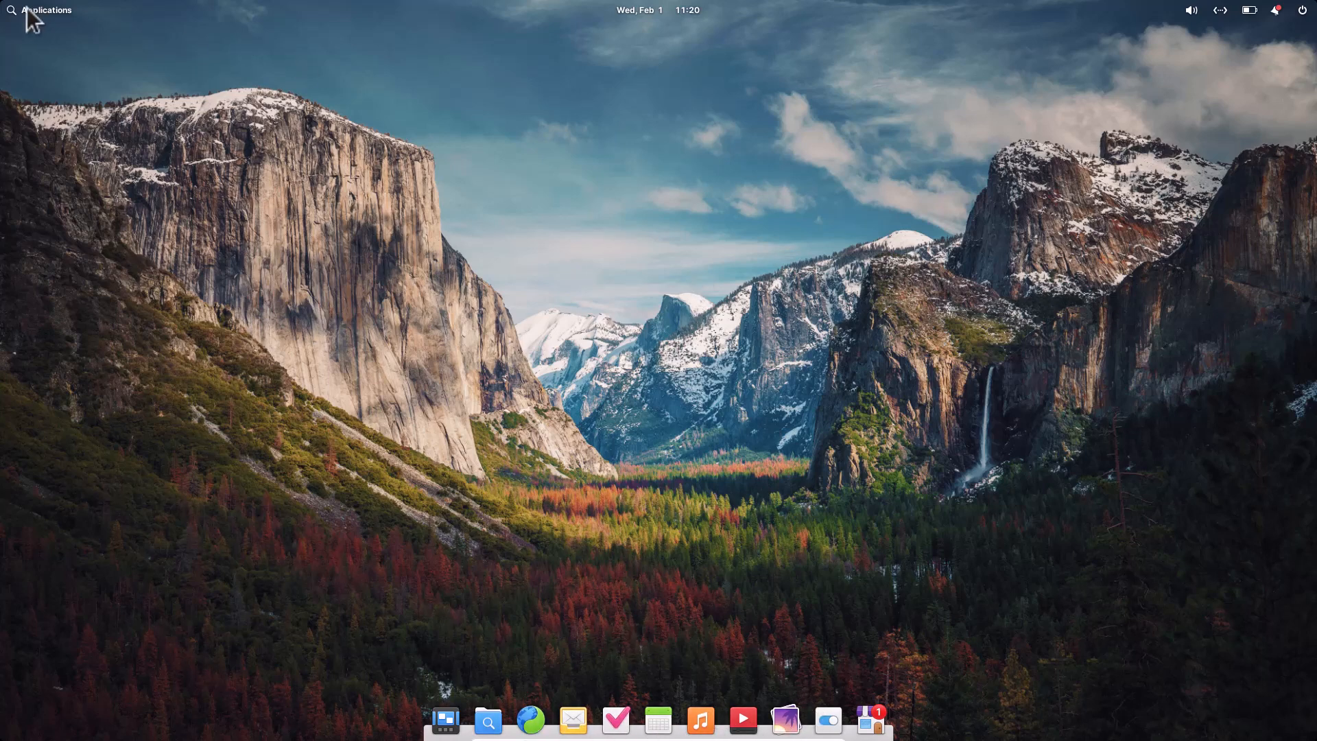
{"action": "left_click", "coordinate": [40, 10]}
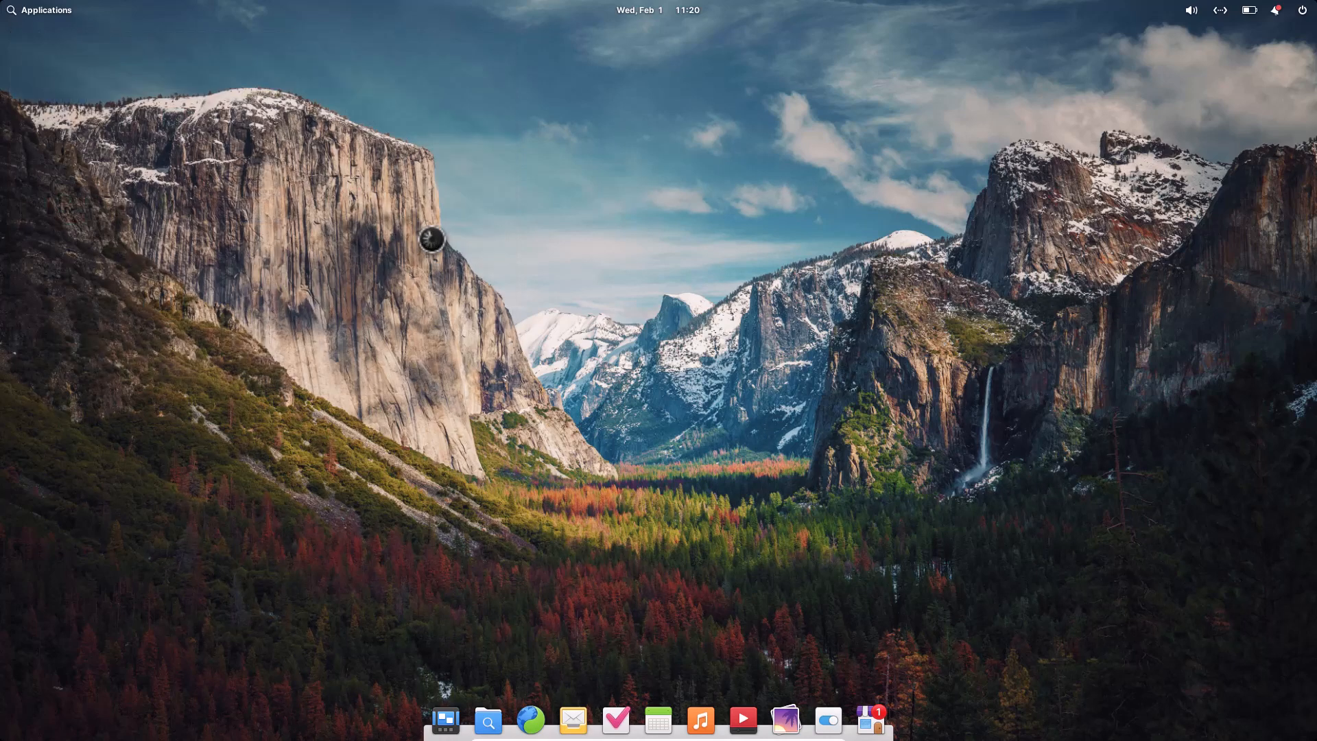
{"action": "left_click", "coordinate": [573, 720]}
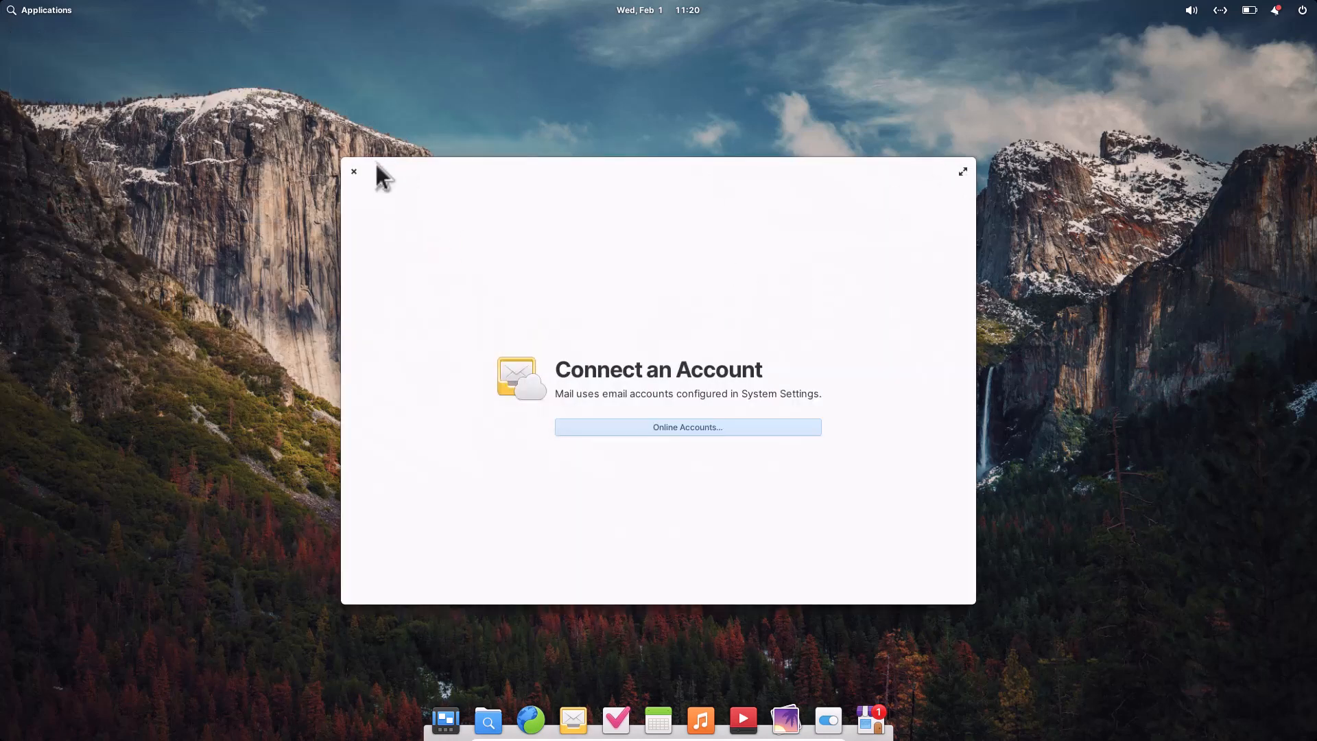
{"action": "left_click", "coordinate": [353, 171]}
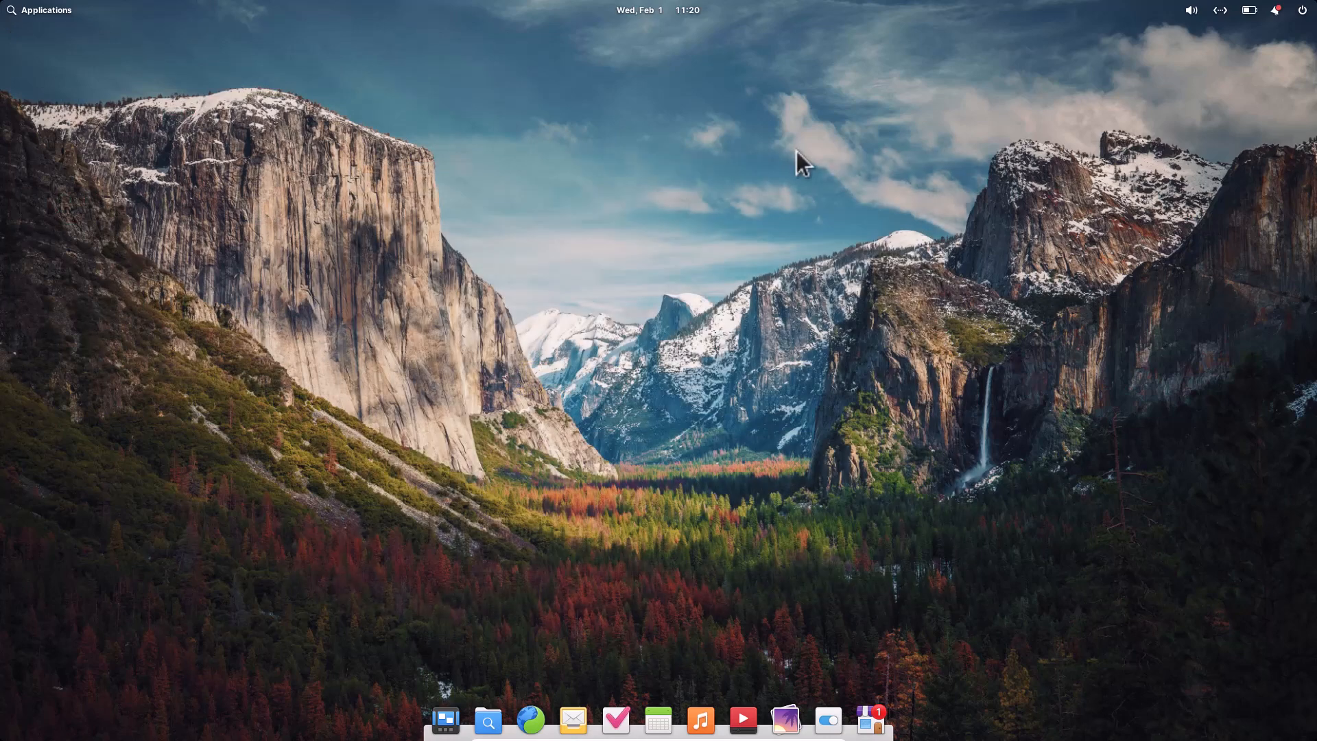
{"action": "mouse_move", "coordinate": [488, 721]}
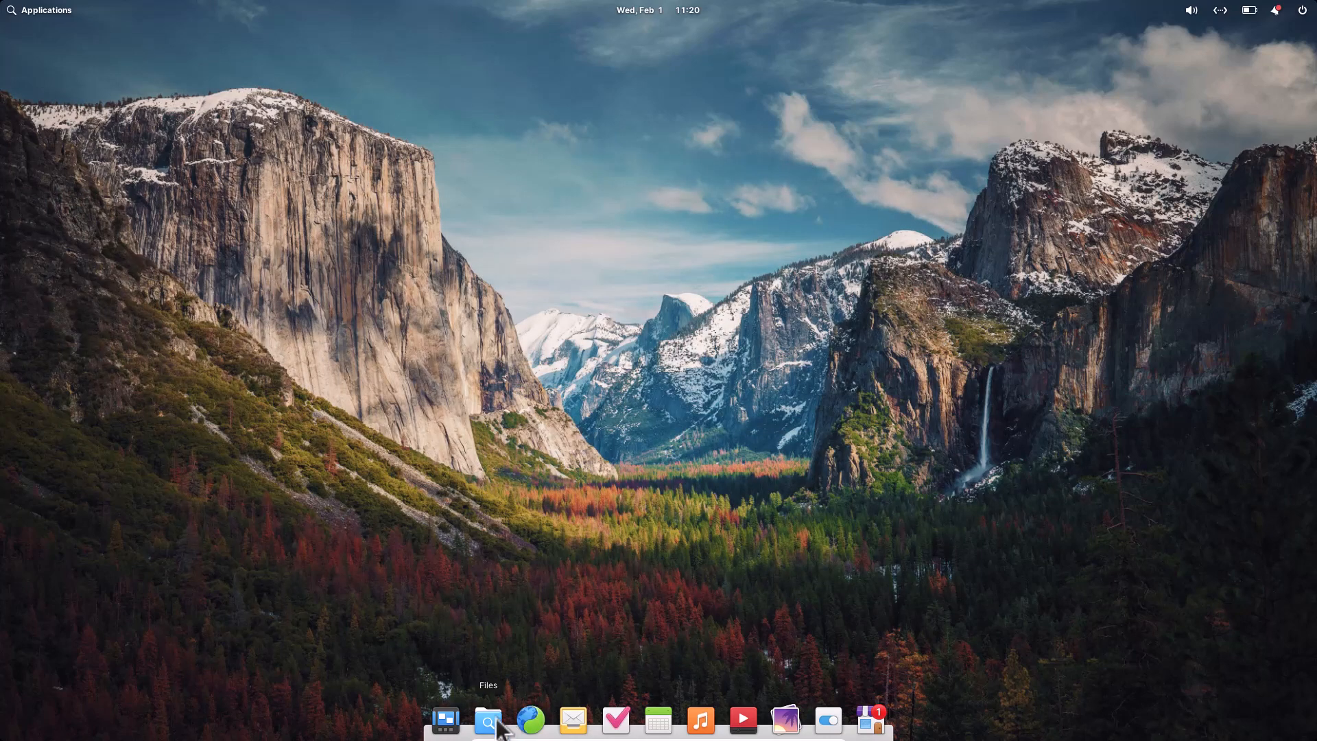
{"action": "mouse_move", "coordinate": [616, 374]}
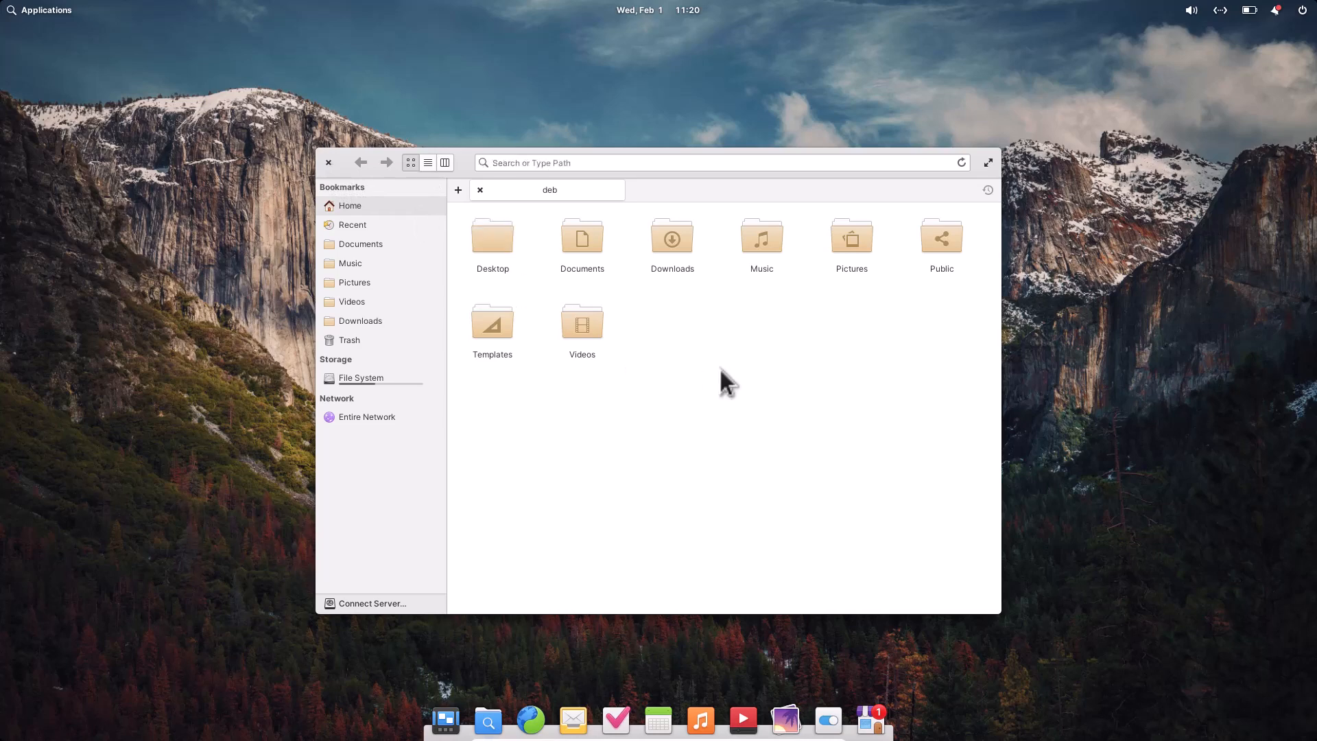
Step: Browse Deb's home folder in Files: enter Music, return, and view the Videos folder's context menu
{"action": "right_click", "coordinate": [726, 382]}
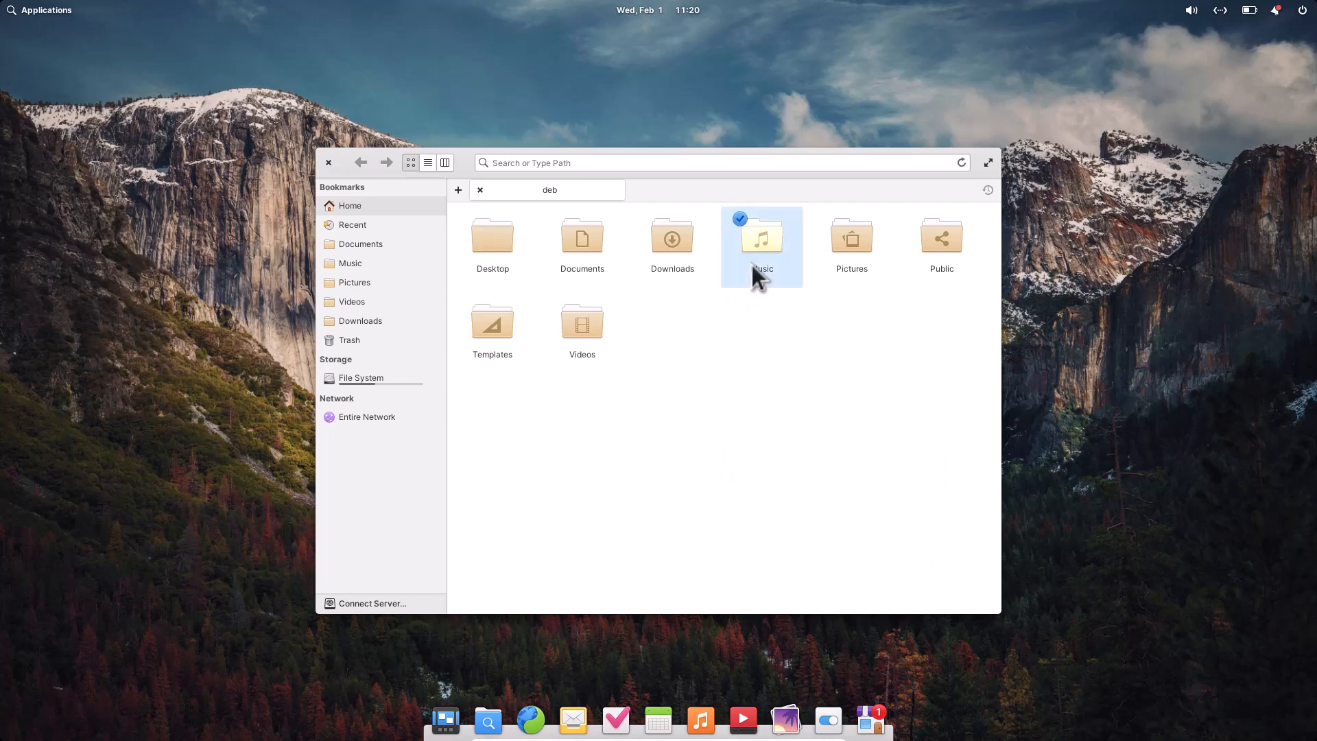
{"action": "double_click", "coordinate": [761, 239]}
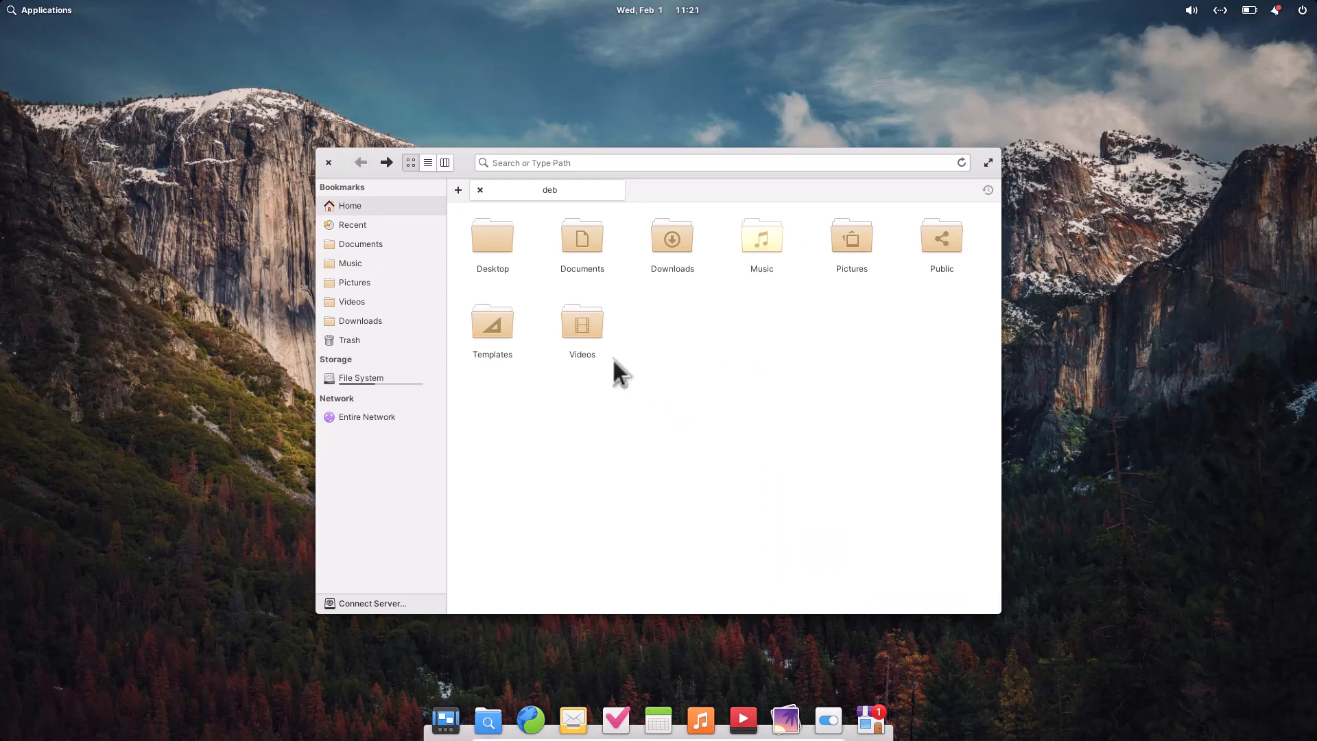
{"action": "right_click", "coordinate": [581, 321]}
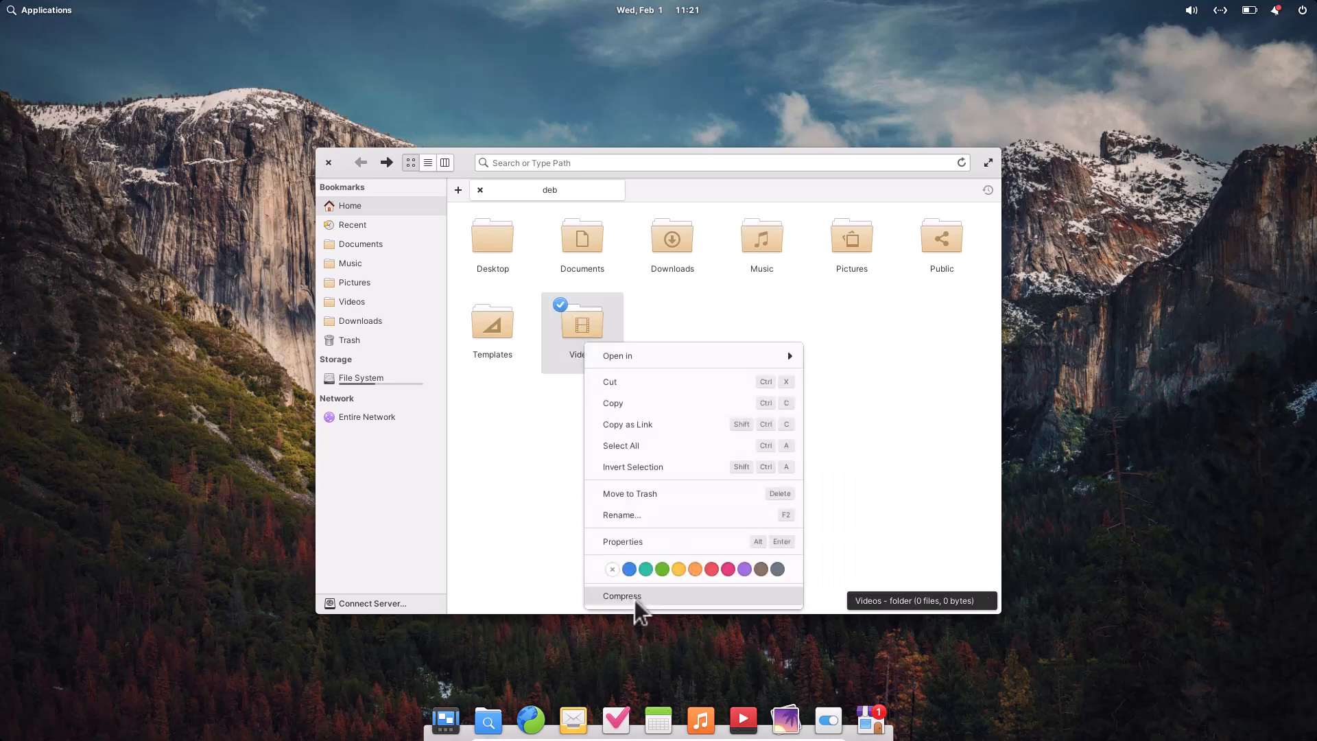
{"action": "left_click", "coordinate": [698, 336]}
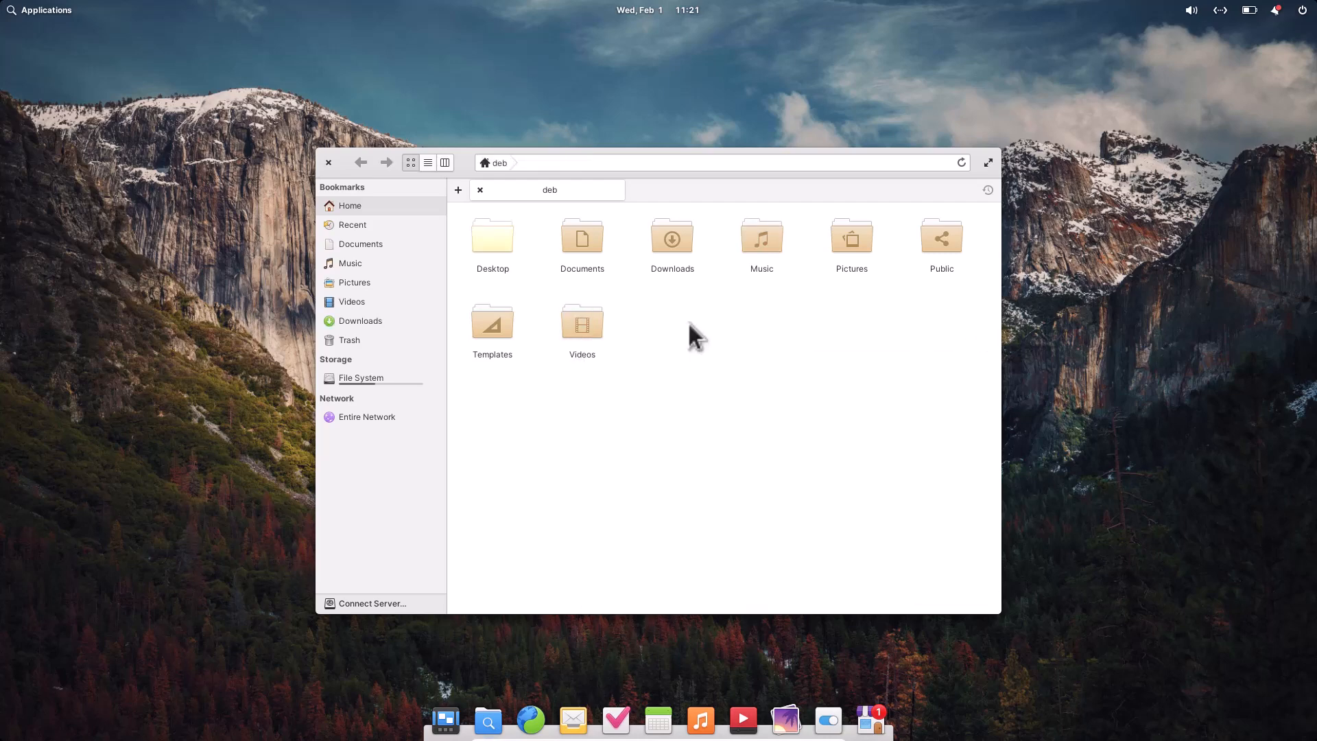
{"action": "mouse_move", "coordinate": [446, 719]}
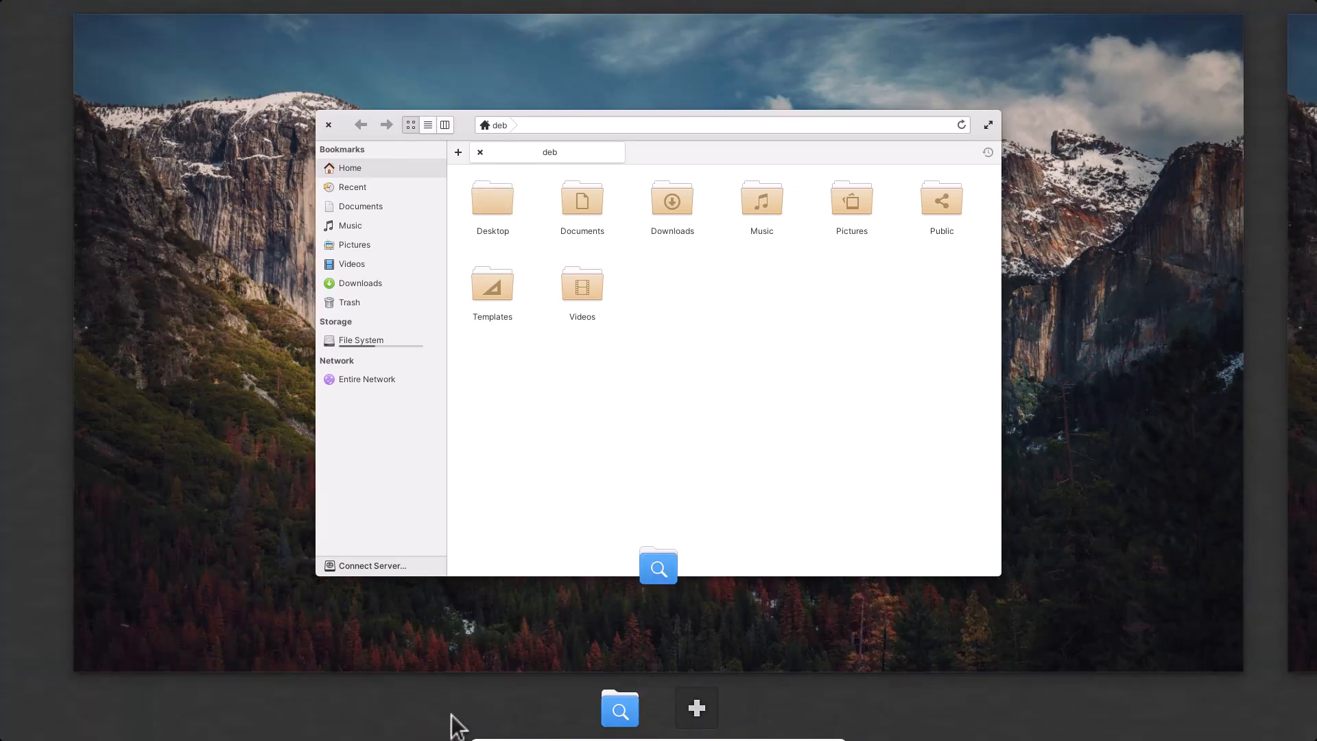
{"action": "left_click", "coordinate": [329, 124]}
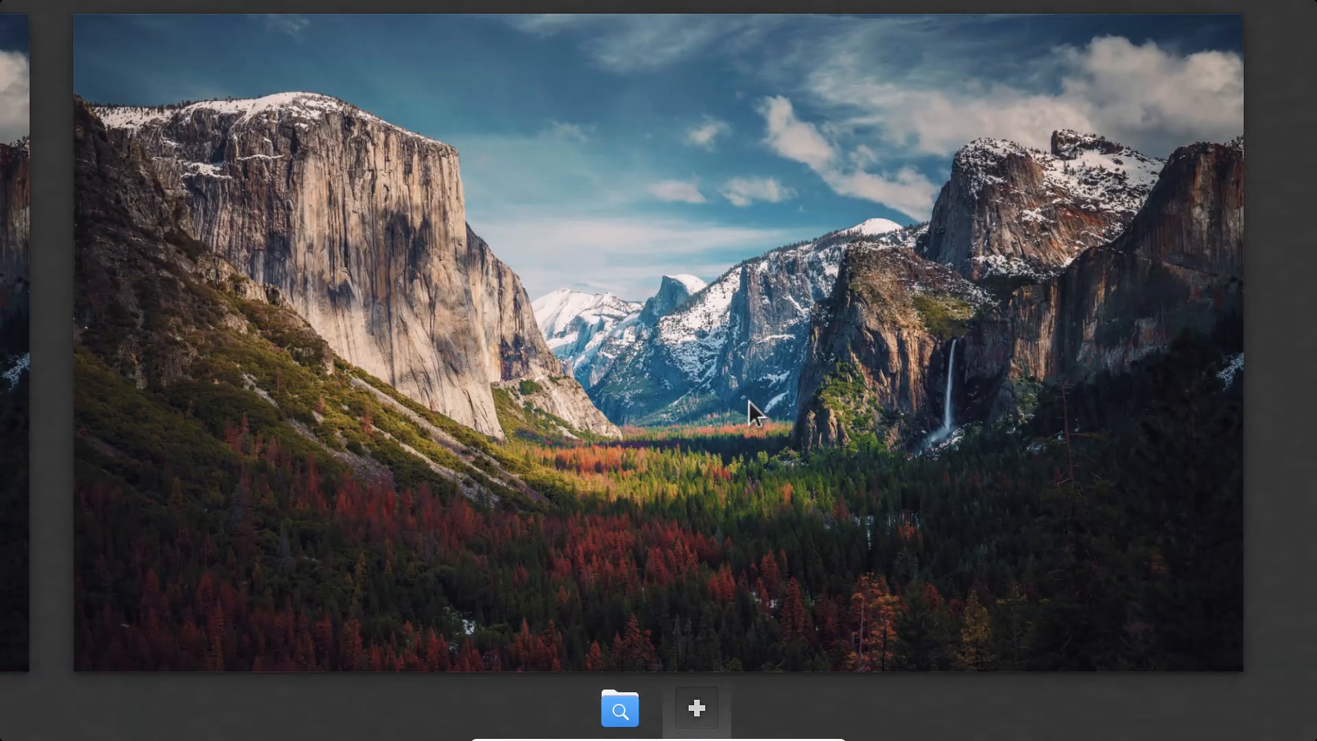
{"action": "left_click", "coordinate": [619, 708]}
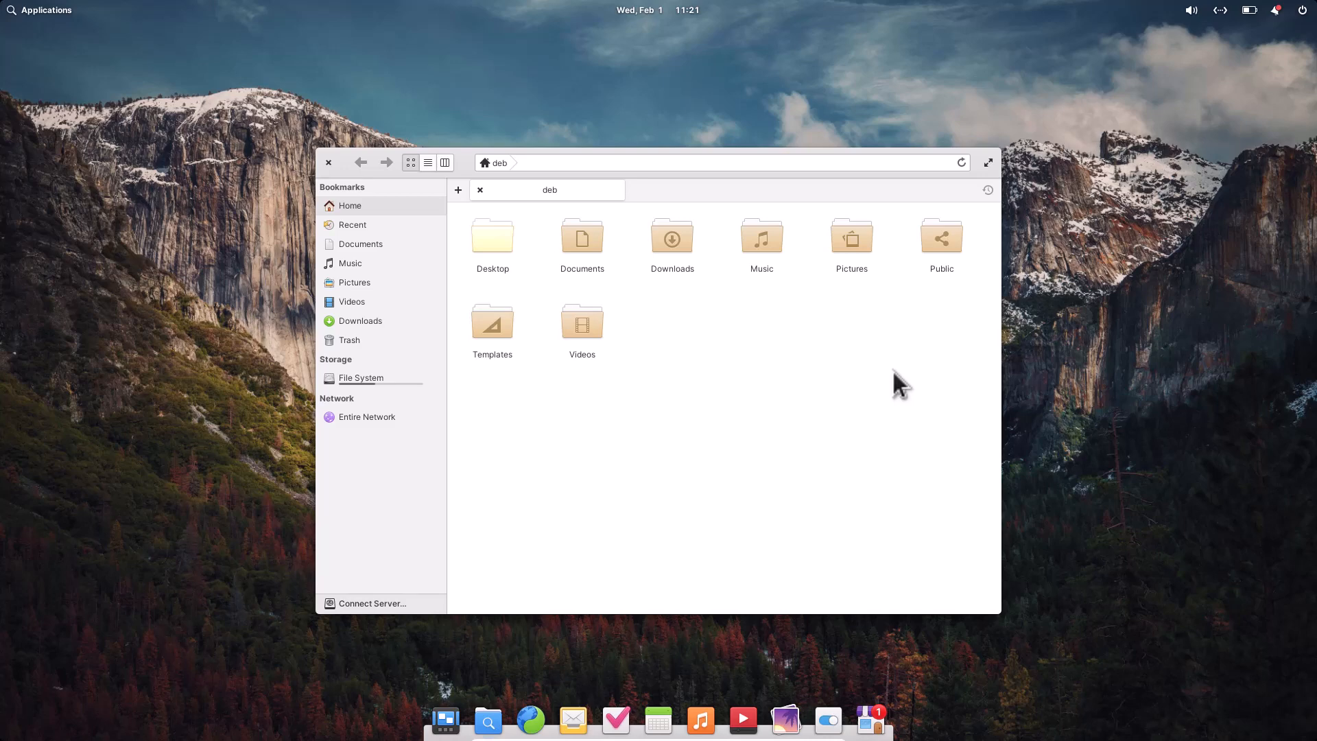
{"action": "mouse_move", "coordinate": [657, 561]}
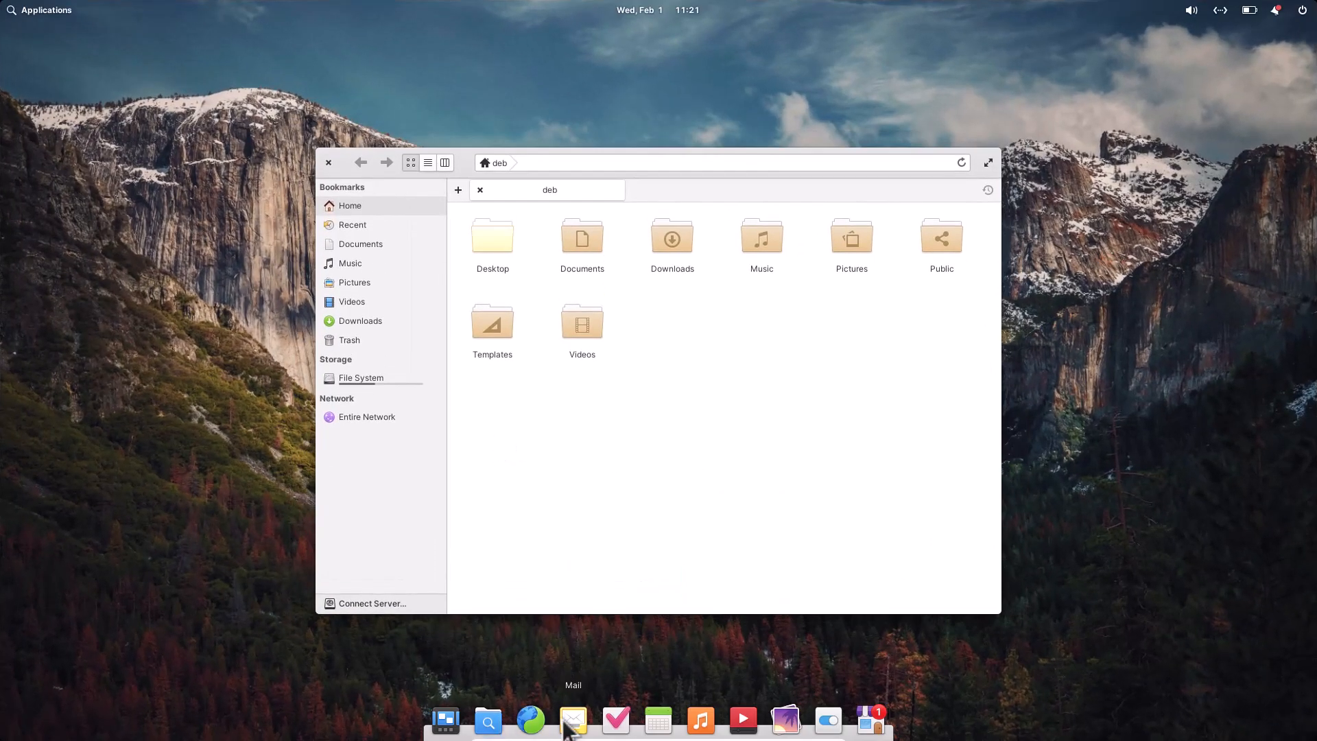
{"action": "mouse_move", "coordinate": [667, 525]}
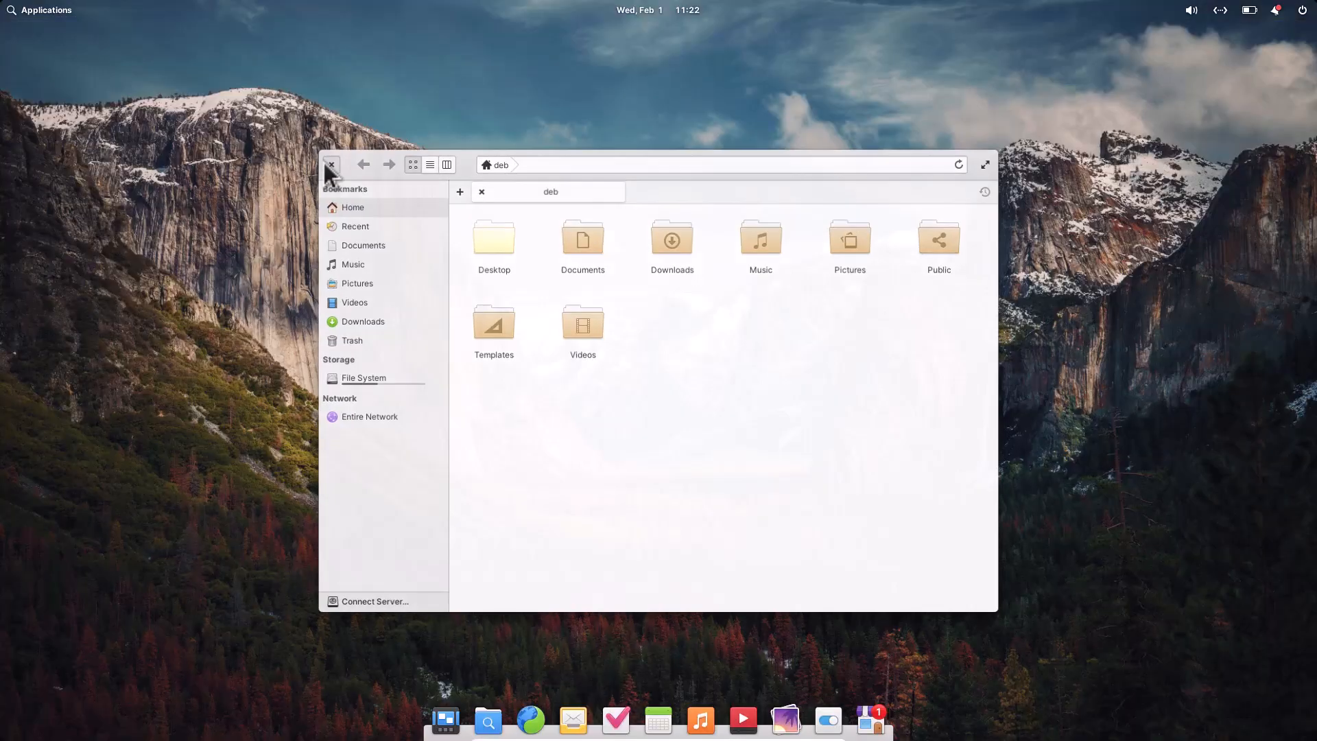
Step: Close Files and set the rock-arch sea photo as the desktop wallpaper
{"action": "left_click", "coordinate": [331, 165]}
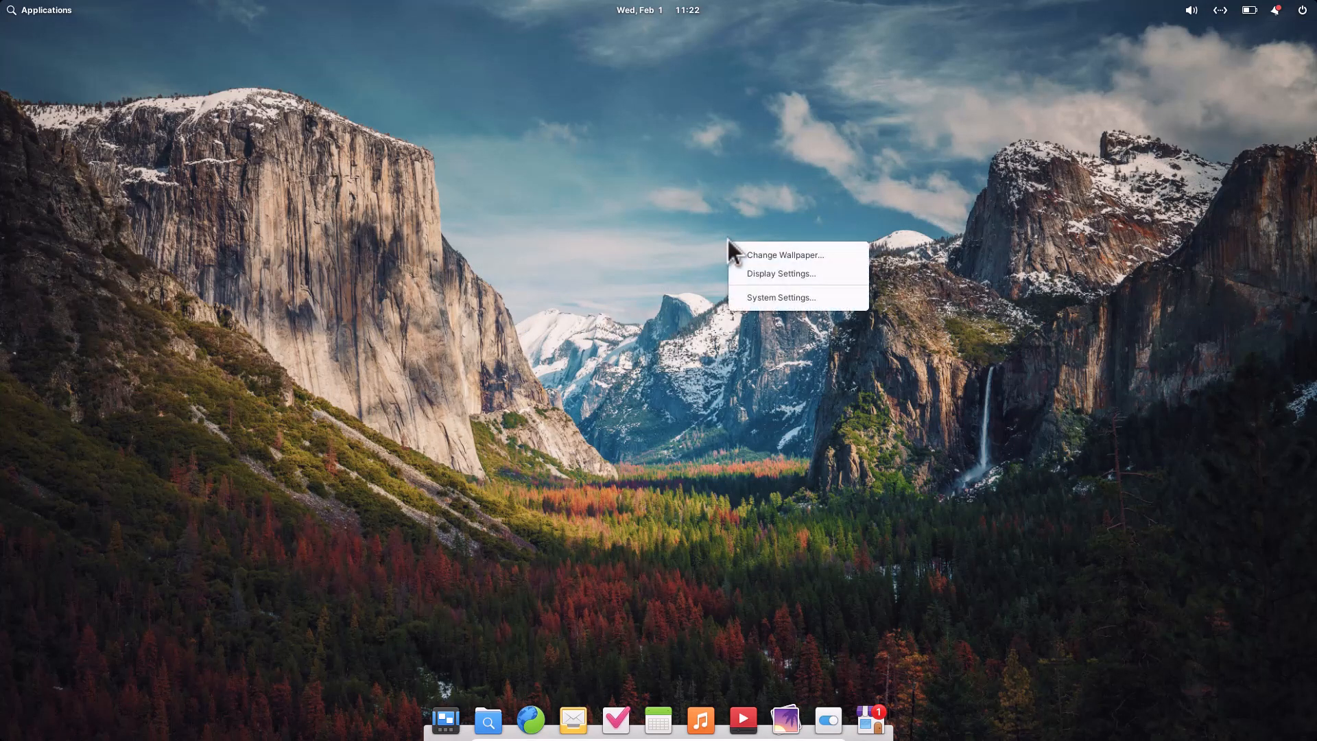
{"action": "mouse_move", "coordinate": [779, 273]}
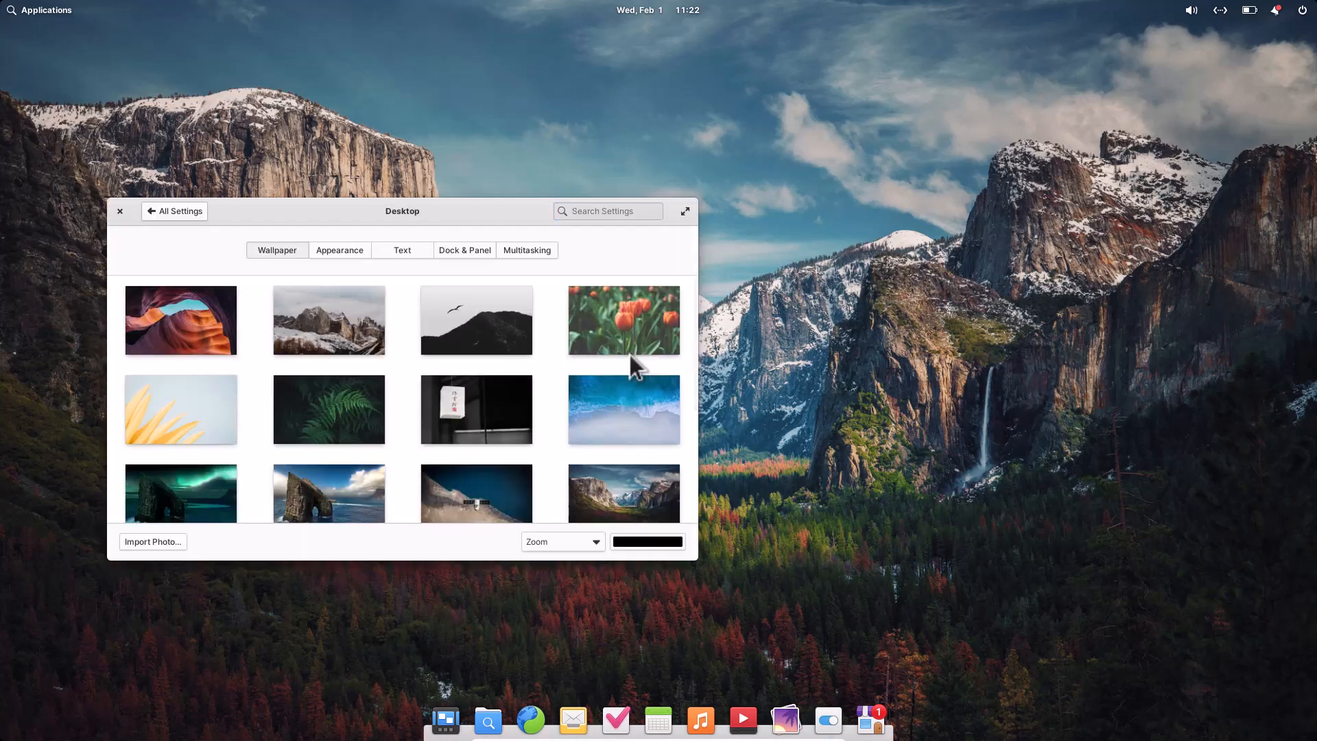
{"action": "mouse_move", "coordinate": [634, 400]}
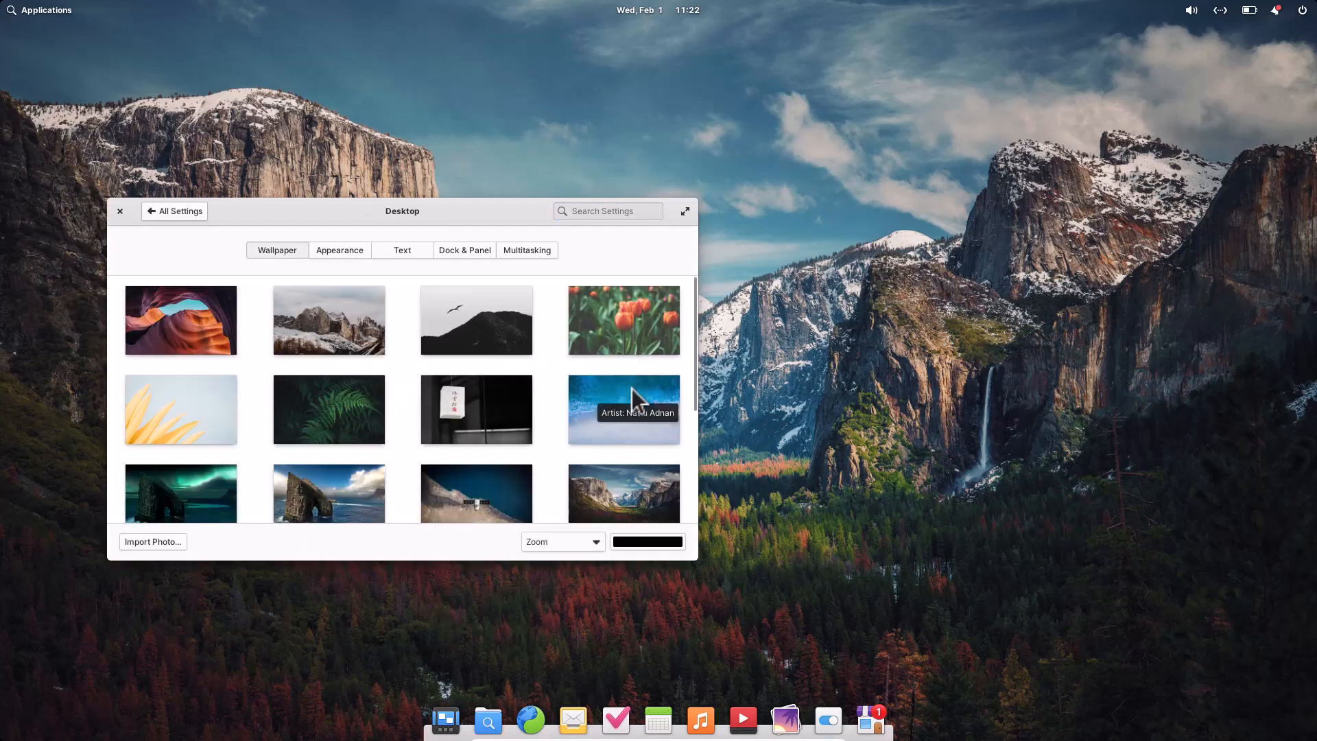
{"action": "mouse_move", "coordinate": [328, 494]}
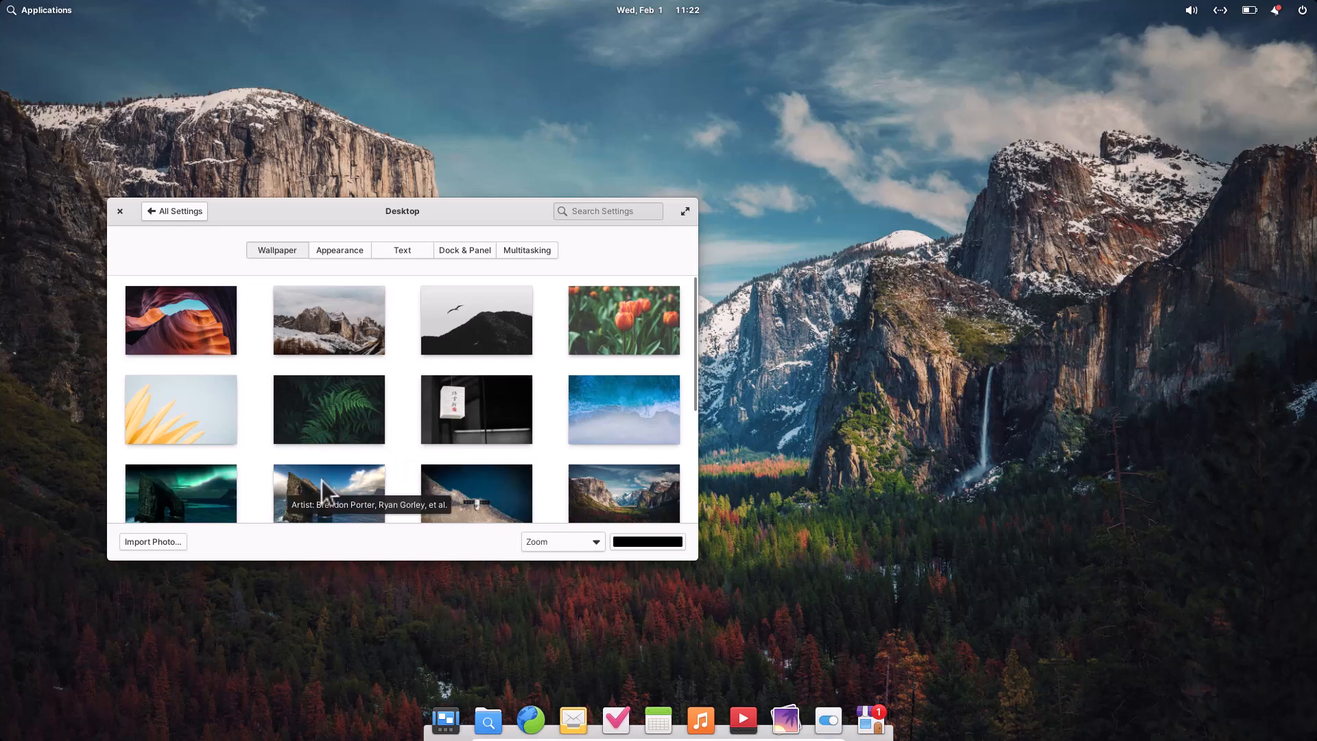
{"action": "left_click", "coordinate": [328, 482]}
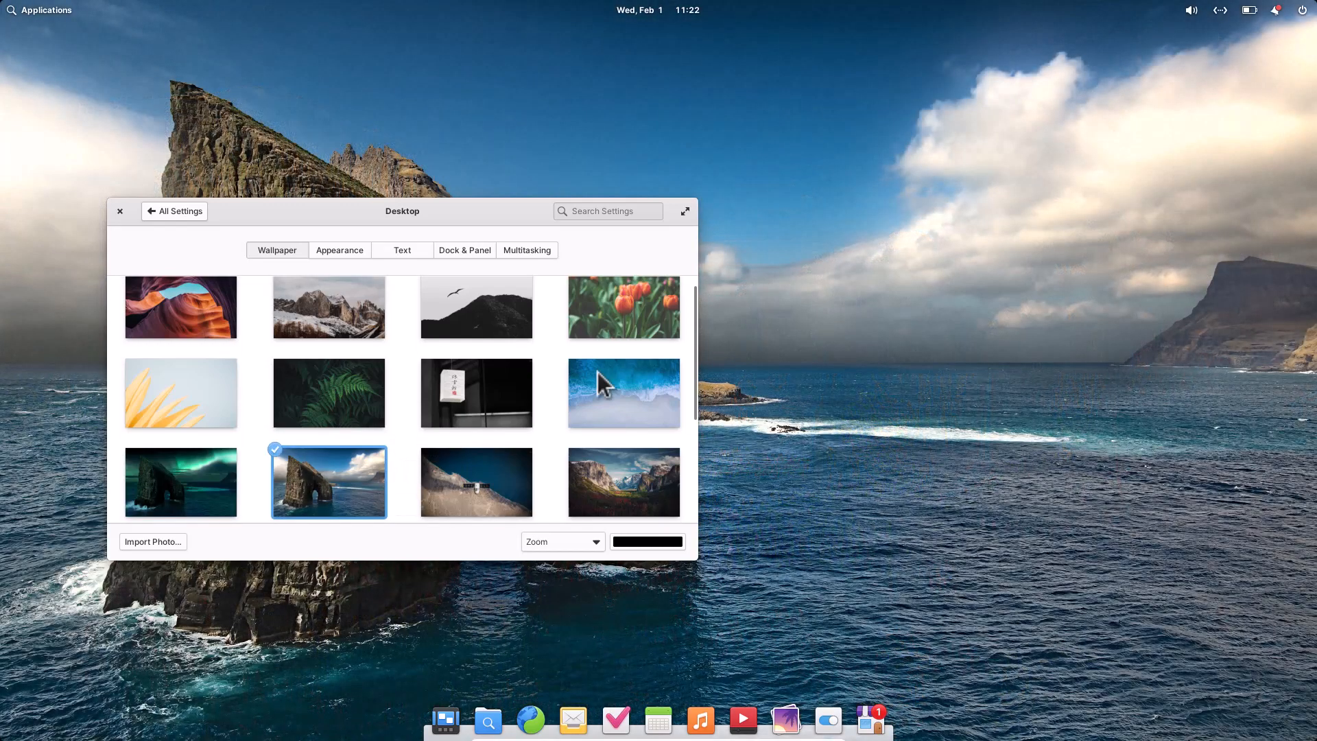
{"action": "left_click_drag", "start_coordinate": [402, 211], "coordinate": [328, 215]}
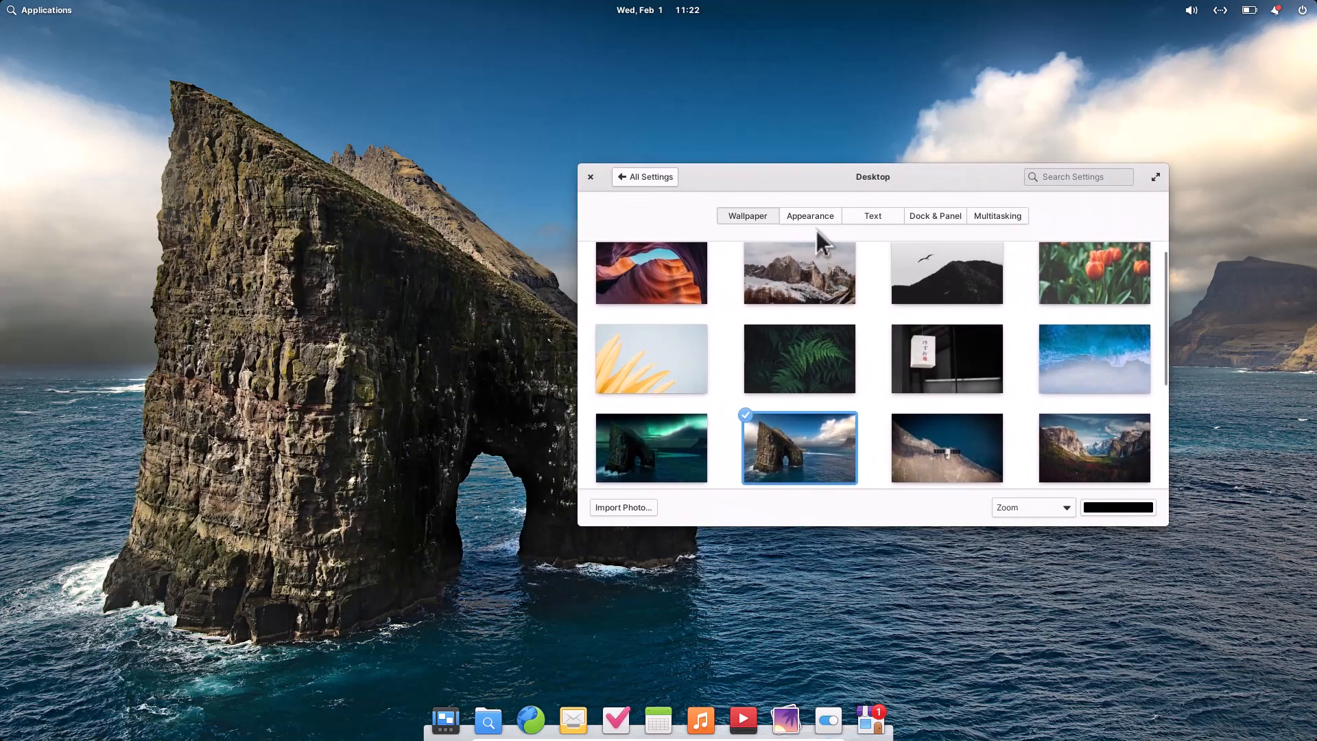
Step: In Appearance, switch to the Dark style with the teal accent colour
{"action": "left_click", "coordinate": [809, 216]}
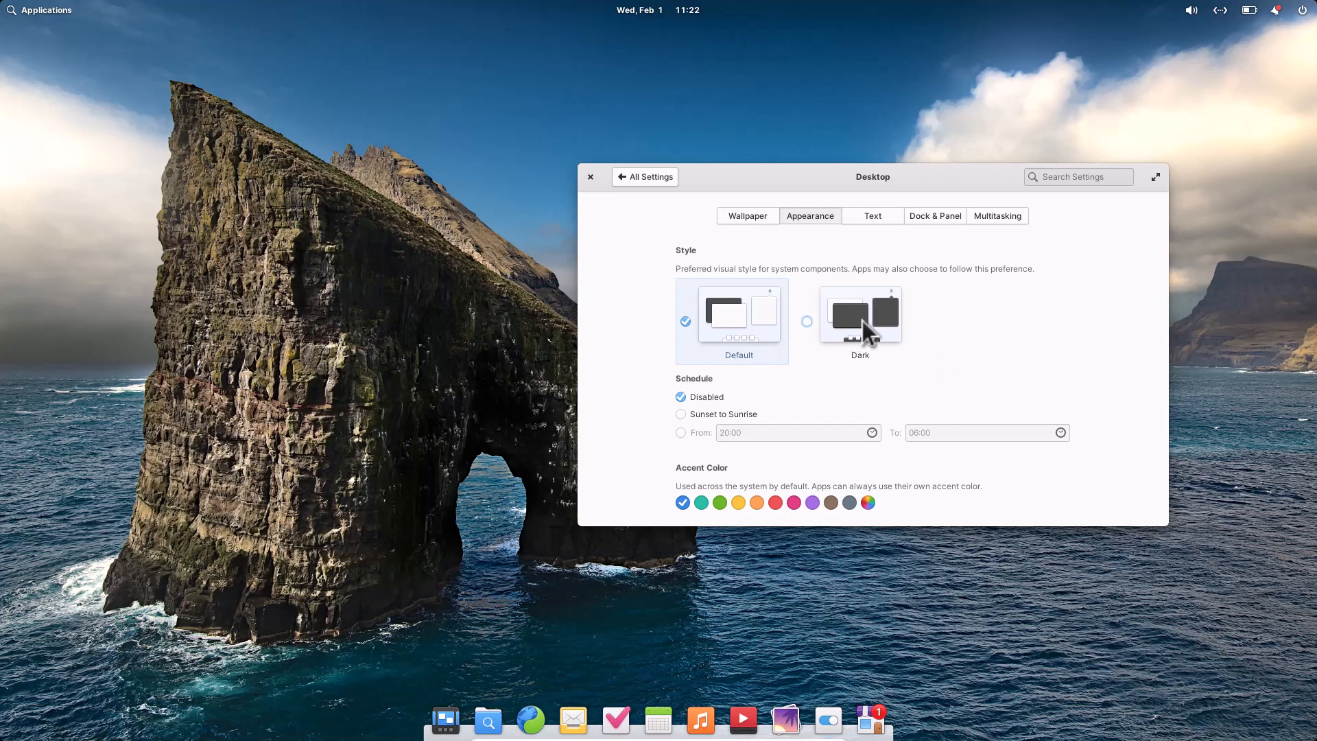
{"action": "left_click", "coordinate": [859, 319]}
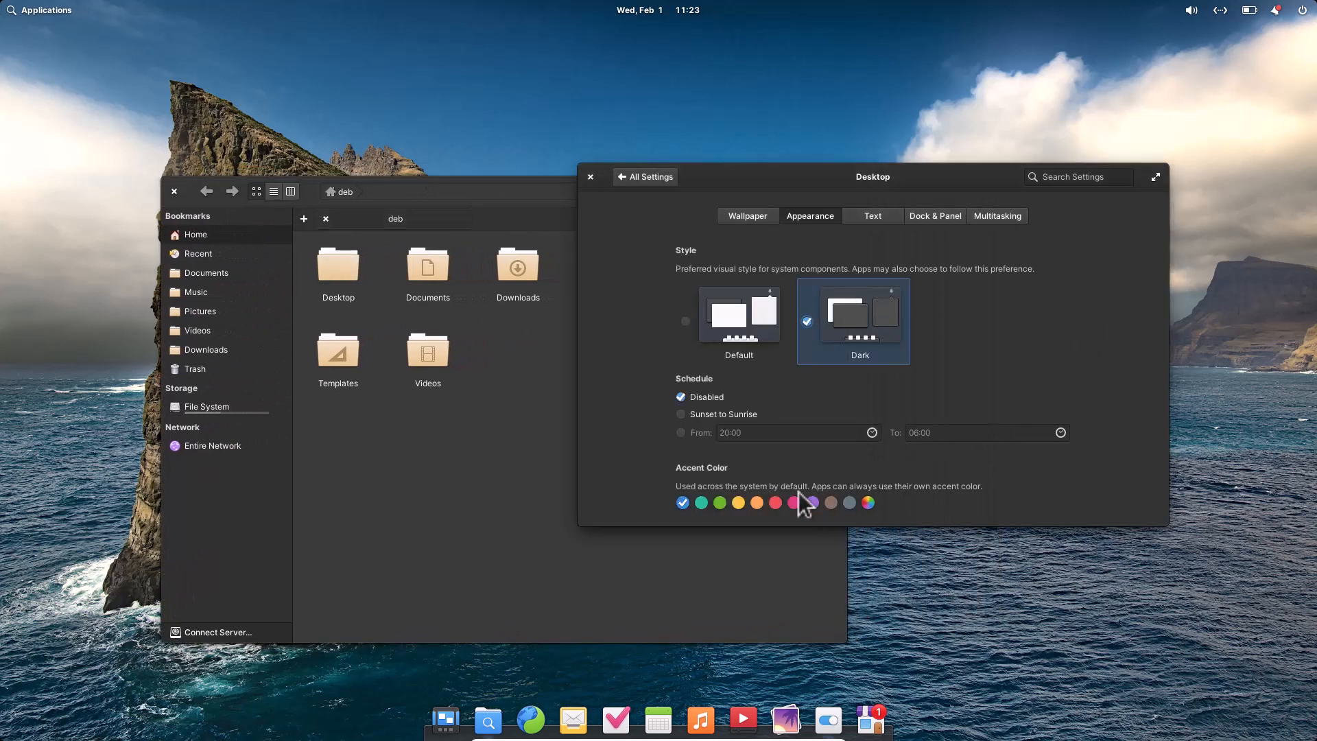
{"action": "left_click", "coordinate": [700, 501]}
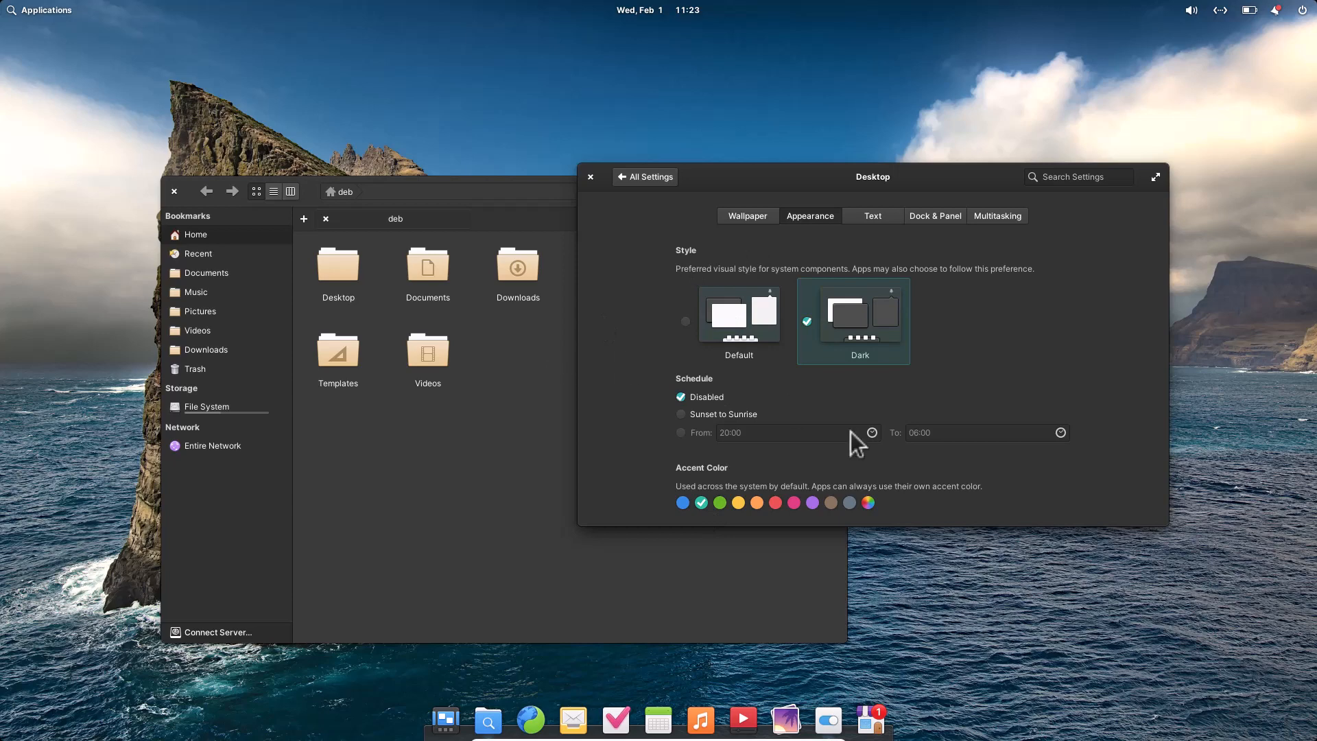
{"action": "mouse_move", "coordinate": [273, 214]}
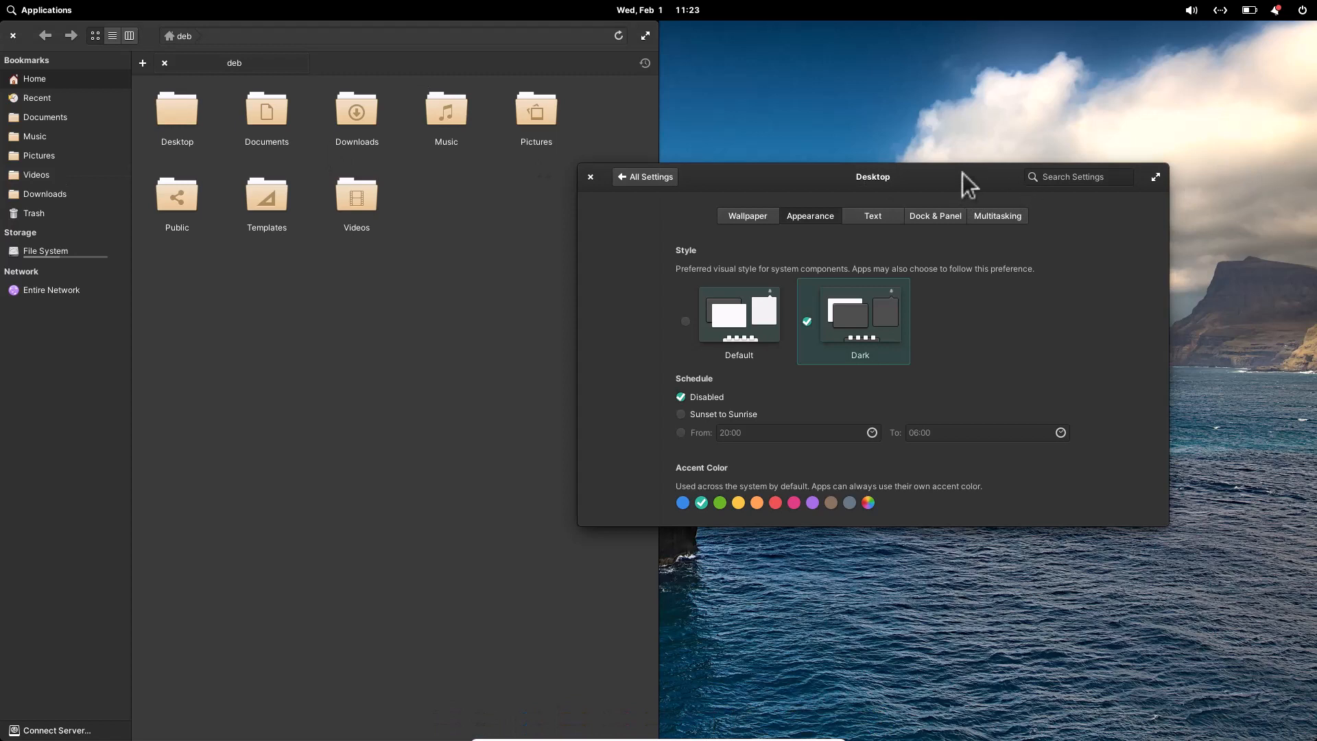
Step: Browse the Text, Dock & Panel and Multitasking settings tabs without changing anything
{"action": "left_click", "coordinate": [1156, 176]}
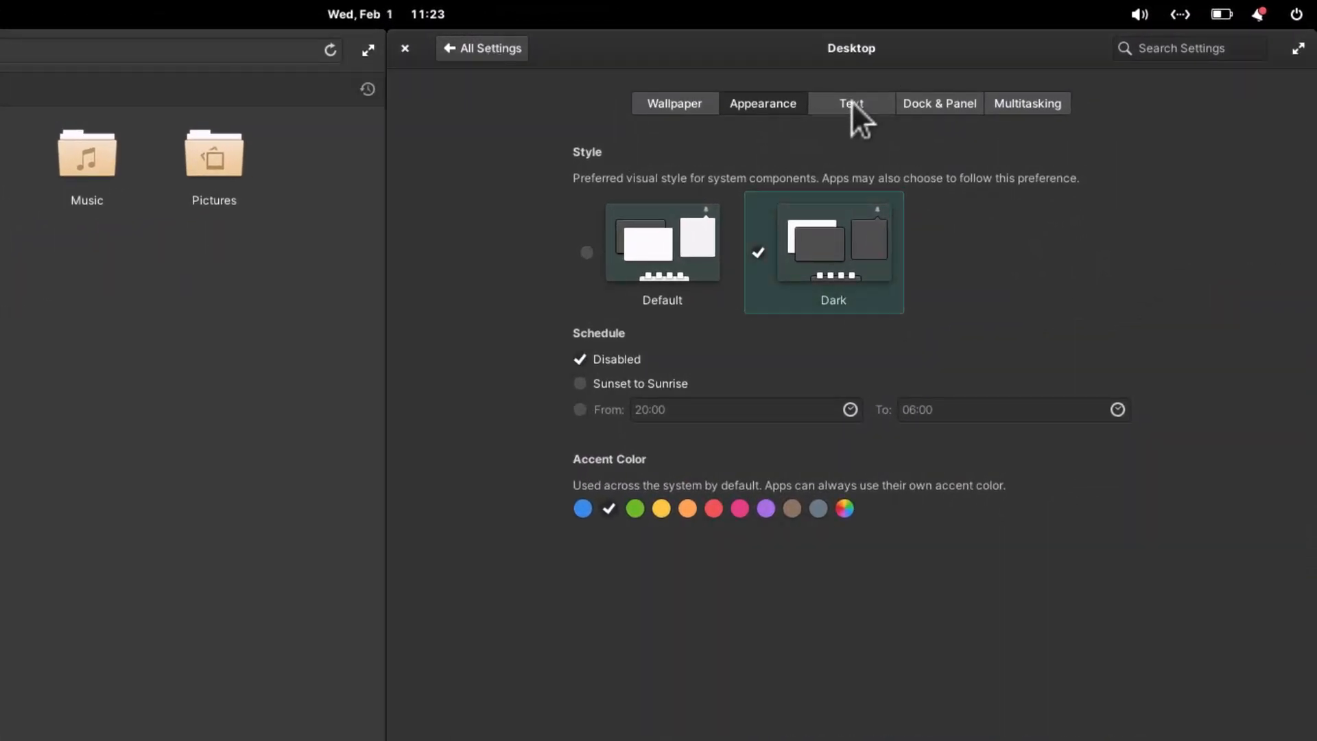
{"action": "left_click", "coordinate": [850, 102]}
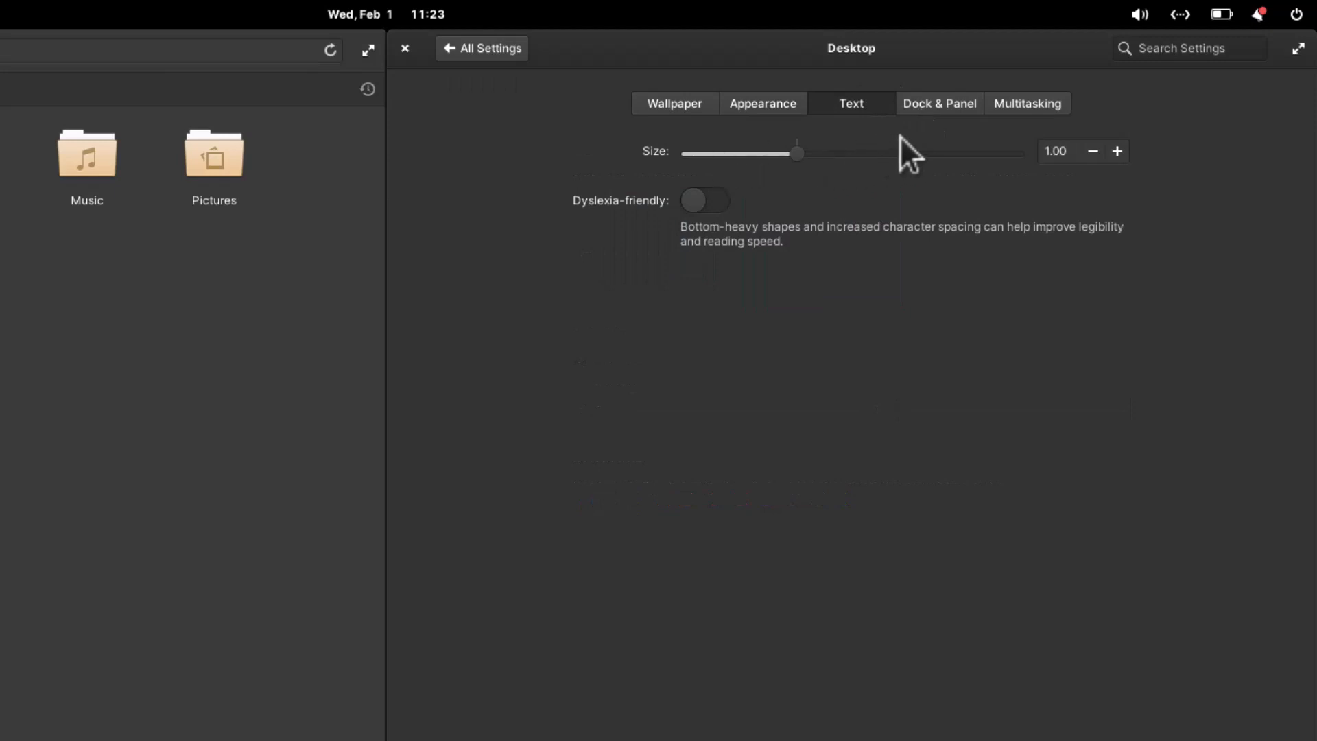
{"action": "mouse_move", "coordinate": [865, 147]}
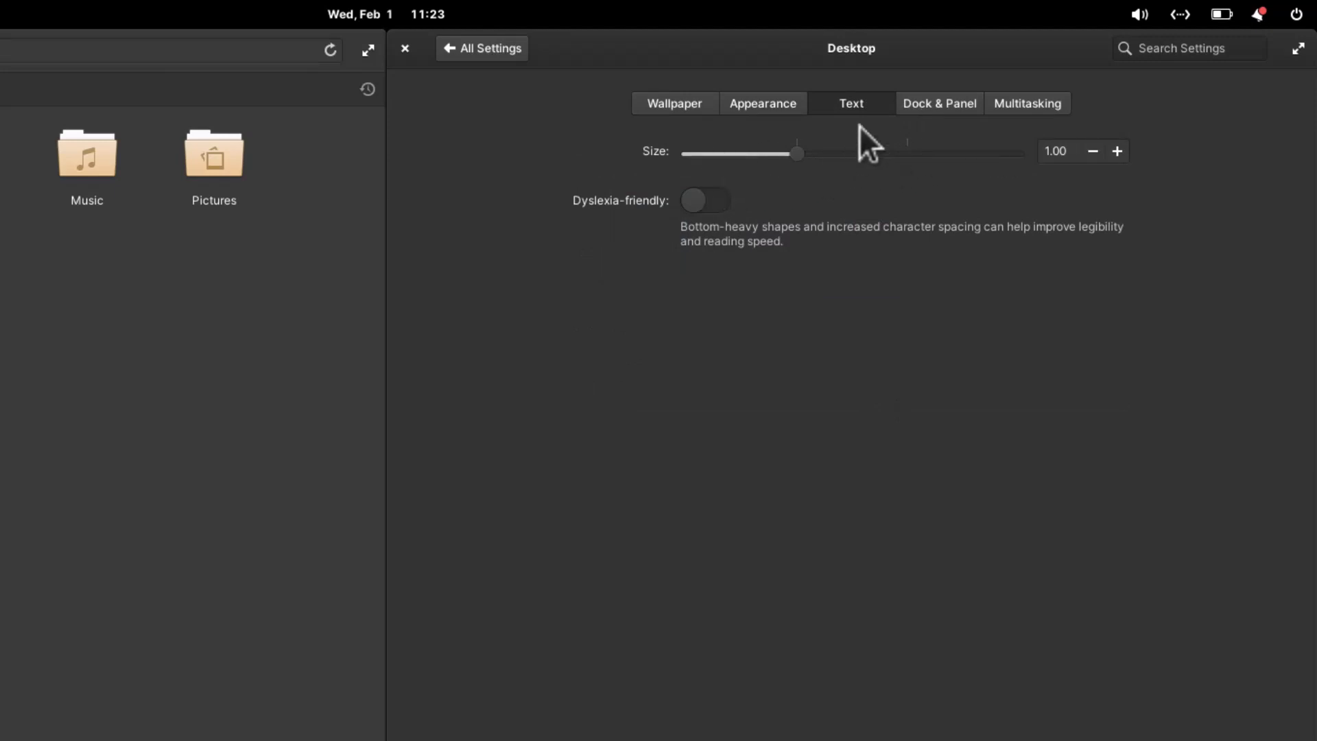
{"action": "left_click", "coordinate": [939, 102]}
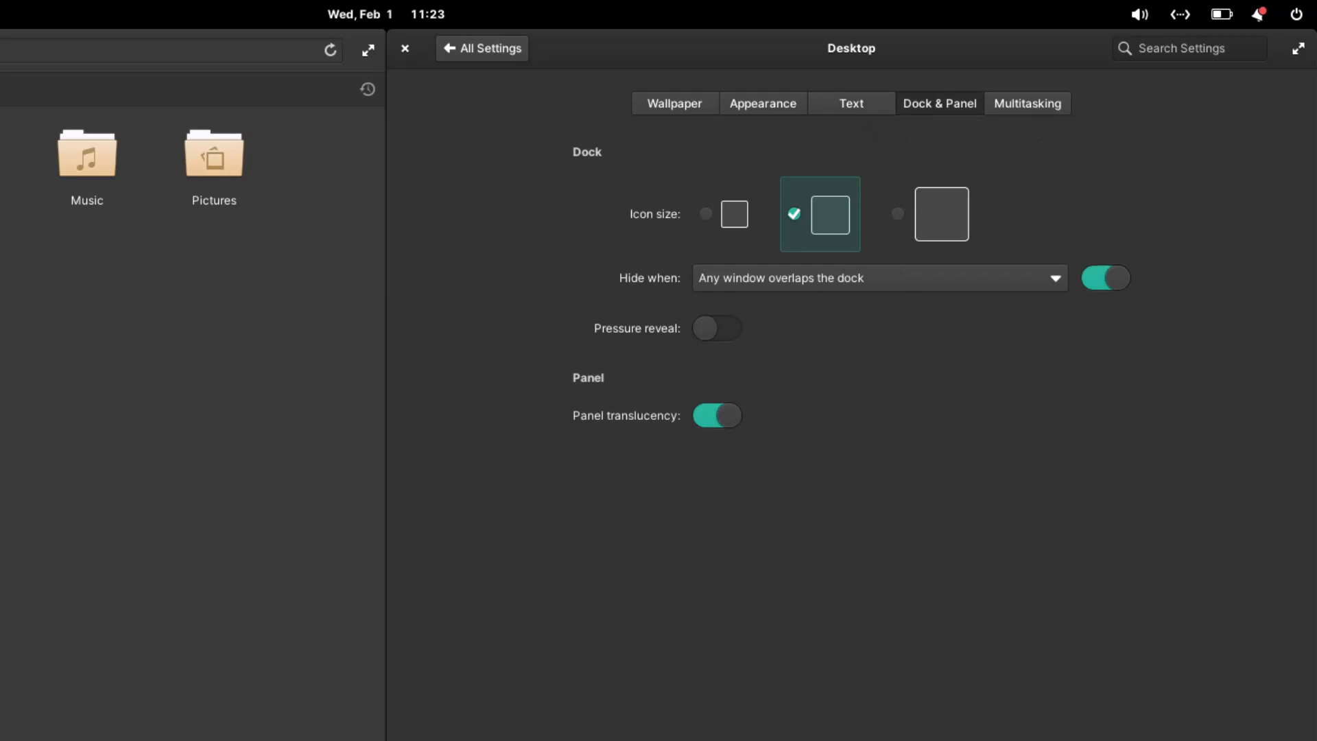
{"action": "left_click", "coordinate": [1027, 103]}
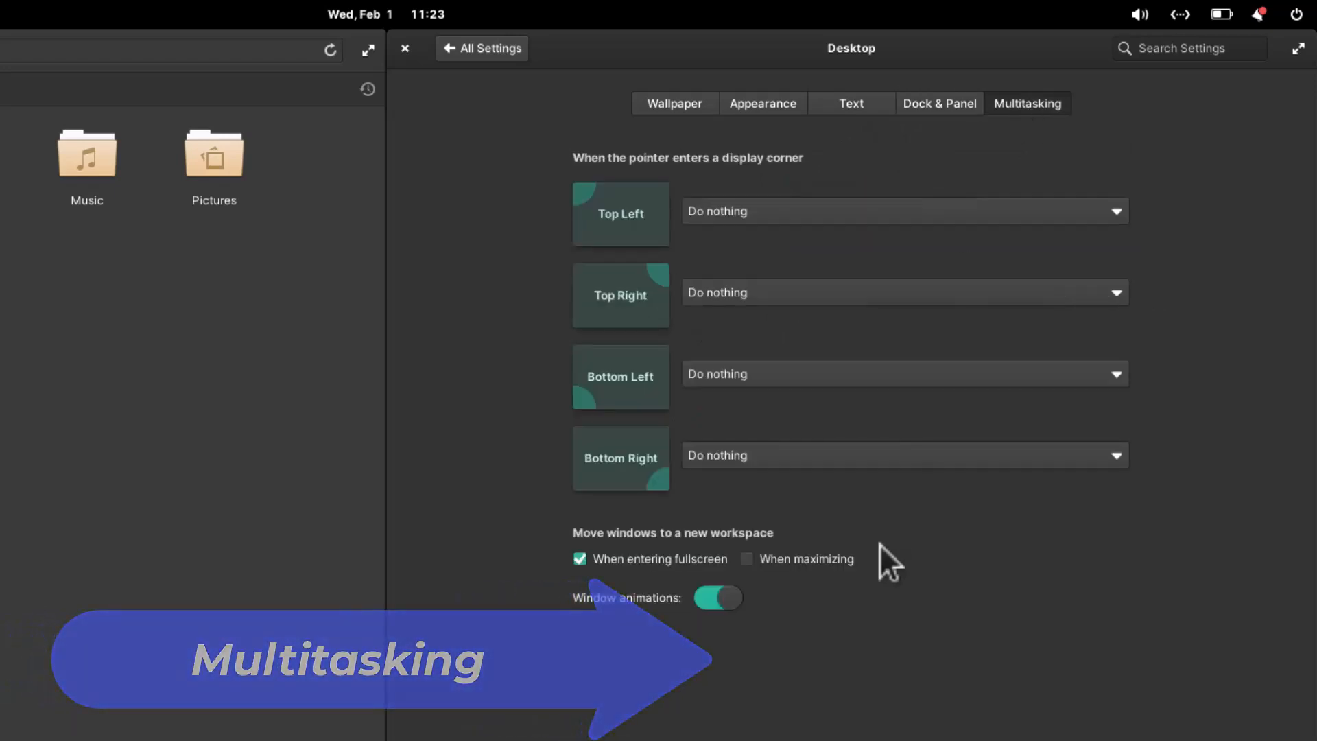
{"action": "mouse_move", "coordinate": [895, 374]}
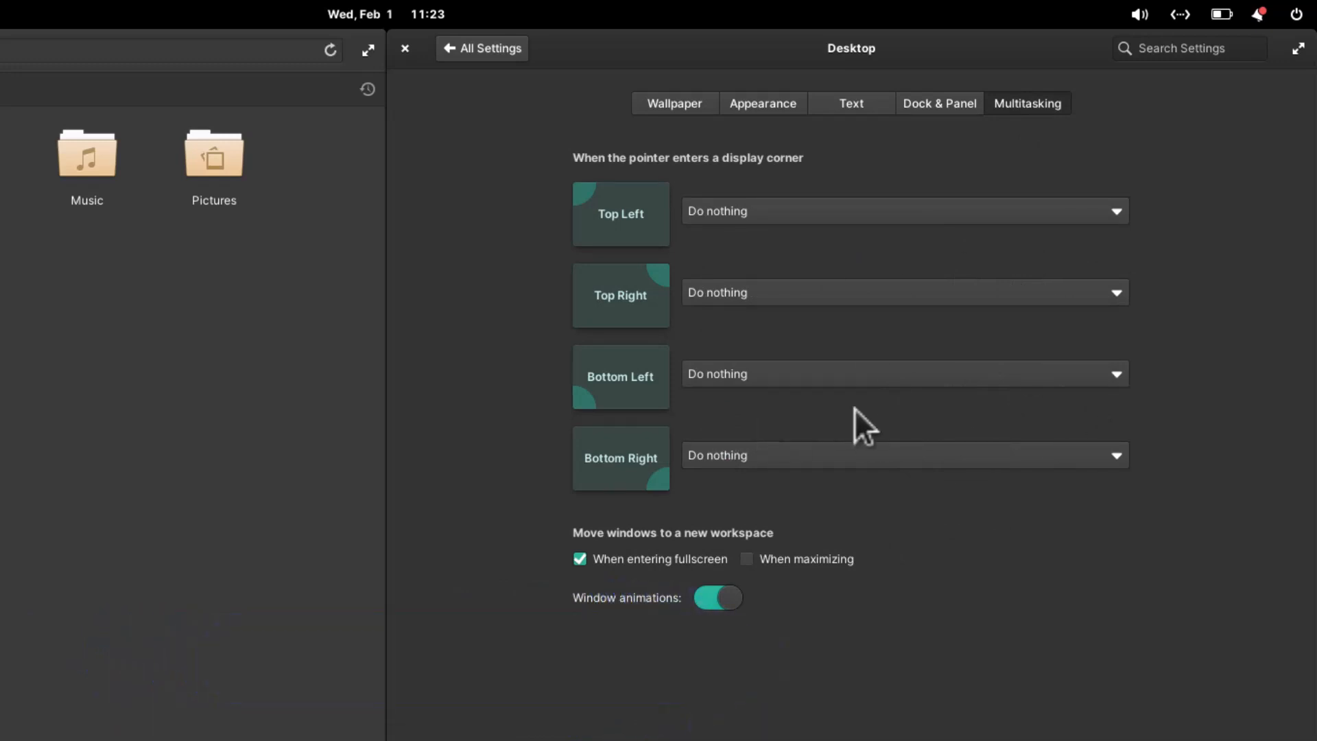
{"action": "mouse_move", "coordinate": [772, 472]}
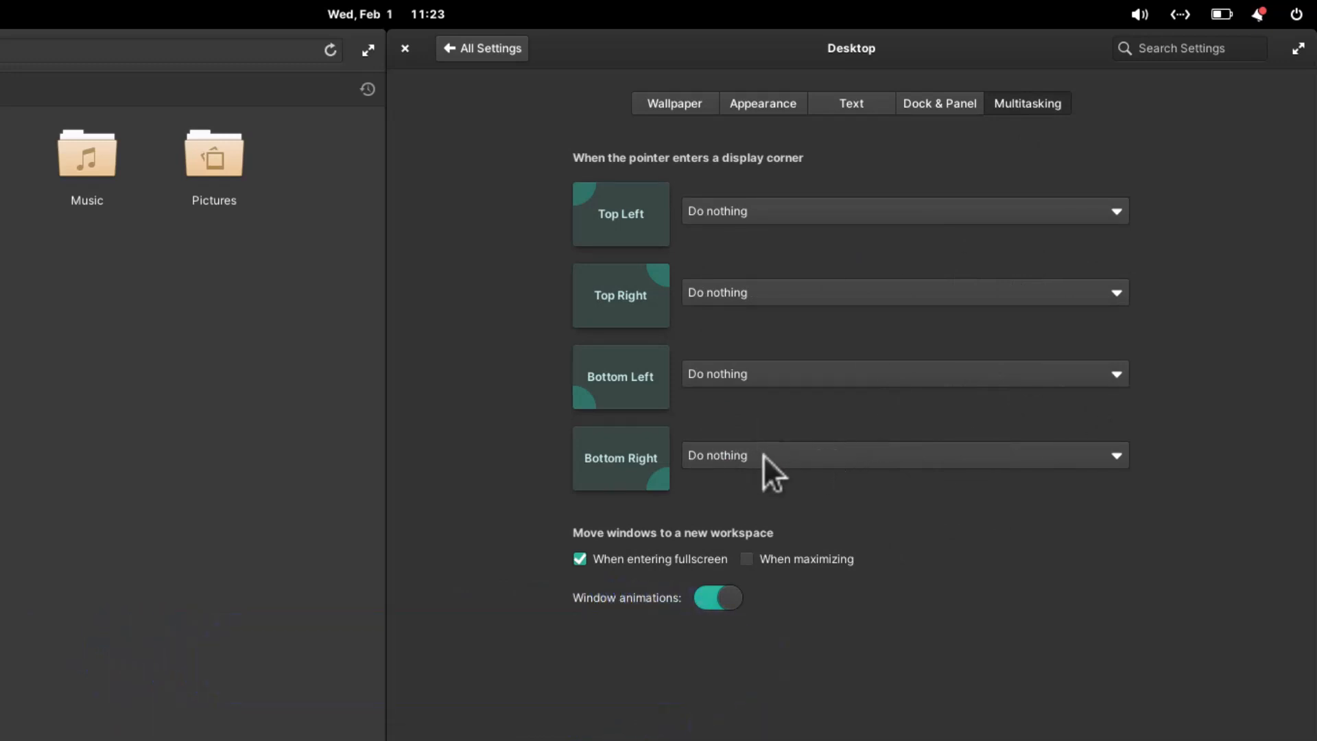
{"action": "left_click", "coordinate": [903, 456]}
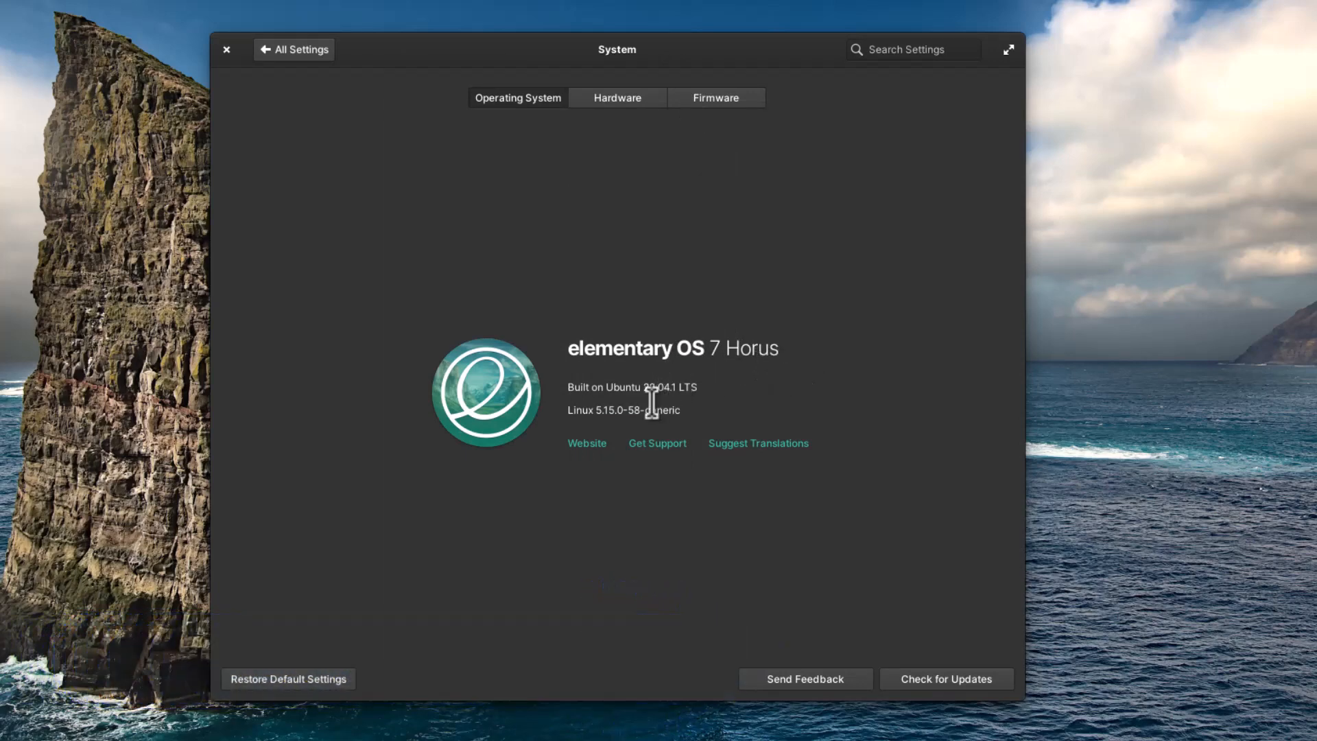
{"action": "mouse_move", "coordinate": [572, 434]}
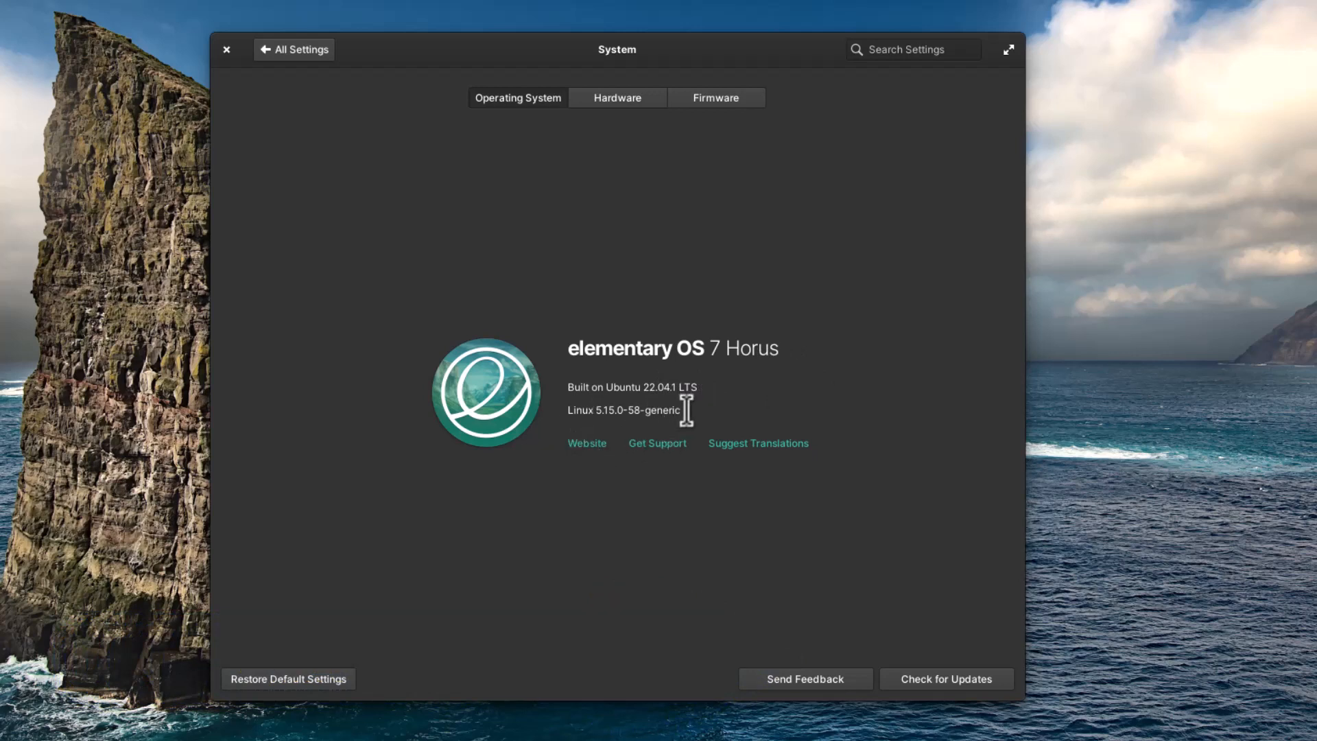
Step: View the Hardware and Firmware tabs, then return to the elementary OS 7 Horus Operating System details
{"action": "left_click", "coordinate": [617, 98]}
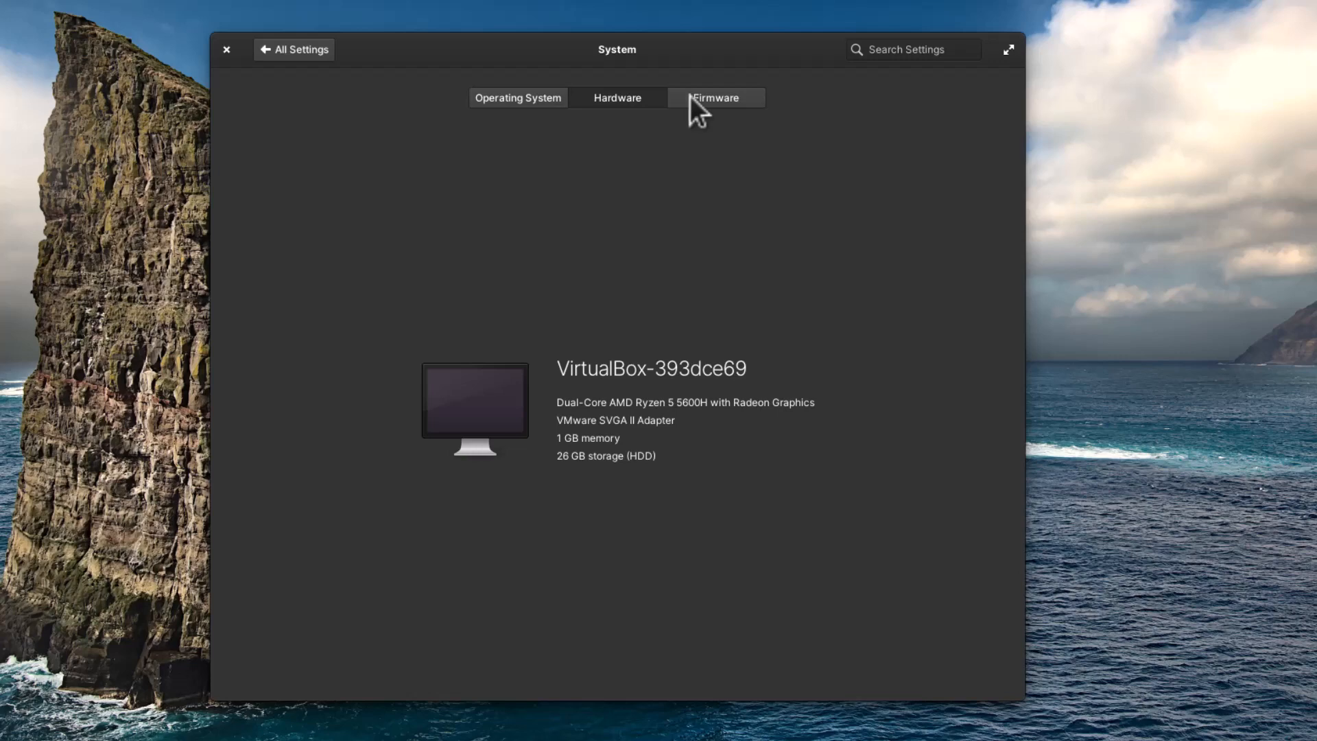
{"action": "left_click", "coordinate": [715, 97]}
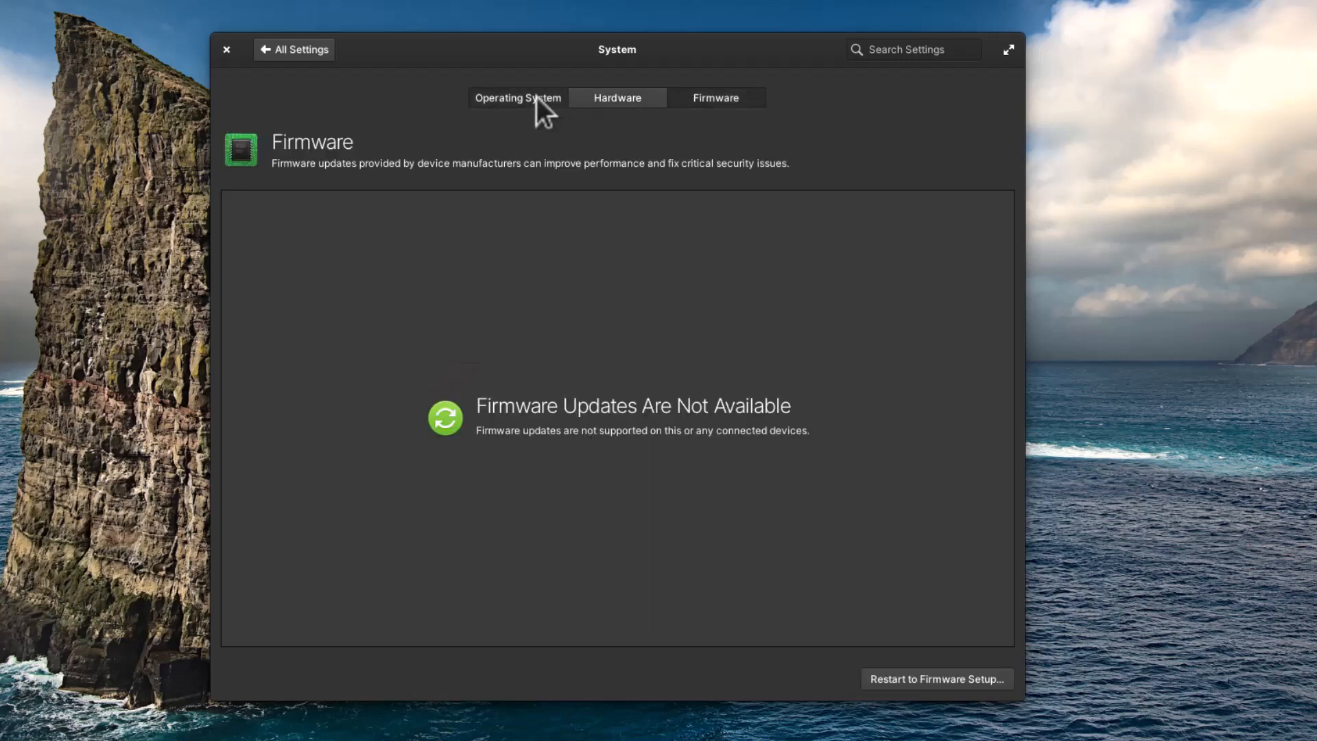
{"action": "left_click", "coordinate": [518, 97]}
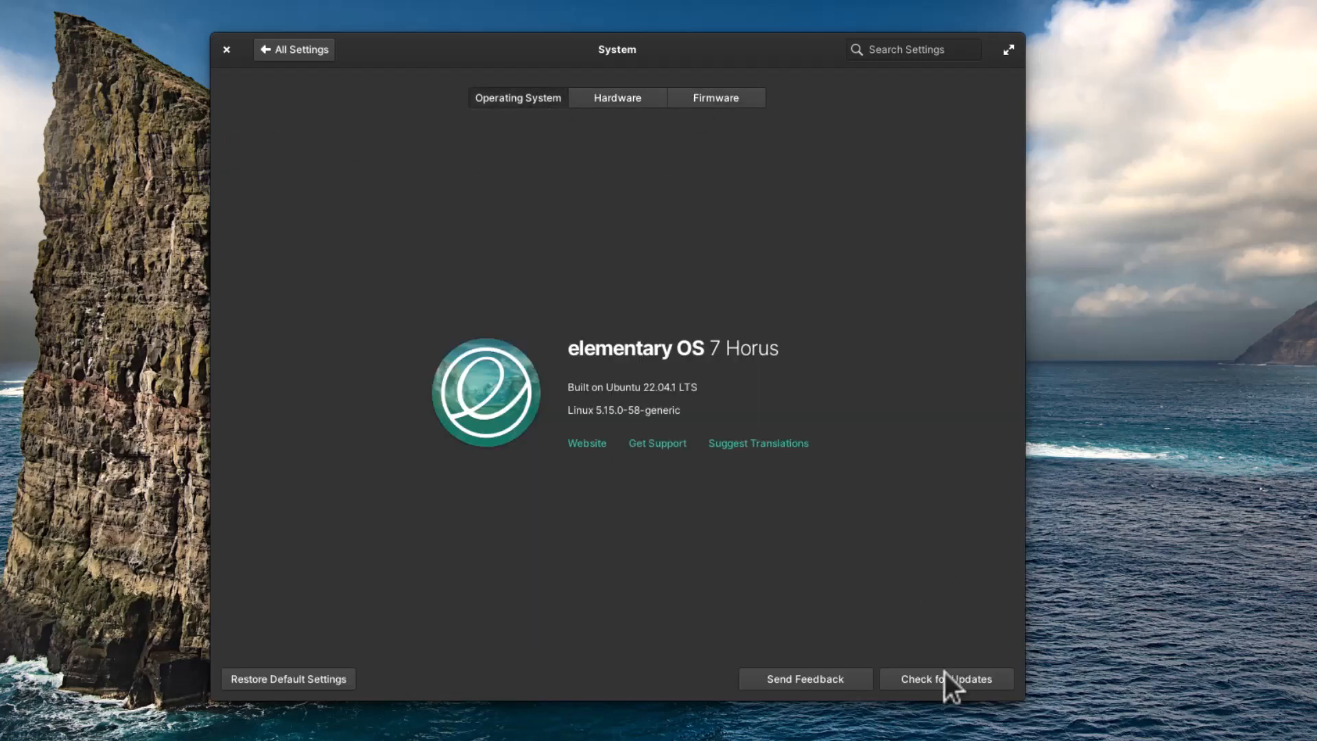
{"action": "mouse_move", "coordinate": [382, 138]}
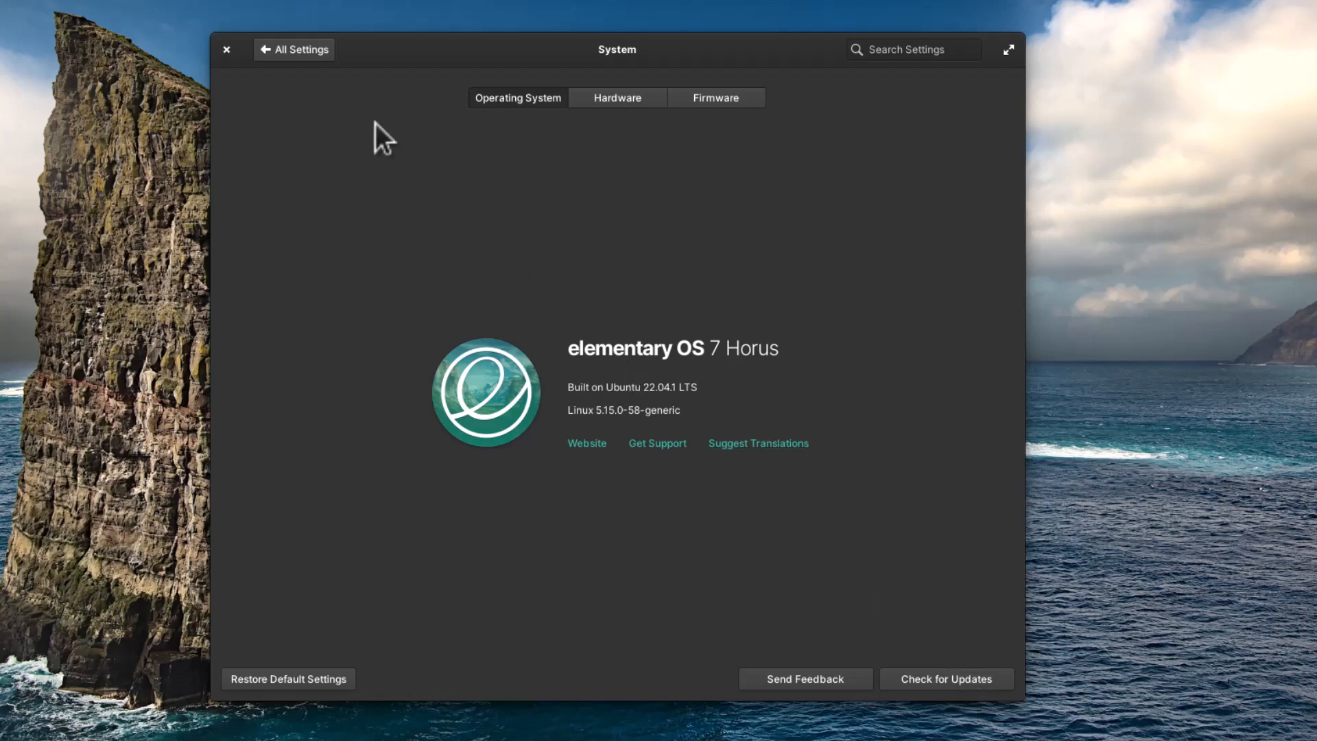
Step: In Mouse & Touchpad's Pointing page, make the pointer the largest size
{"action": "left_click", "coordinate": [293, 49]}
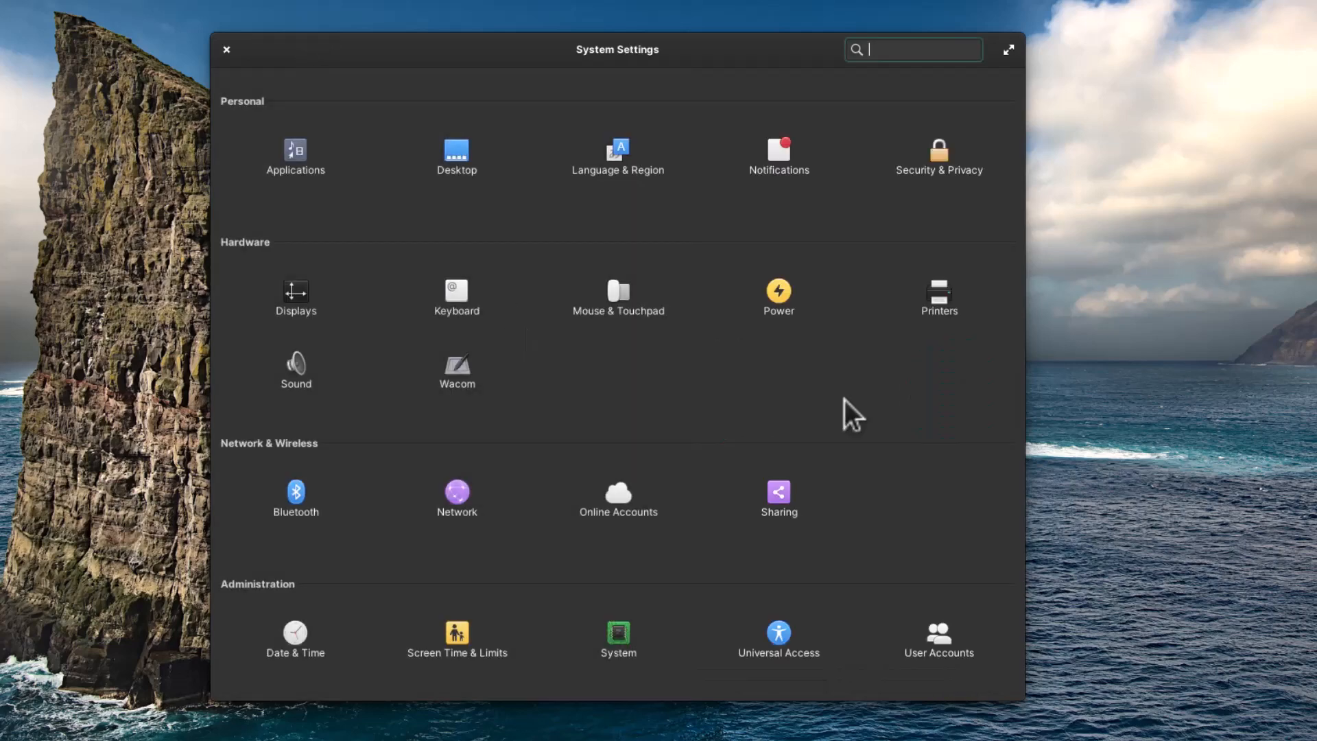
{"action": "mouse_move", "coordinate": [617, 306]}
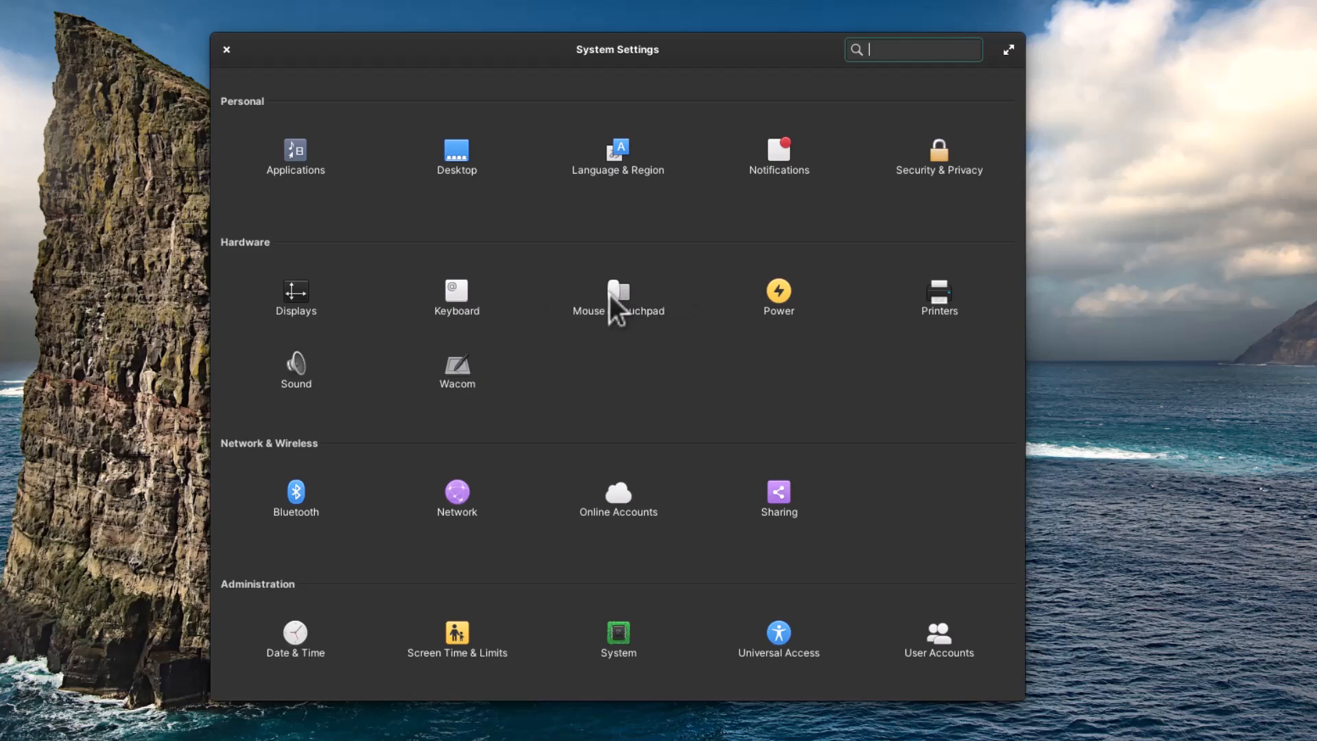
{"action": "left_click", "coordinate": [617, 294]}
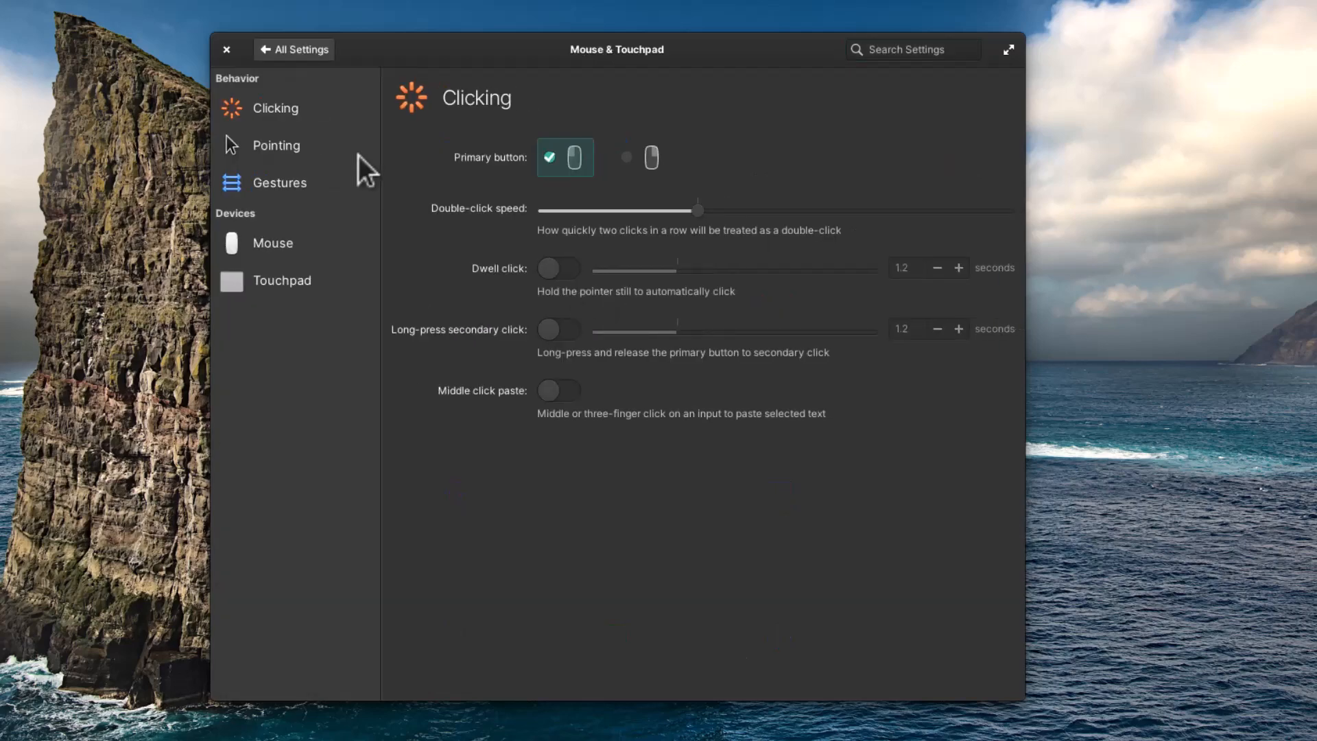
{"action": "mouse_move", "coordinate": [637, 412]}
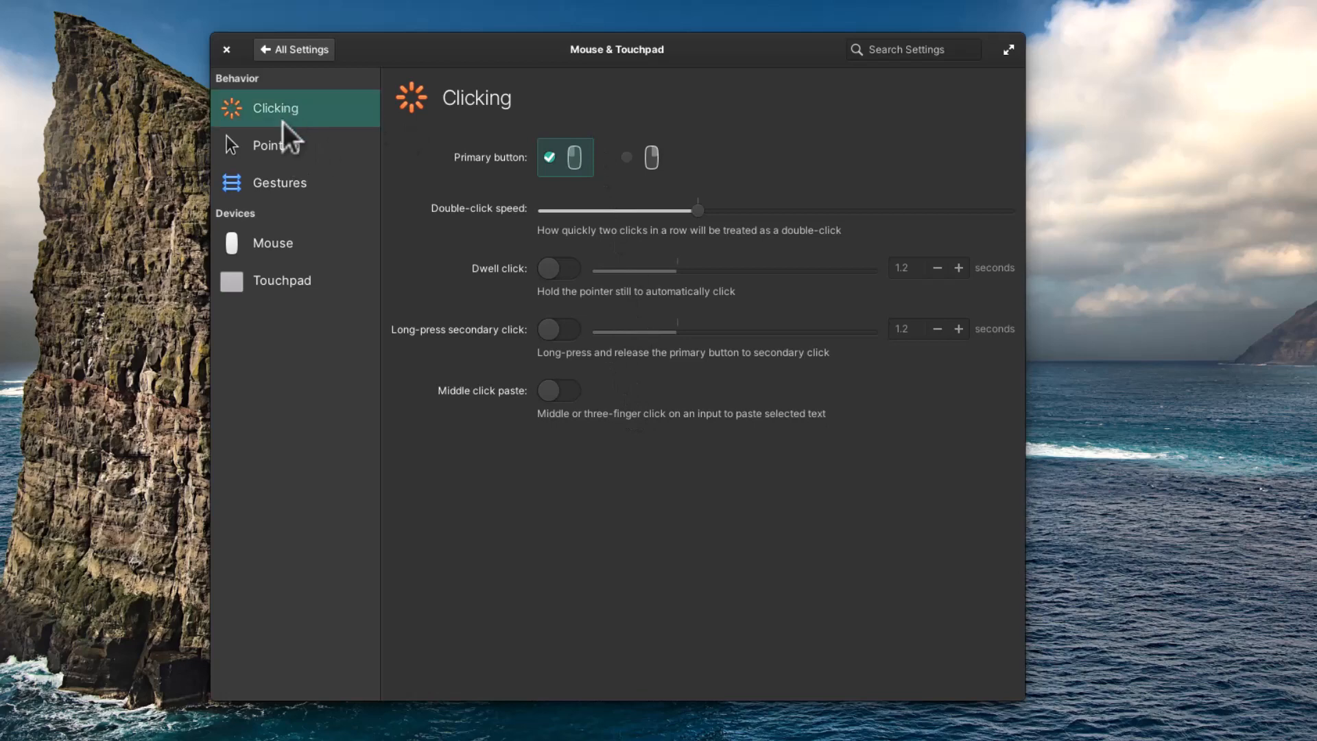
{"action": "left_click", "coordinate": [276, 145]}
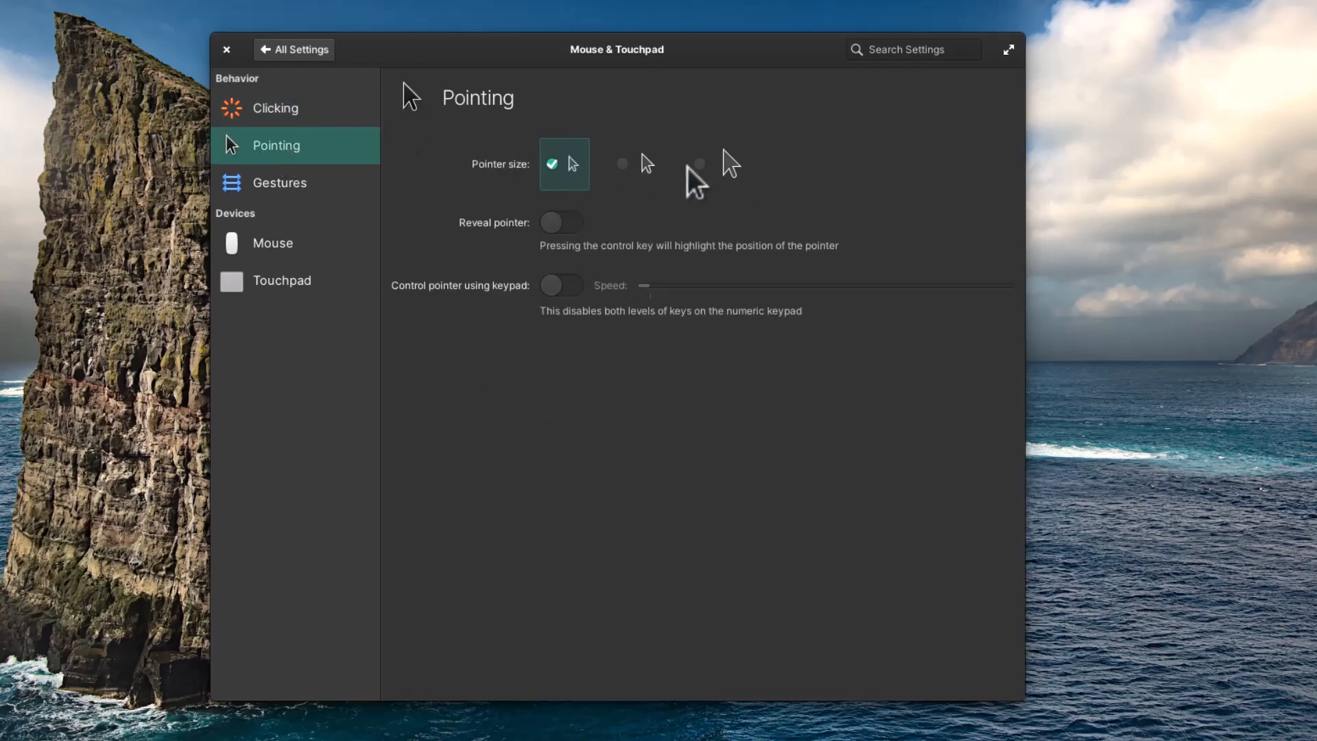
{"action": "left_click", "coordinate": [648, 163]}
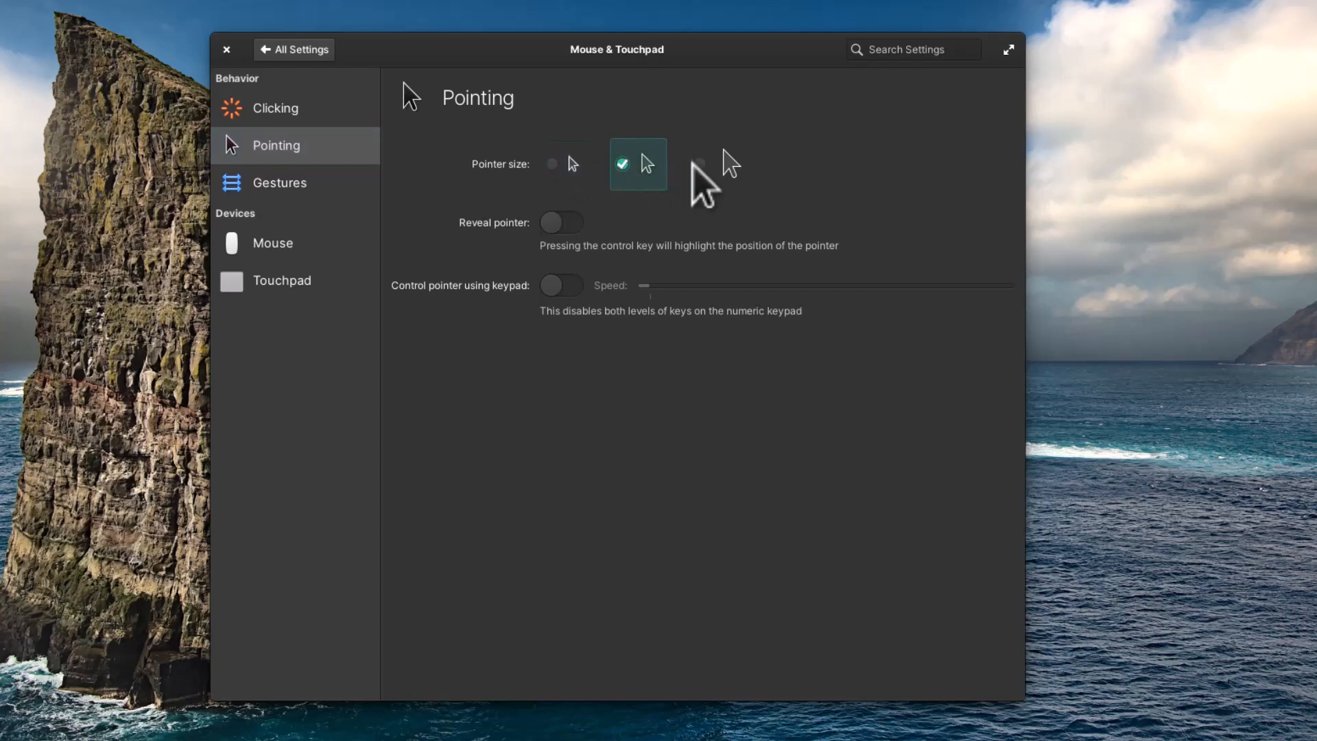
{"action": "left_click", "coordinate": [721, 164]}
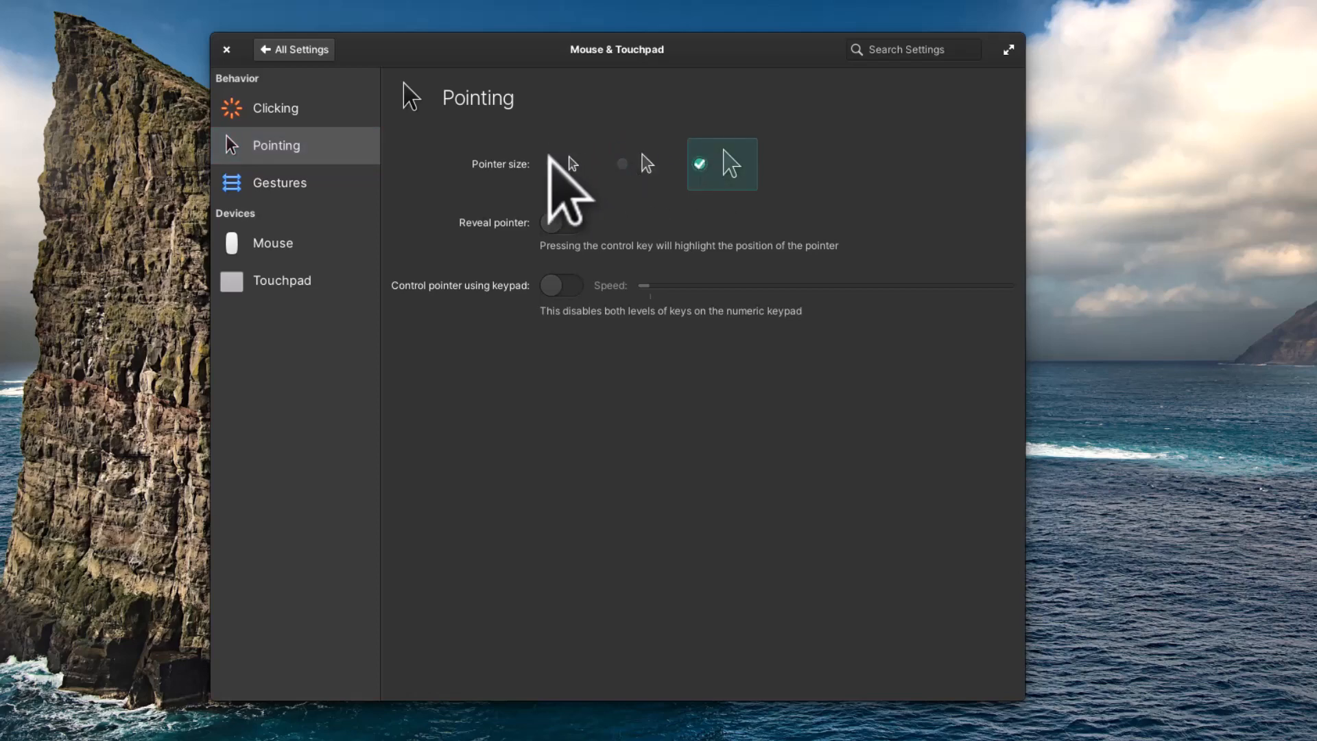
Step: Review the four-finger swipe-up and pinch gesture actions without changing them
{"action": "left_click", "coordinate": [279, 182]}
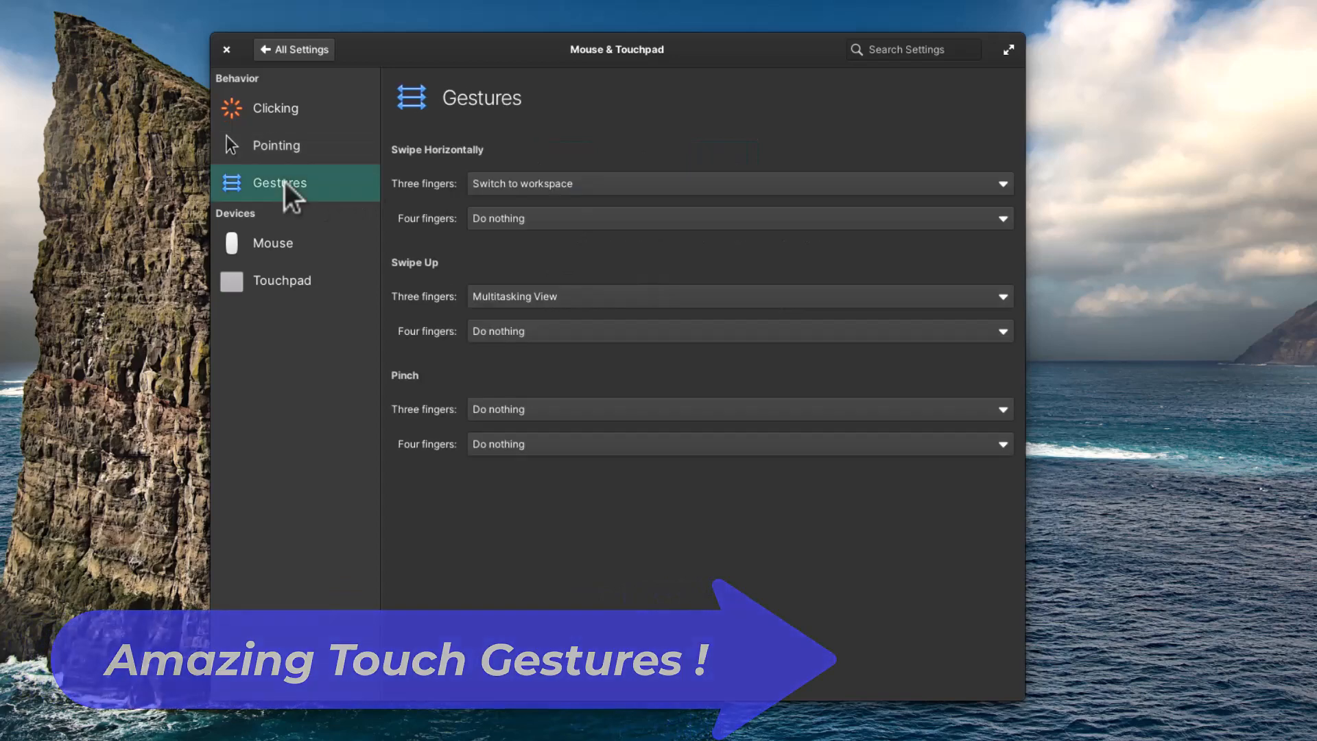
{"action": "mouse_move", "coordinate": [654, 252]}
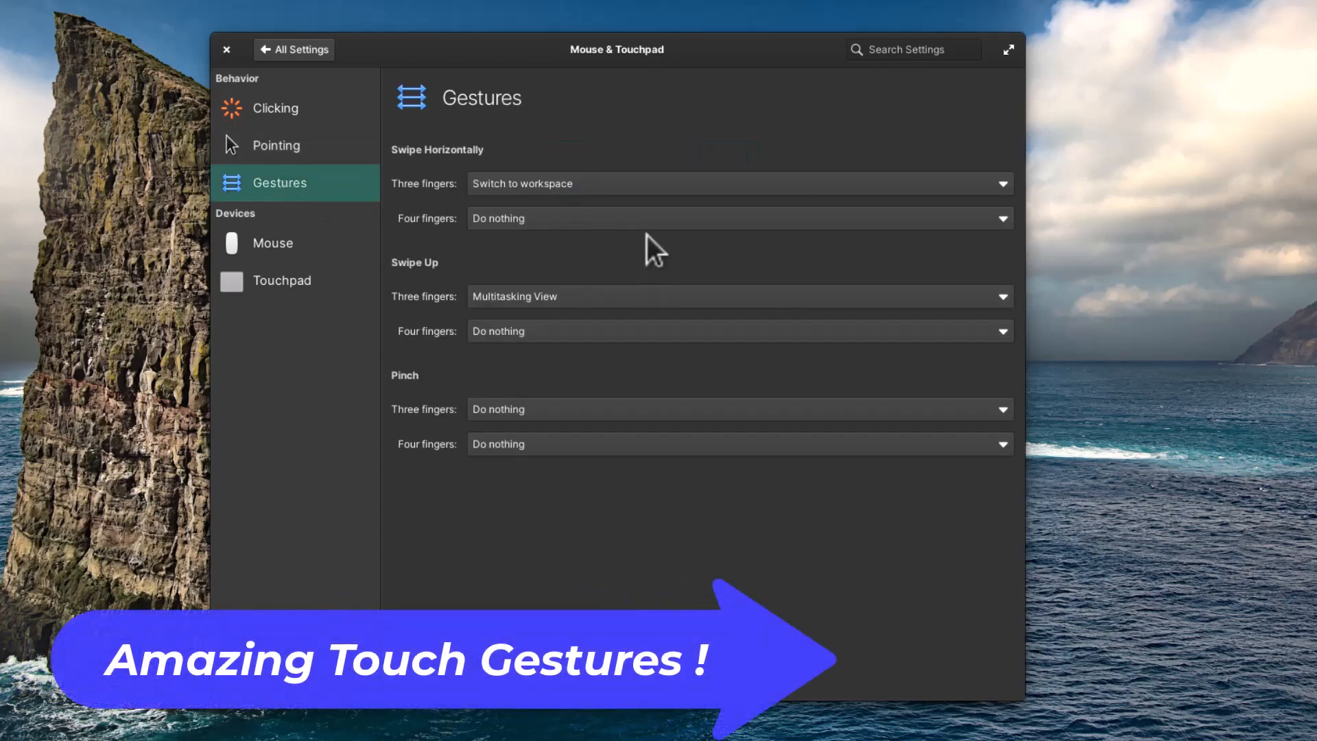
{"action": "mouse_move", "coordinate": [672, 168]}
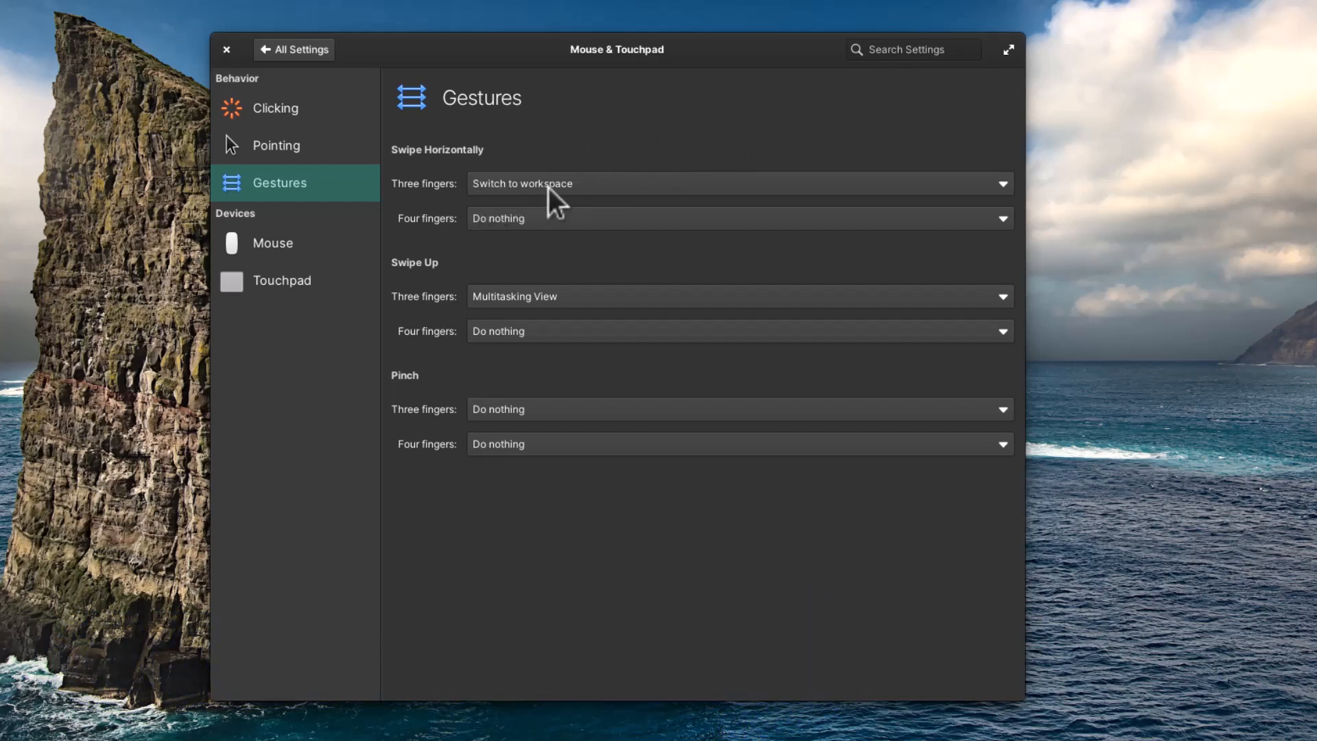
{"action": "mouse_move", "coordinate": [462, 299]}
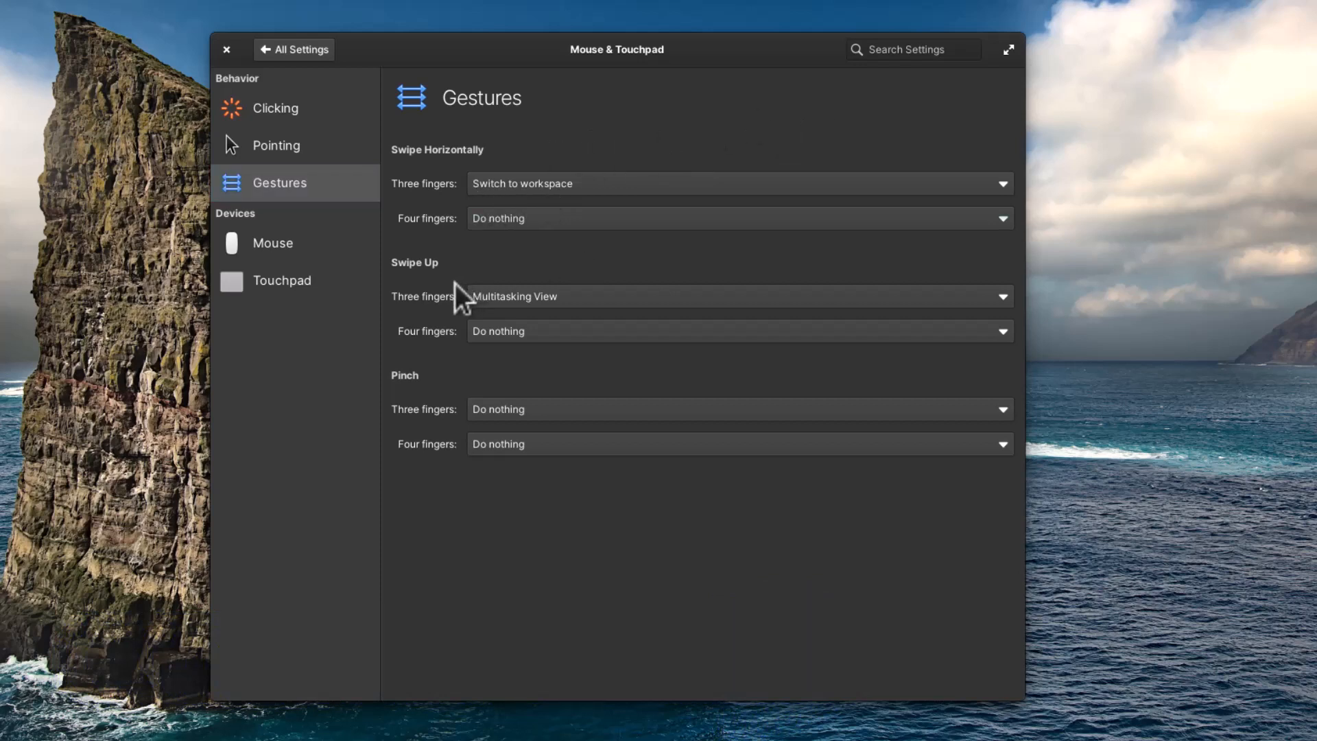
{"action": "mouse_move", "coordinate": [569, 315]}
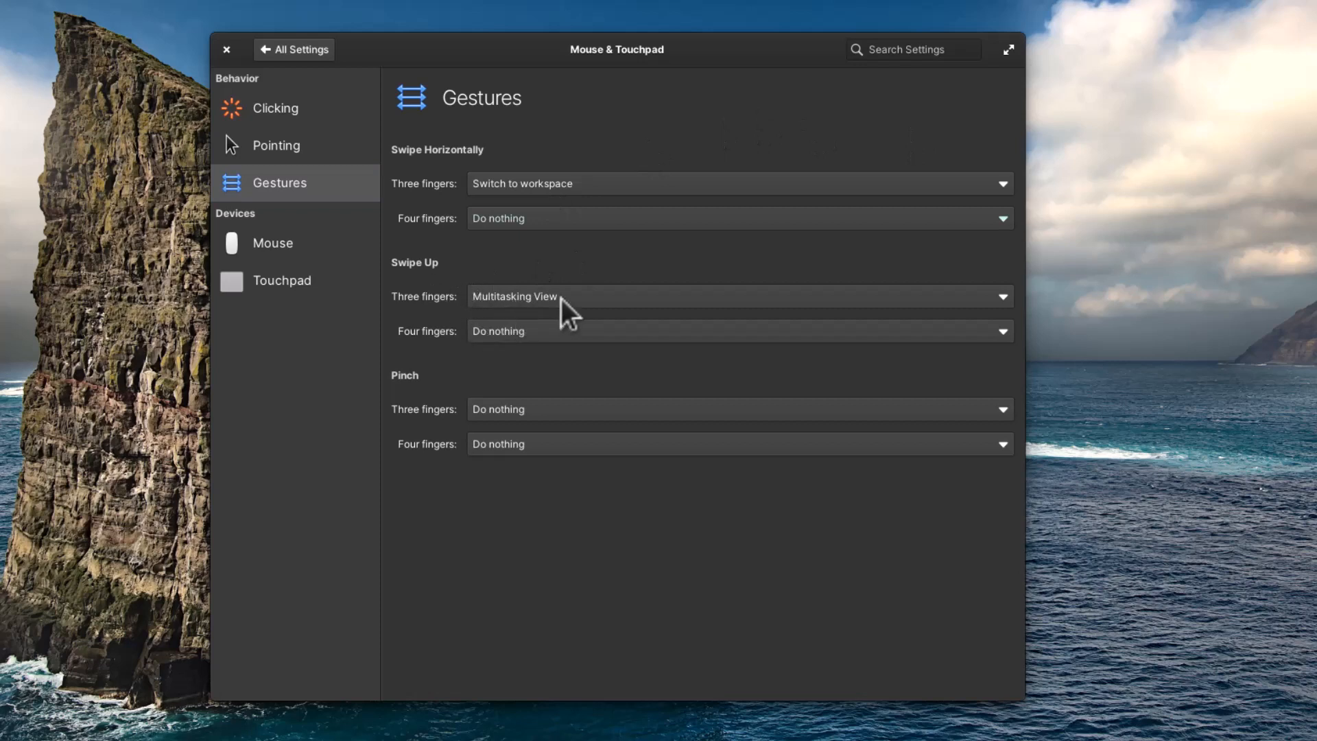
{"action": "mouse_move", "coordinate": [583, 366]}
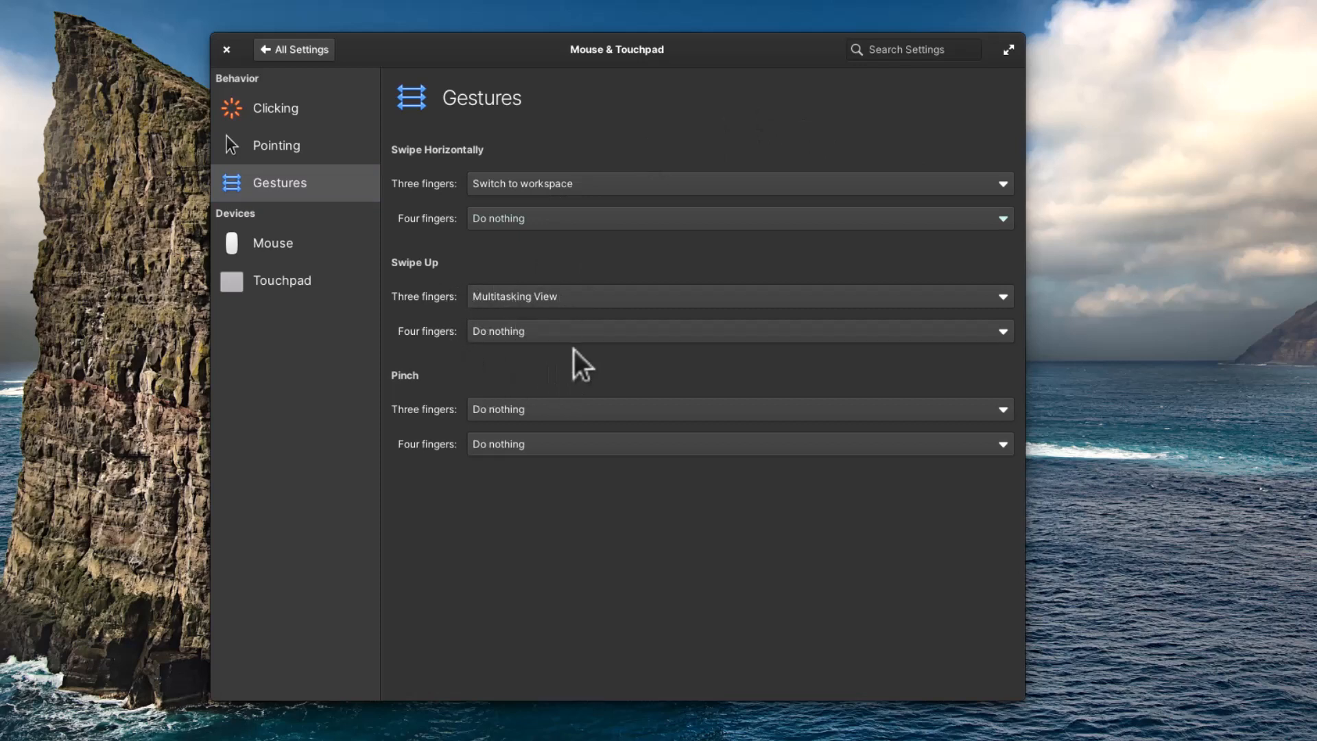
{"action": "left_click", "coordinate": [738, 330]}
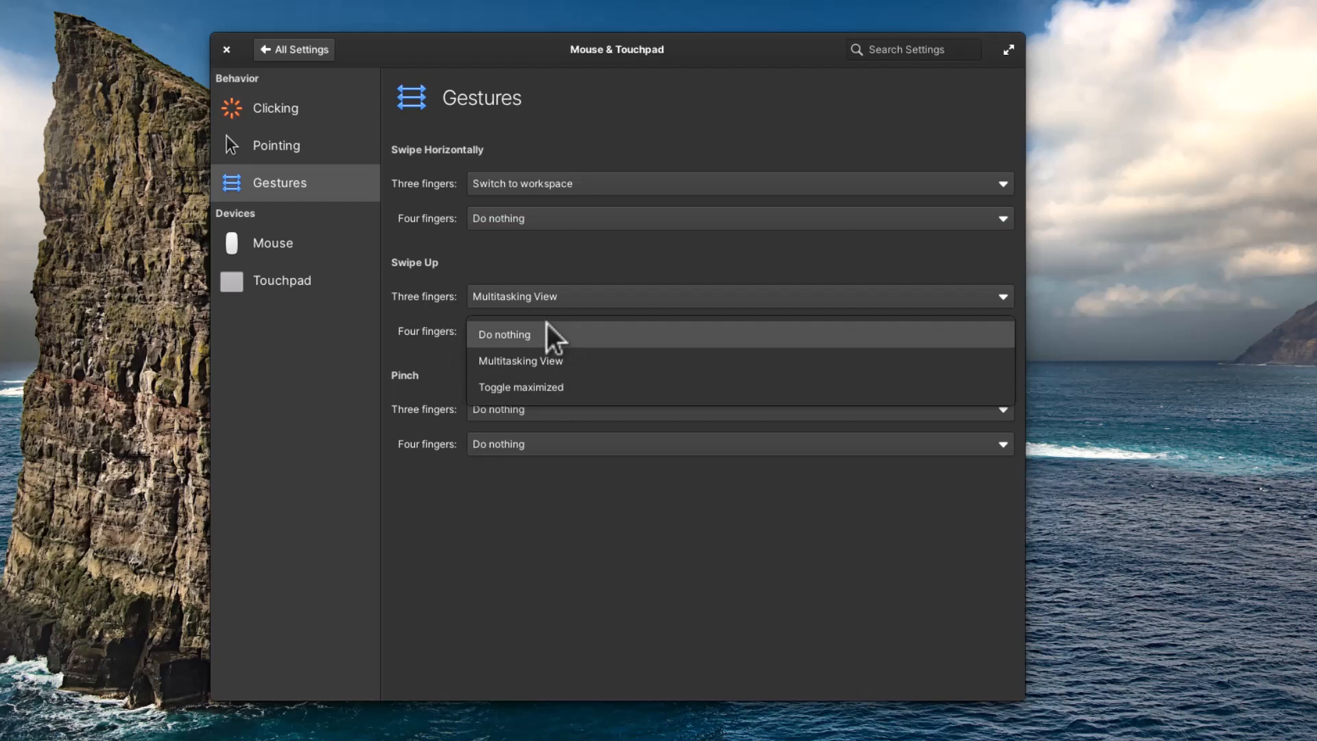
{"action": "left_click", "coordinate": [505, 334]}
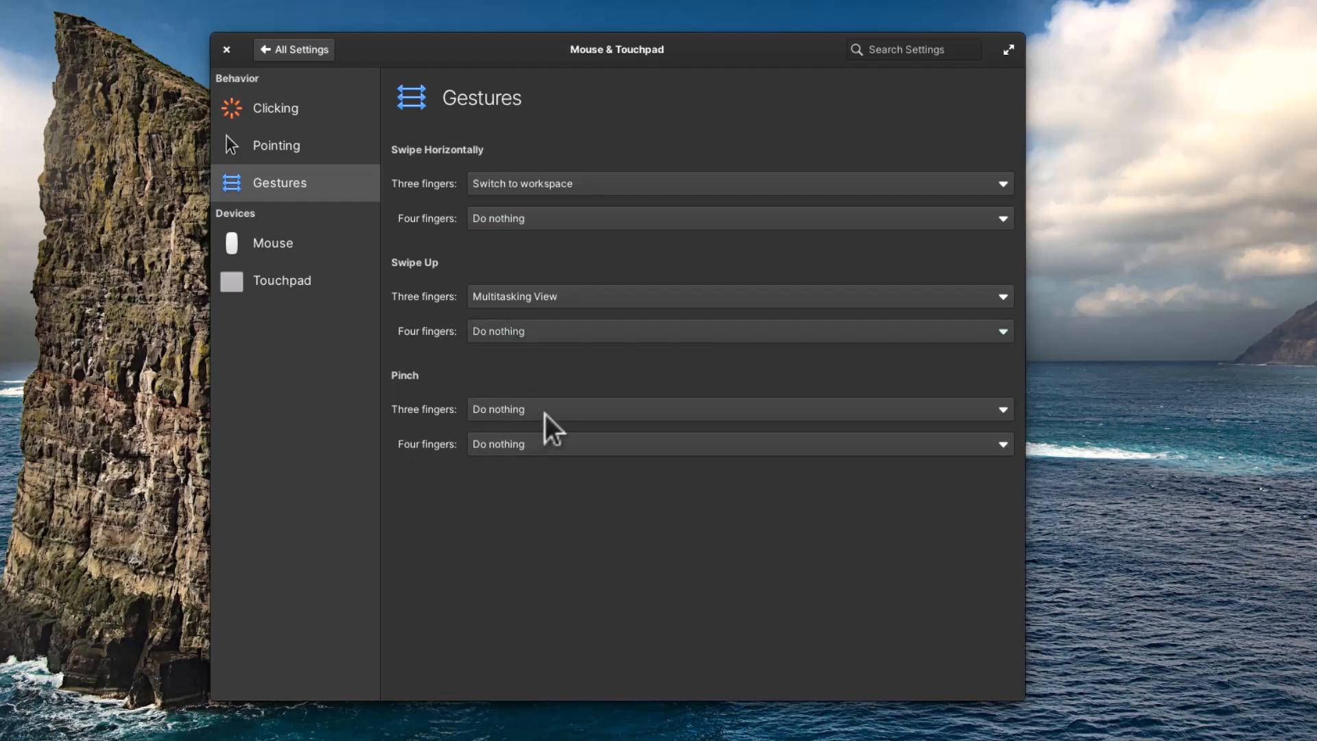
{"action": "mouse_move", "coordinate": [563, 563]}
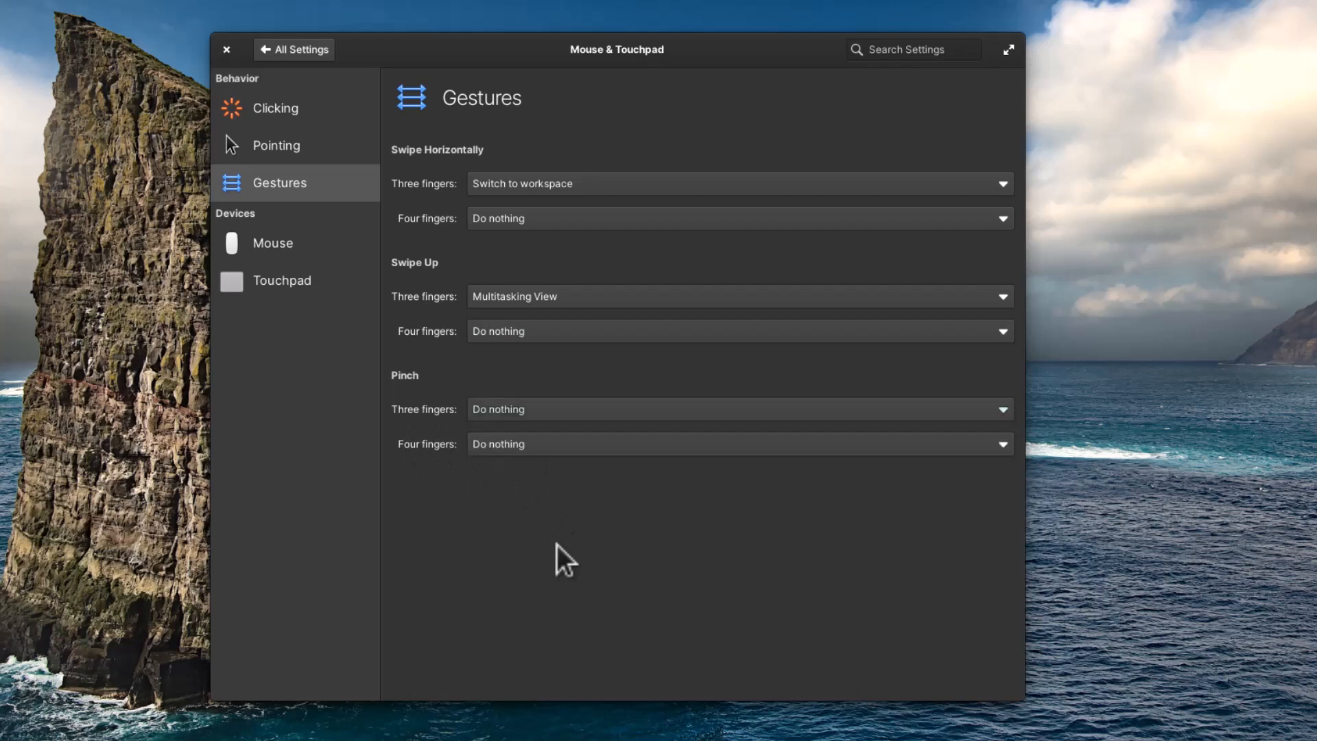
{"action": "left_click", "coordinate": [738, 444]}
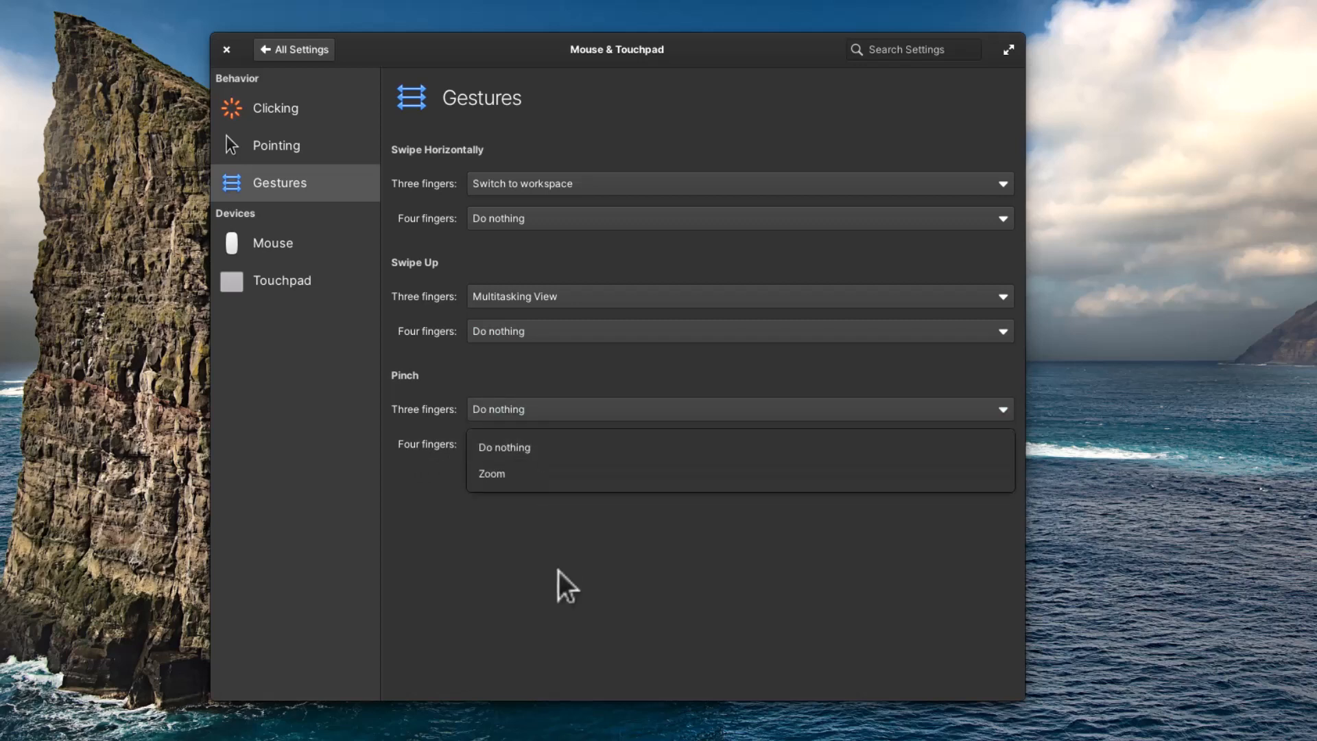
{"action": "left_click", "coordinate": [273, 243]}
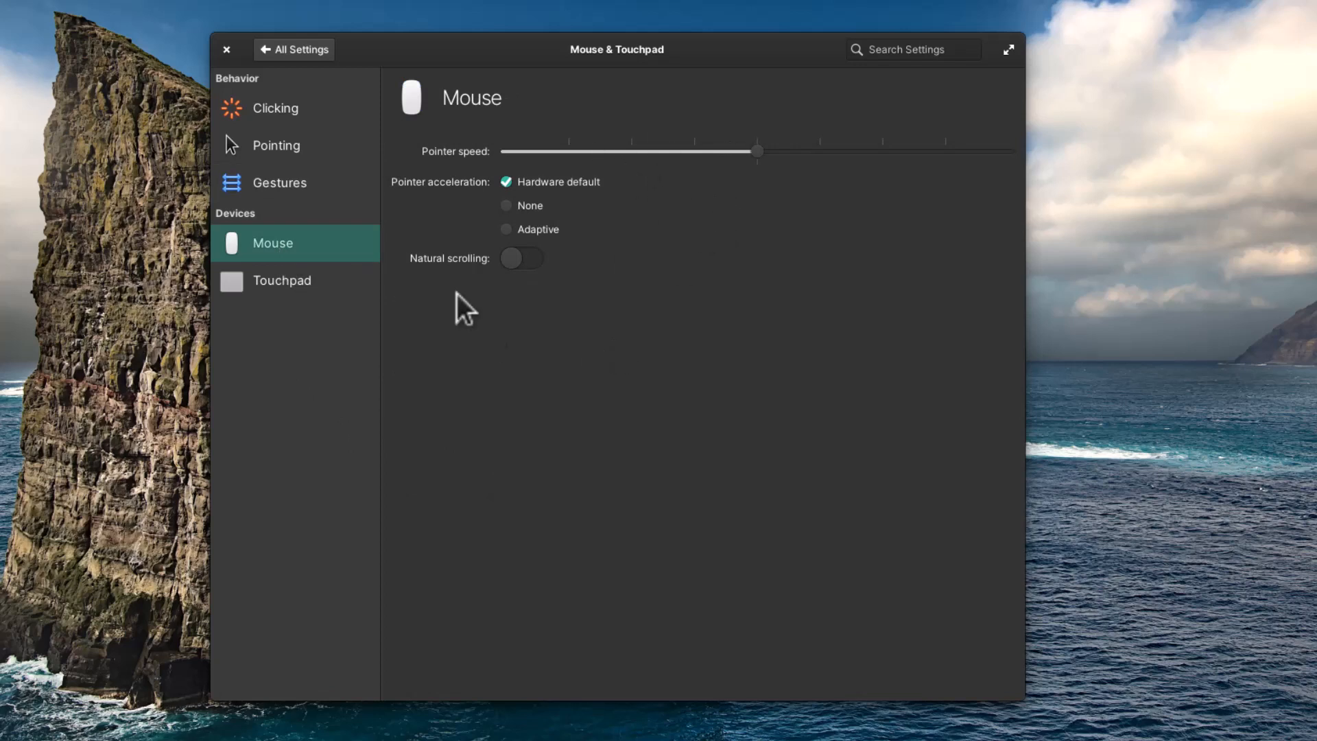
Step: Look over the Touchpad device page and return to the settings overview
{"action": "left_click", "coordinate": [282, 280]}
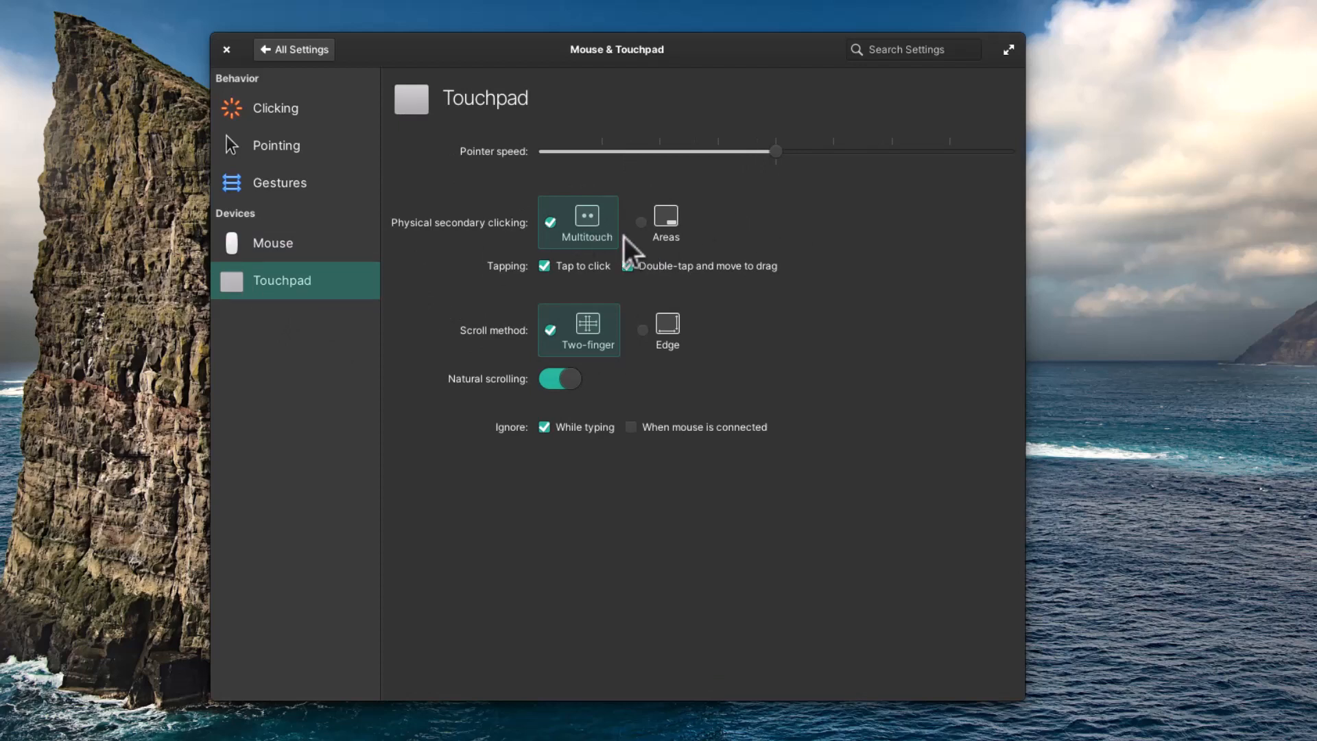
{"action": "left_click", "coordinate": [628, 265]}
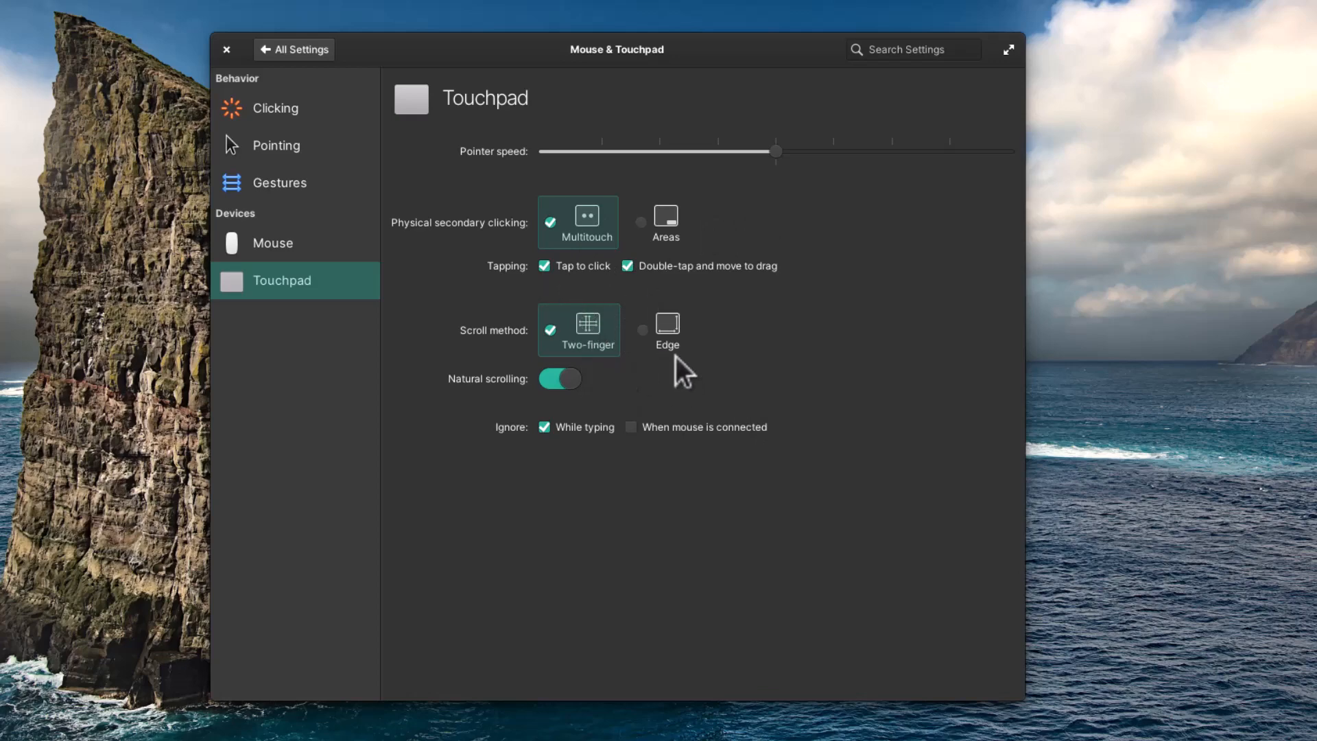
{"action": "left_click", "coordinate": [295, 49]}
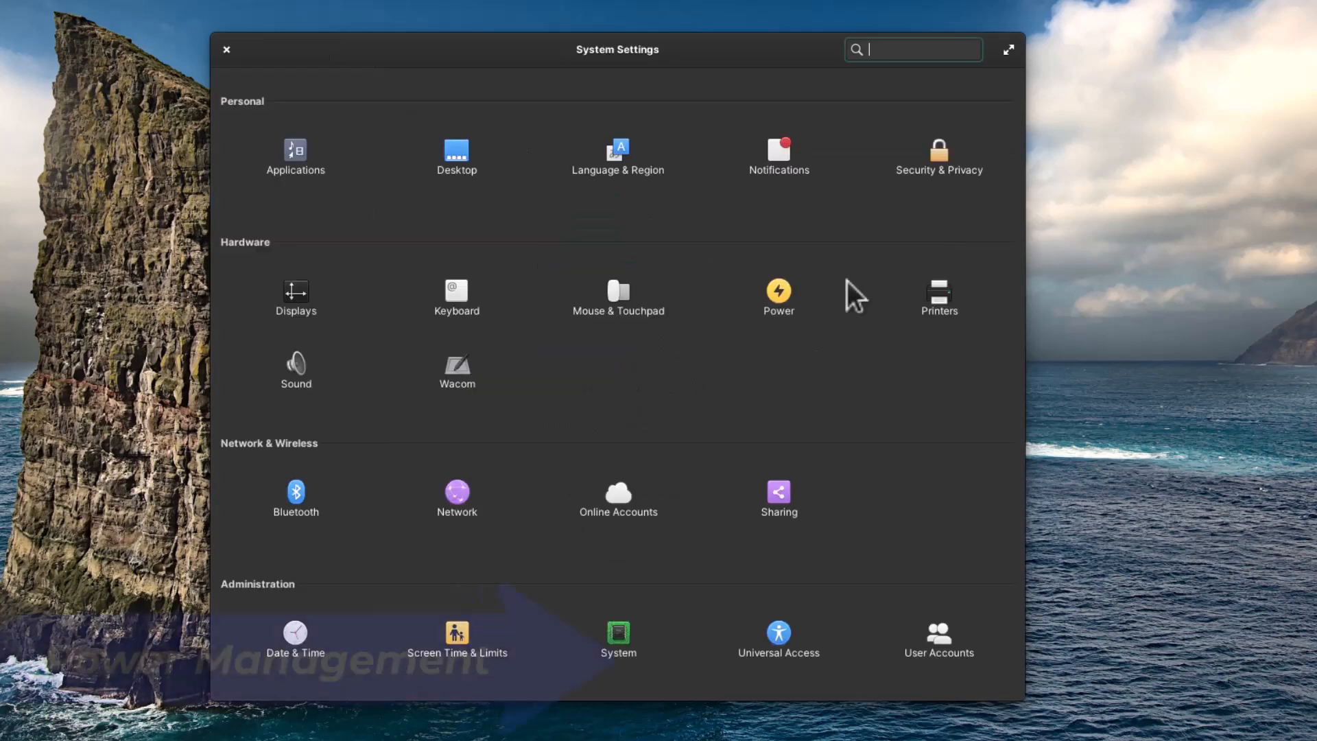
Step: View the Power page, then the Screen Time & Limits page under Administration
{"action": "left_click", "coordinate": [778, 297]}
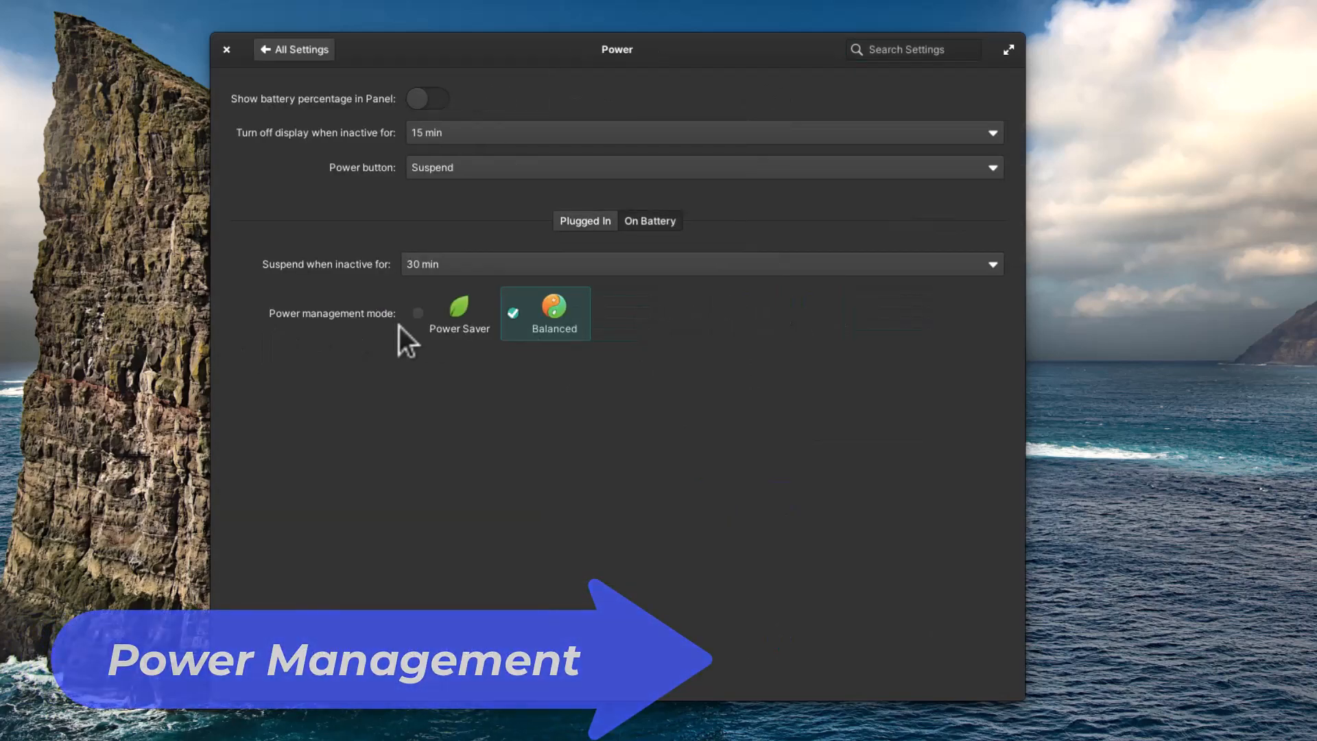
{"action": "mouse_move", "coordinate": [457, 357]}
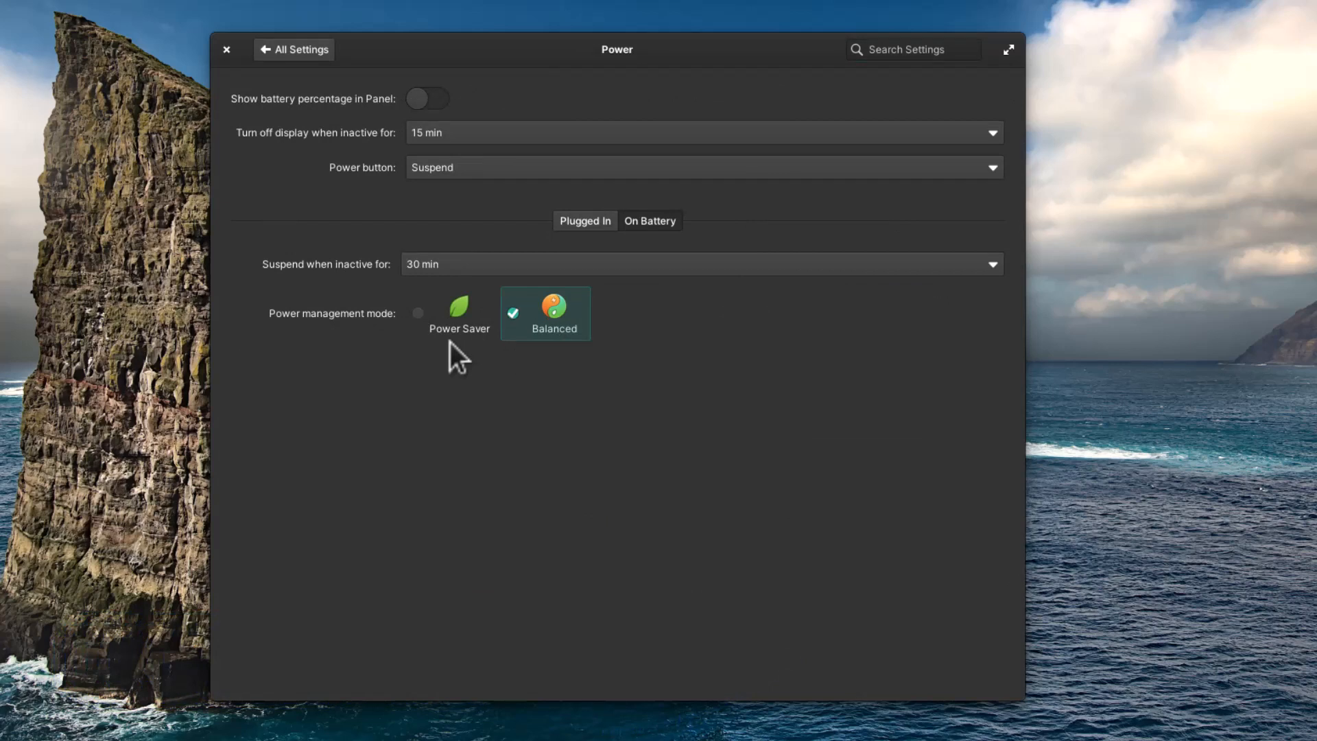
{"action": "mouse_move", "coordinate": [466, 357]}
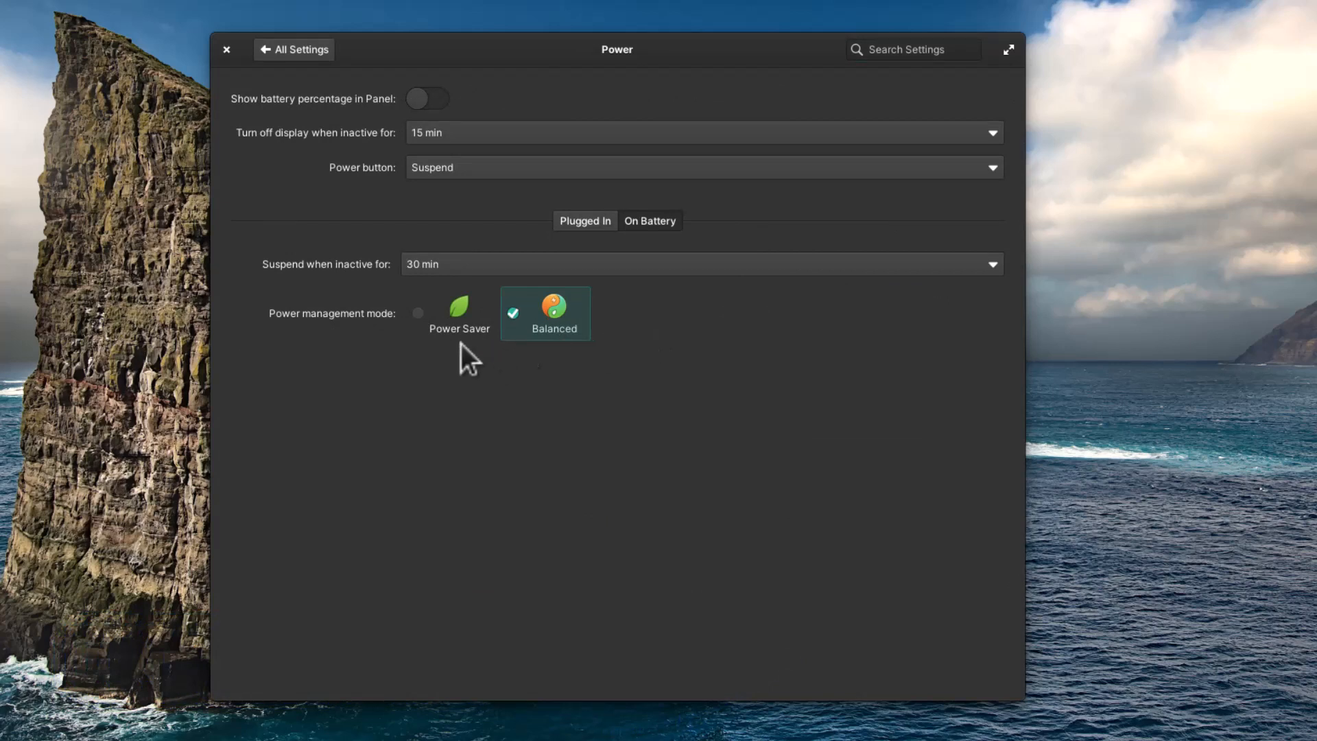
{"action": "mouse_move", "coordinate": [766, 340]}
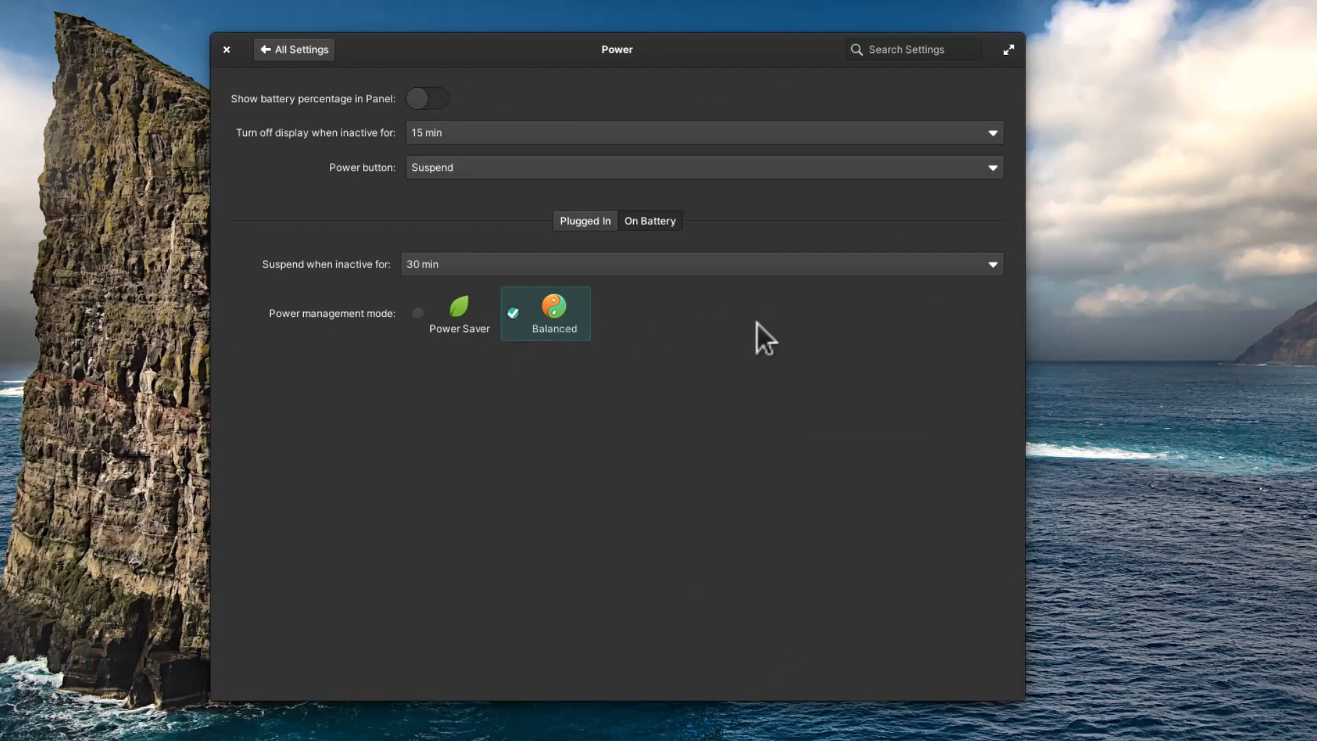
{"action": "mouse_move", "coordinate": [451, 340]}
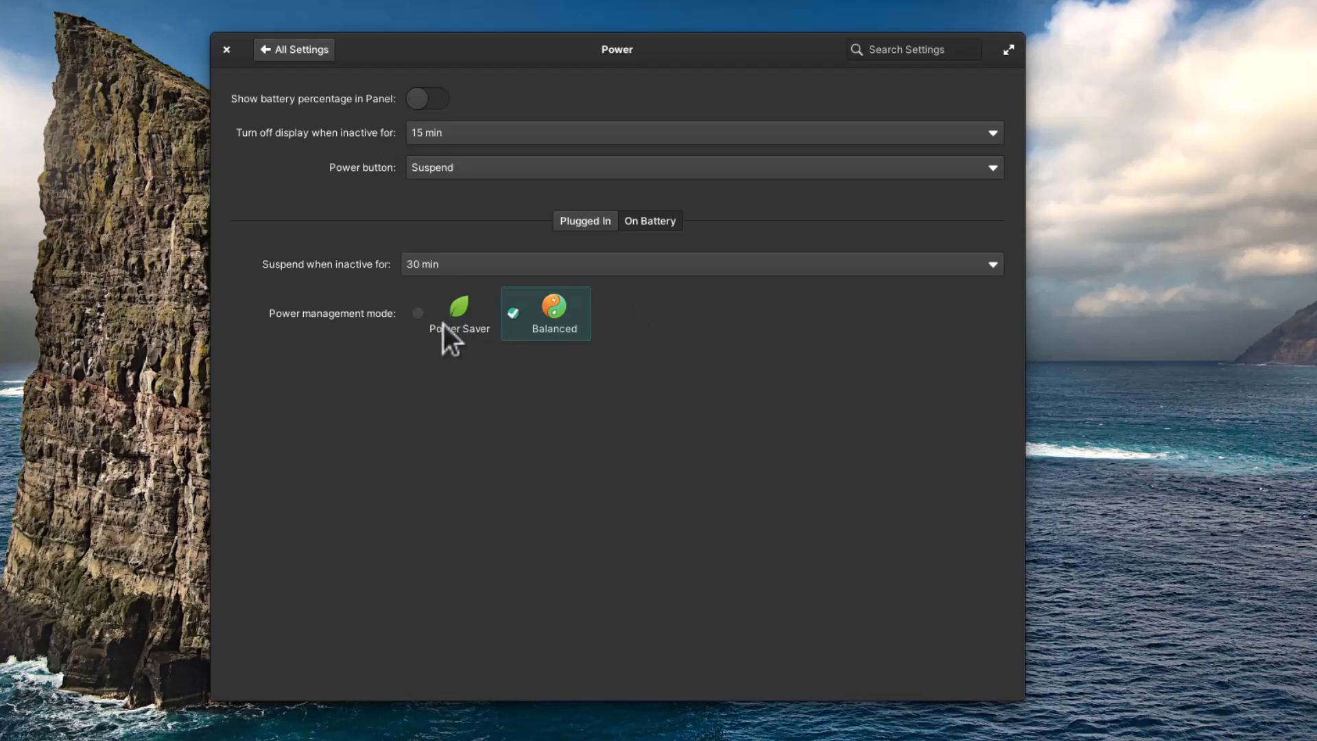
{"action": "mouse_move", "coordinate": [508, 491]}
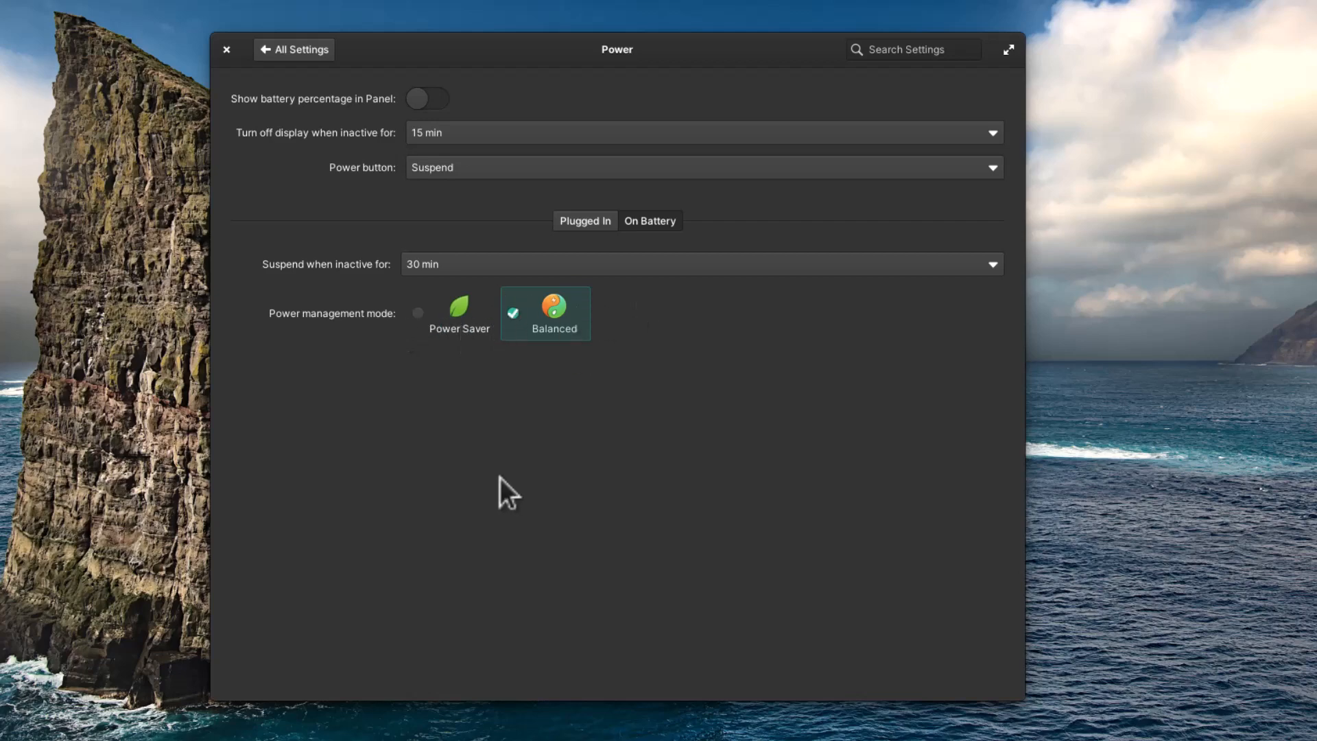
{"action": "left_click", "coordinate": [293, 48]}
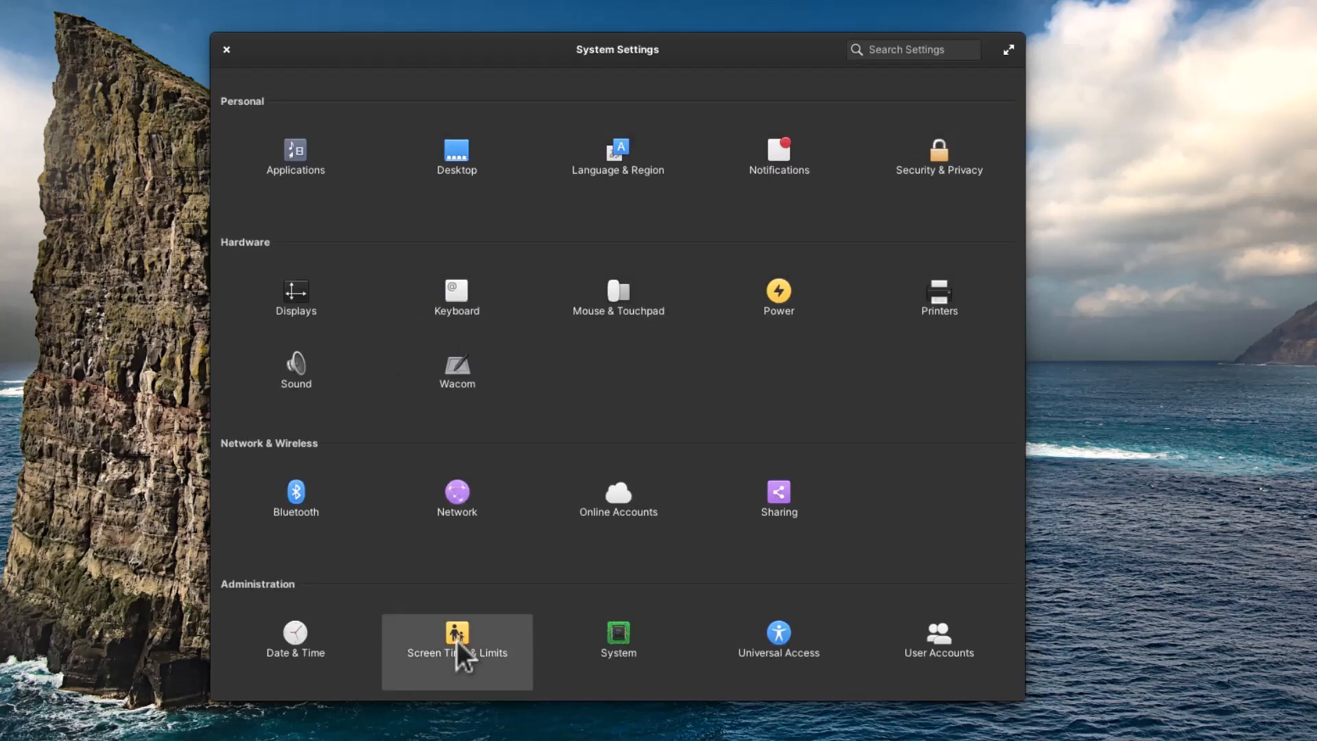
{"action": "left_click", "coordinate": [457, 638]}
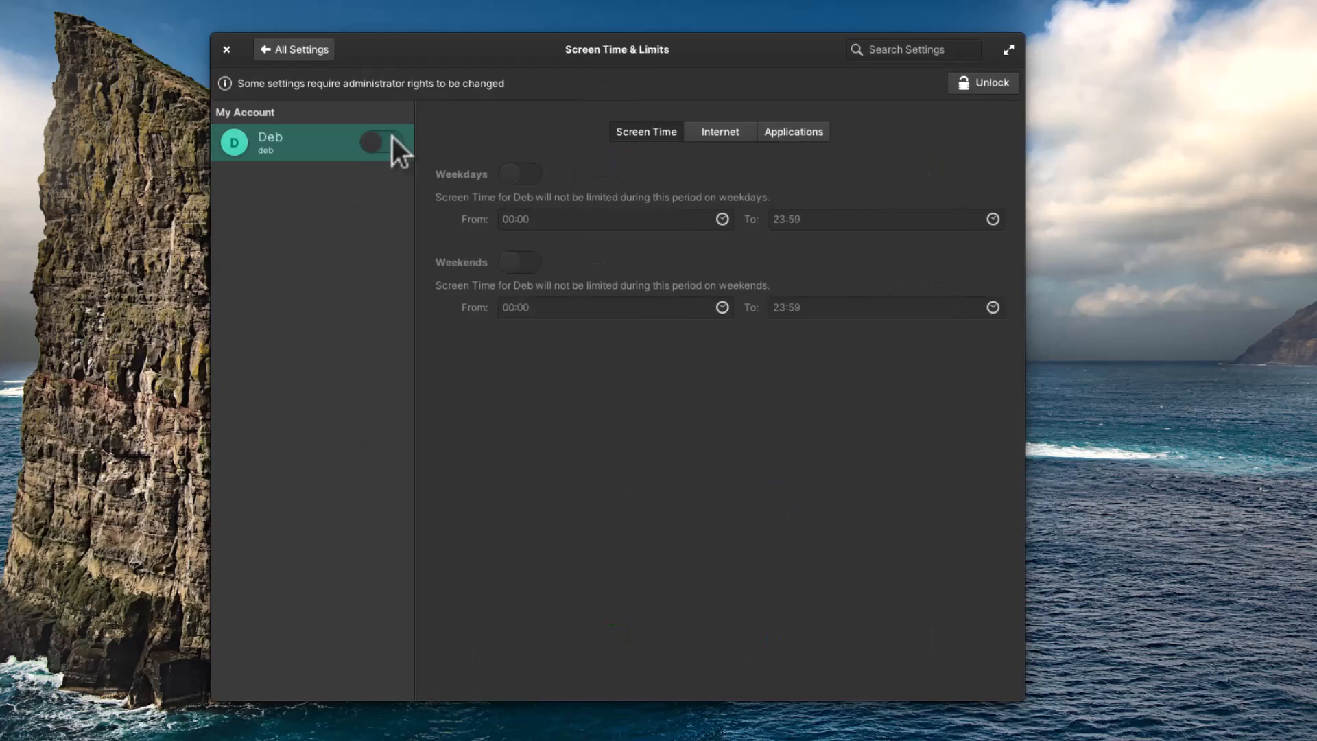
{"action": "left_click", "coordinate": [227, 48]}
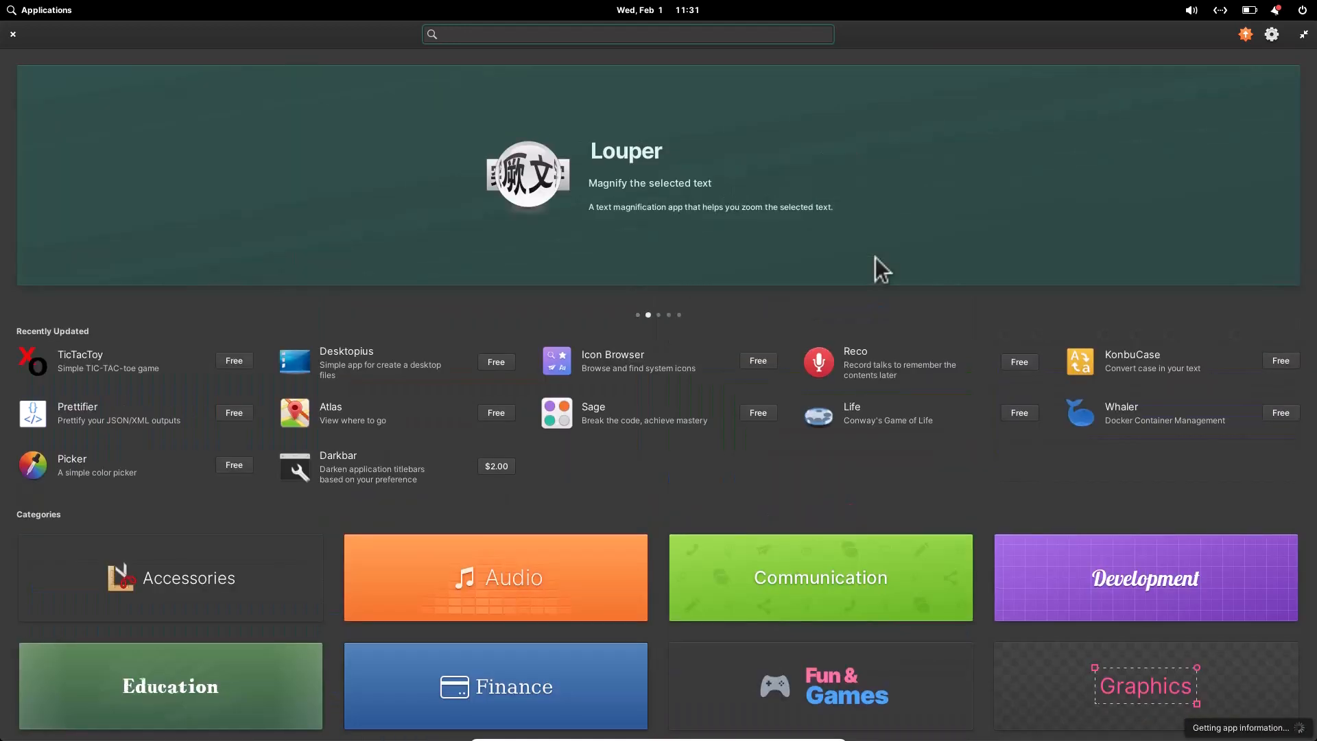
{"action": "mouse_move", "coordinate": [678, 296]}
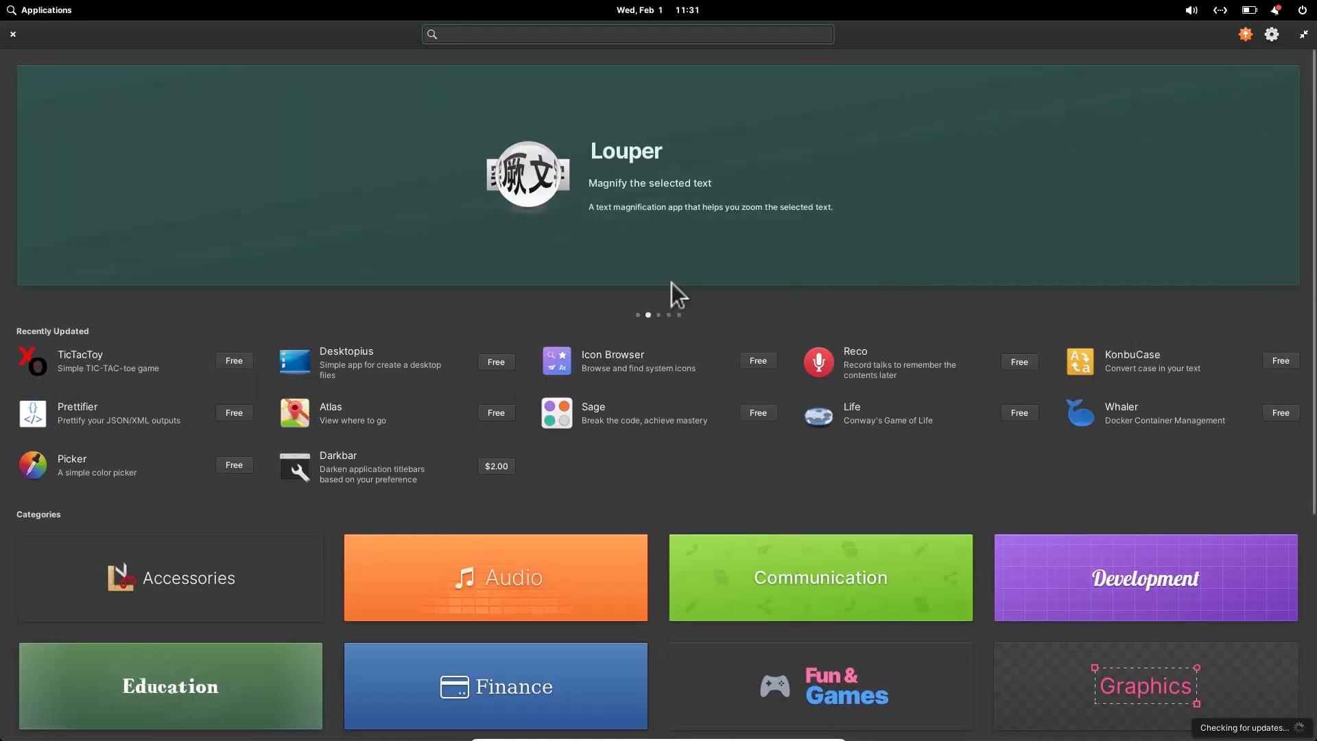
Step: Show an AppCenter category listing paid apps like Communique and free apps like Web
{"action": "left_click", "coordinate": [627, 34]}
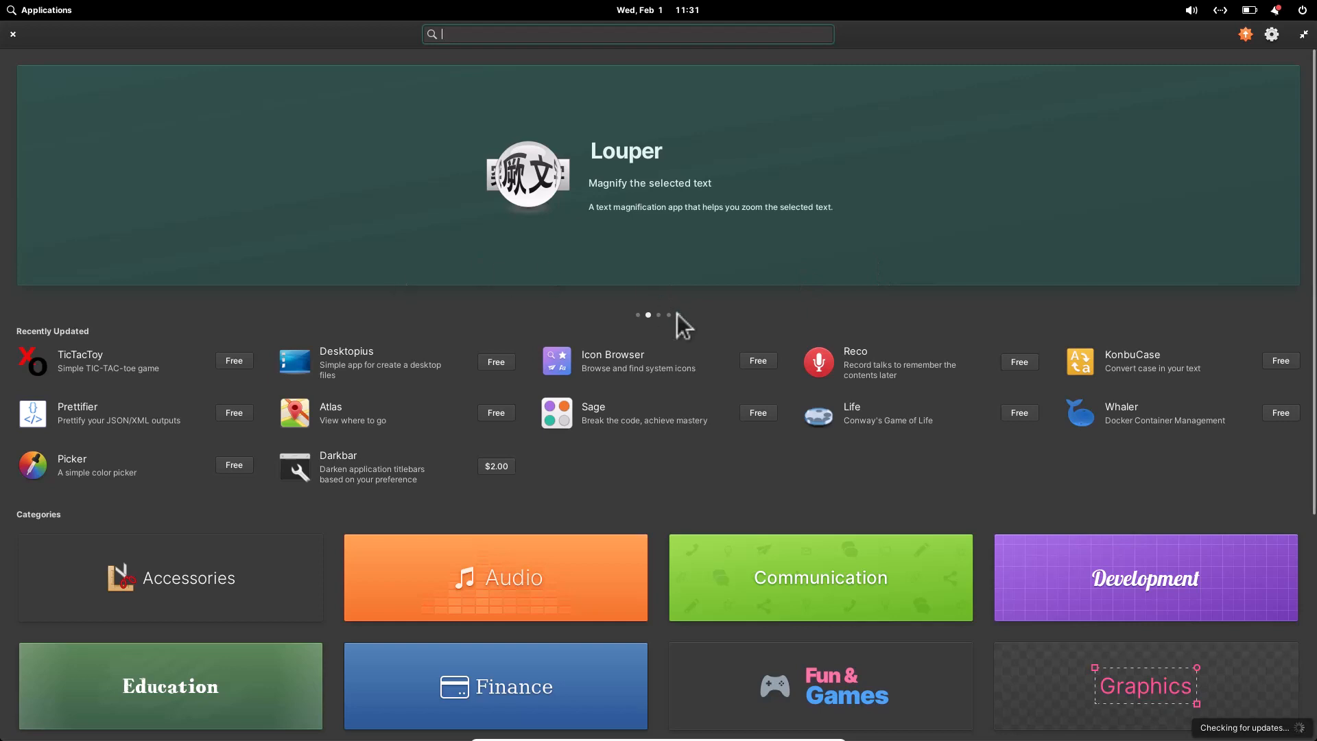
{"action": "mouse_move", "coordinate": [907, 390]}
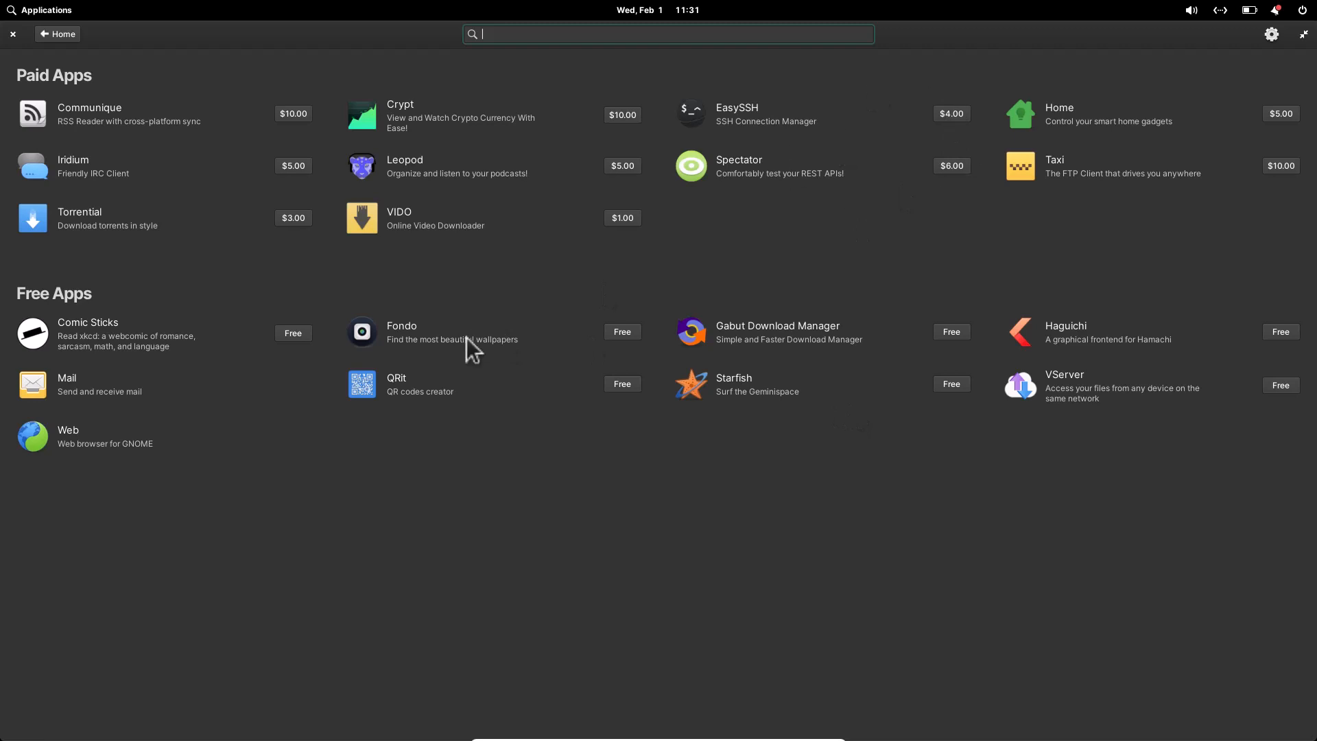
{"action": "mouse_move", "coordinate": [663, 420]}
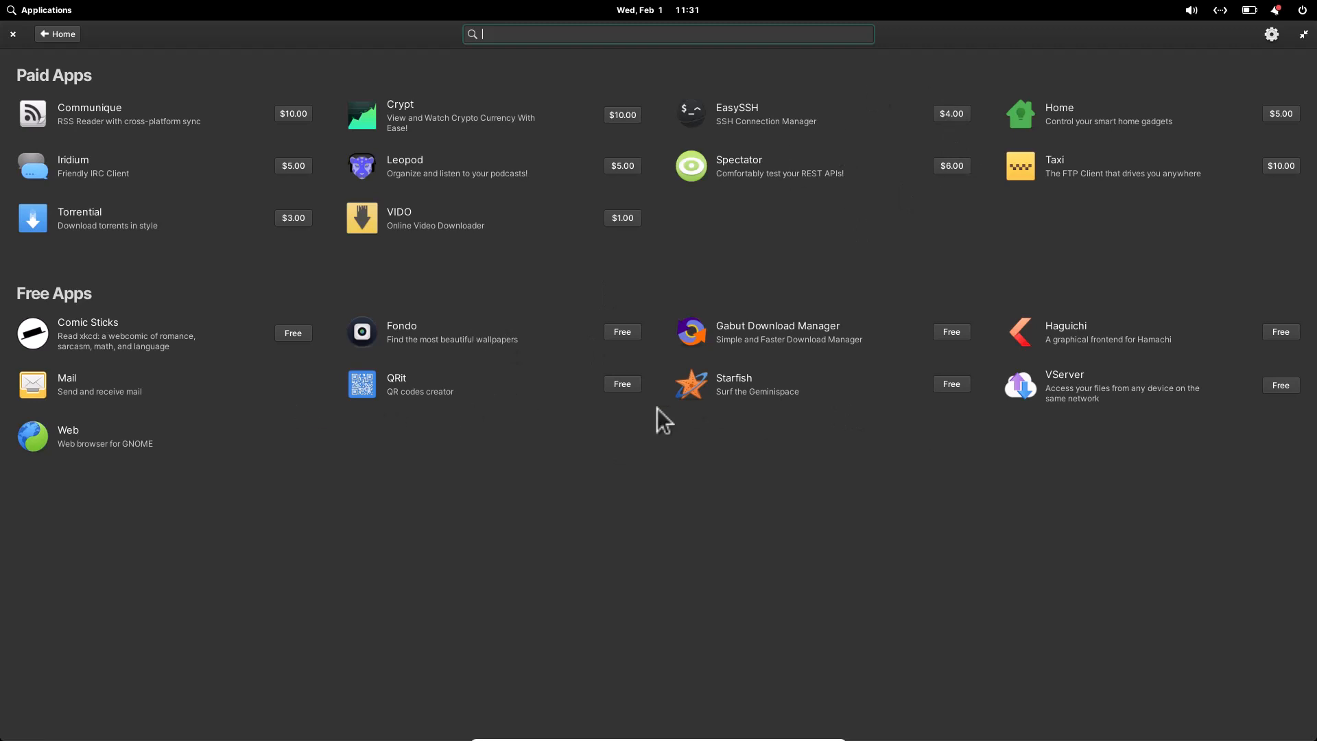
{"action": "mouse_move", "coordinate": [950, 447]}
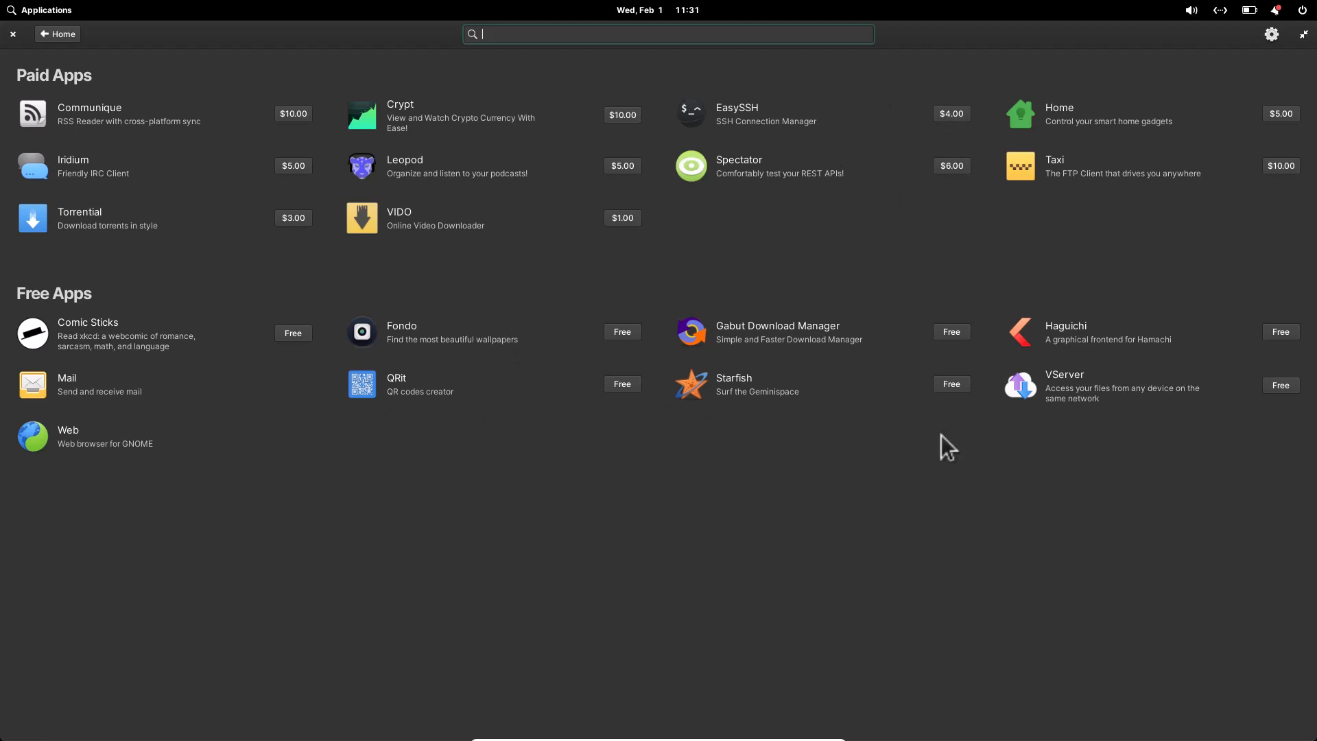
{"action": "mouse_move", "coordinate": [948, 284]}
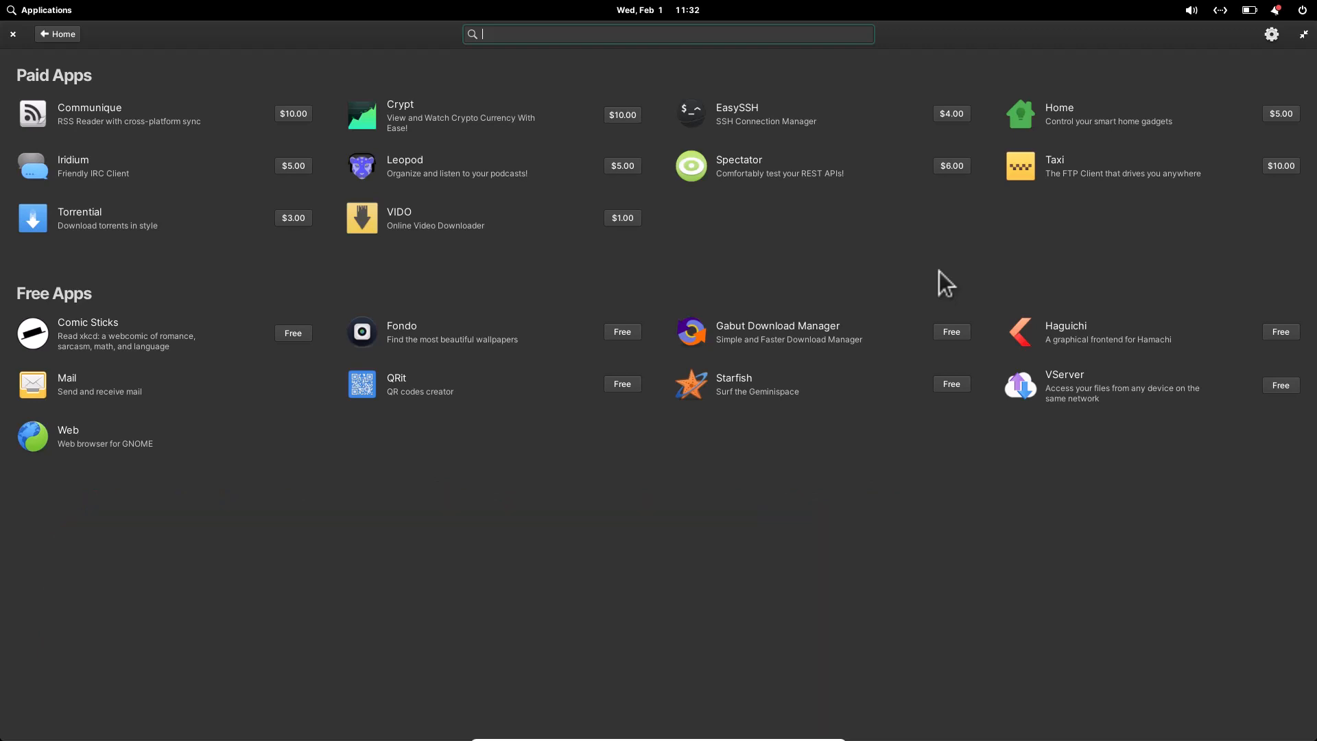
{"action": "mouse_move", "coordinate": [839, 461]}
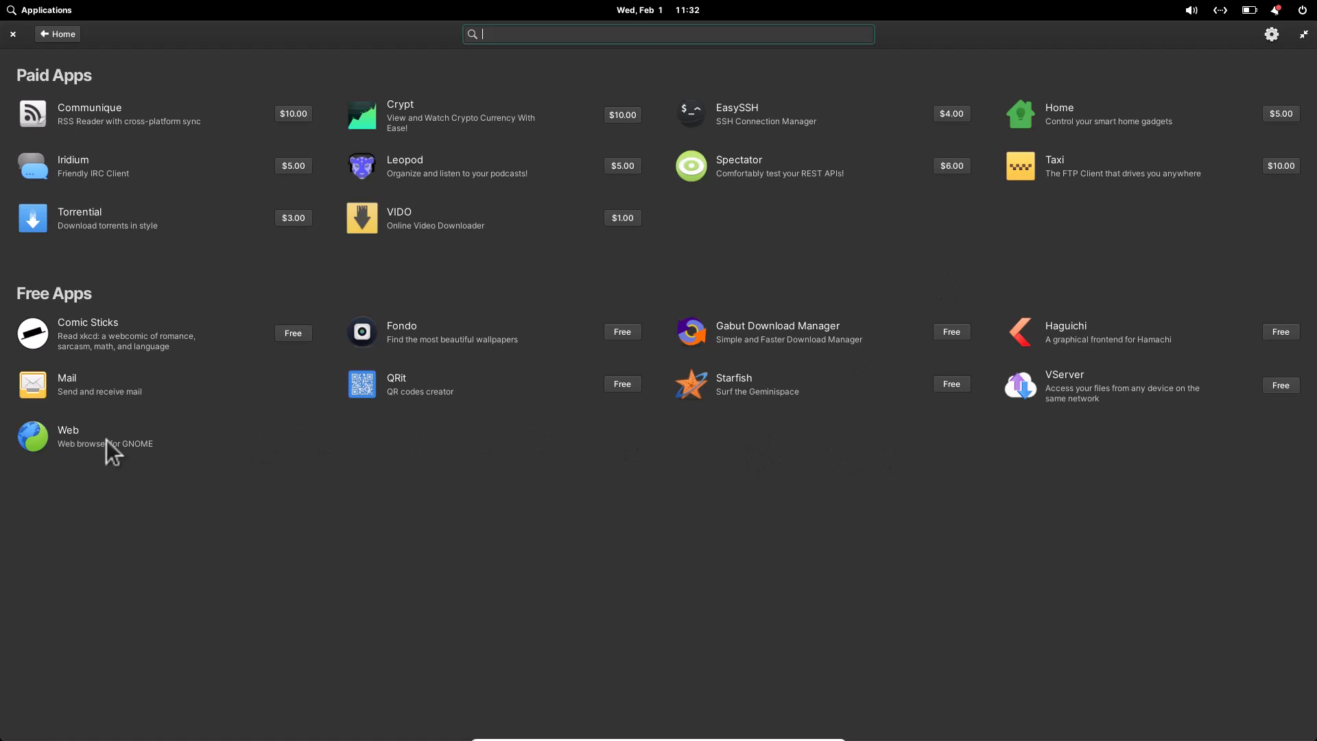
{"action": "mouse_move", "coordinate": [138, 456]}
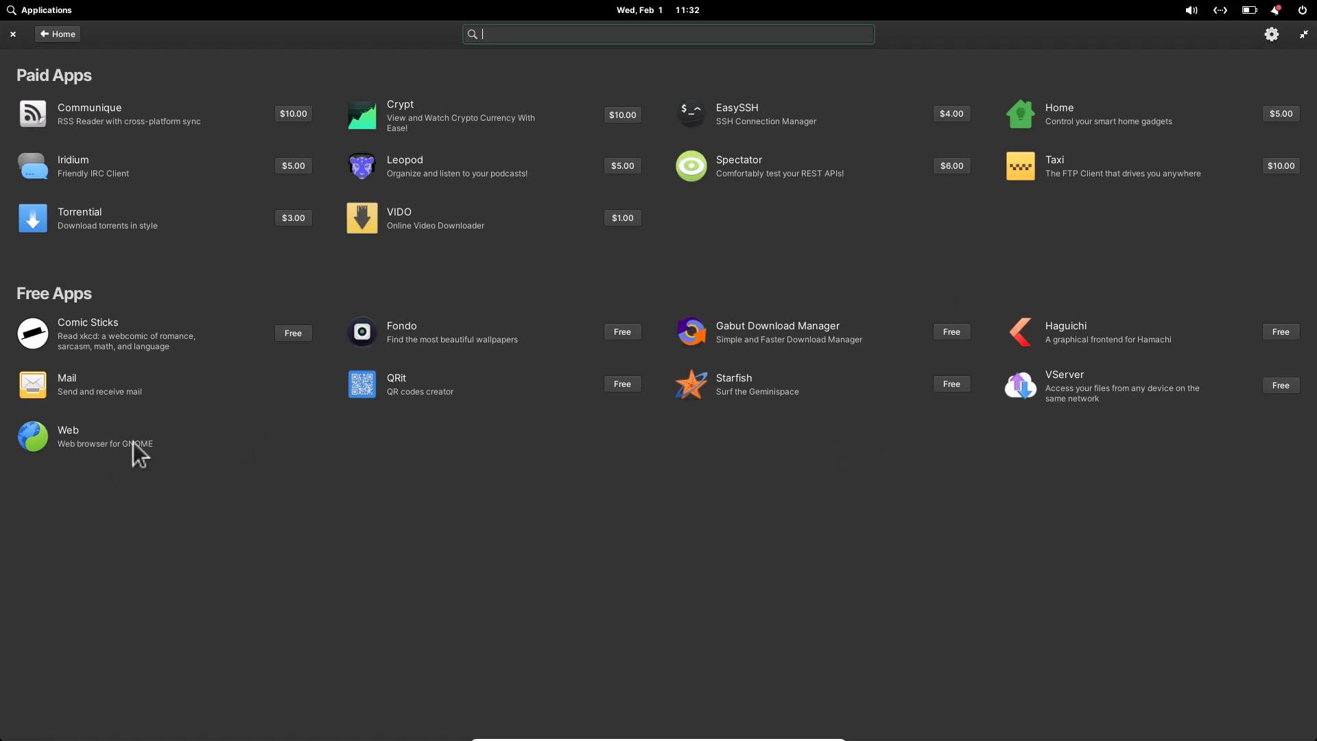
{"action": "mouse_move", "coordinate": [584, 505]}
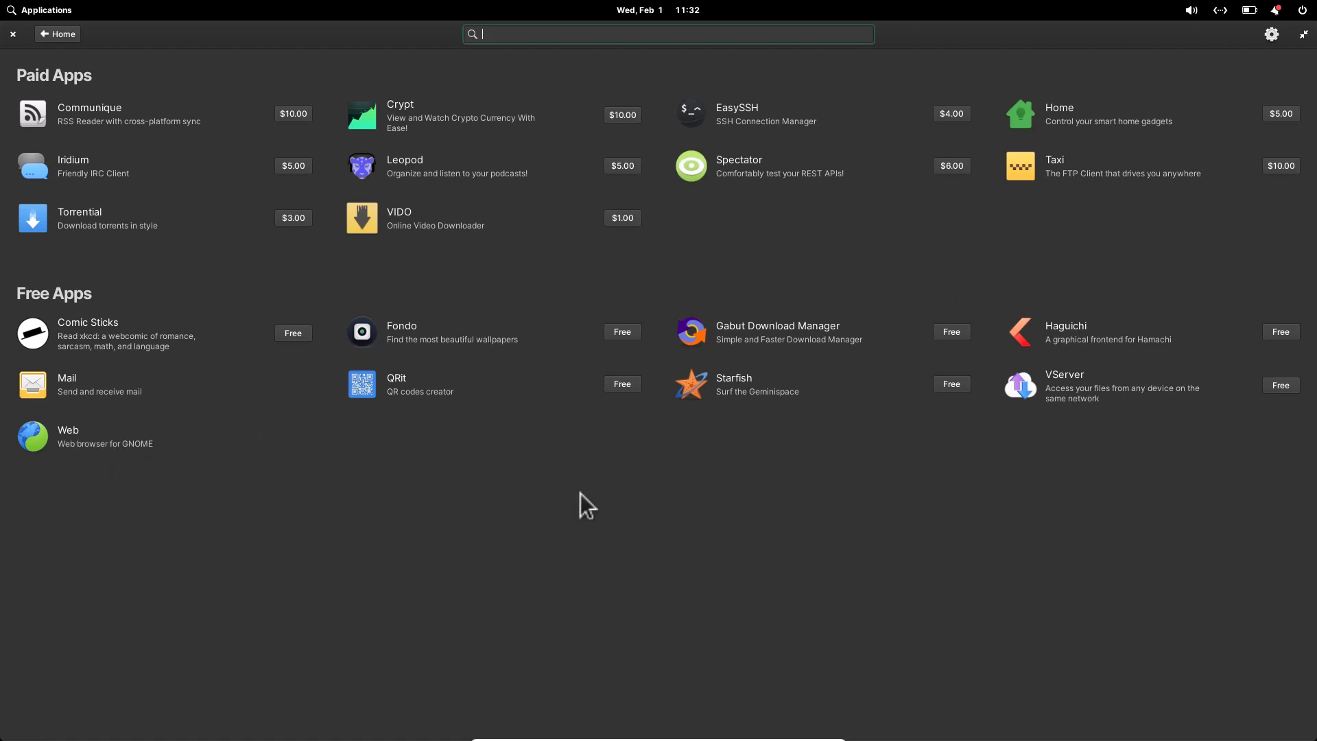
{"action": "mouse_move", "coordinate": [747, 482]}
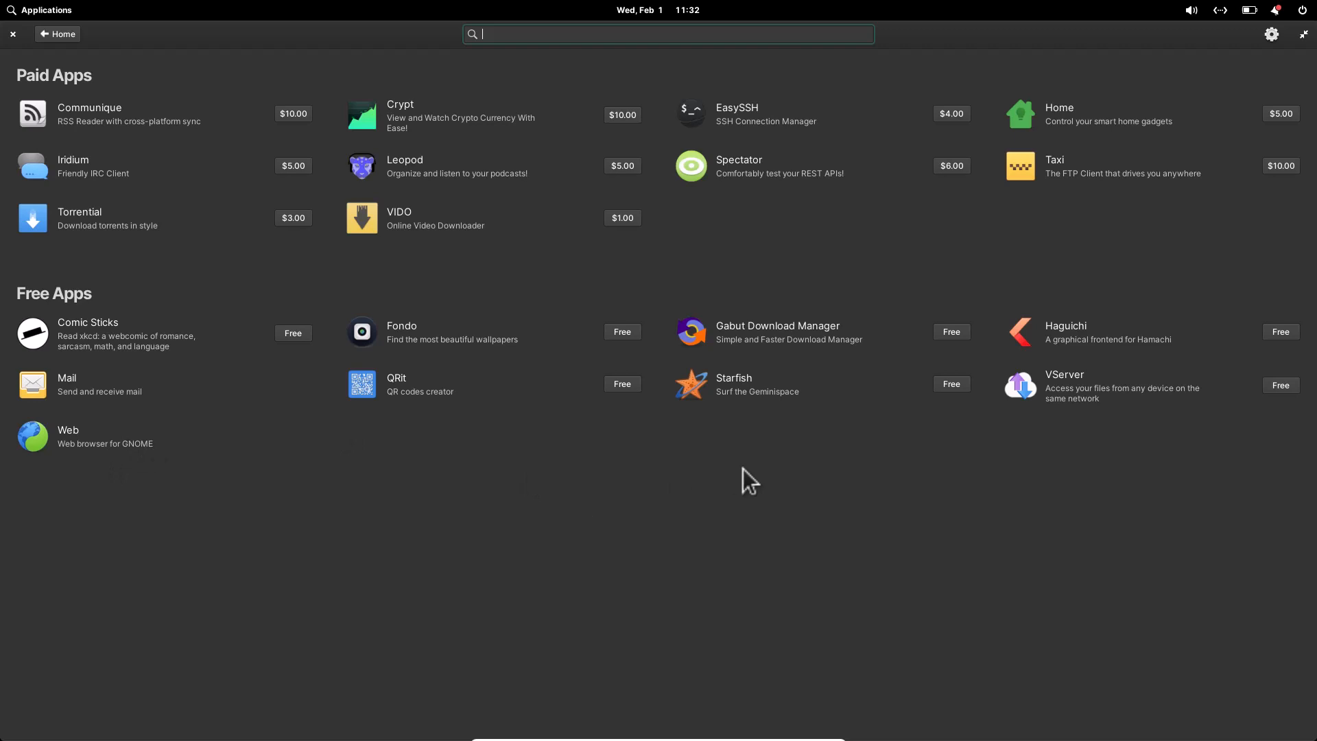
{"action": "mouse_move", "coordinate": [536, 467]}
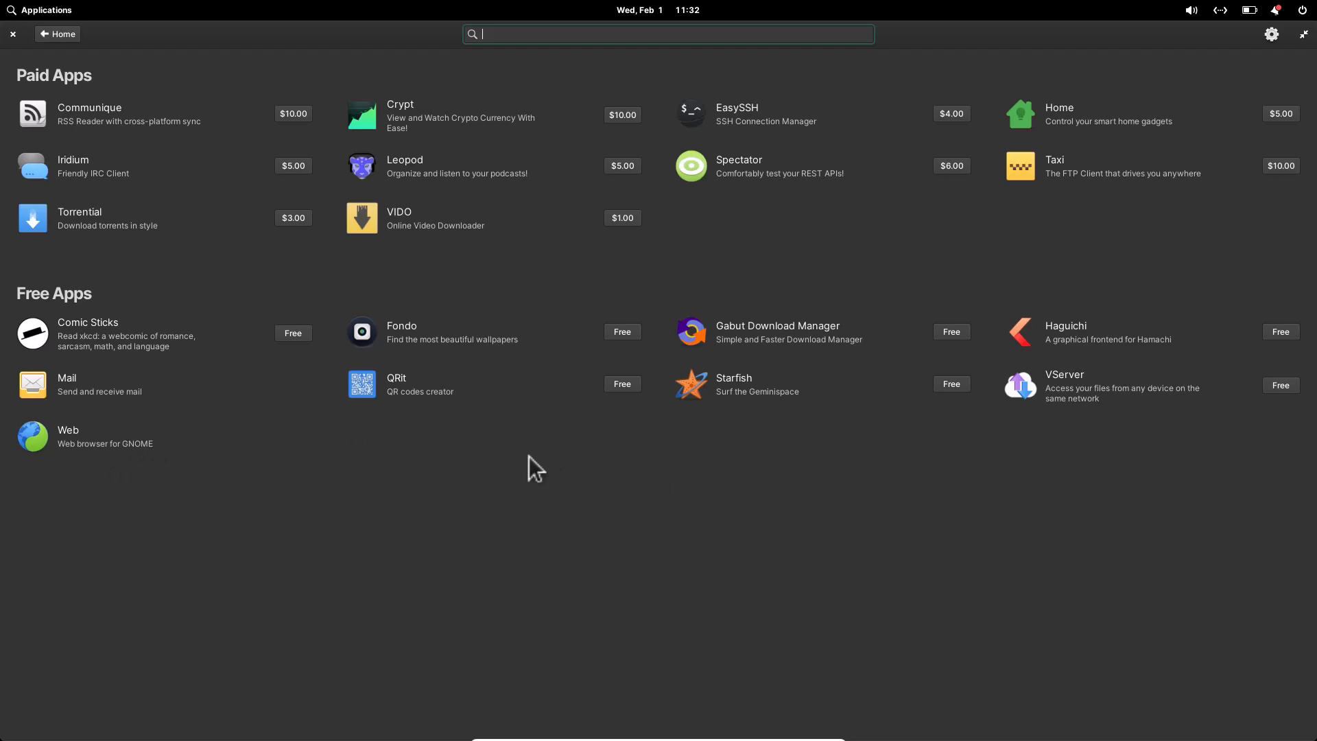
{"action": "mouse_move", "coordinate": [820, 427]}
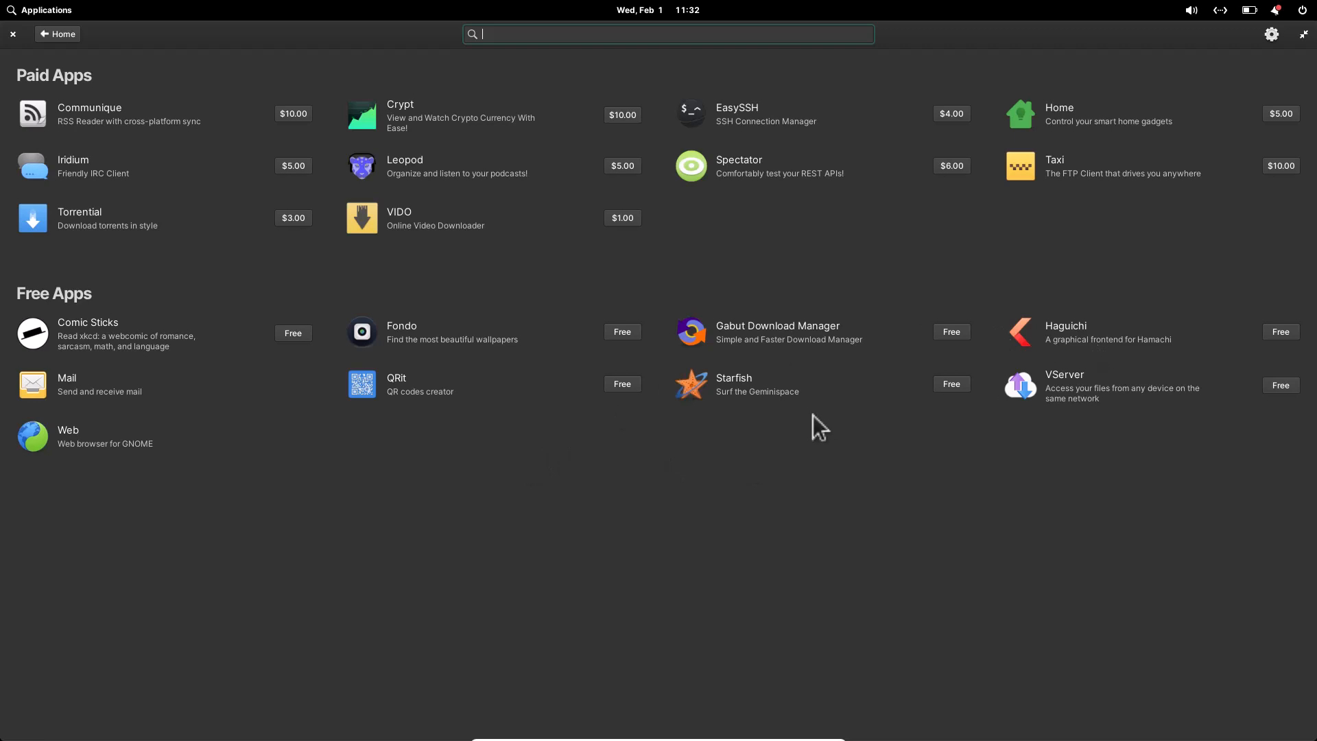
{"action": "mouse_move", "coordinate": [97, 453]}
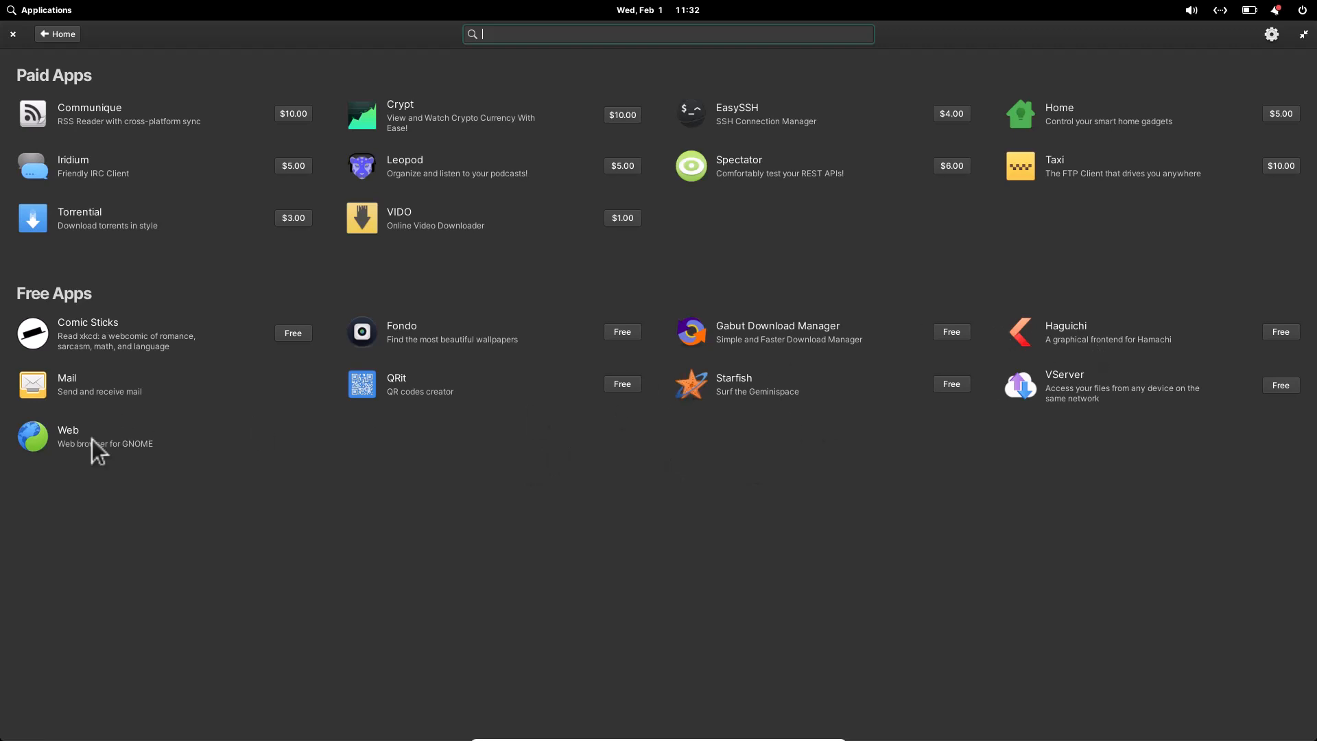
Step: View the Web browser app's details page and scroll through its description
{"action": "left_click", "coordinate": [67, 436]}
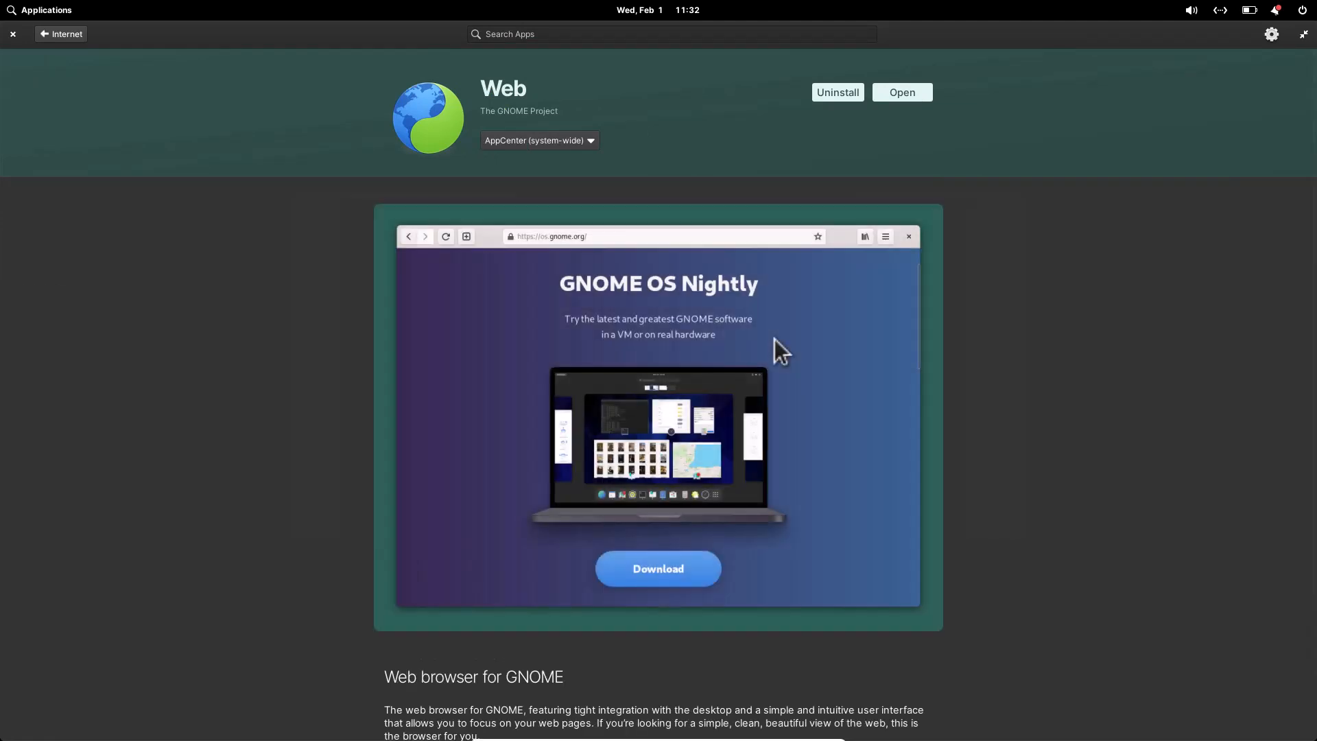
{"action": "mouse_move", "coordinate": [1110, 388]}
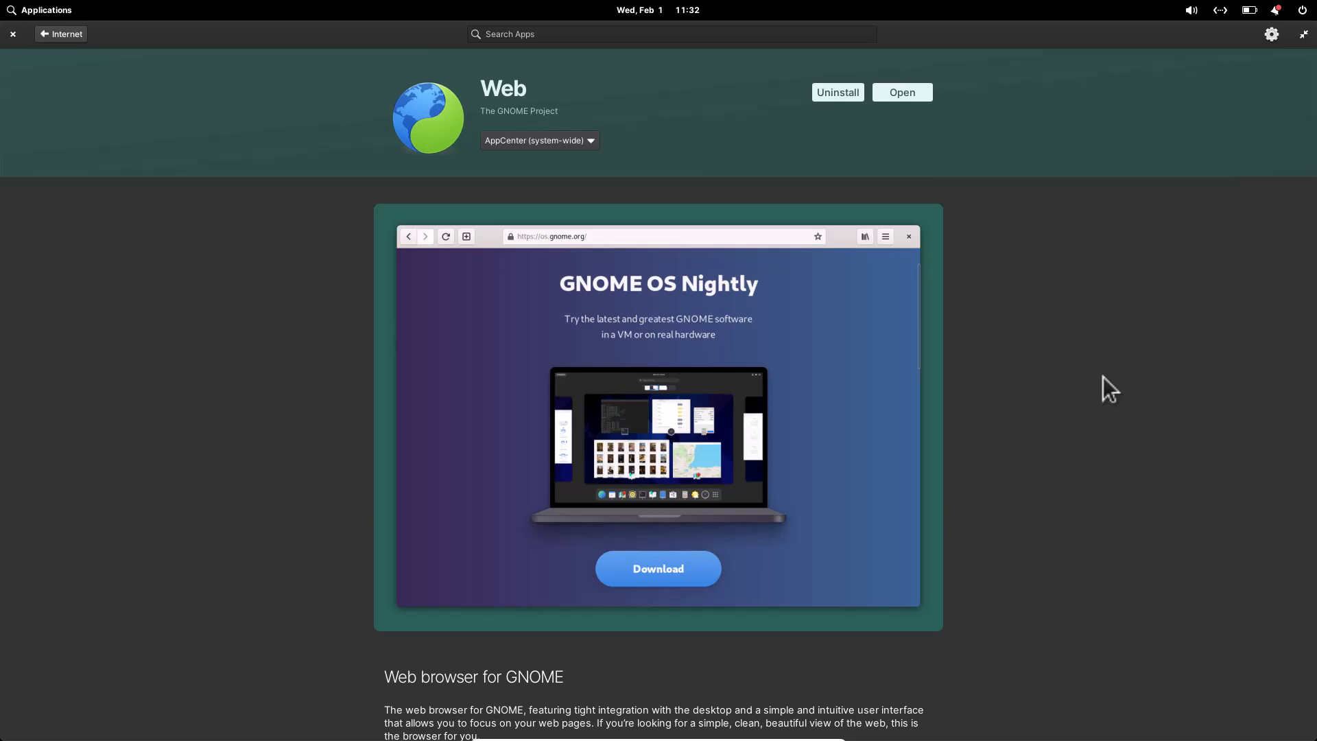
{"action": "scroll", "scroll_direction": "down", "scroll_amount": 3}
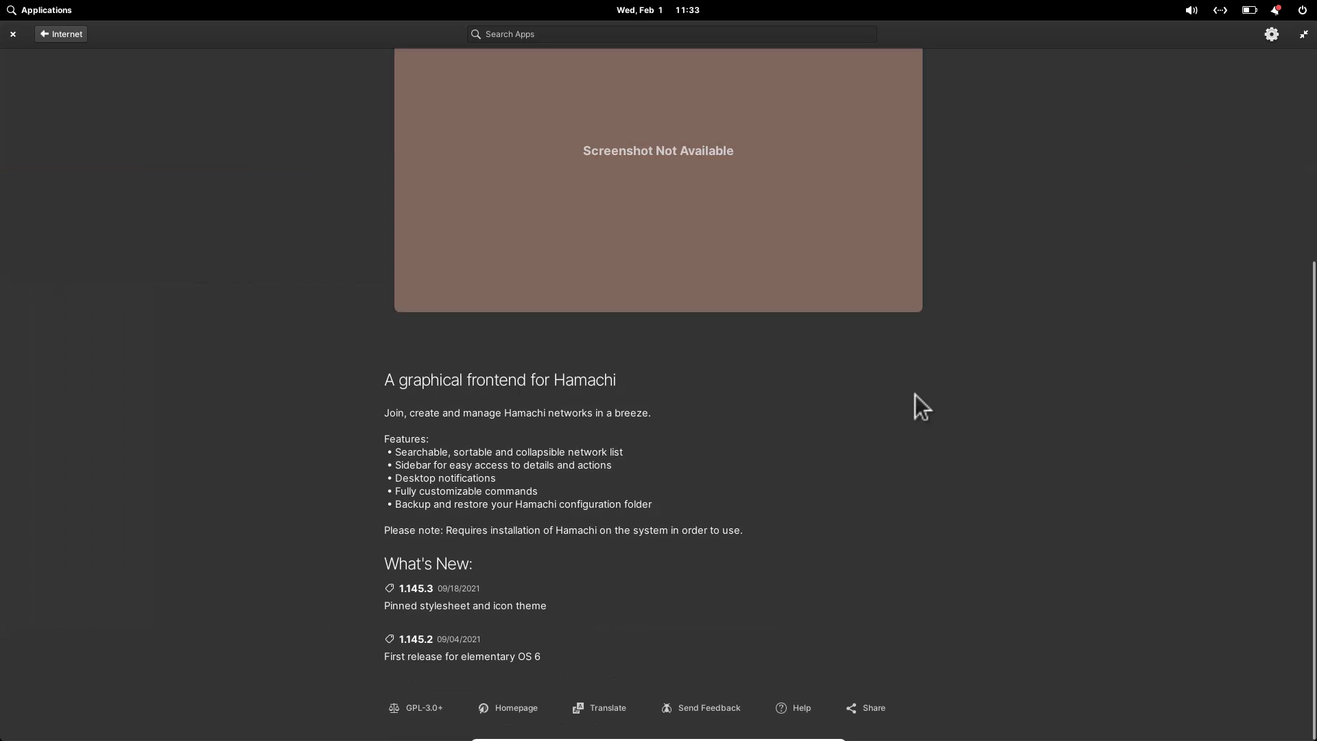
{"action": "mouse_move", "coordinate": [510, 445]}
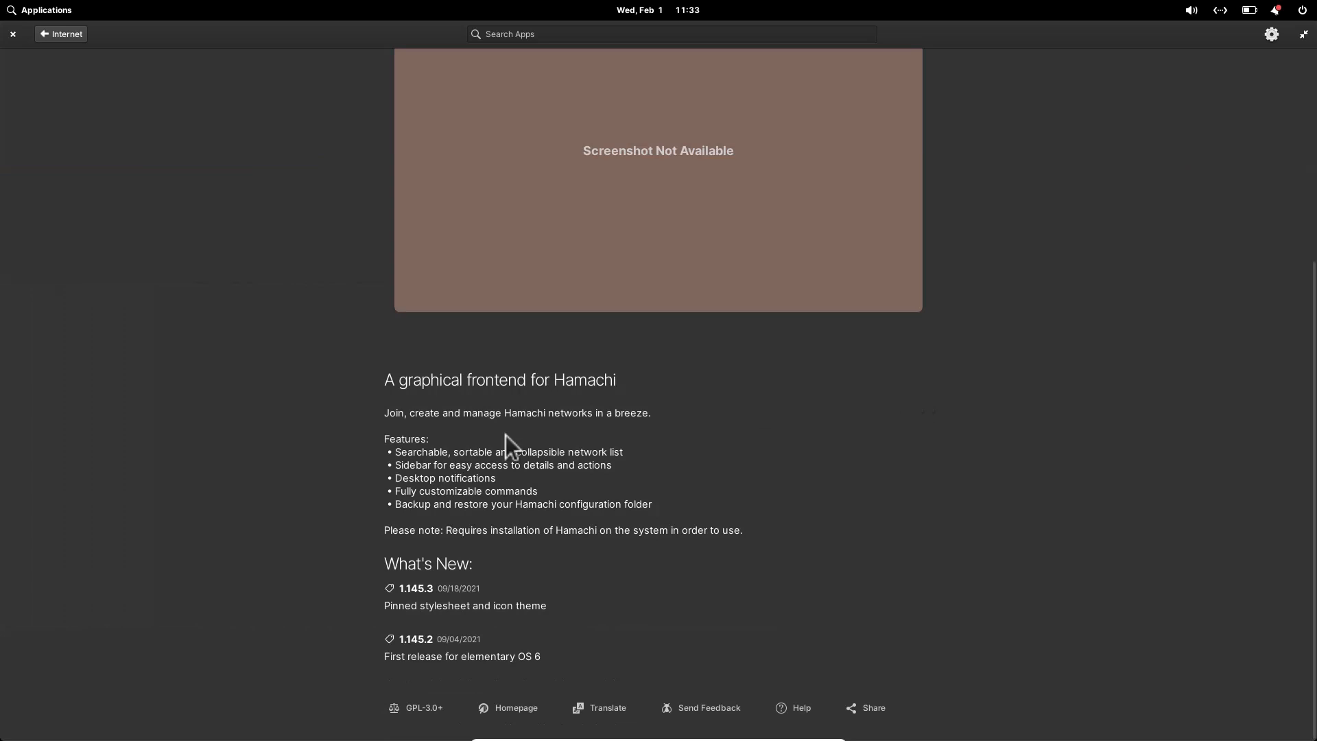
{"action": "mouse_move", "coordinate": [95, 66]}
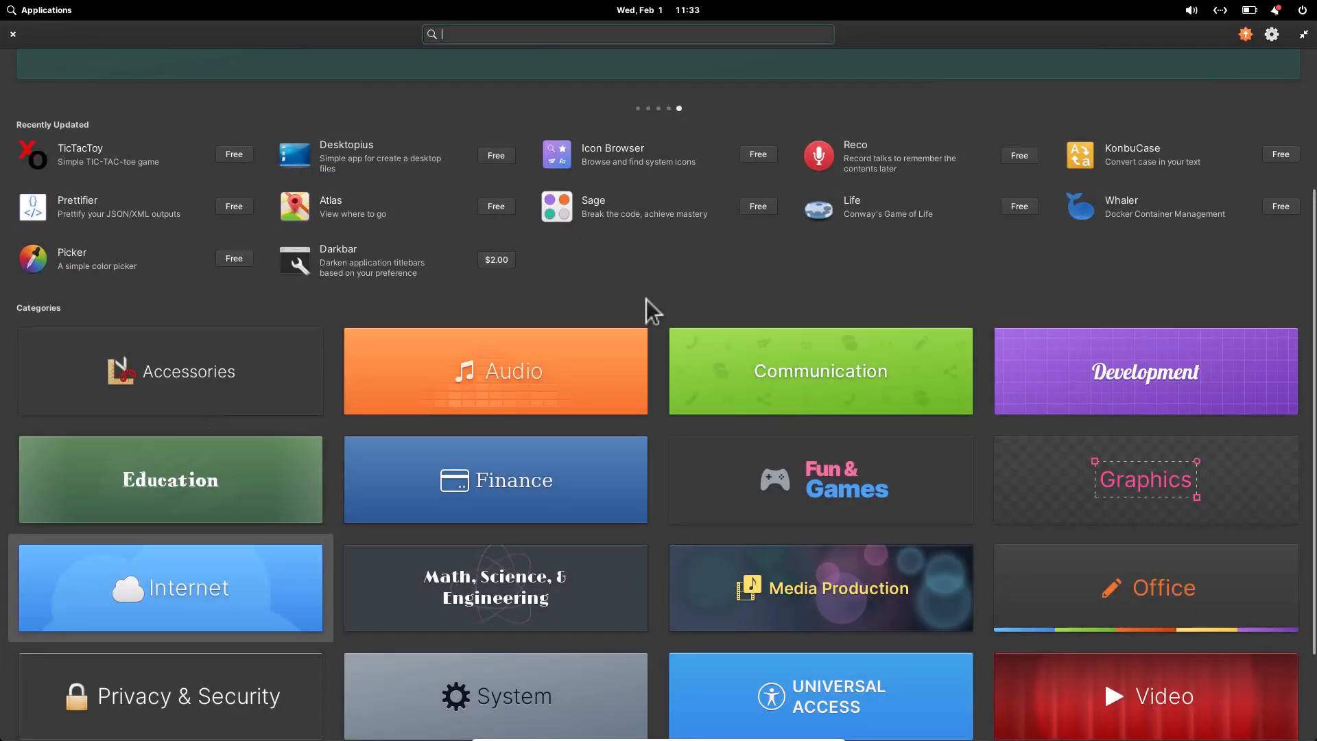
{"action": "mouse_move", "coordinate": [920, 298]}
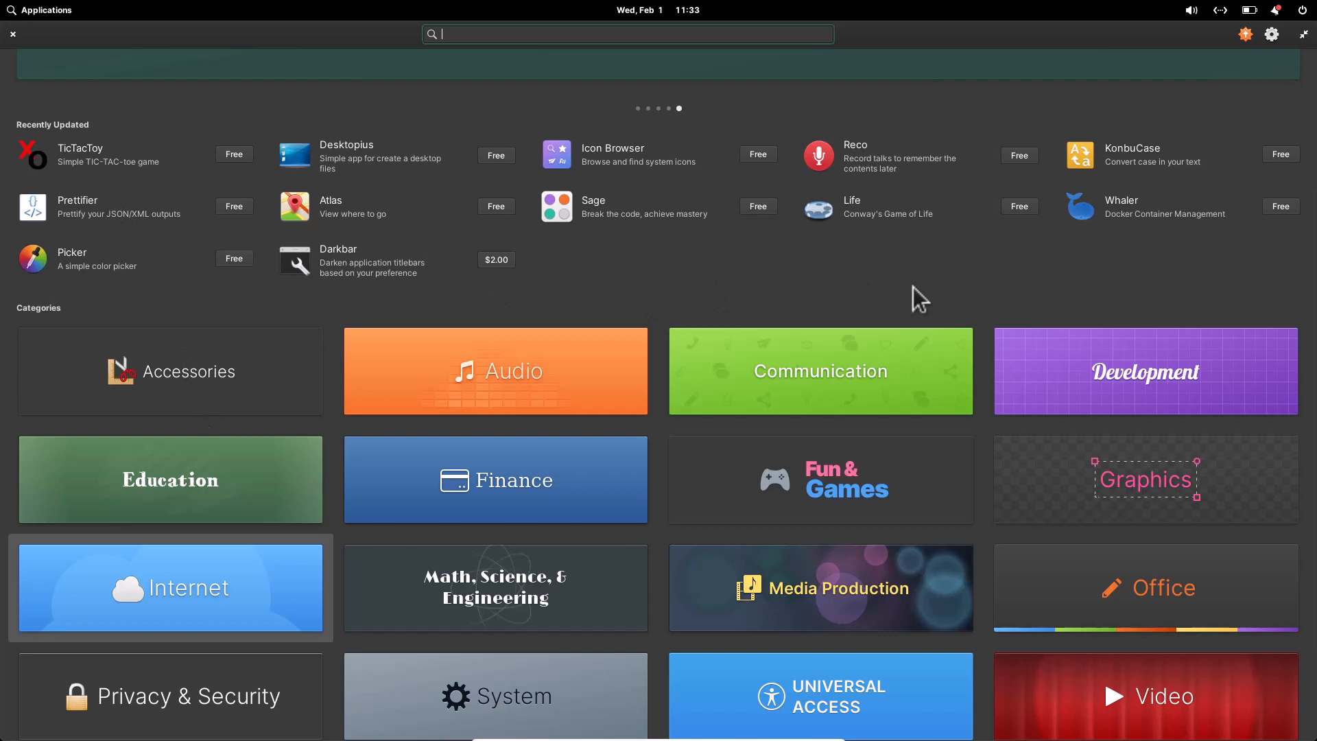